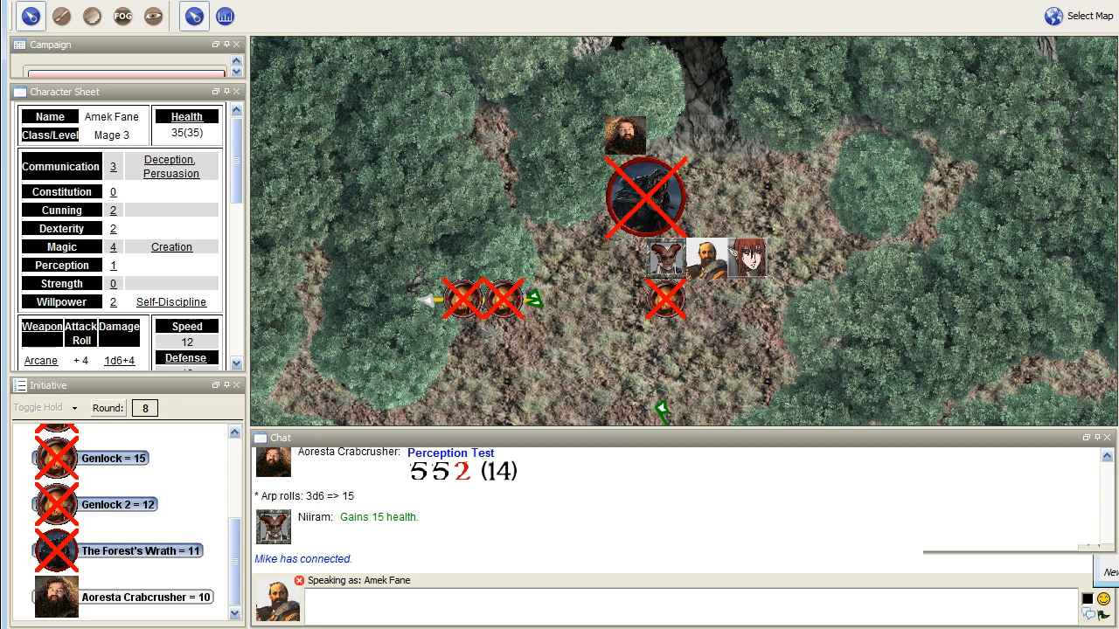
{"action": "mouse_move", "coordinate": [807, 154]}
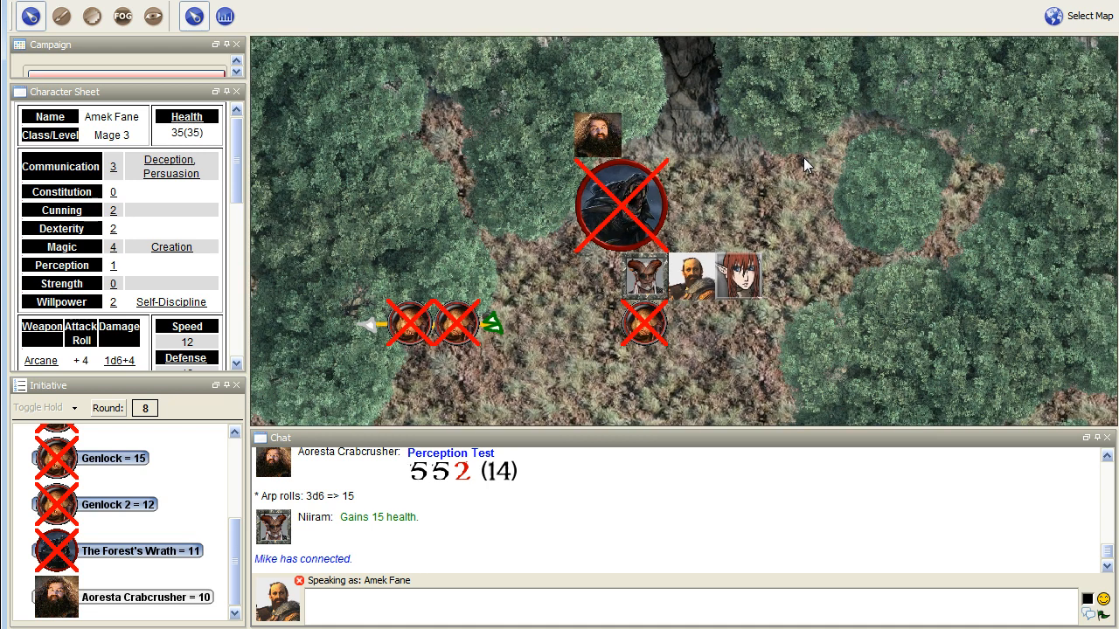
{"action": "mouse_move", "coordinate": [813, 245]}
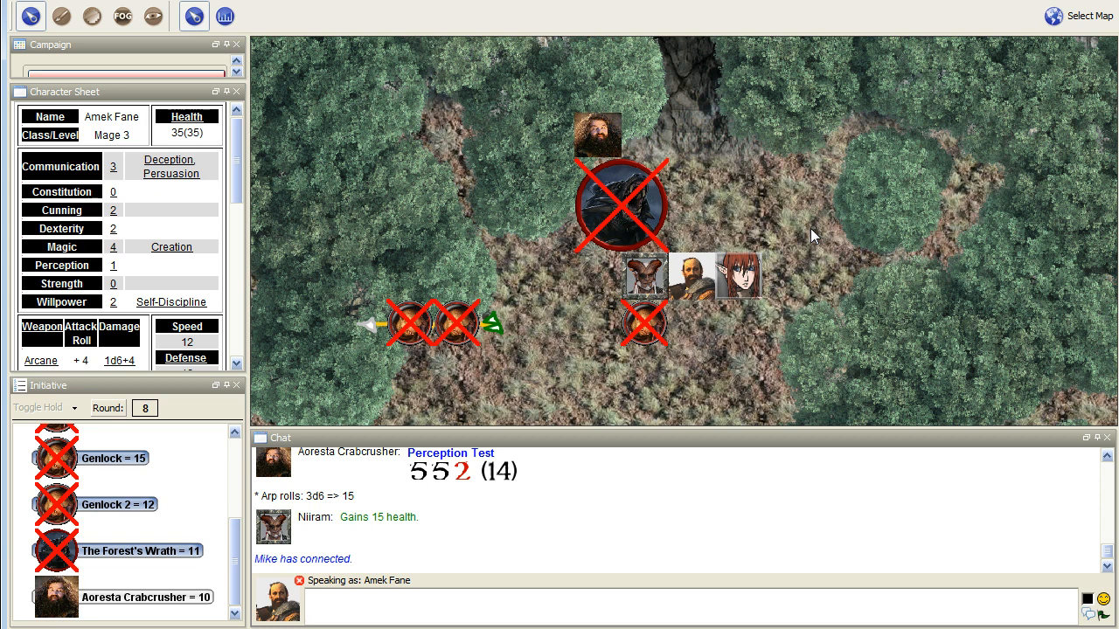
{"action": "mouse_move", "coordinate": [786, 188]}
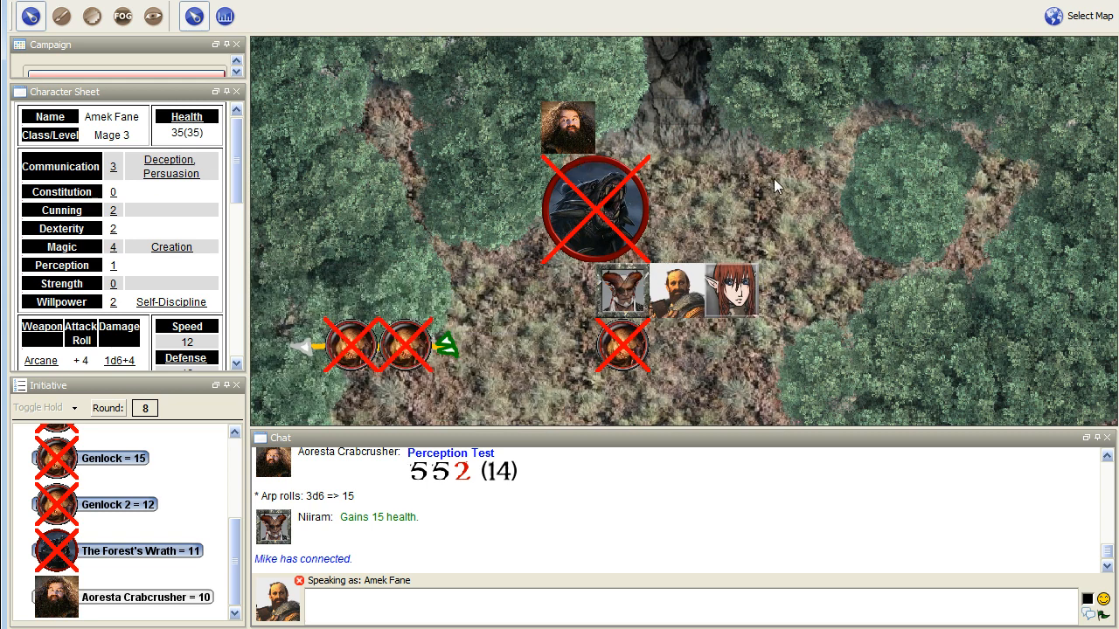
{"action": "mouse_move", "coordinate": [664, 186]}
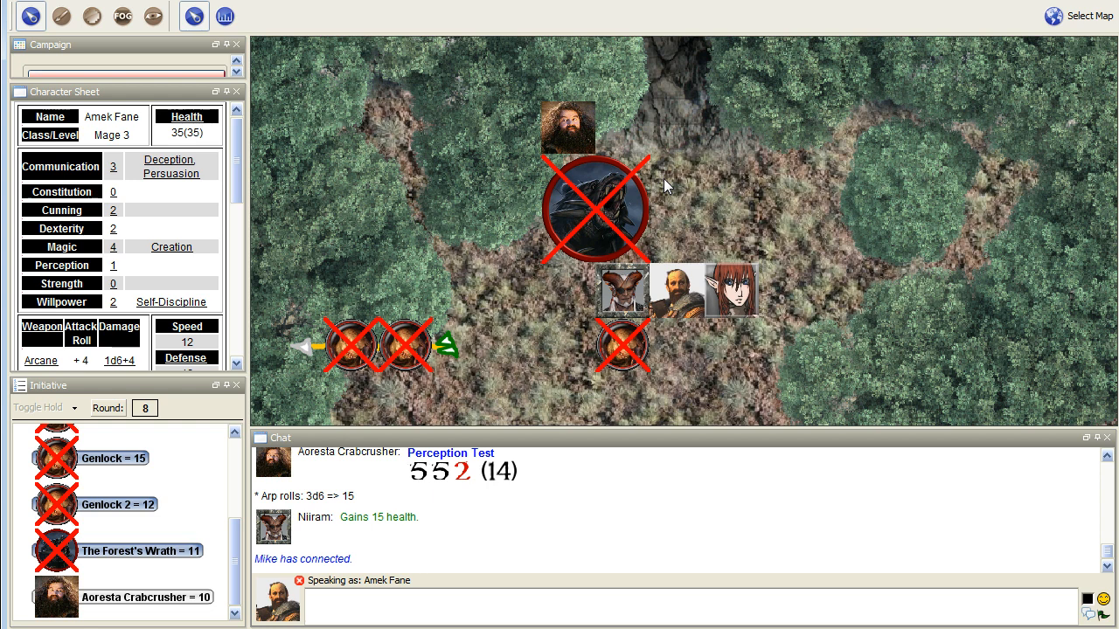
{"action": "mouse_move", "coordinate": [691, 118]}
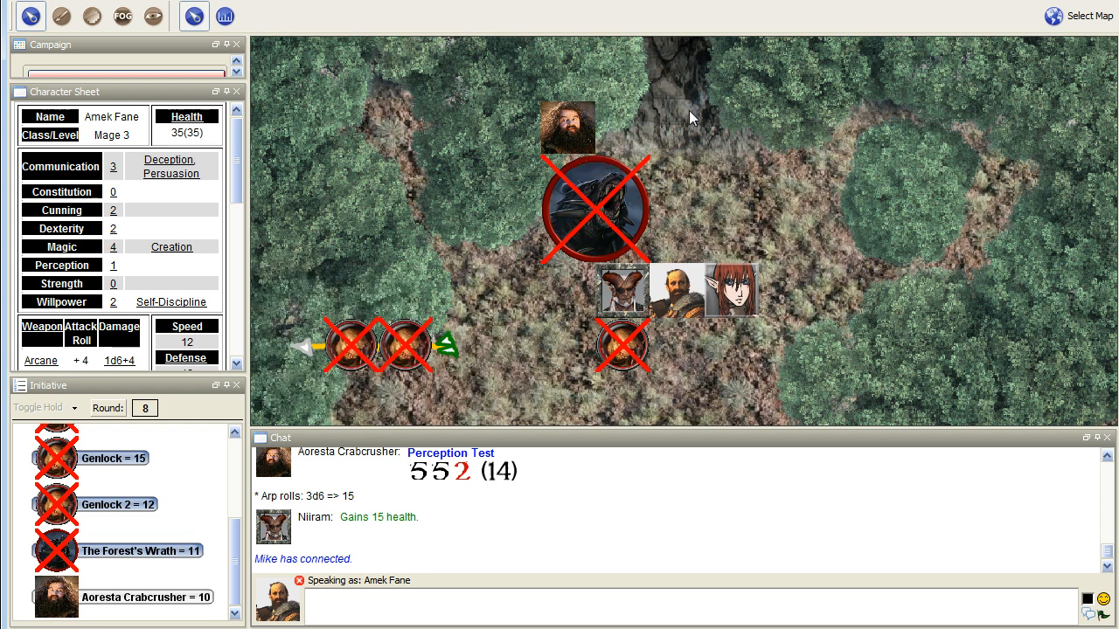
{"action": "mouse_move", "coordinate": [743, 149]}
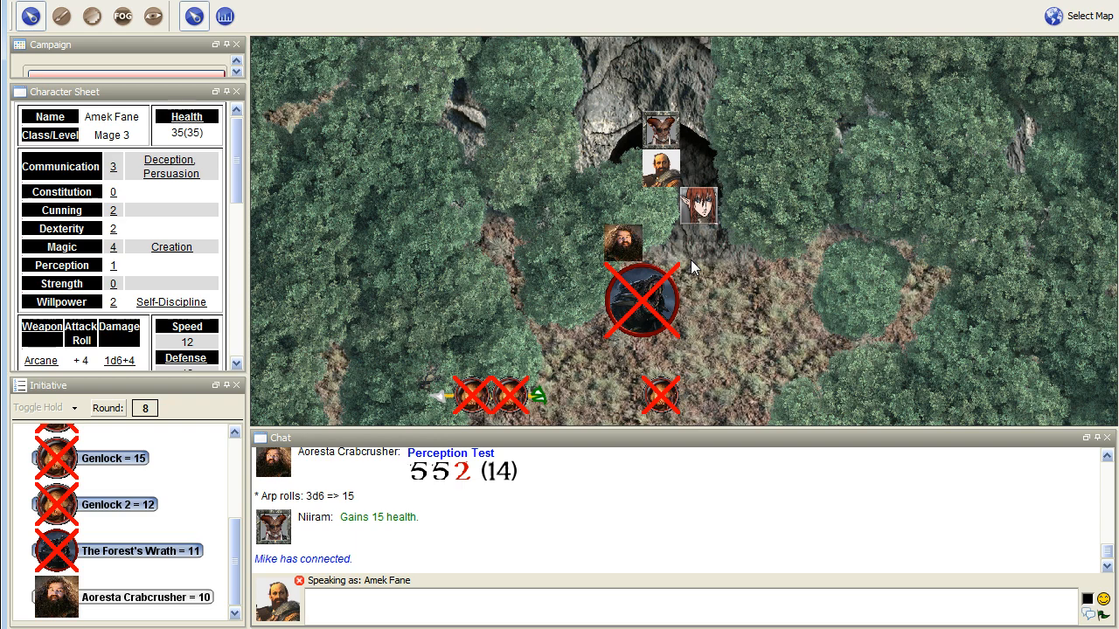
{"action": "mouse_move", "coordinate": [721, 269]}
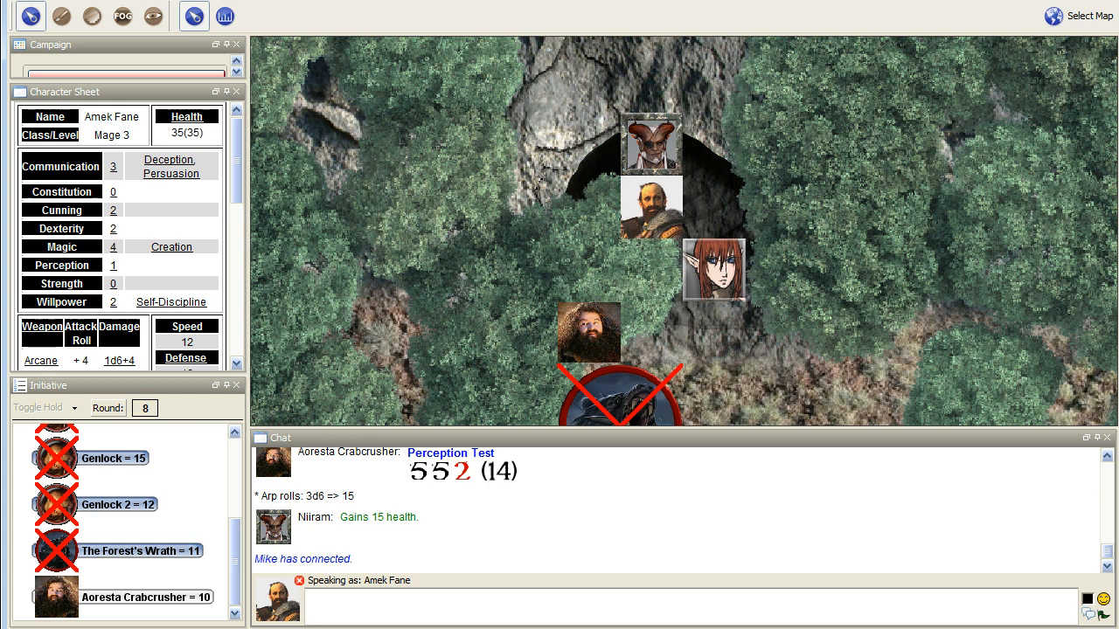
{"action": "mouse_move", "coordinate": [1046, 432]}
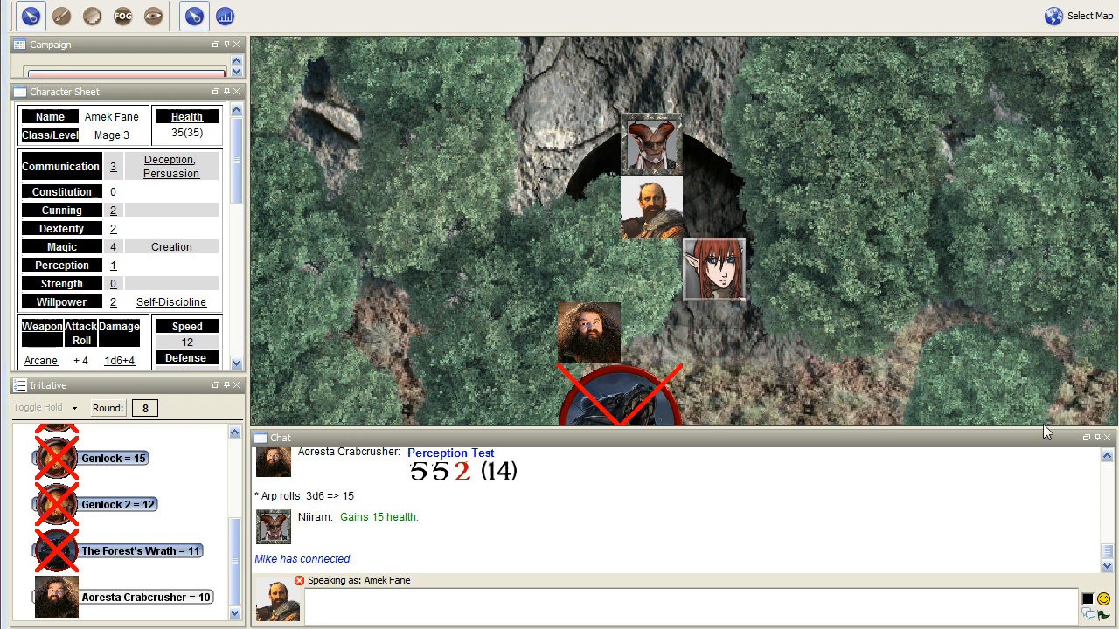
{"action": "mouse_move", "coordinate": [496, 171]}
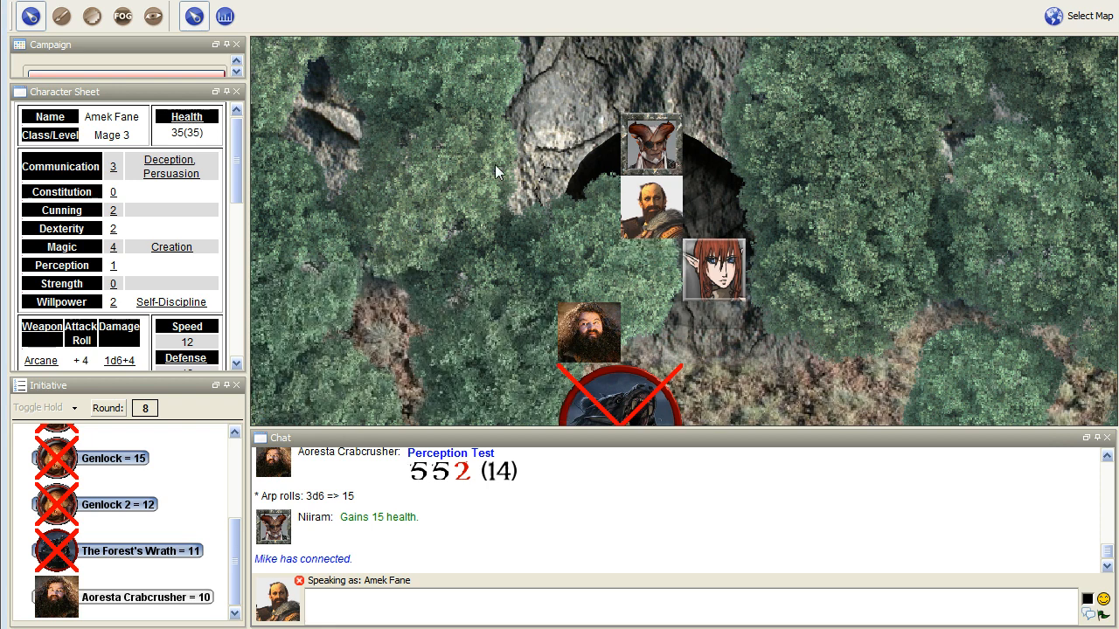
Switch to the drawing tools and turn on snap-to-grid for the cave-covering shape
{"action": "left_click", "coordinate": [194, 16]}
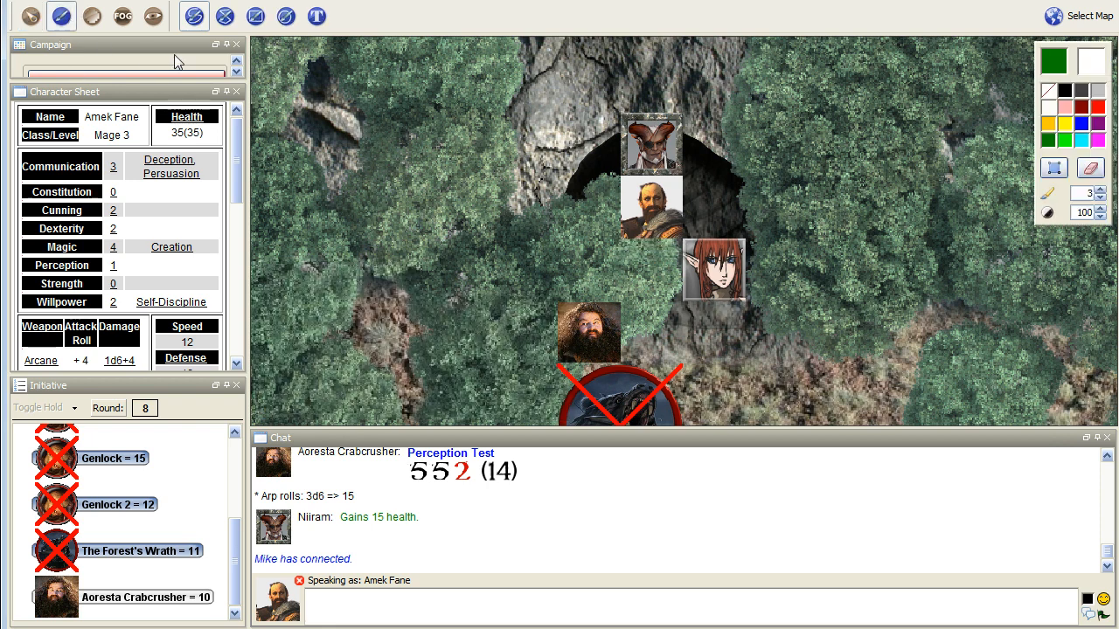
{"action": "mouse_move", "coordinate": [1049, 140]}
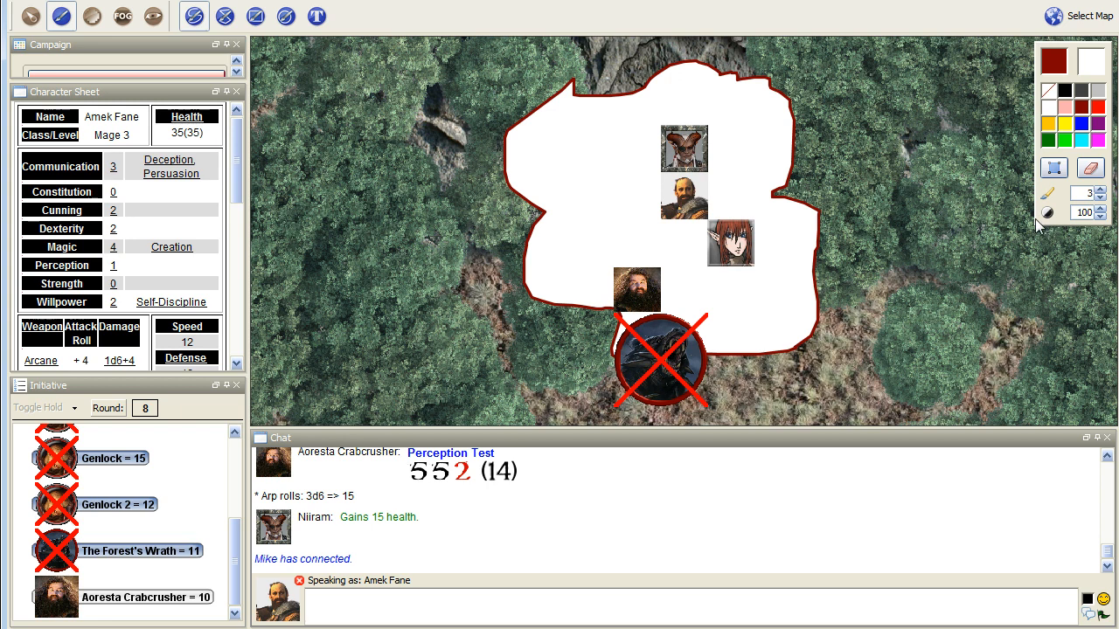
{"action": "mouse_move", "coordinate": [1048, 216]}
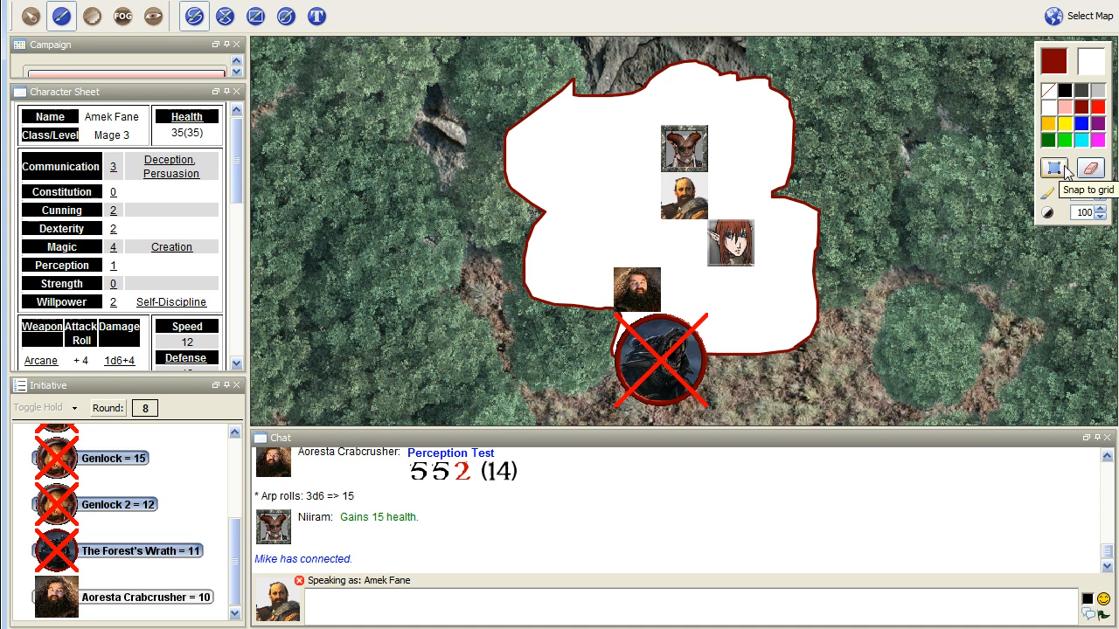
{"action": "left_click", "coordinate": [1054, 167]}
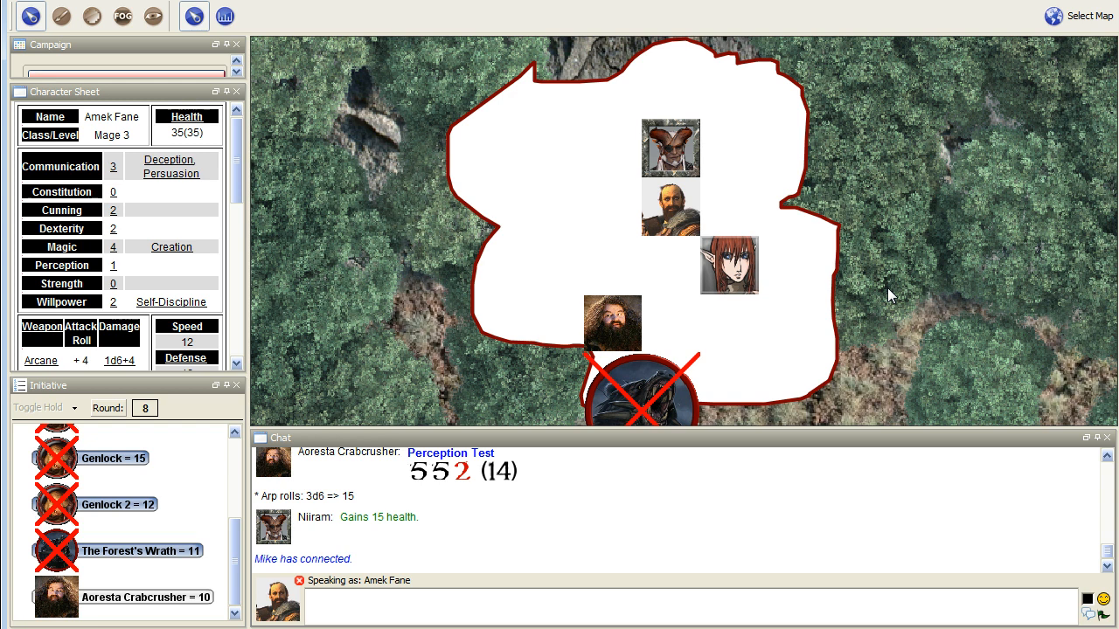
{"action": "mouse_move", "coordinate": [382, 287]}
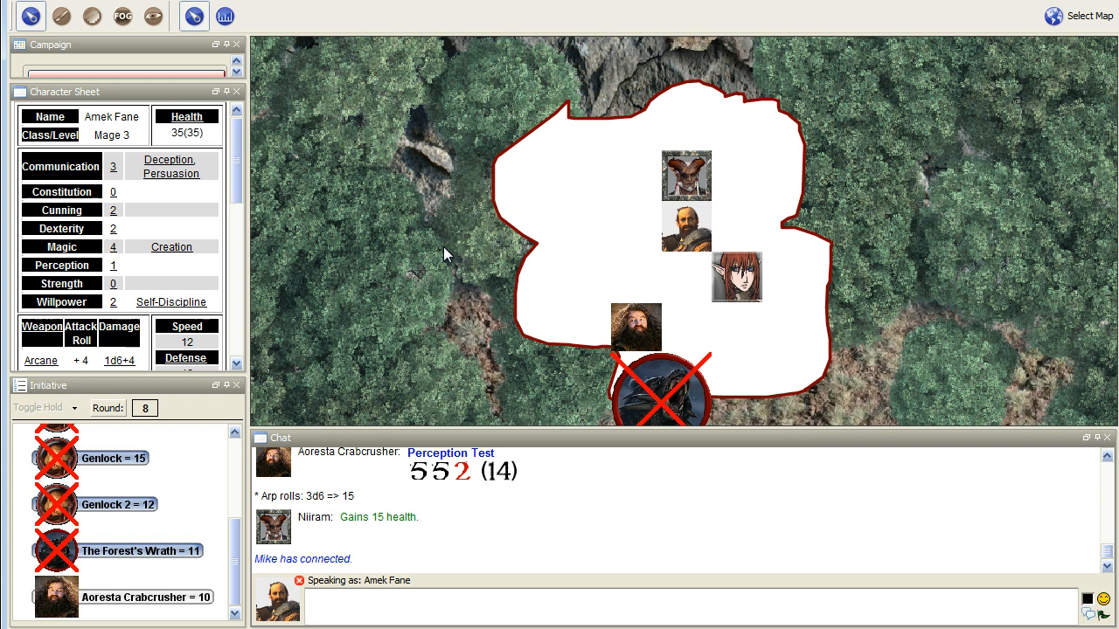
{"action": "mouse_move", "coordinate": [453, 192]}
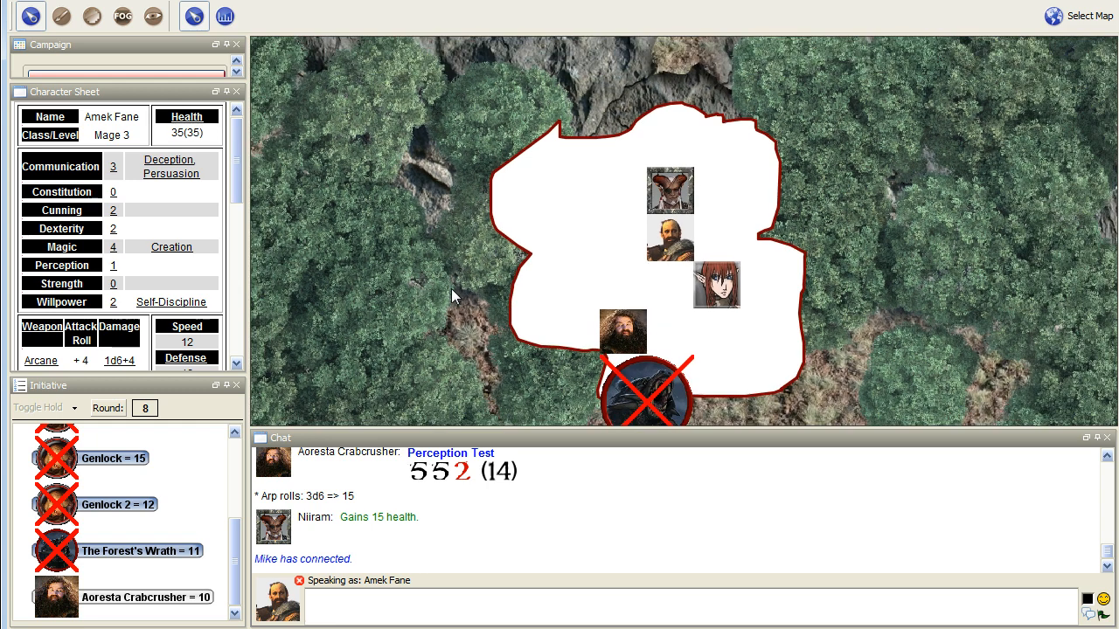
{"action": "mouse_move", "coordinate": [454, 288]}
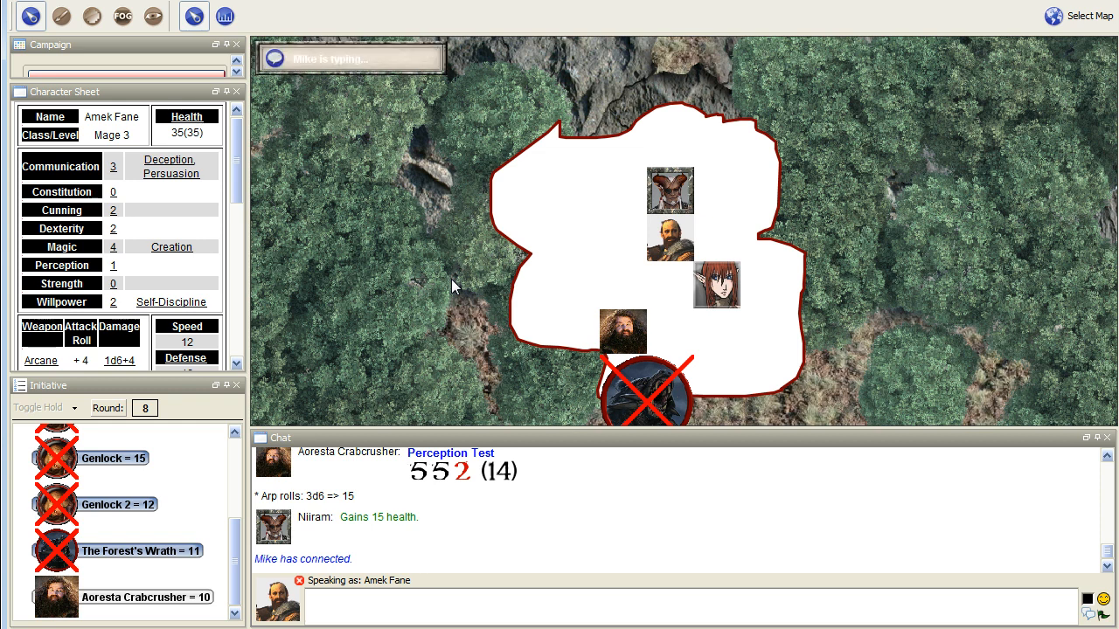
{"action": "mouse_move", "coordinate": [472, 307]}
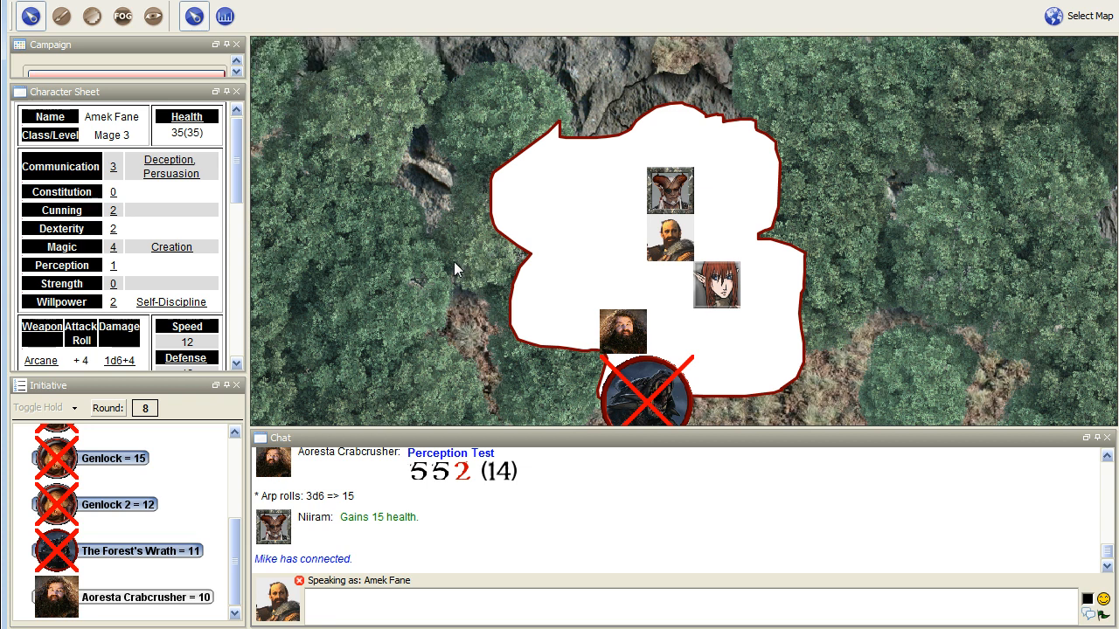
{"action": "mouse_move", "coordinate": [623, 330]}
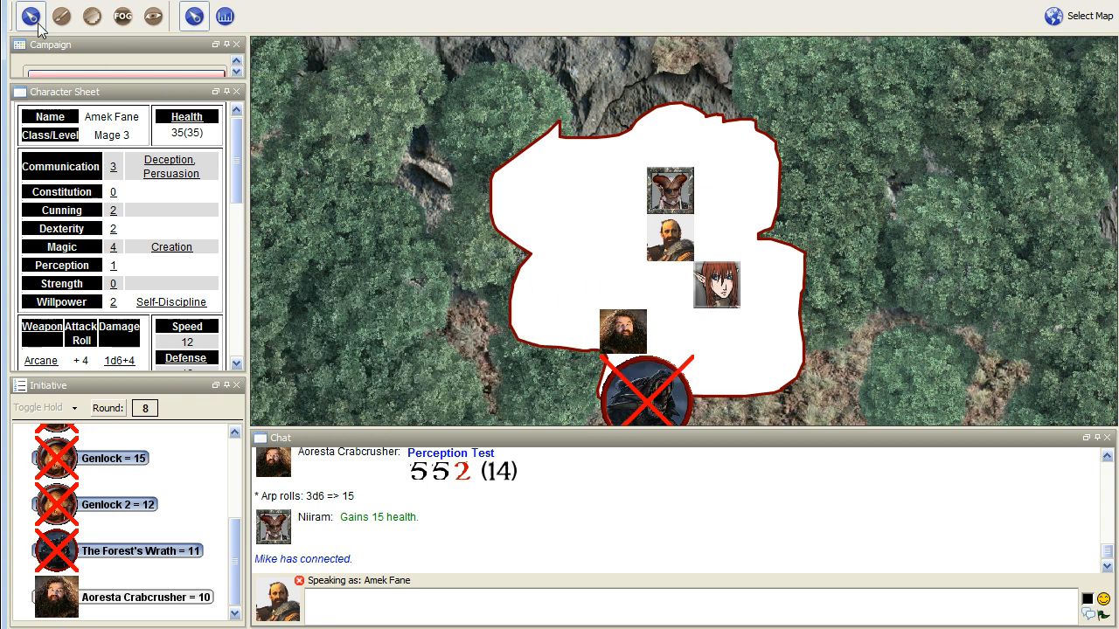
{"action": "mouse_move", "coordinate": [658, 312]}
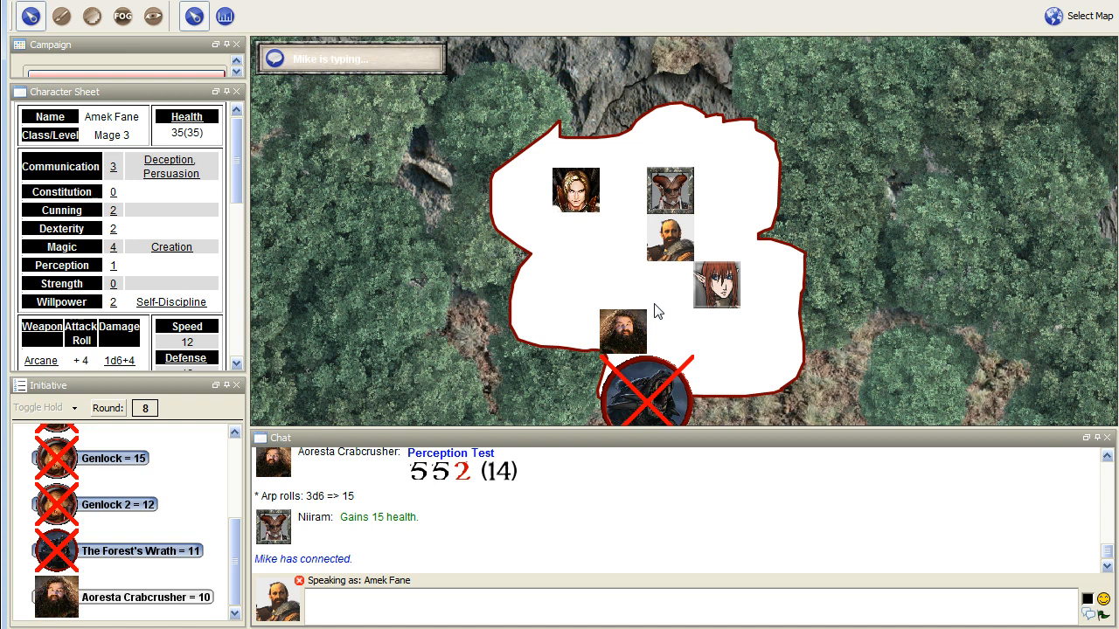
Set Rheland's token state to Disabled
{"action": "right_click", "coordinate": [575, 190]}
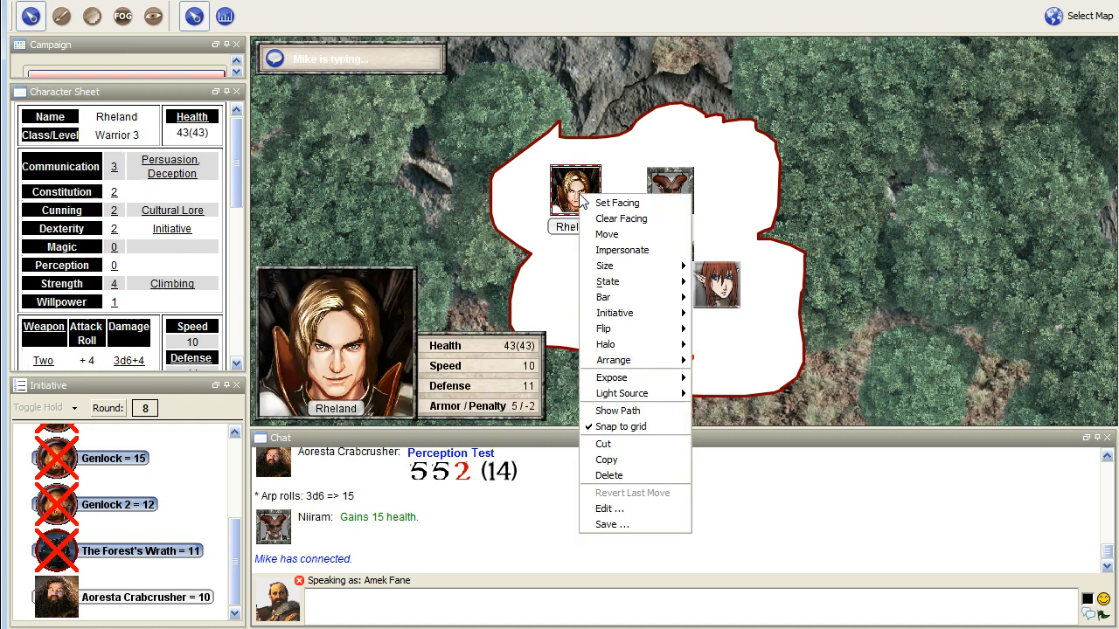
{"action": "mouse_move", "coordinate": [636, 281]}
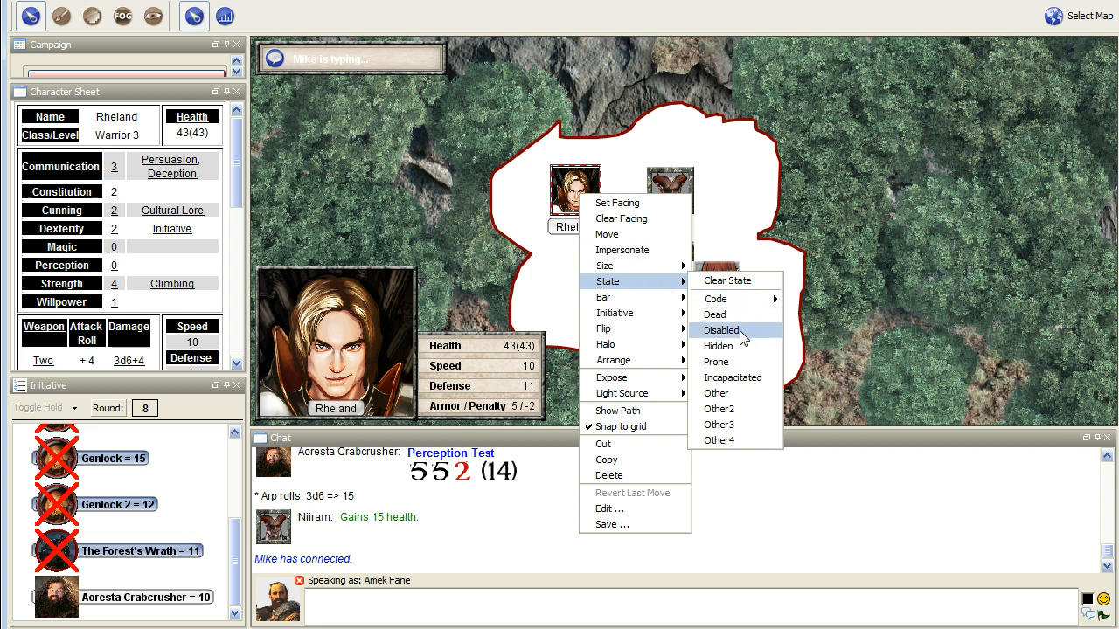
{"action": "left_click", "coordinate": [723, 330]}
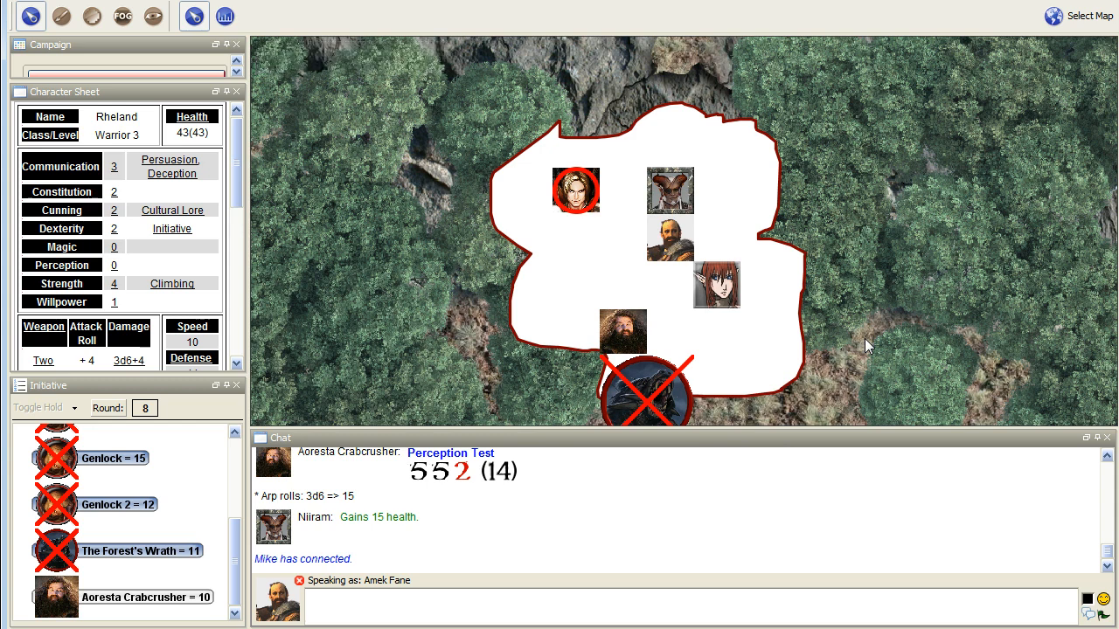
{"action": "mouse_move", "coordinate": [857, 284]}
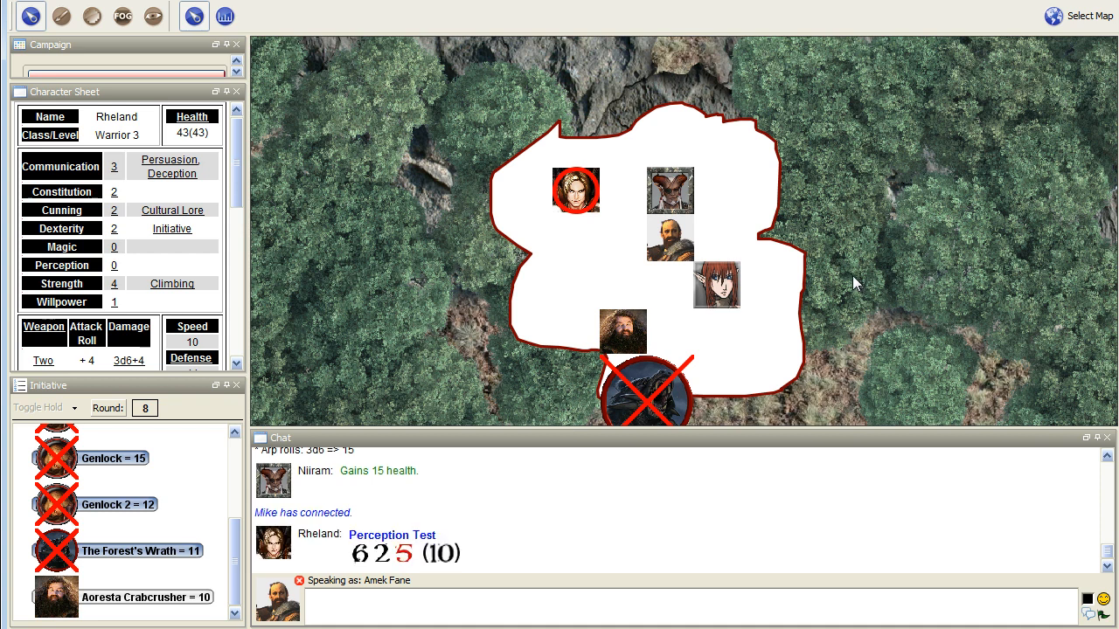
{"action": "mouse_move", "coordinate": [840, 276]}
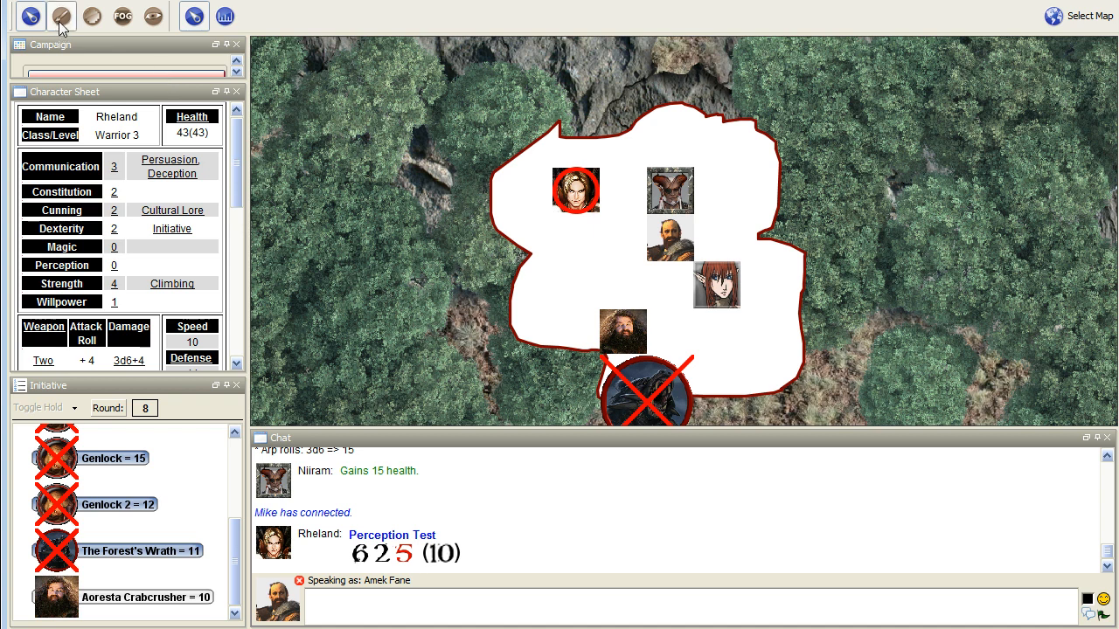
{"action": "mouse_move", "coordinate": [123, 16]}
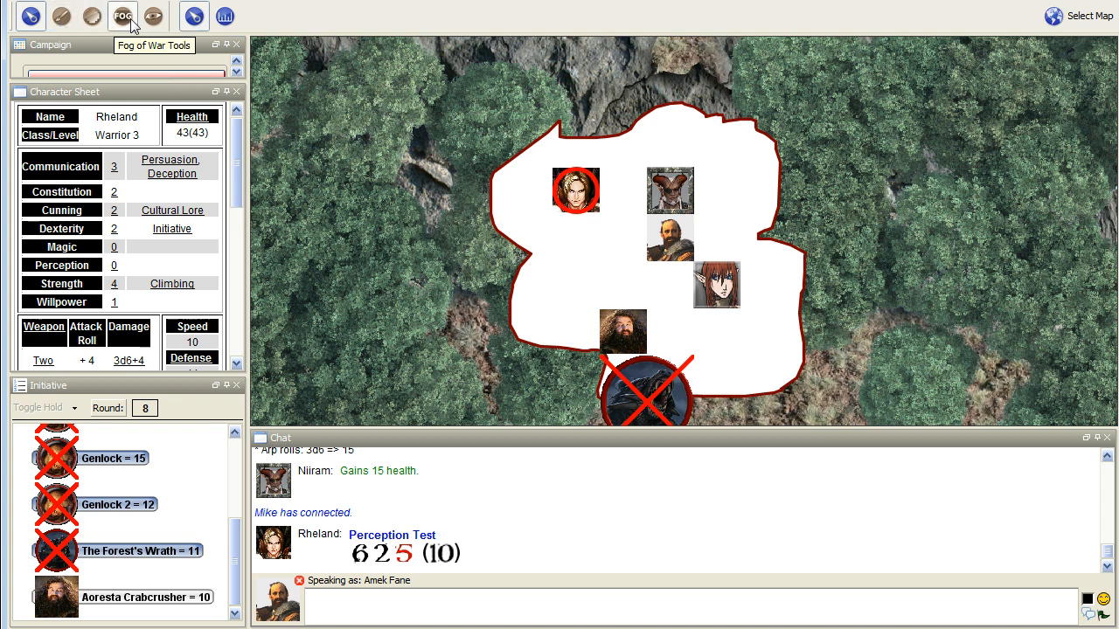
{"action": "mouse_move", "coordinate": [62, 15]}
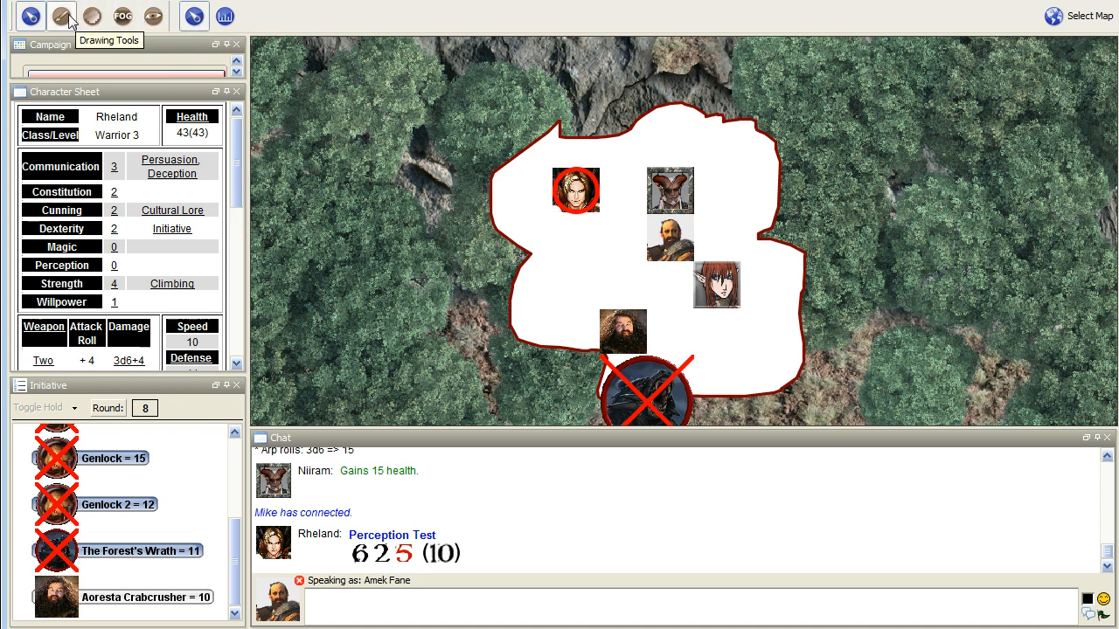
Switch to the Drawing Tools after Rheland's Perception Test of 10 posts
{"action": "left_click", "coordinate": [61, 16]}
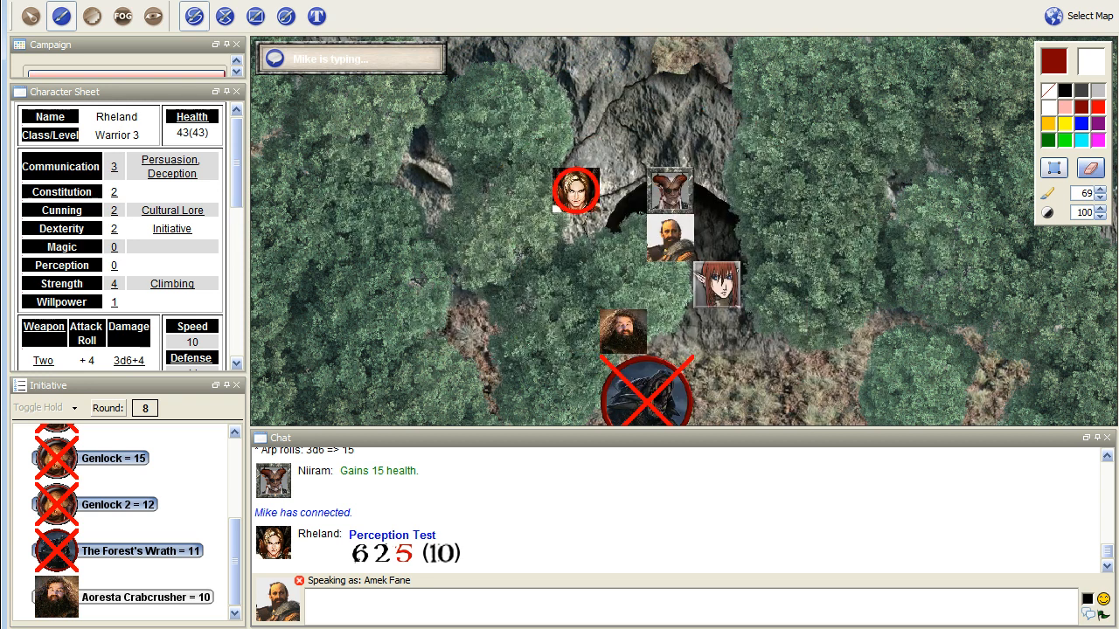
Open the Choose Paint colour chooser for the drawing fill colour
{"action": "left_click", "coordinate": [1096, 60]}
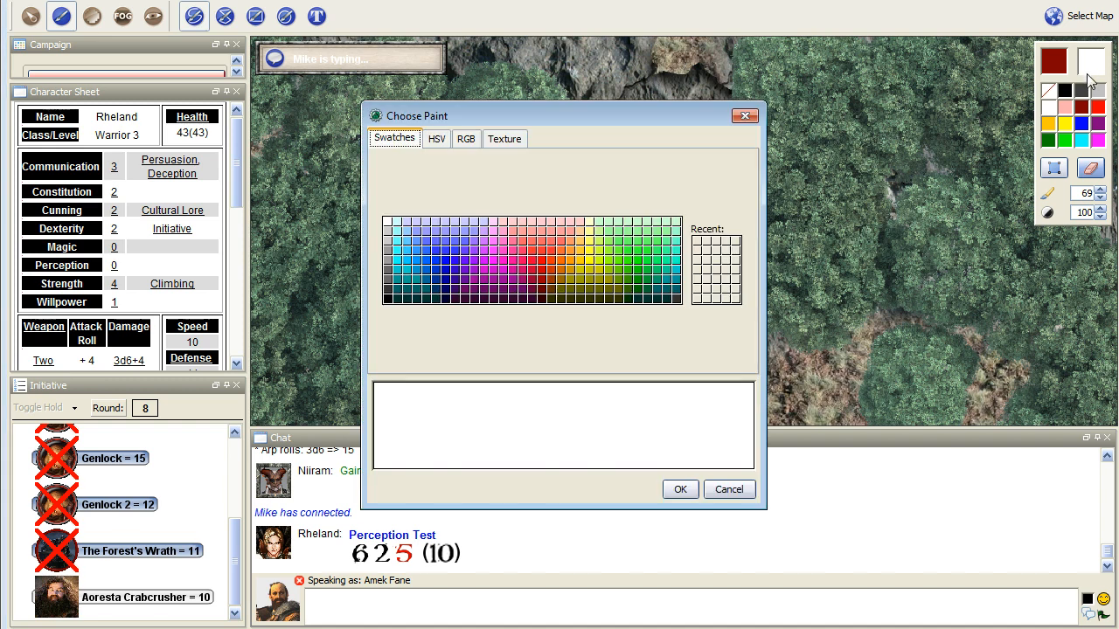
{"action": "mouse_move", "coordinate": [1080, 103]}
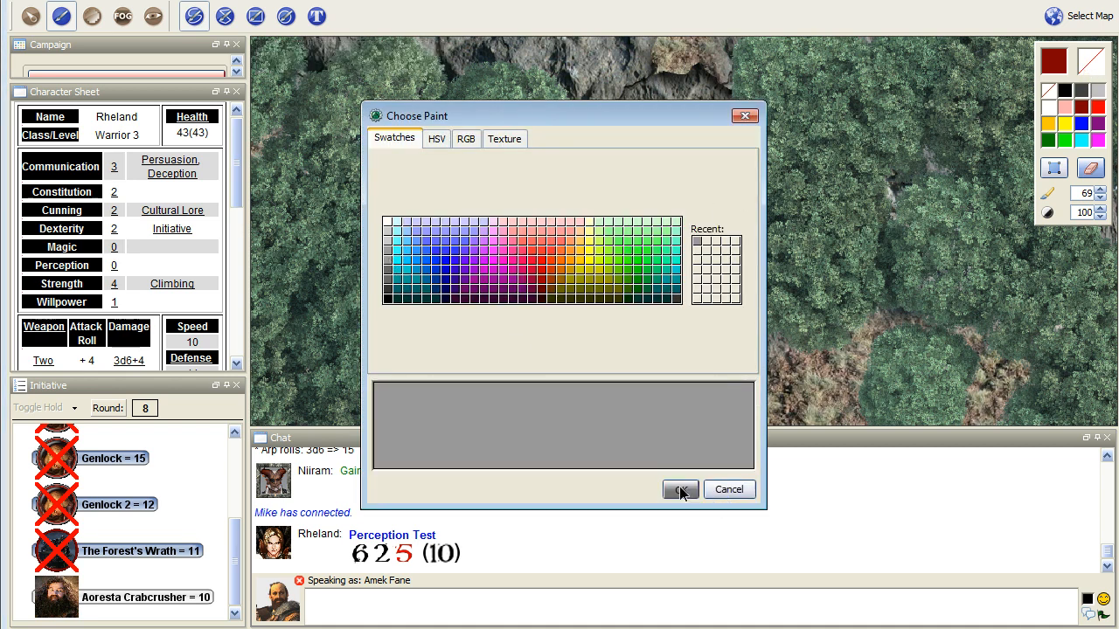
Confirm grey as the fill colour and select the filled freehand shape tool
{"action": "left_click", "coordinate": [680, 489]}
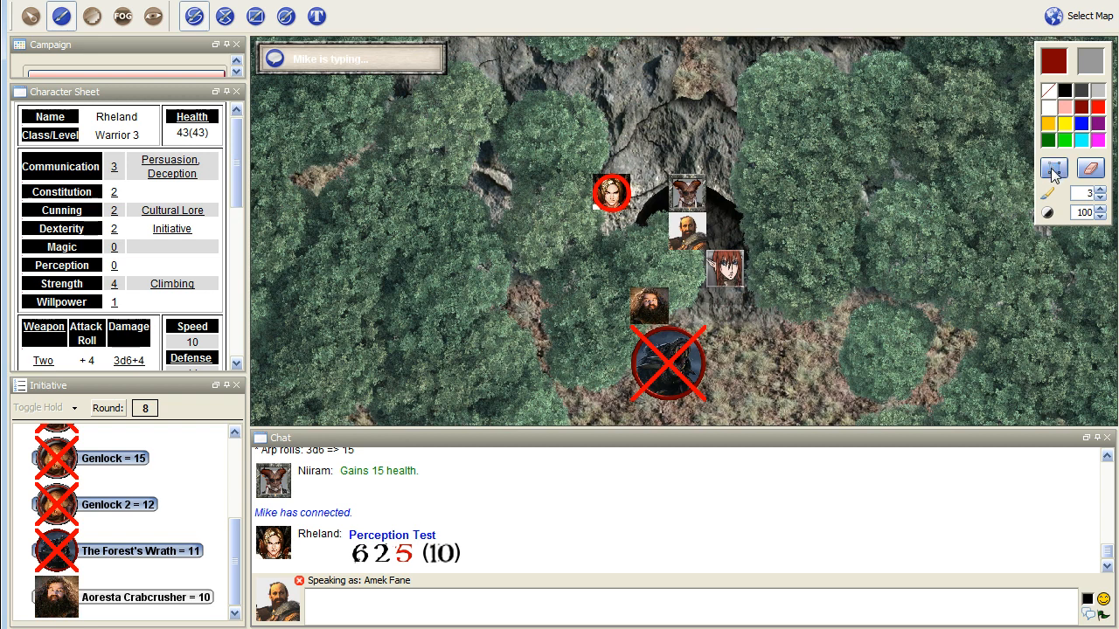
{"action": "left_click", "coordinate": [1053, 168]}
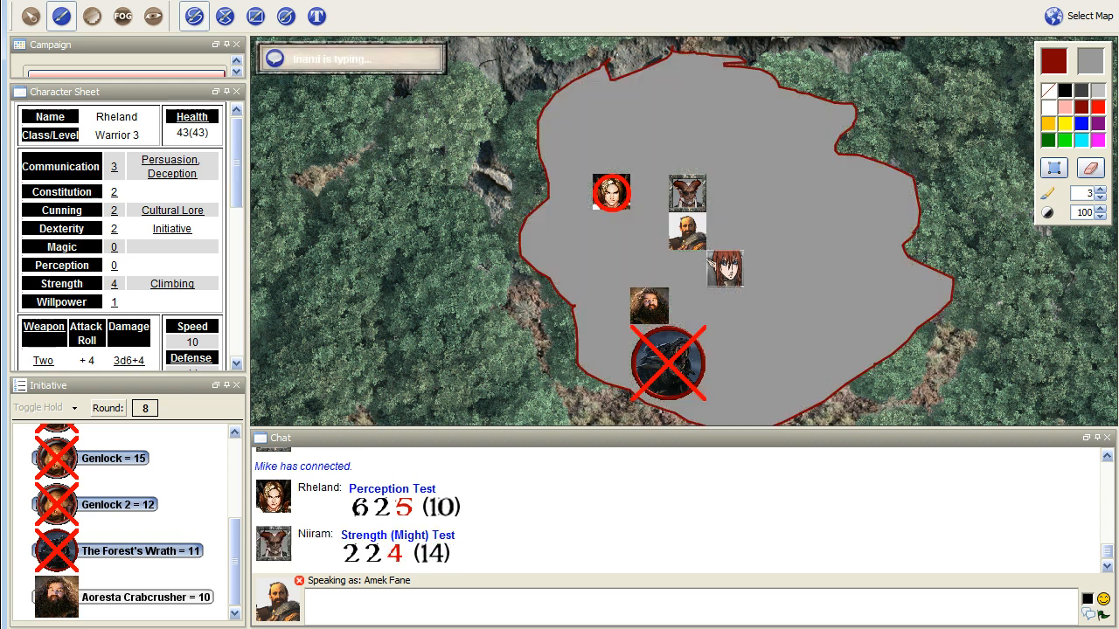
Pick a drawing tool from the toolbar for the grey shape and rubble scribbles
{"action": "left_click", "coordinate": [1054, 60]}
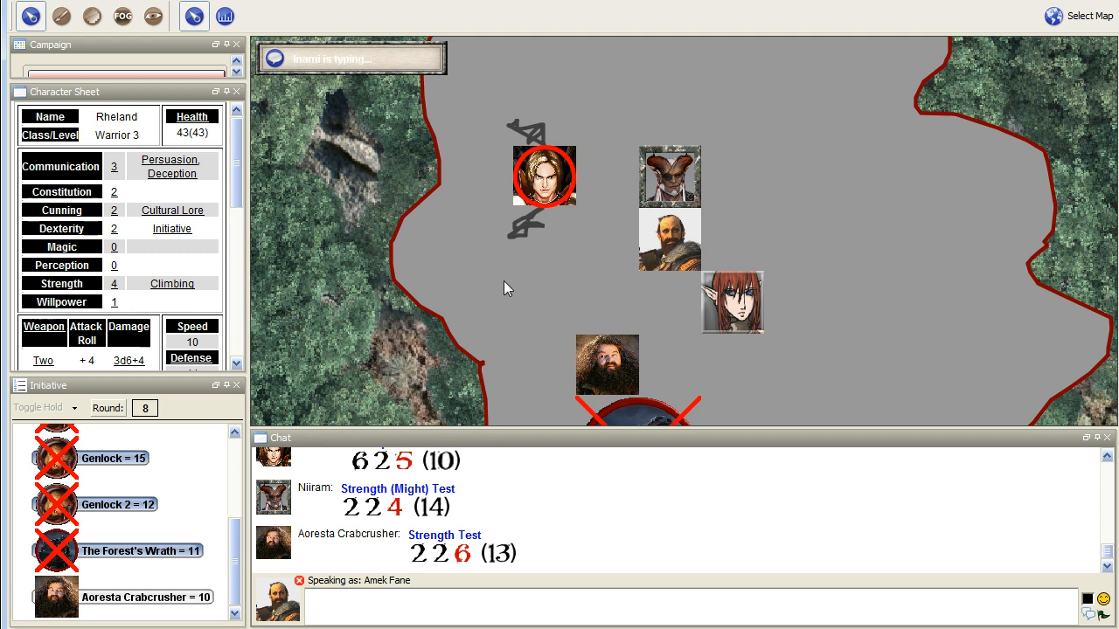
{"action": "mouse_move", "coordinate": [576, 278]}
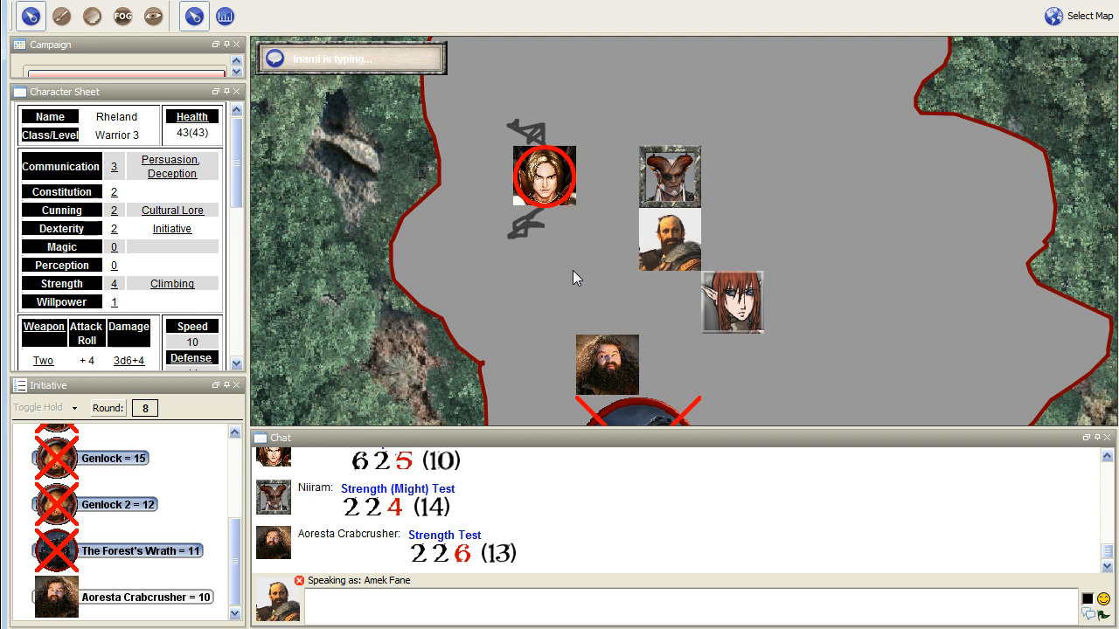
{"action": "mouse_move", "coordinate": [531, 256]}
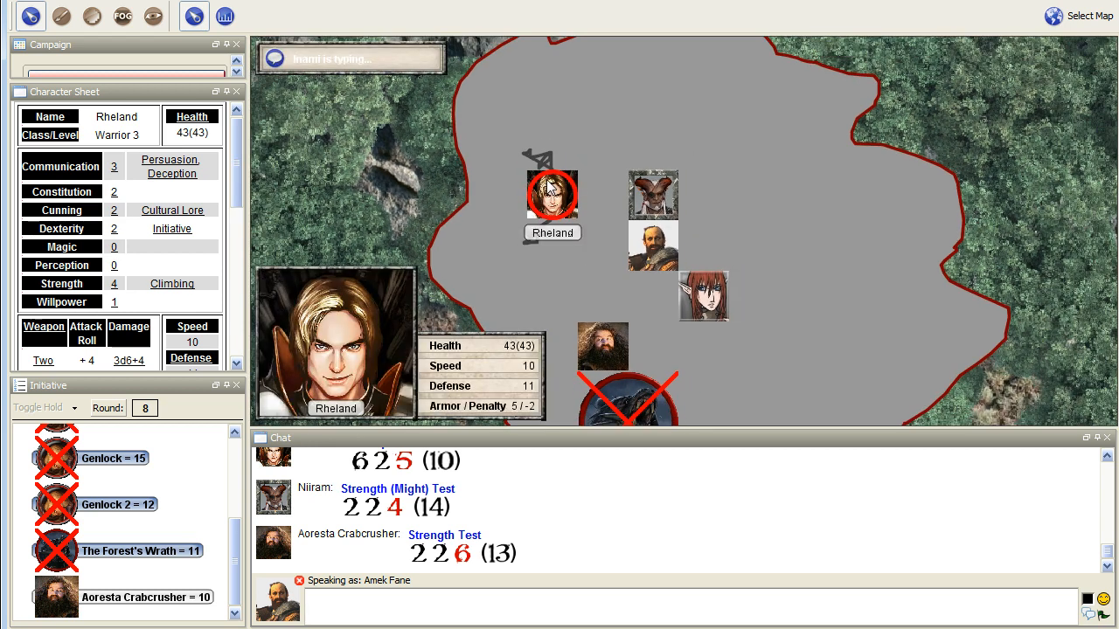
Select Aoresta Crabcrusher's token and scroll her sheet to Equipment & Money (162 silver)
{"action": "left_click", "coordinate": [602, 345]}
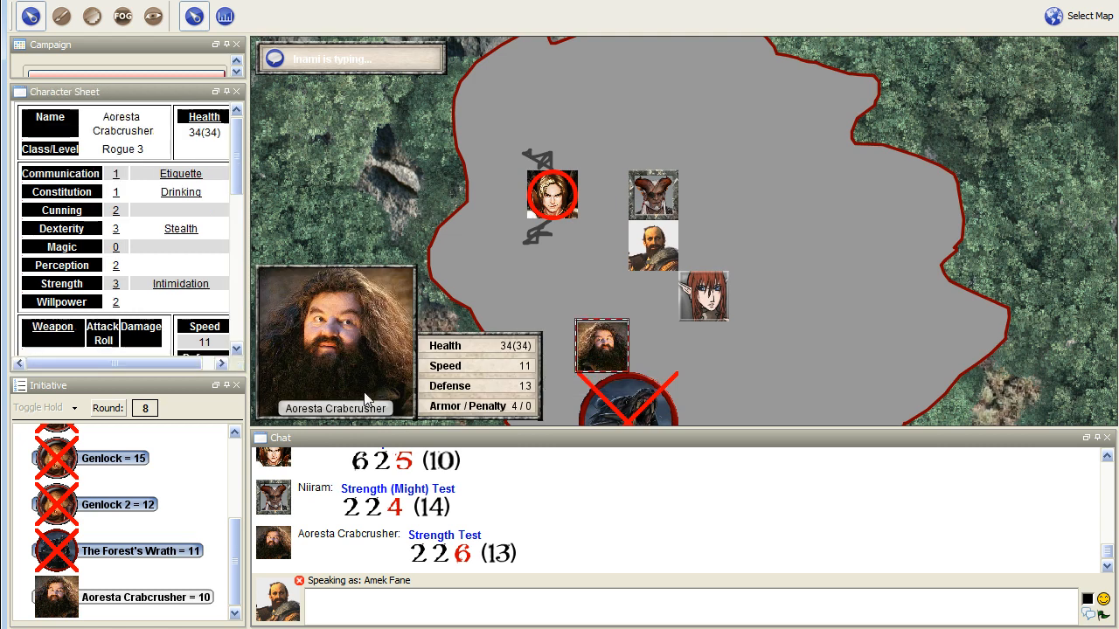
{"action": "scroll", "scroll_direction": "down", "scroll_amount": 3}
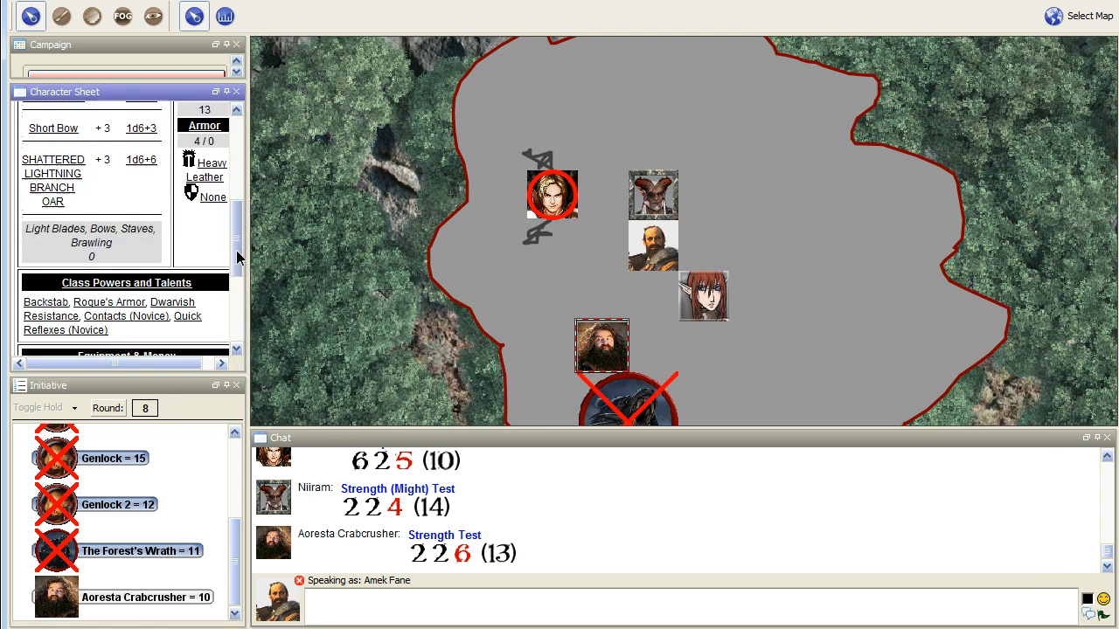
{"action": "scroll", "scroll_direction": "down", "scroll_amount": 3}
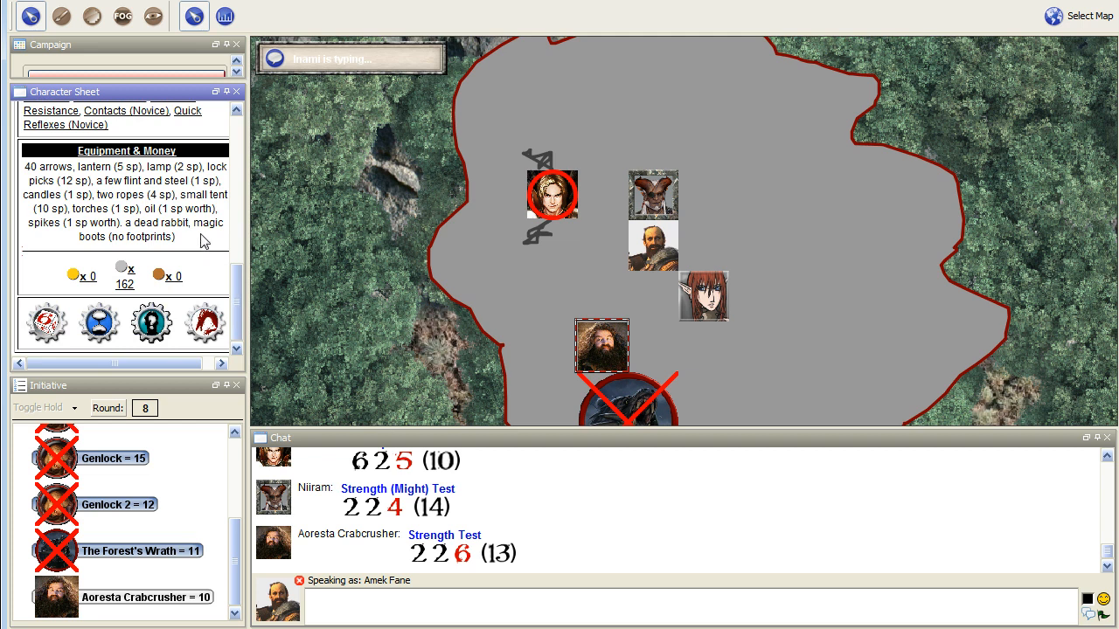
{"action": "mouse_move", "coordinate": [133, 204]}
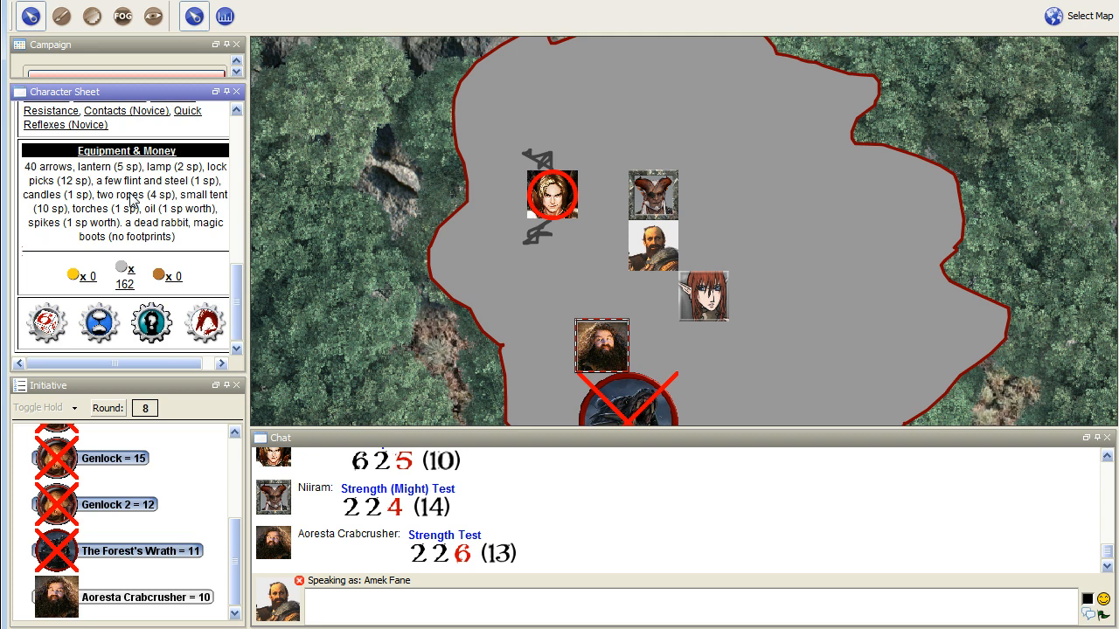
{"action": "mouse_move", "coordinate": [189, 114]}
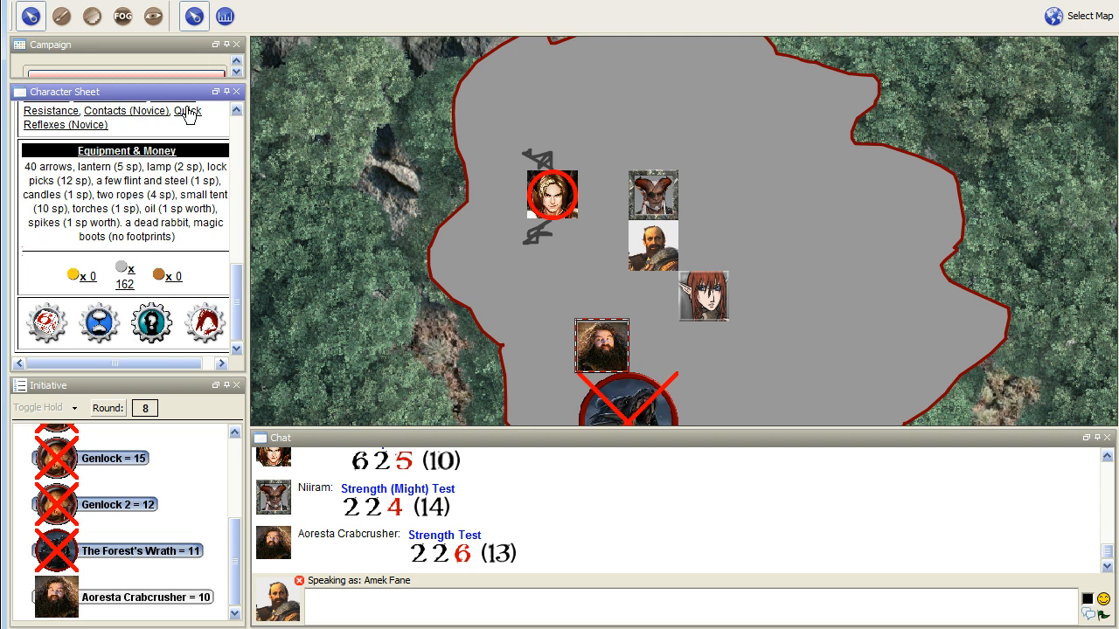
{"action": "mouse_move", "coordinate": [315, 172]}
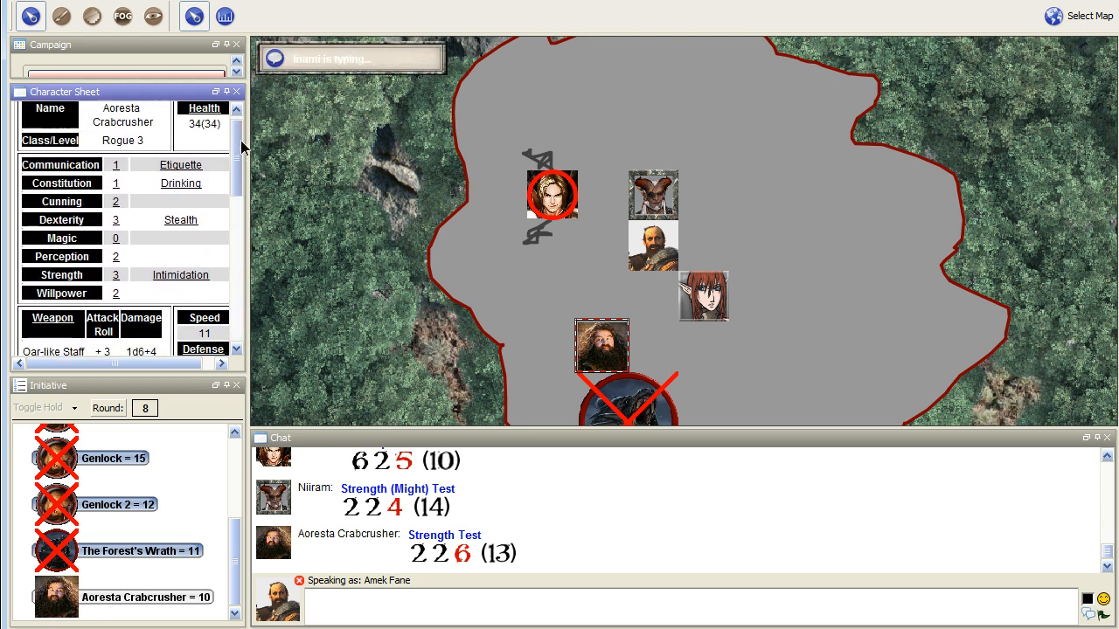
{"action": "scroll", "scroll_direction": "down", "scroll_amount": 3}
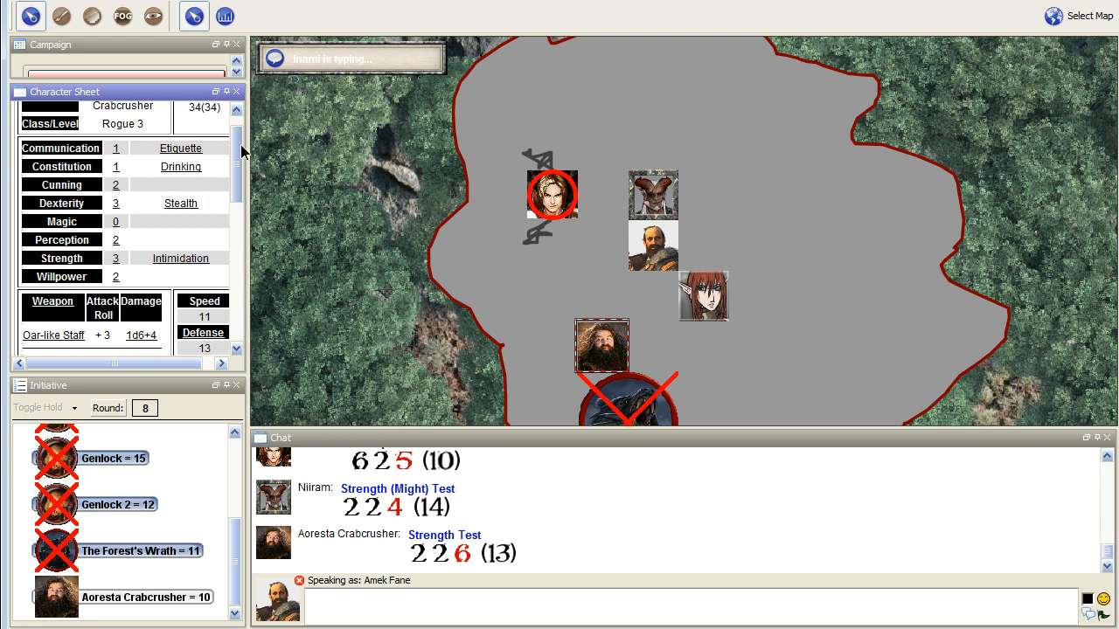
{"action": "scroll", "scroll_direction": "down", "scroll_amount": 3}
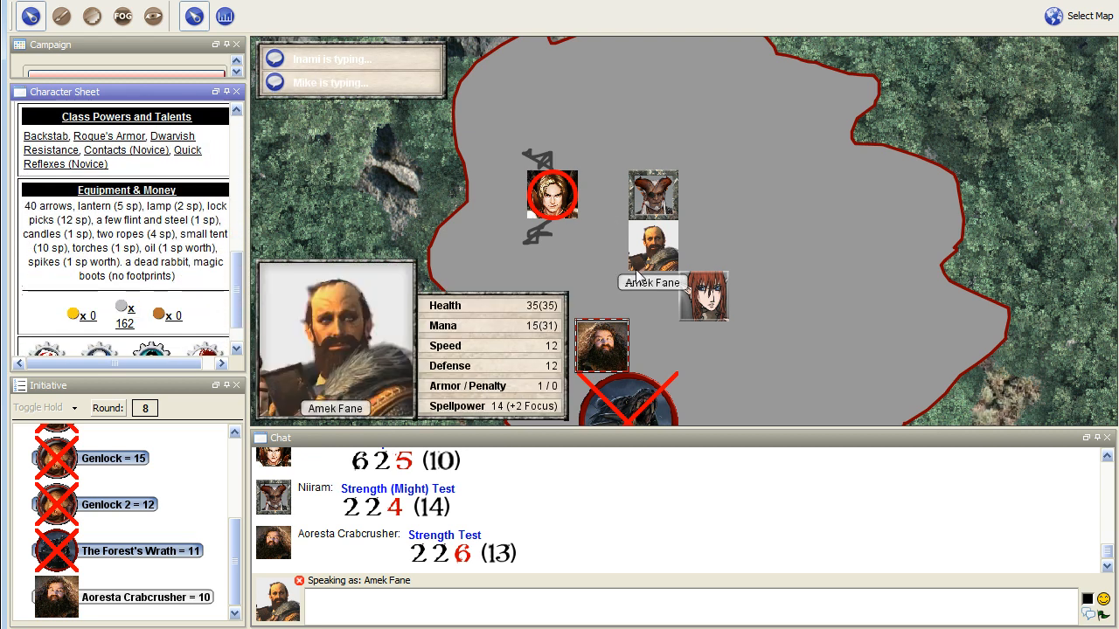
{"action": "left_click", "coordinate": [552, 194]}
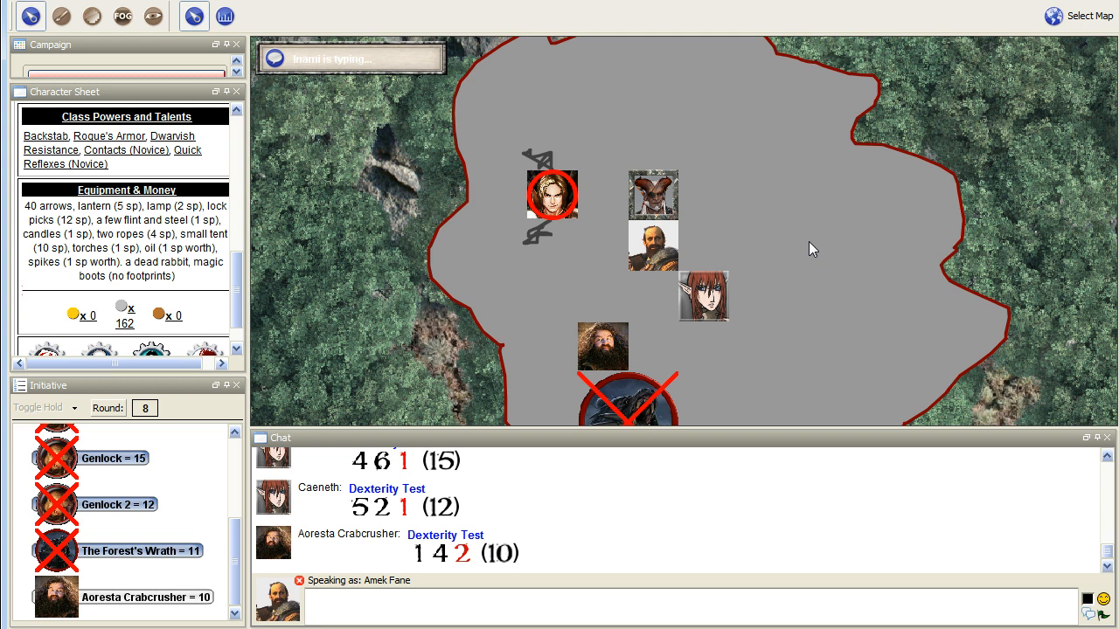
{"action": "mouse_move", "coordinate": [653, 247]}
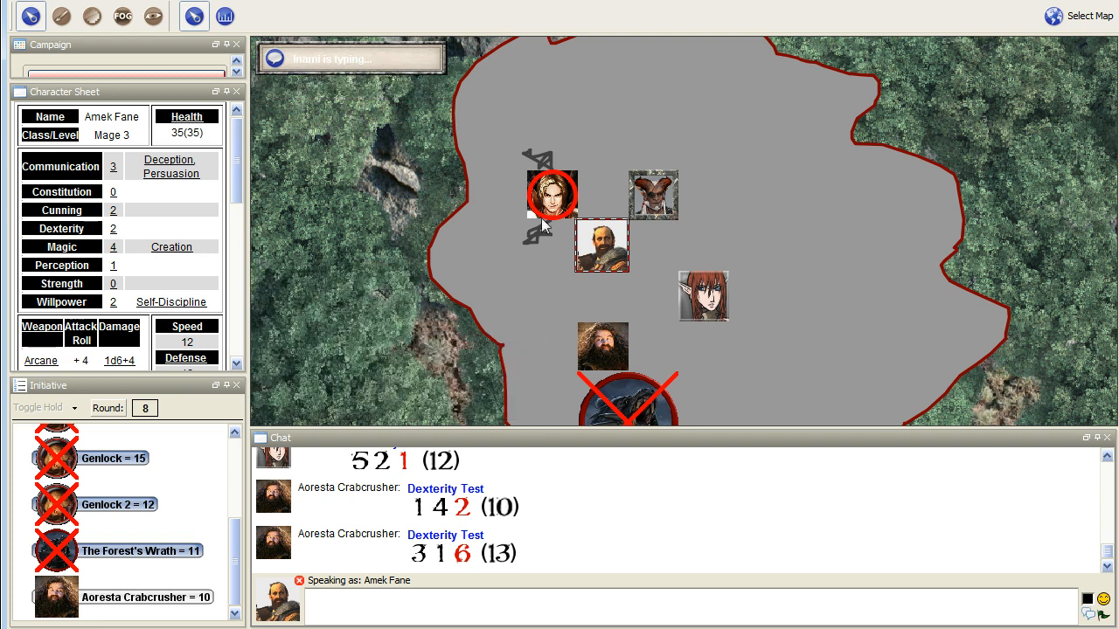
{"action": "mouse_move", "coordinate": [602, 245]}
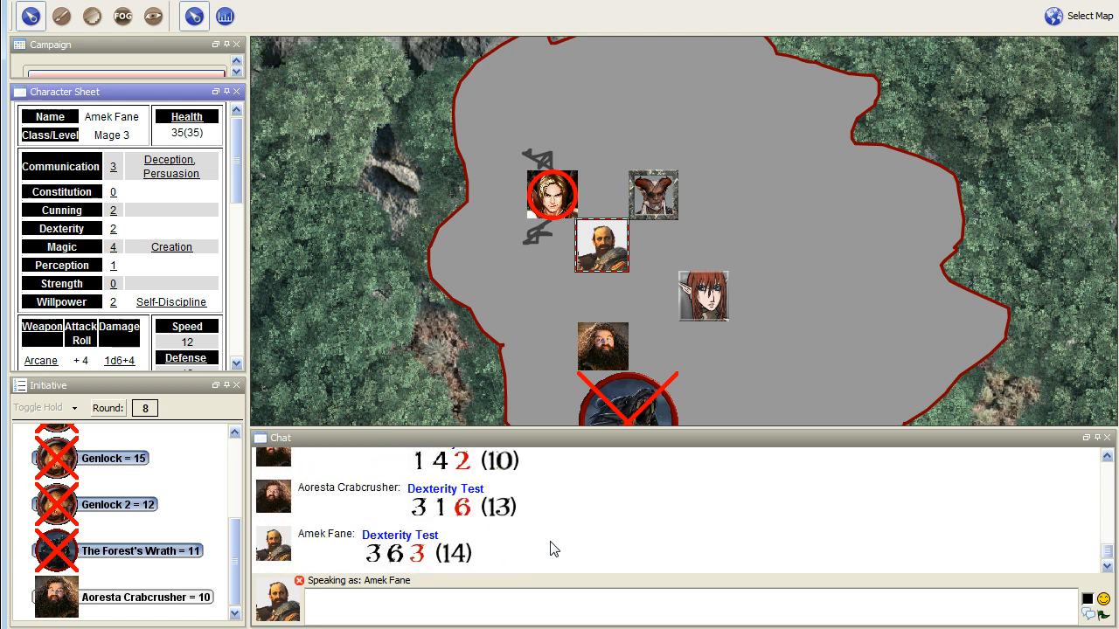
{"action": "mouse_move", "coordinate": [551, 326]}
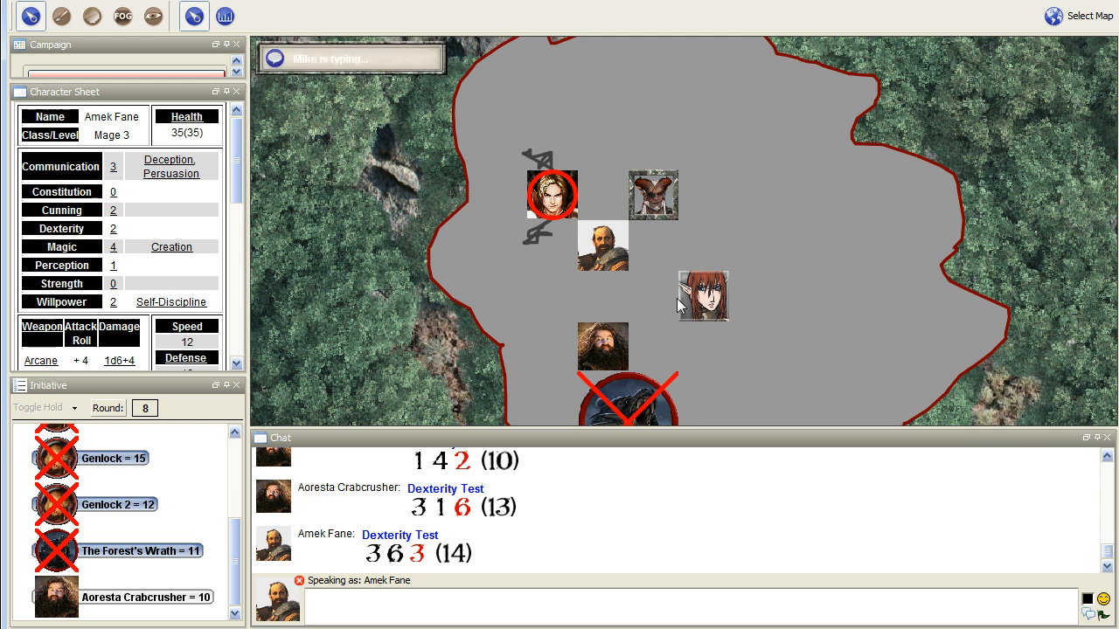
{"action": "mouse_move", "coordinate": [660, 315]}
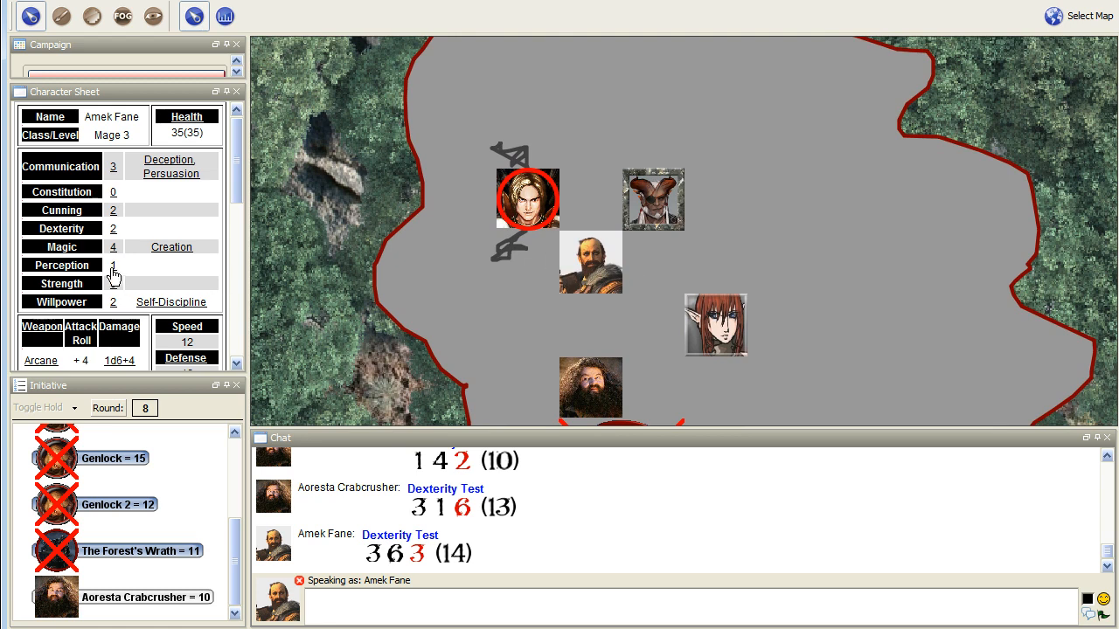
{"action": "mouse_move", "coordinate": [590, 389]}
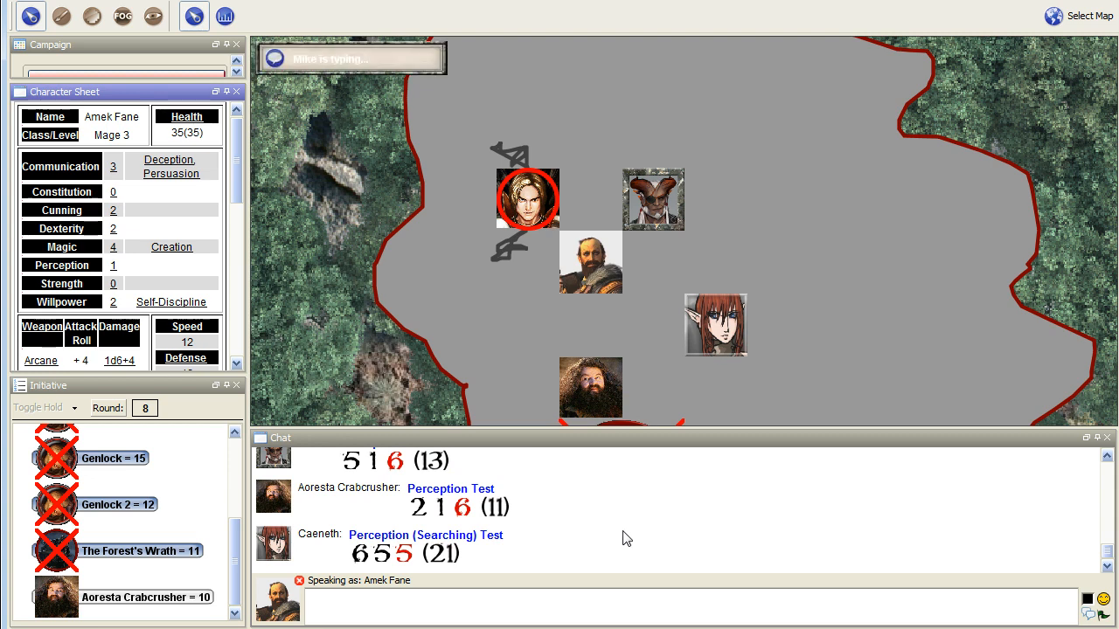
{"action": "mouse_move", "coordinate": [669, 551]}
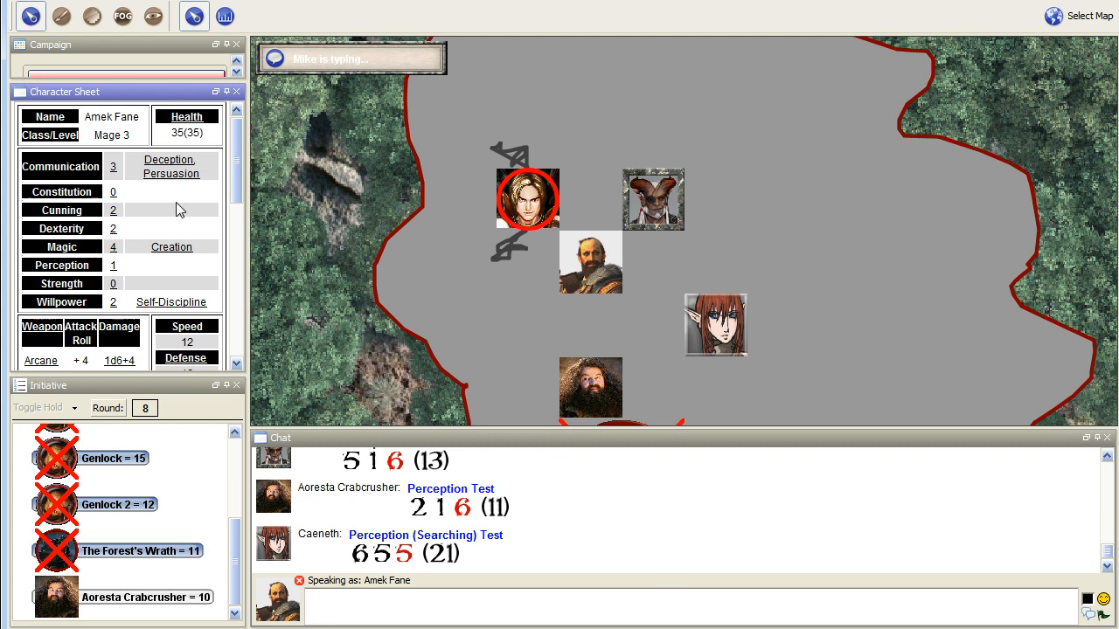
{"action": "scroll", "scroll_direction": "down", "scroll_amount": 3}
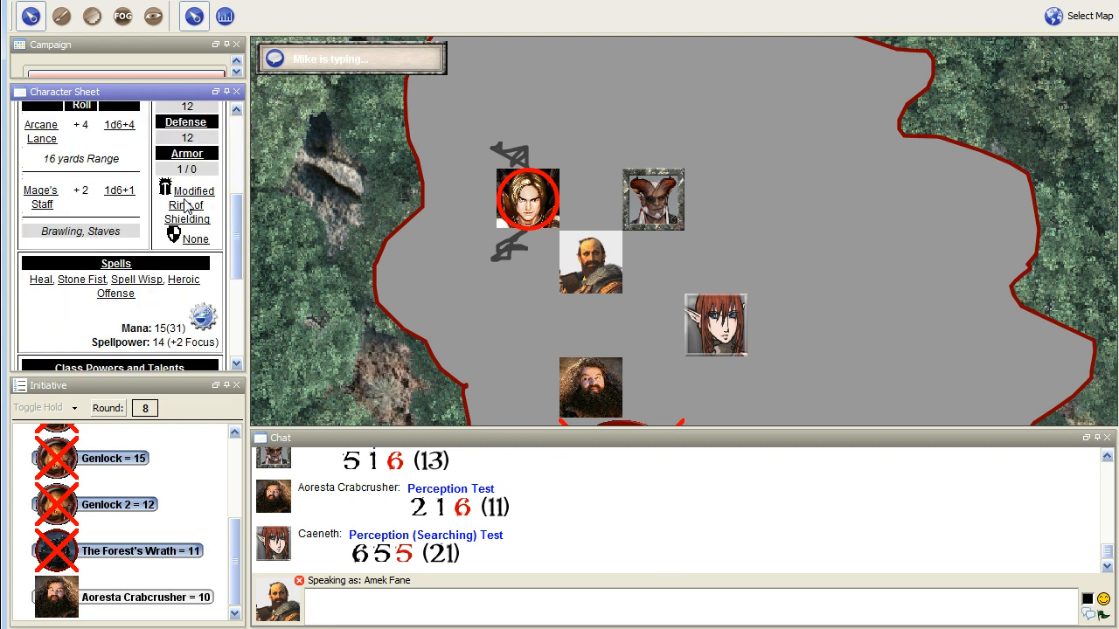
{"action": "scroll", "scroll_direction": "up", "scroll_amount": 3}
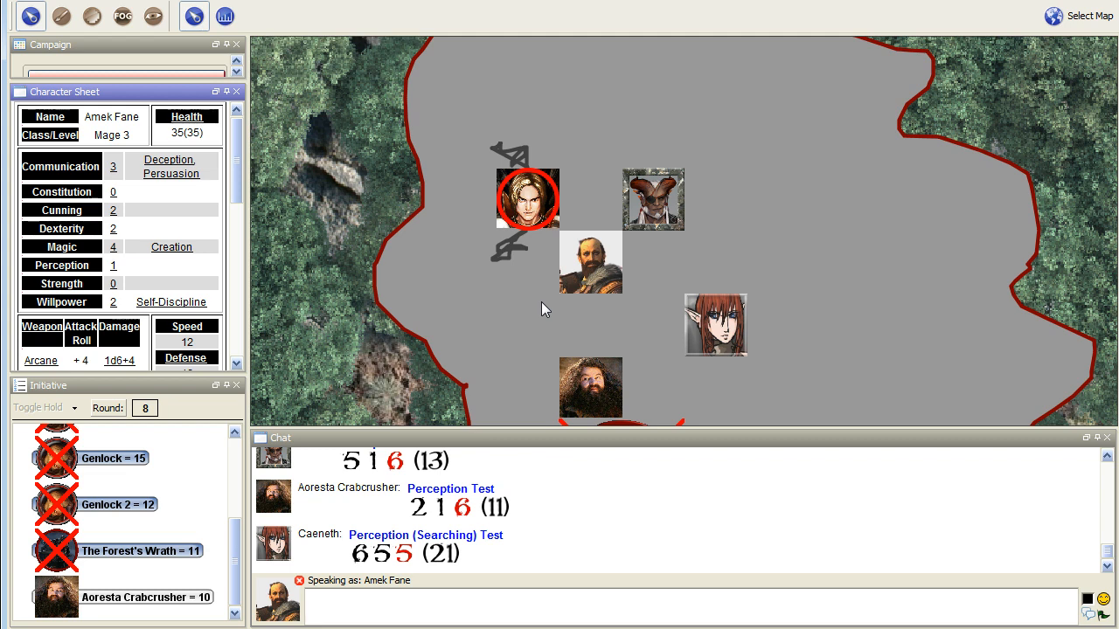
{"action": "mouse_move", "coordinate": [669, 375]}
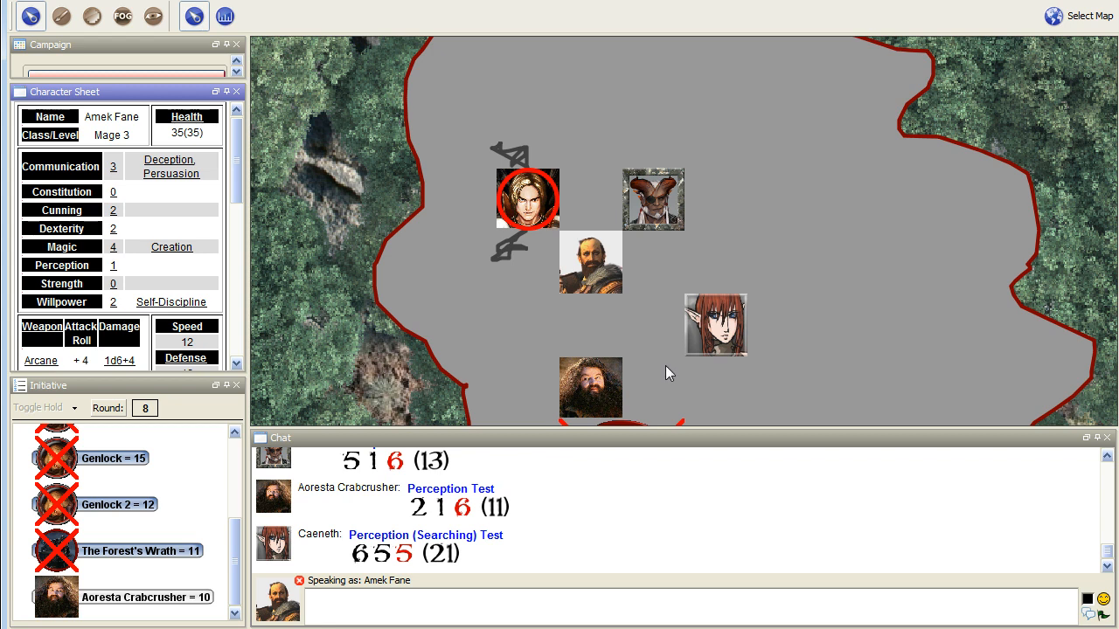
{"action": "mouse_move", "coordinate": [696, 263]}
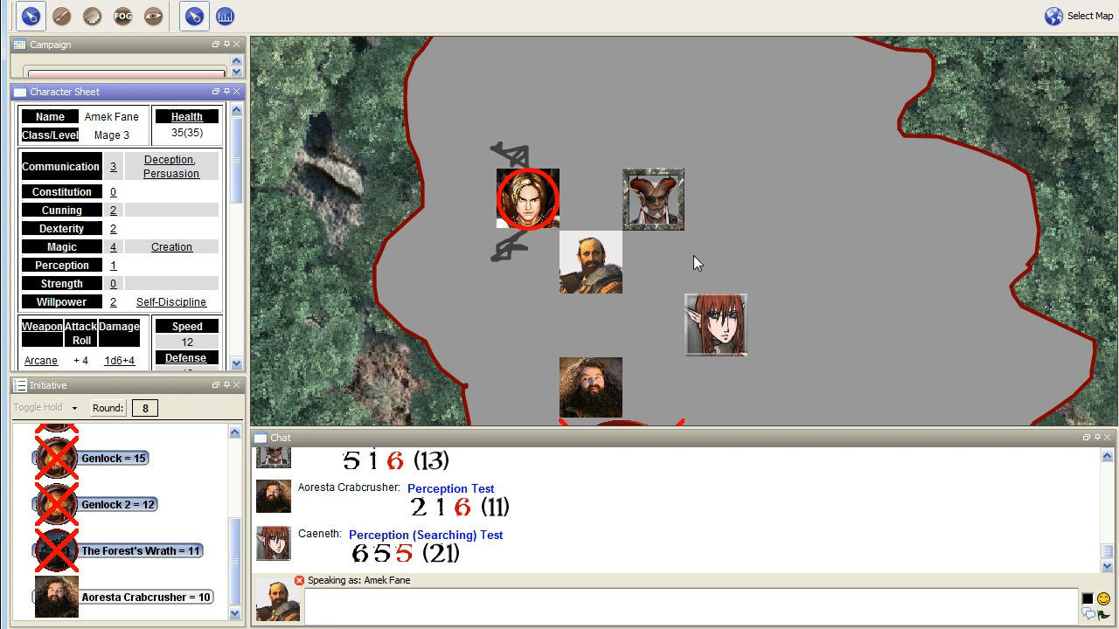
{"action": "mouse_move", "coordinate": [821, 267]}
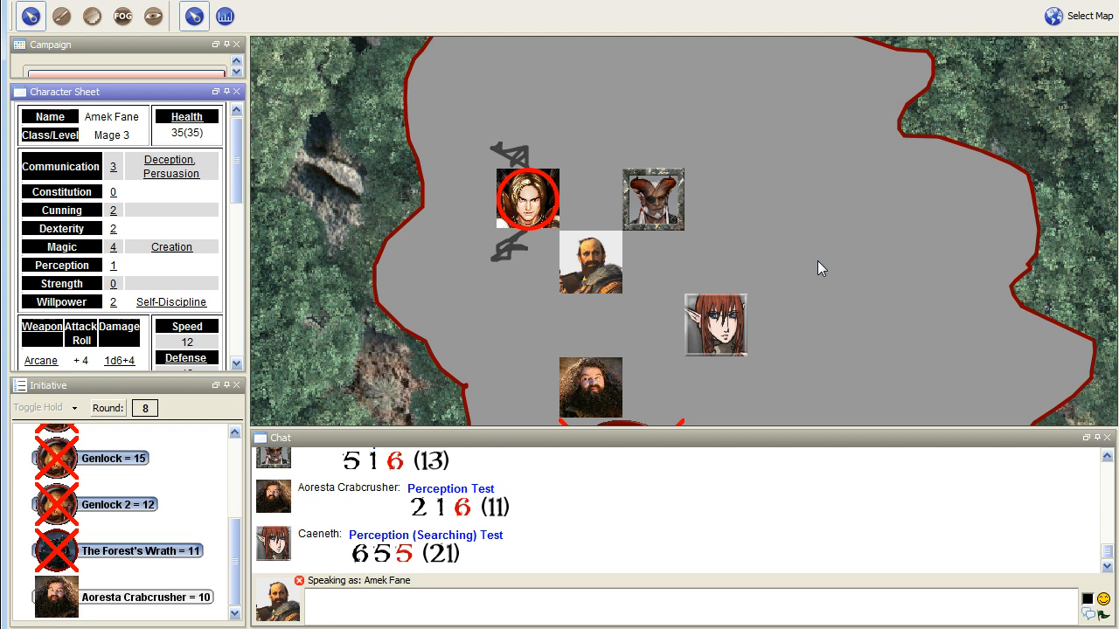
Post the emote '/me has no expression on his face as he continues breaking everyt'
{"action": "type", "text": "/me"}
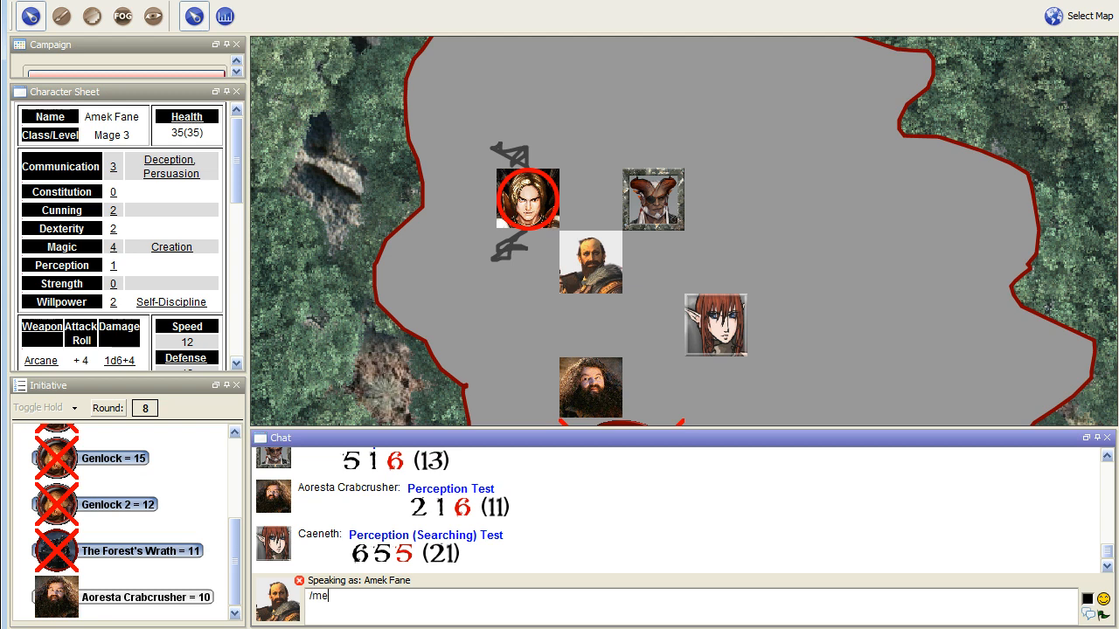
{"action": "type", "text": "has no expression"}
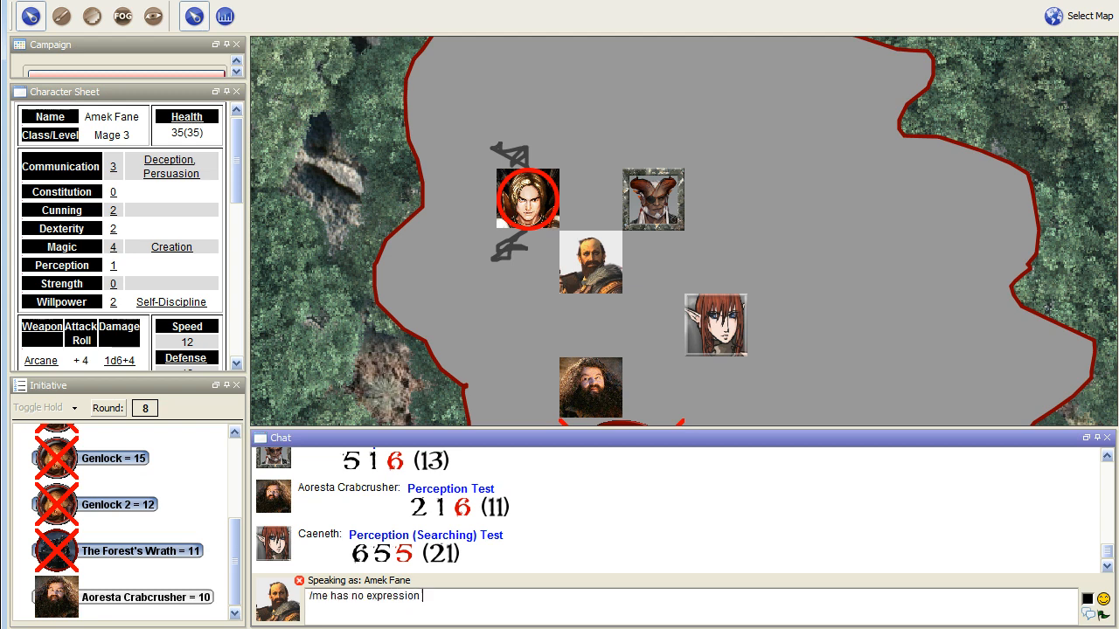
{"action": "type", "text": "on his face as he conti"}
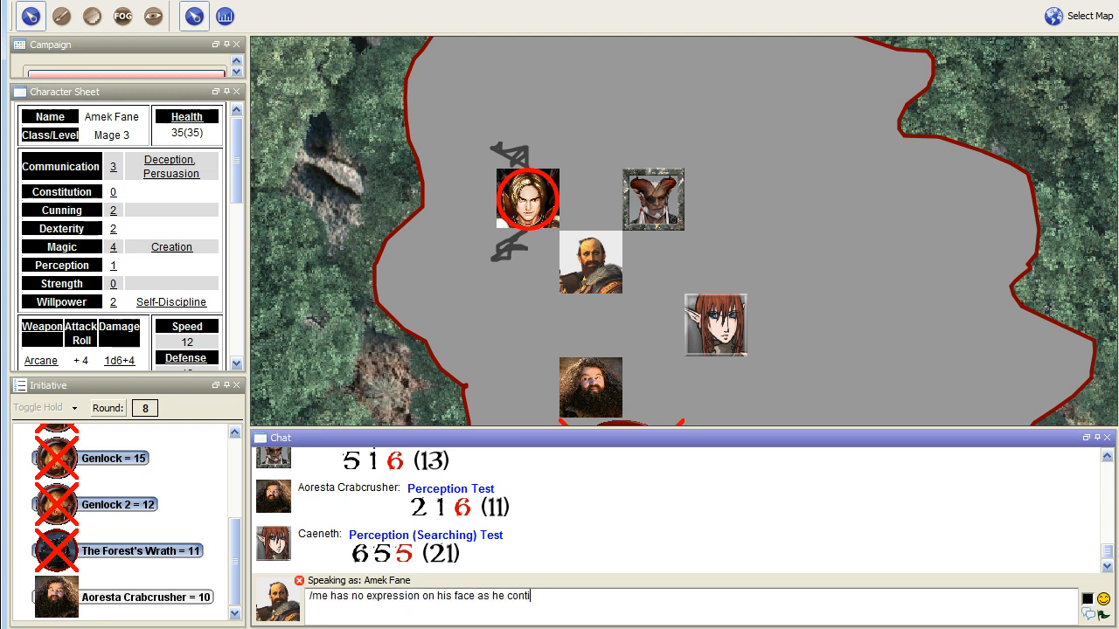
{"action": "type", "text": "nues breaking everyt"}
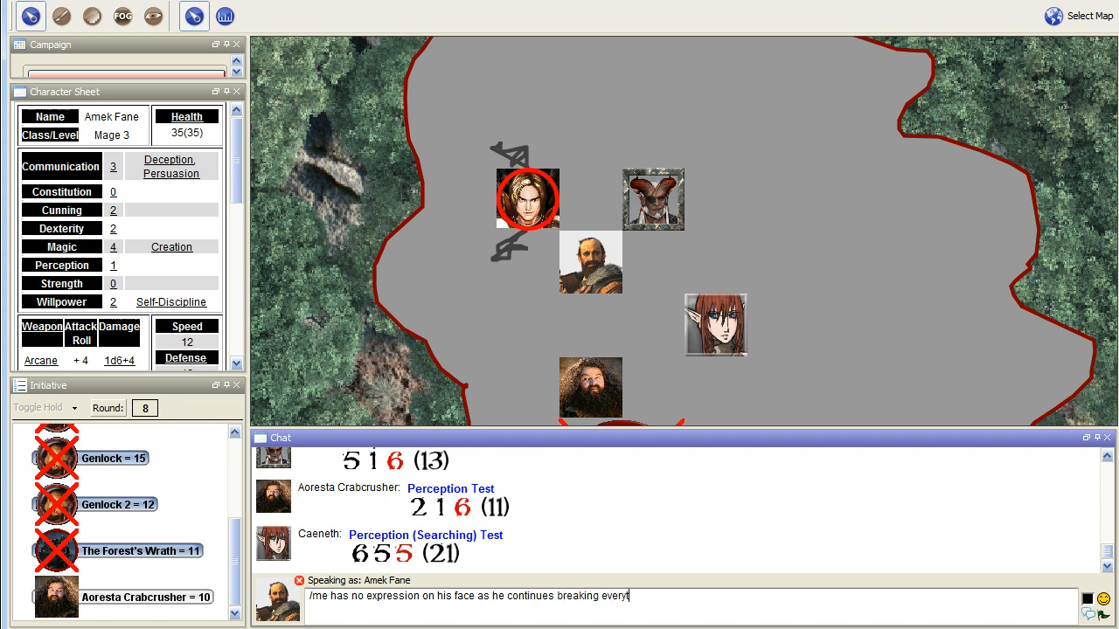
{"action": "key", "text": "Return"}
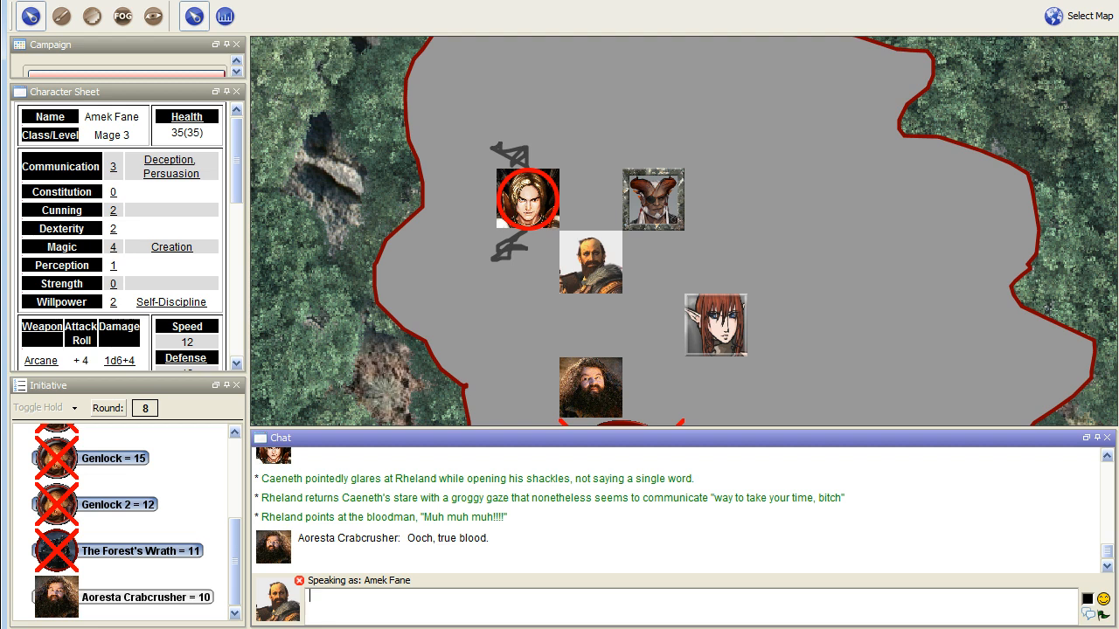
{"action": "type", "text": "/me nar"}
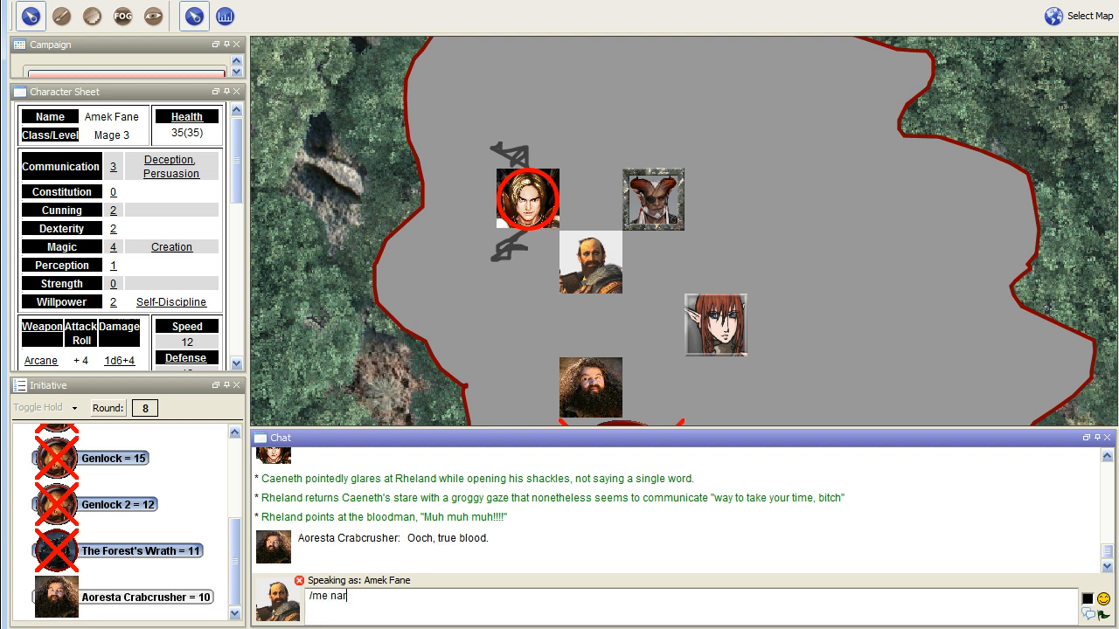
{"action": "key", "text": "Return"}
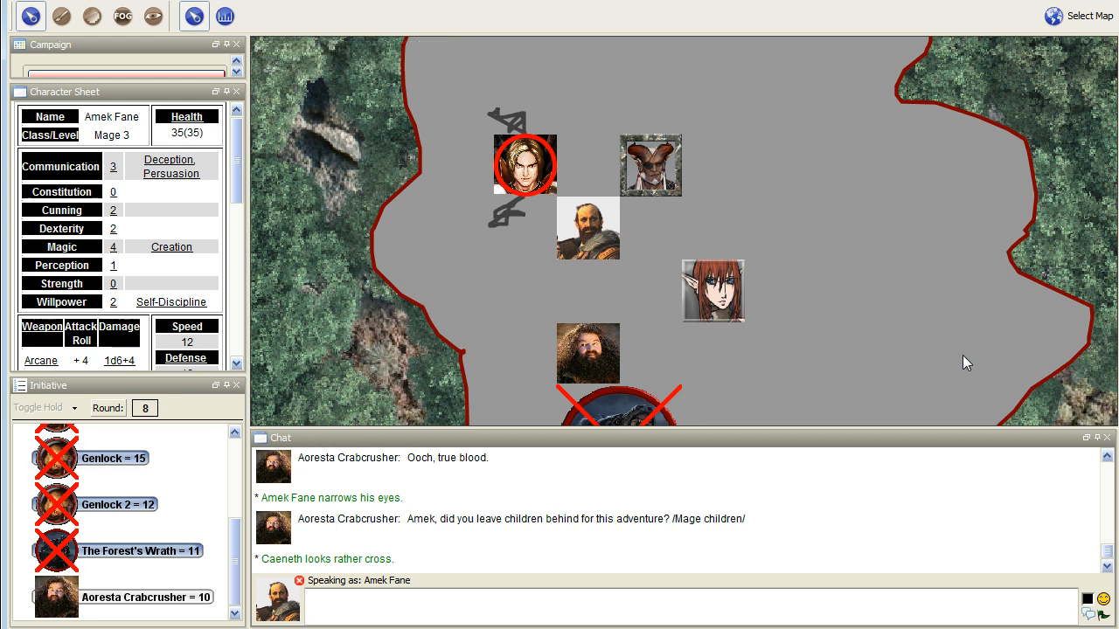
{"action": "mouse_move", "coordinate": [966, 363]}
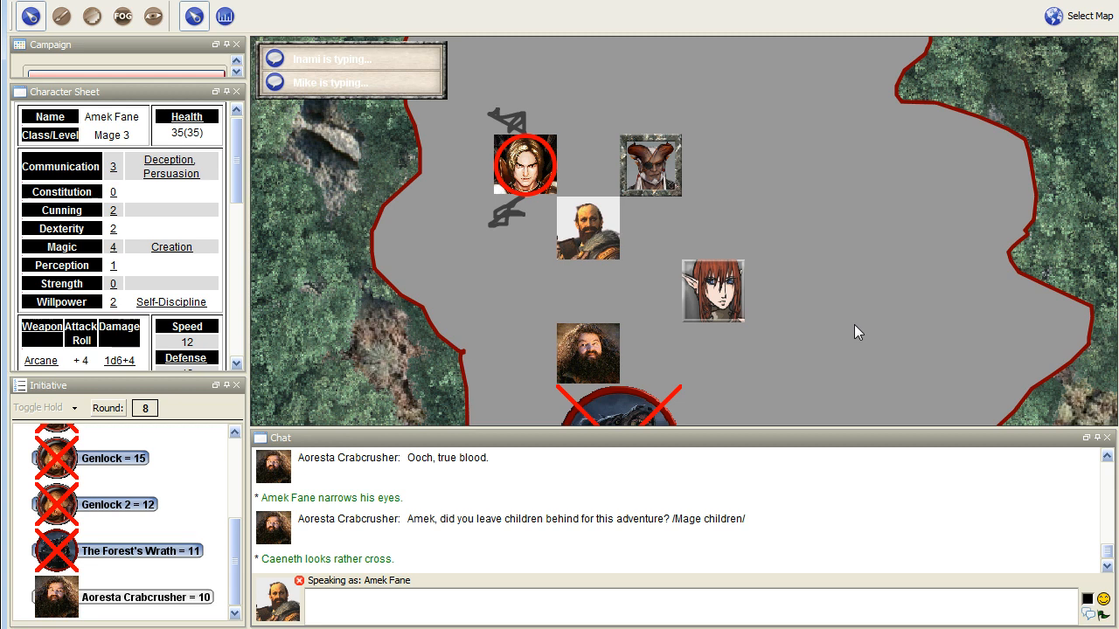
{"action": "mouse_move", "coordinate": [781, 260]}
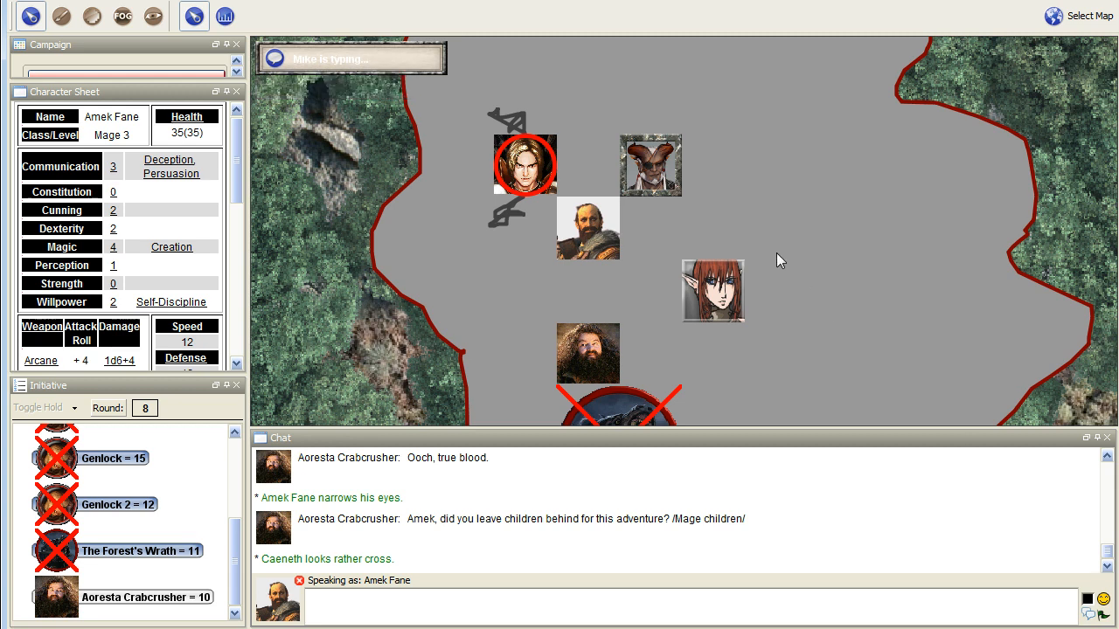
{"action": "mouse_move", "coordinate": [745, 231]}
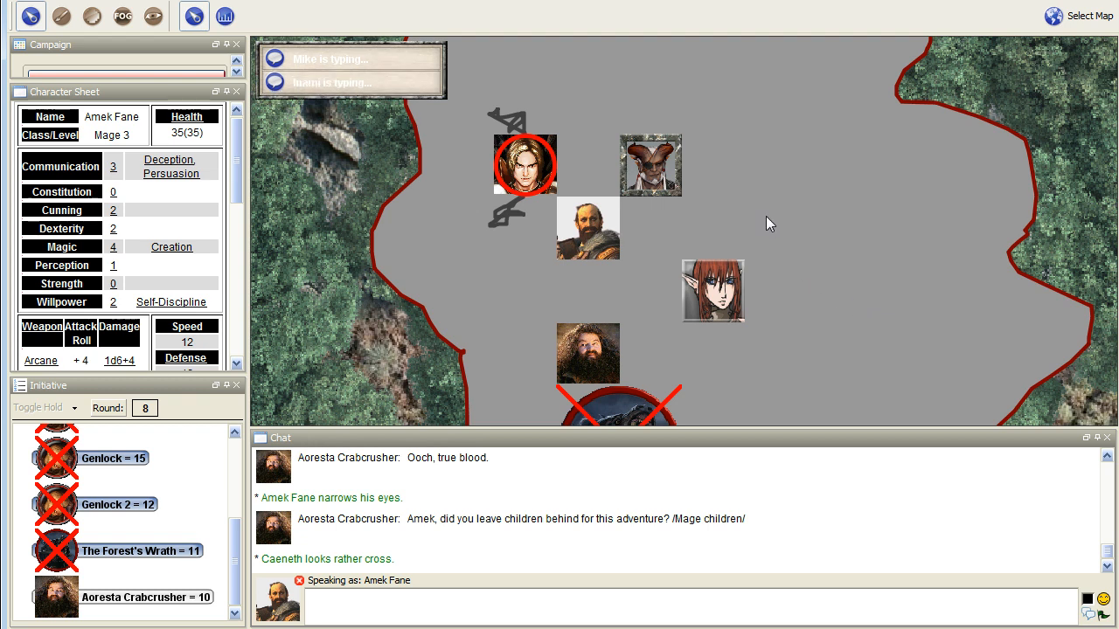
{"action": "mouse_move", "coordinate": [777, 297]}
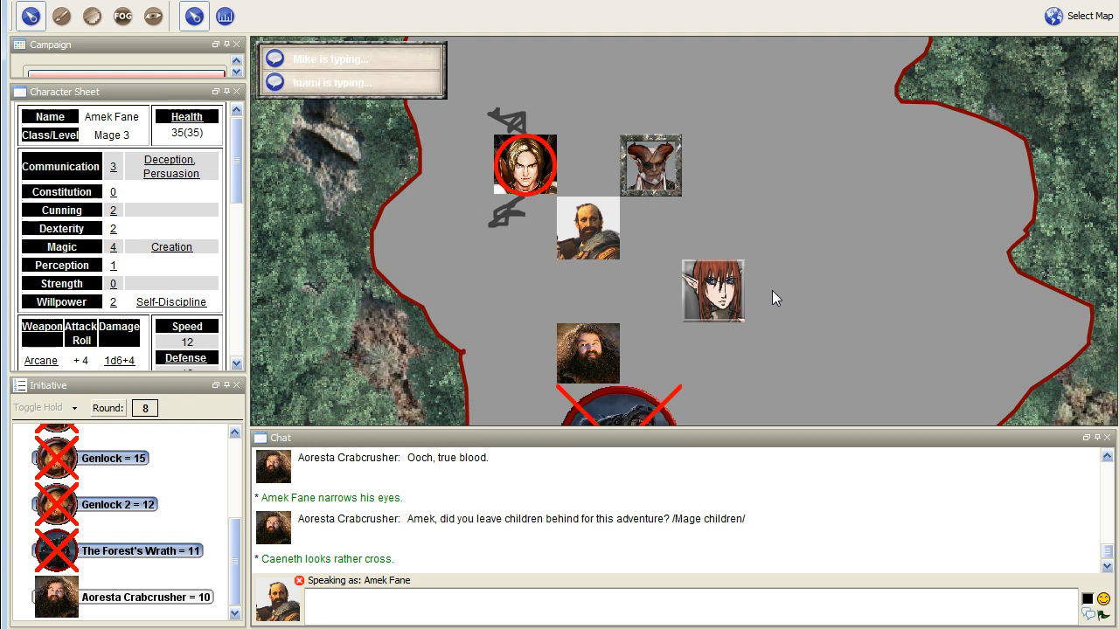
{"action": "mouse_move", "coordinate": [790, 283]}
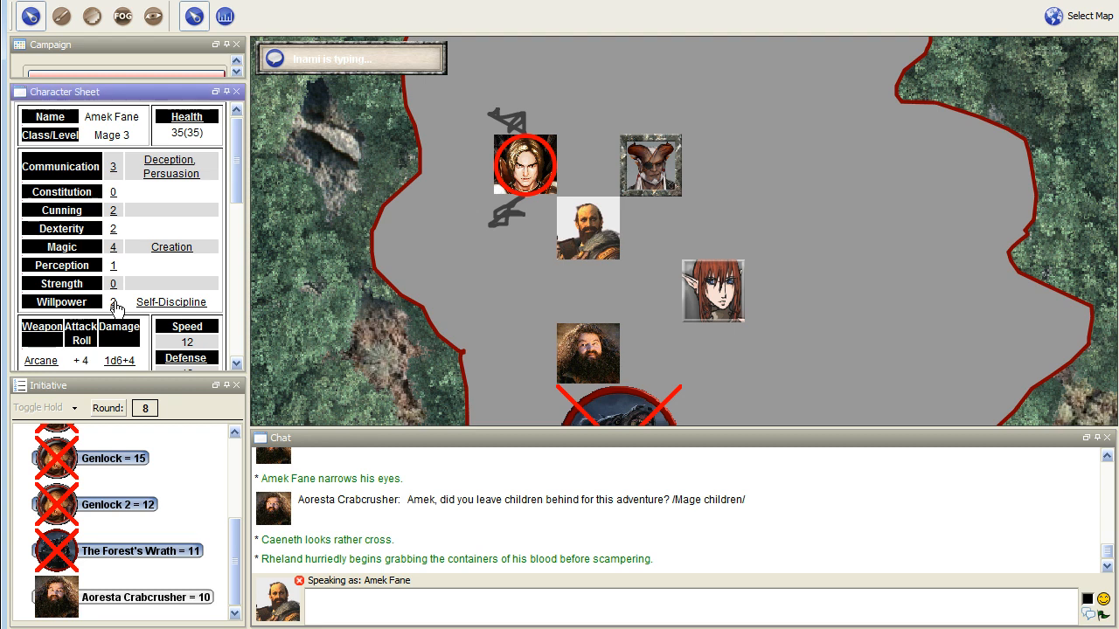
Dismiss the Willpower prompt and roll Amek Fane's initiative with no modifiers, scoring 14
{"action": "left_click", "coordinate": [113, 301]}
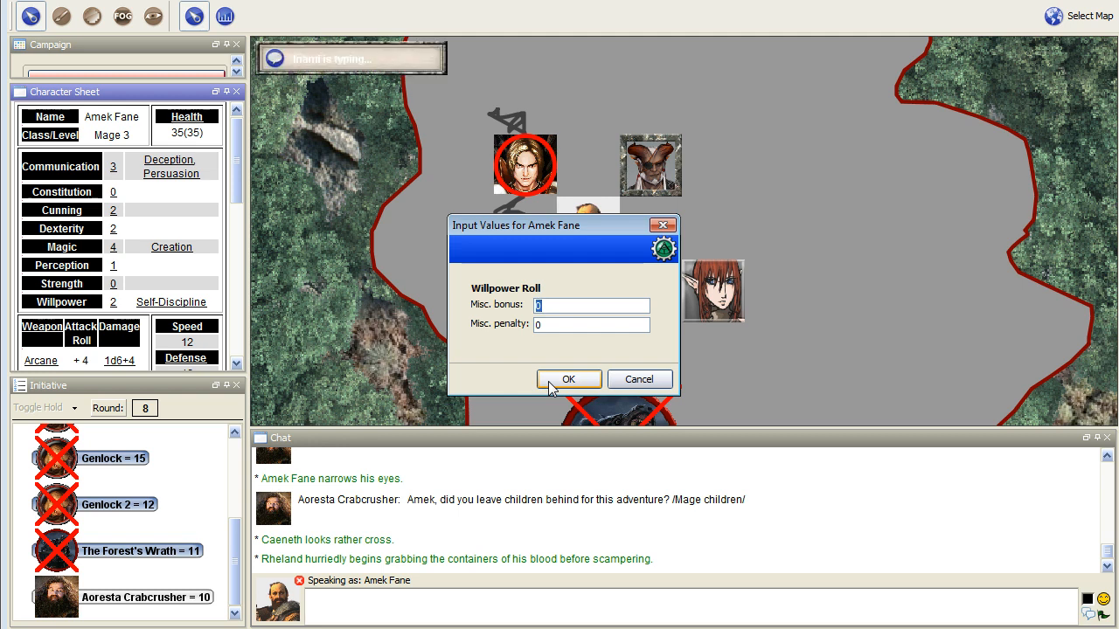
{"action": "mouse_move", "coordinate": [586, 391]}
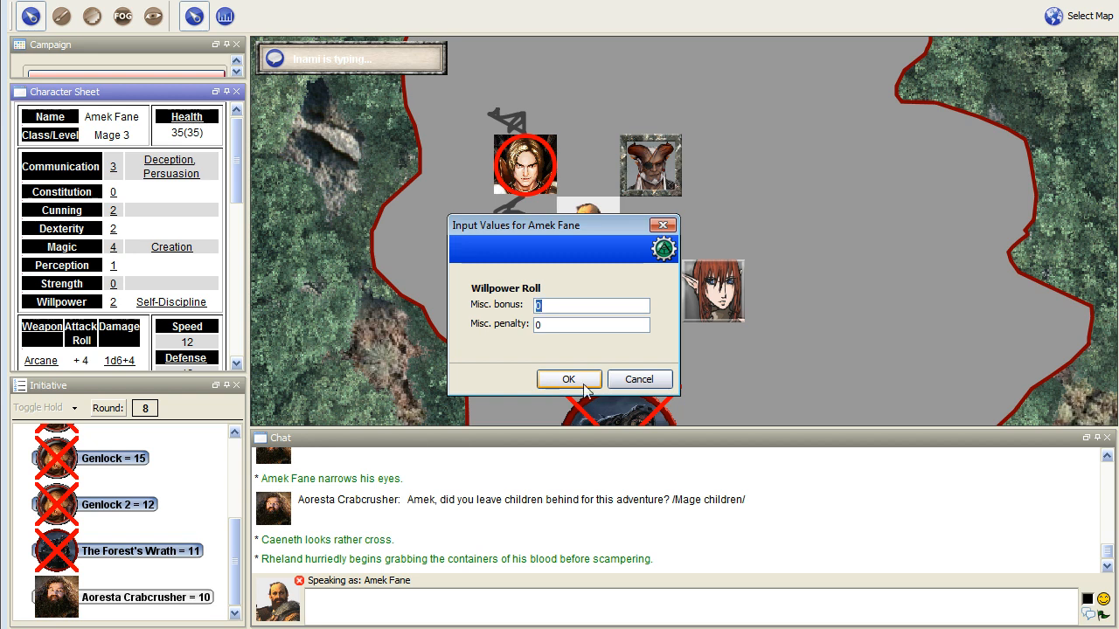
{"action": "left_click", "coordinate": [569, 378]}
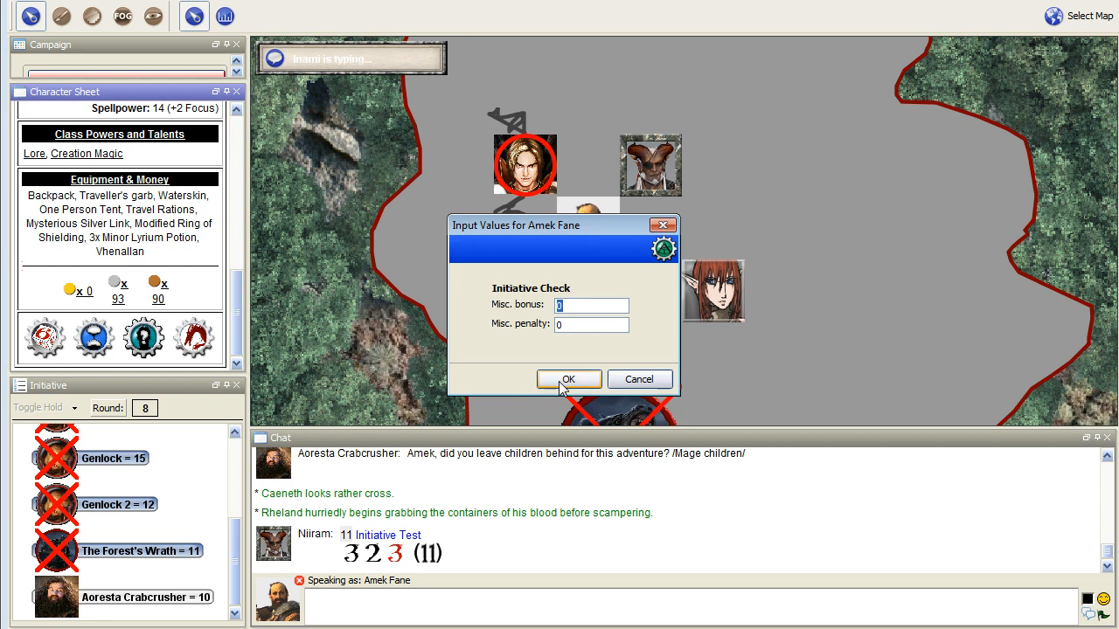
{"action": "left_click", "coordinate": [568, 378]}
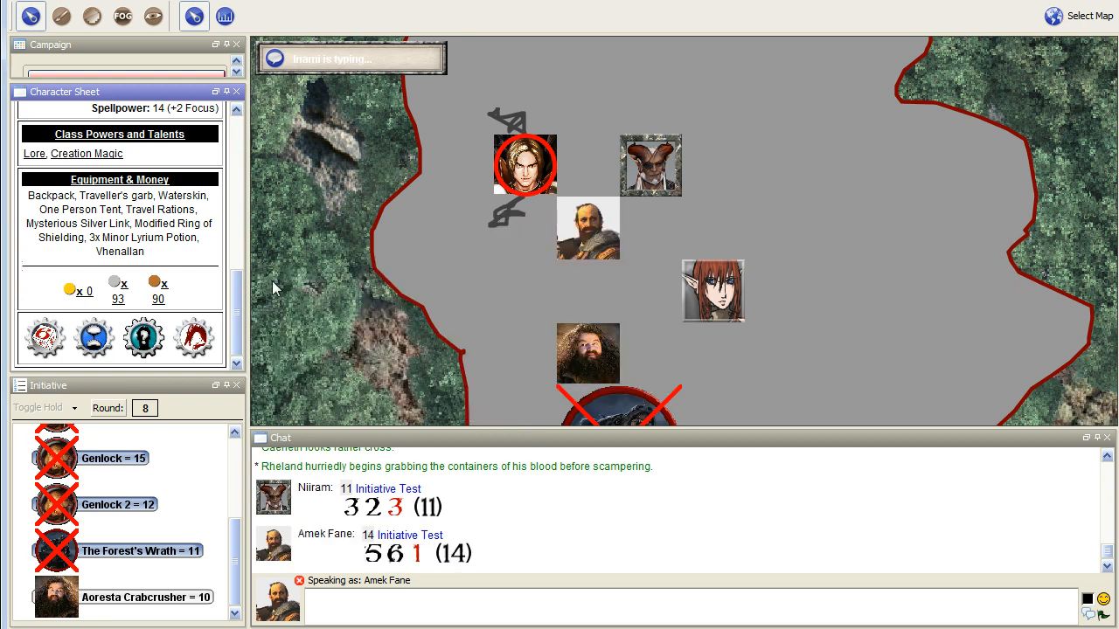
{"action": "scroll", "scroll_direction": "down", "scroll_amount": 3}
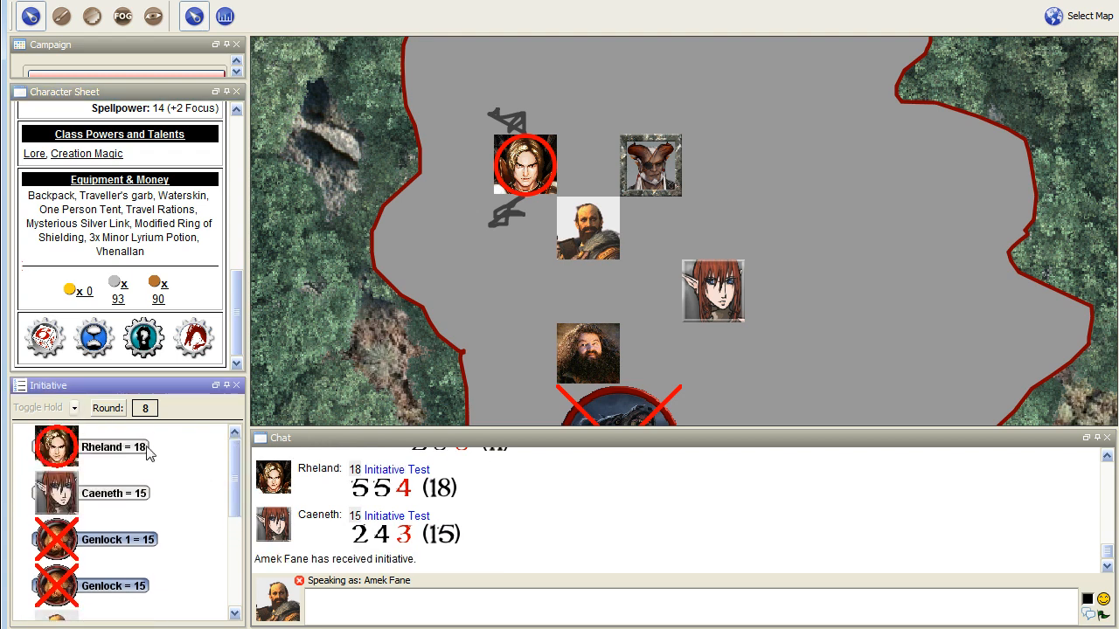
Sort the initiative list by value so Rheland at 18 leads the order
{"action": "left_click", "coordinate": [44, 407]}
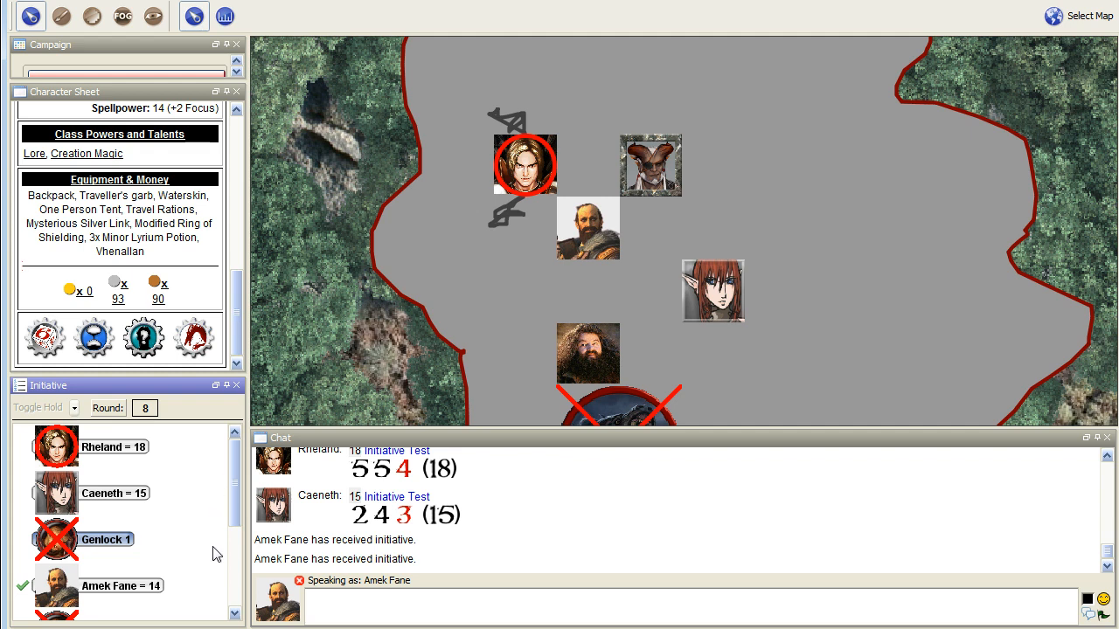
{"action": "scroll", "scroll_direction": "down", "scroll_amount": 3}
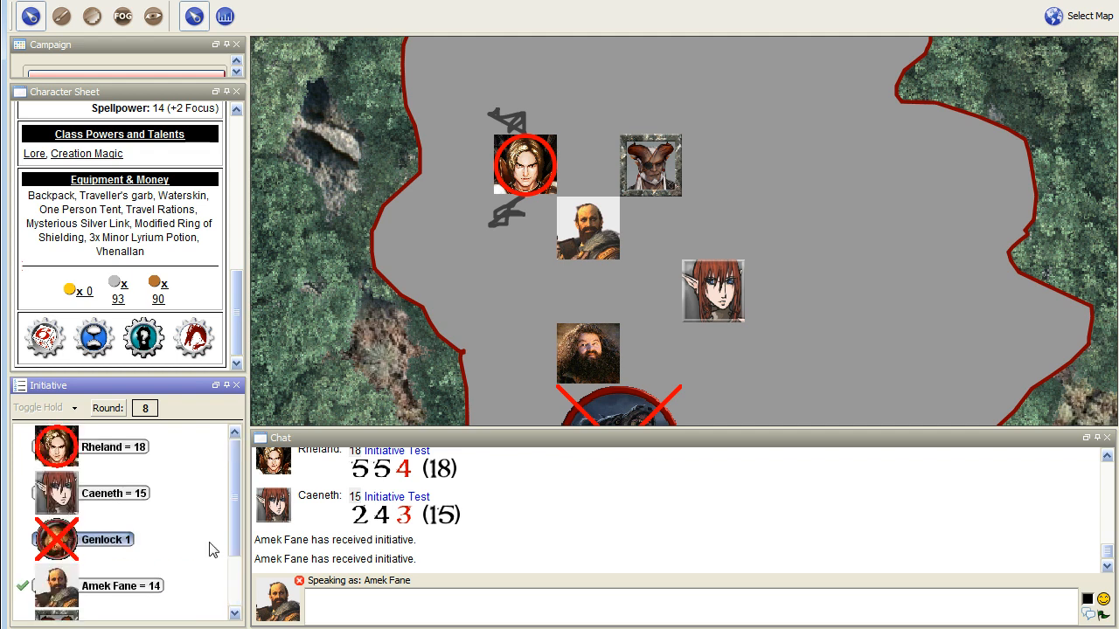
{"action": "mouse_move", "coordinate": [169, 536]}
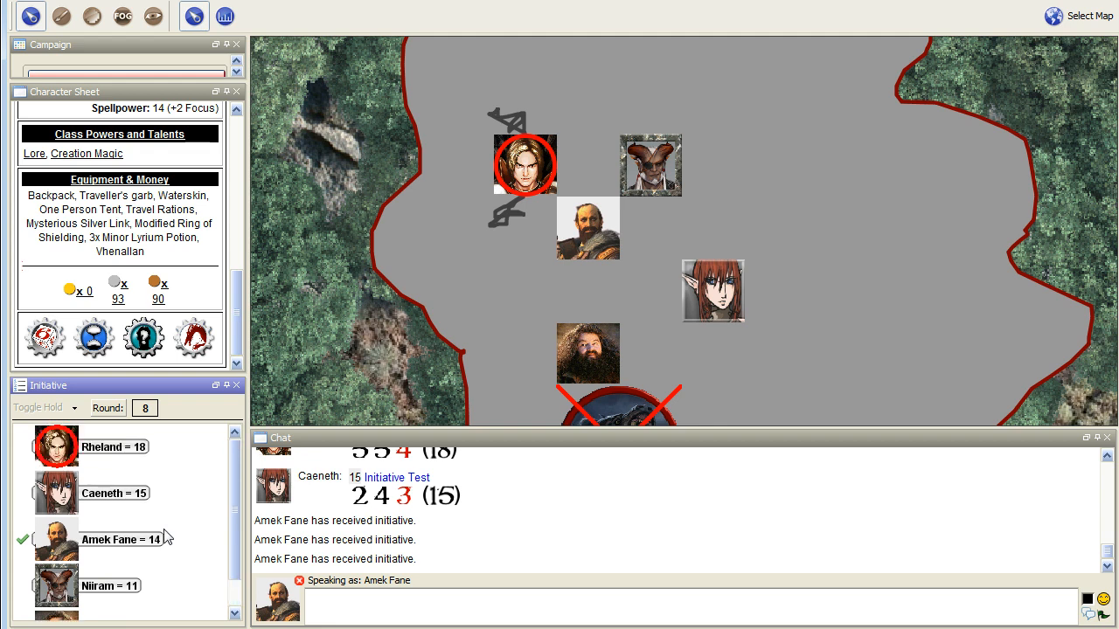
{"action": "scroll", "scroll_direction": "down", "scroll_amount": 3}
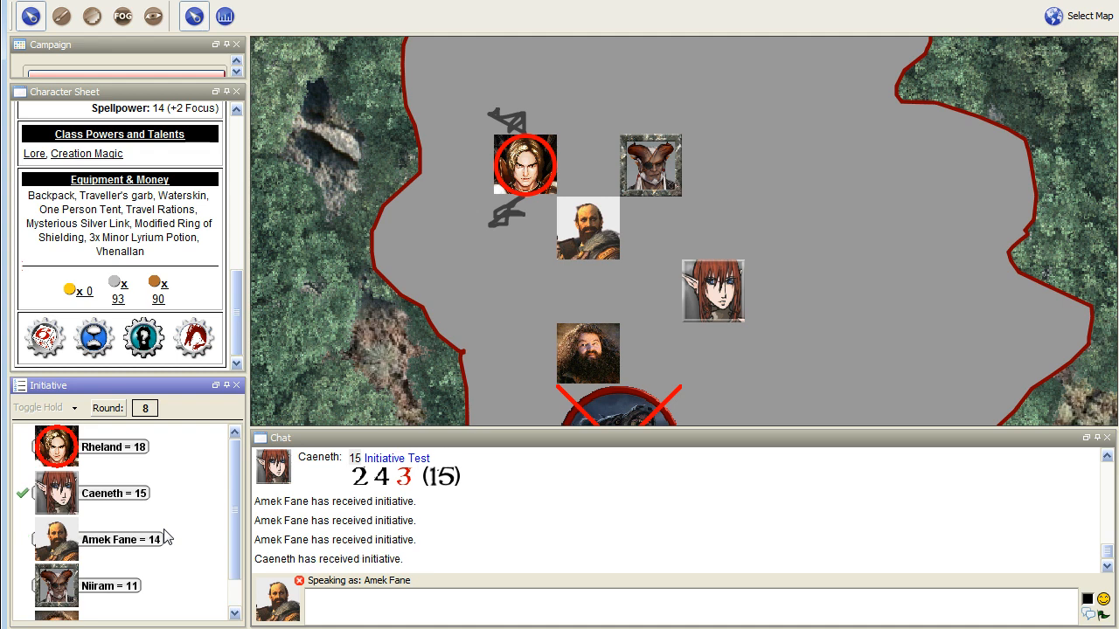
{"action": "mouse_move", "coordinate": [85, 451]}
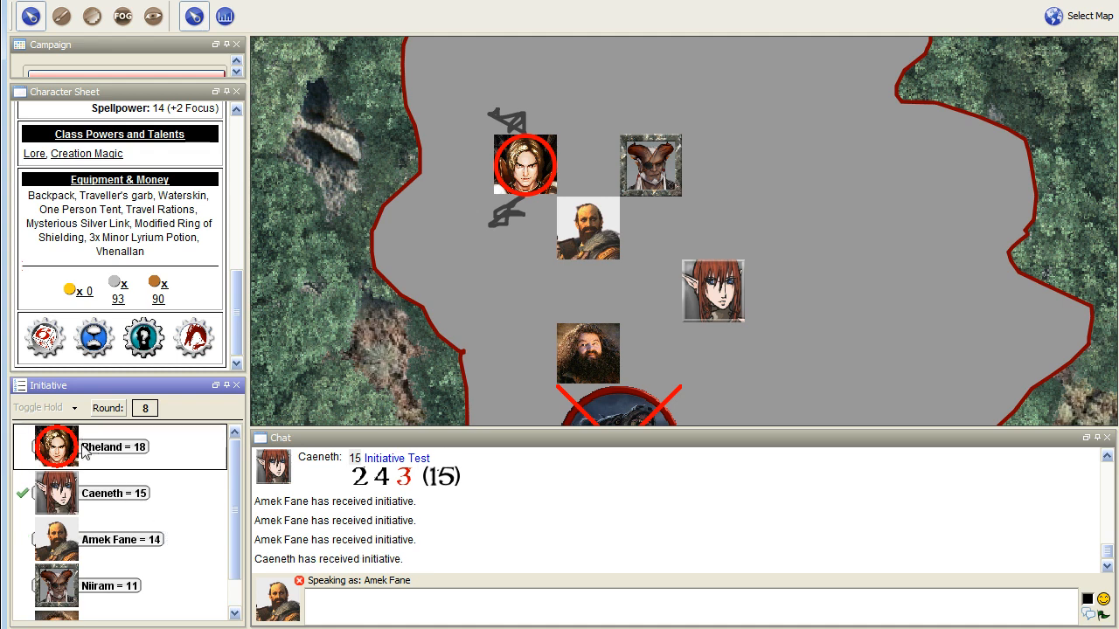
{"action": "mouse_move", "coordinate": [208, 557]}
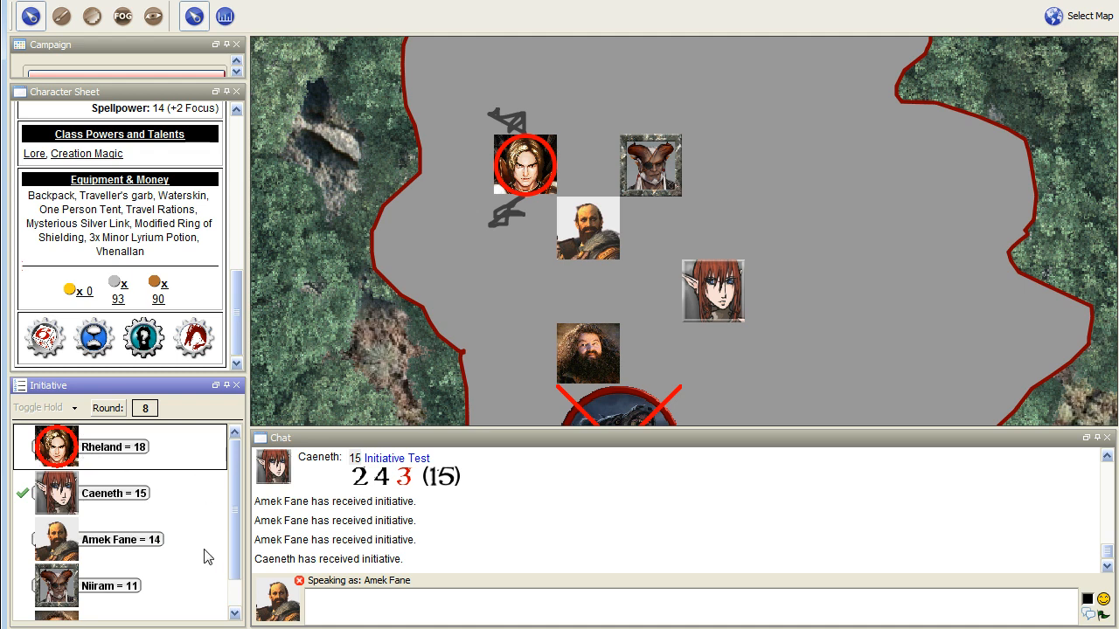
{"action": "mouse_move", "coordinate": [118, 468]}
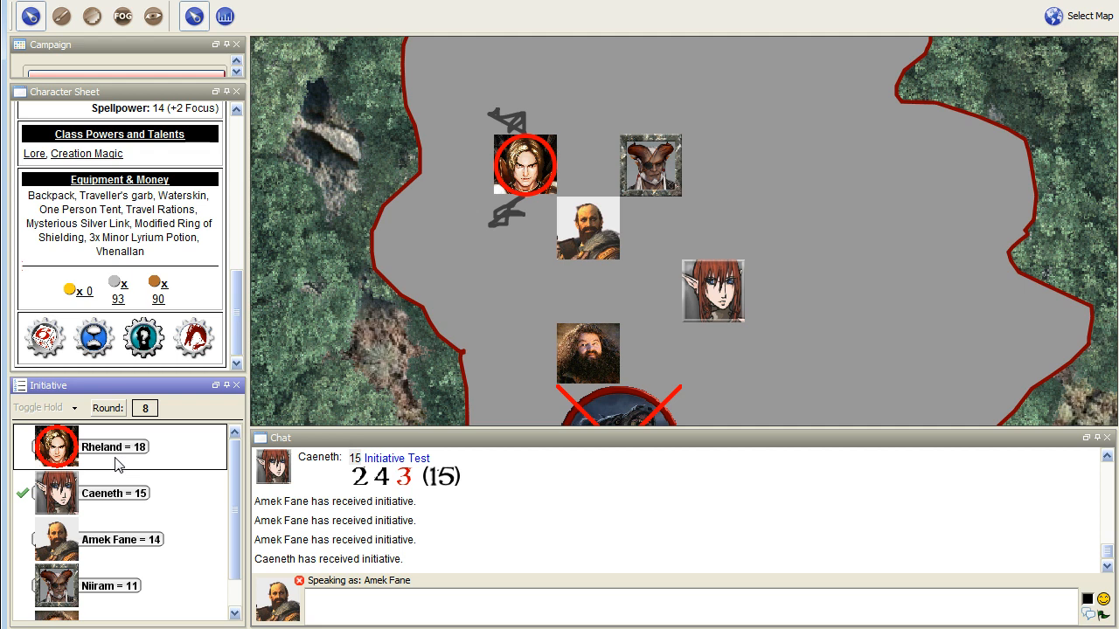
{"action": "mouse_move", "coordinate": [107, 459]}
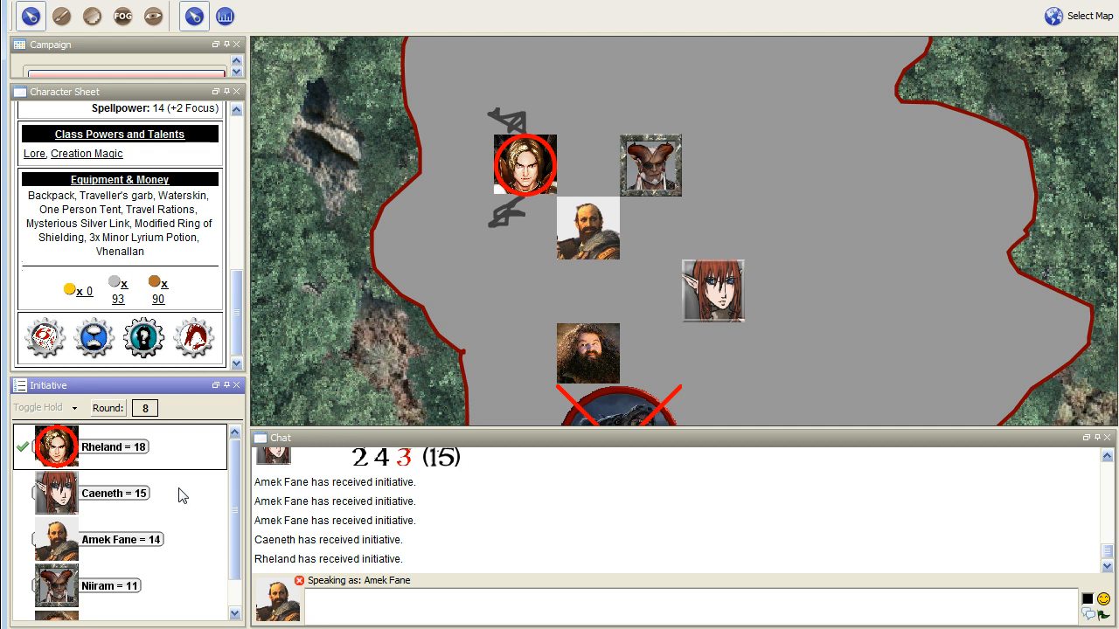
{"action": "mouse_move", "coordinate": [255, 405]}
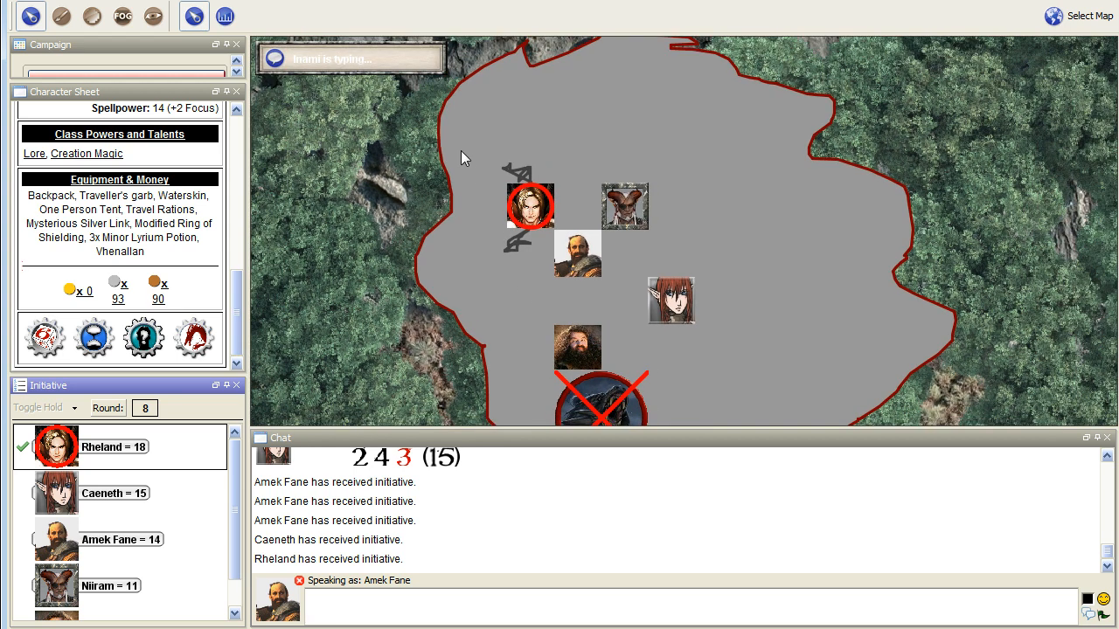
{"action": "mouse_move", "coordinate": [363, 108]}
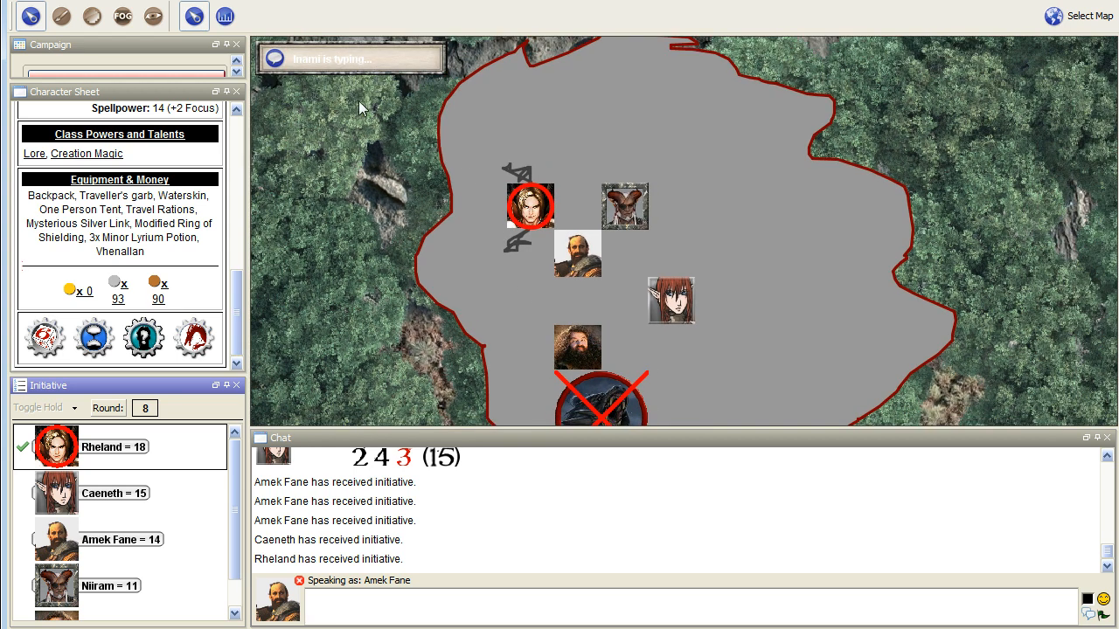
Pick a drawing tool for sketching rubble outlines across the grey cave floor
{"action": "left_click", "coordinate": [194, 16]}
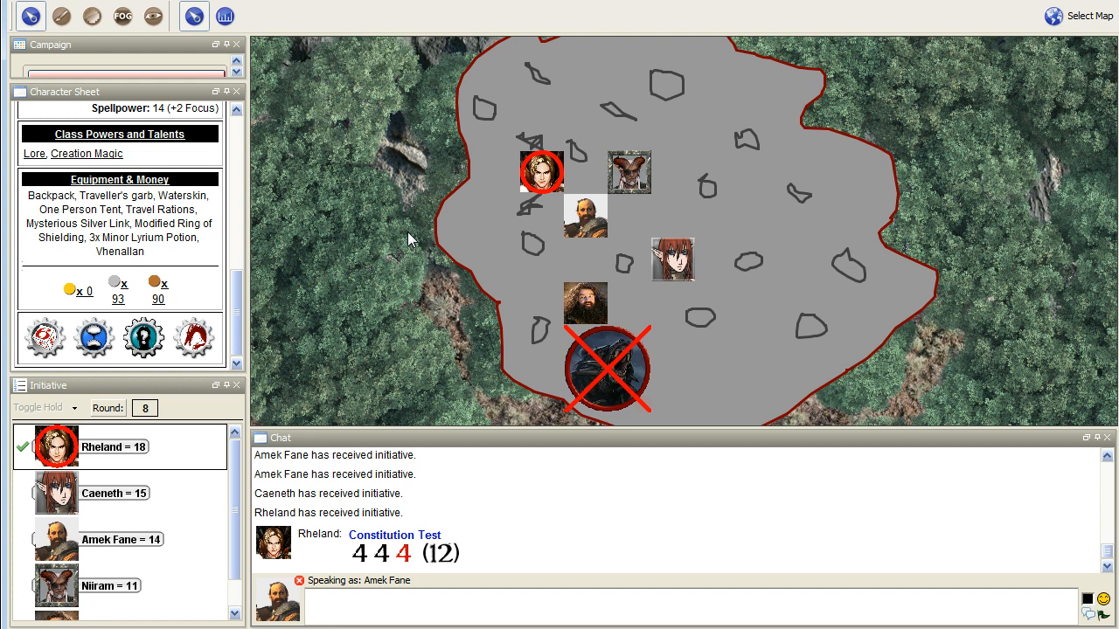
{"action": "mouse_move", "coordinate": [358, 271]}
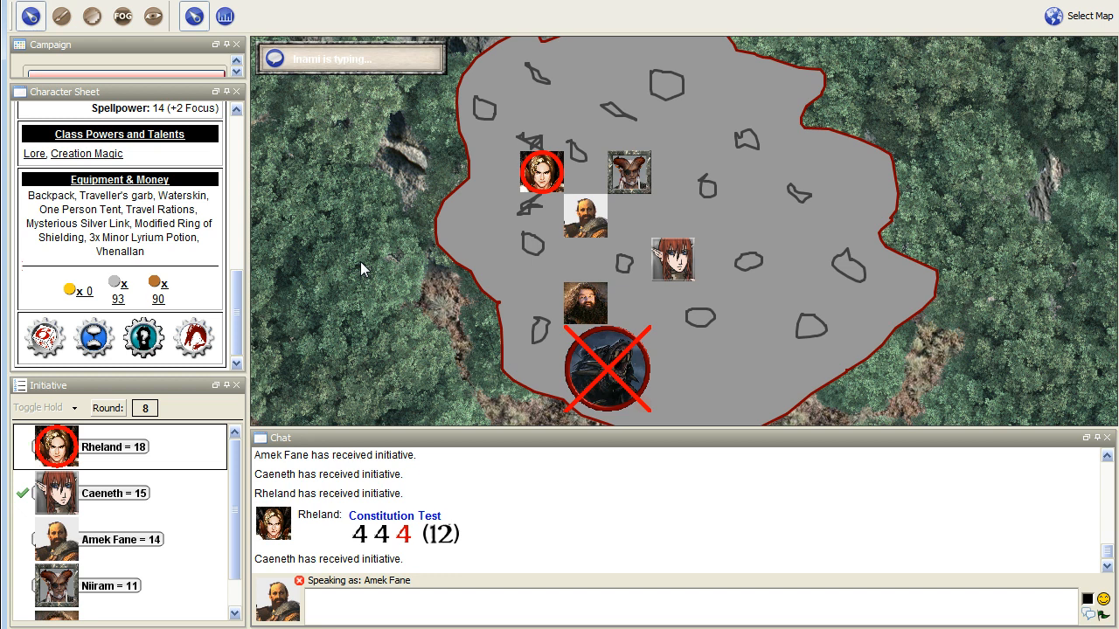
{"action": "mouse_move", "coordinate": [453, 304]}
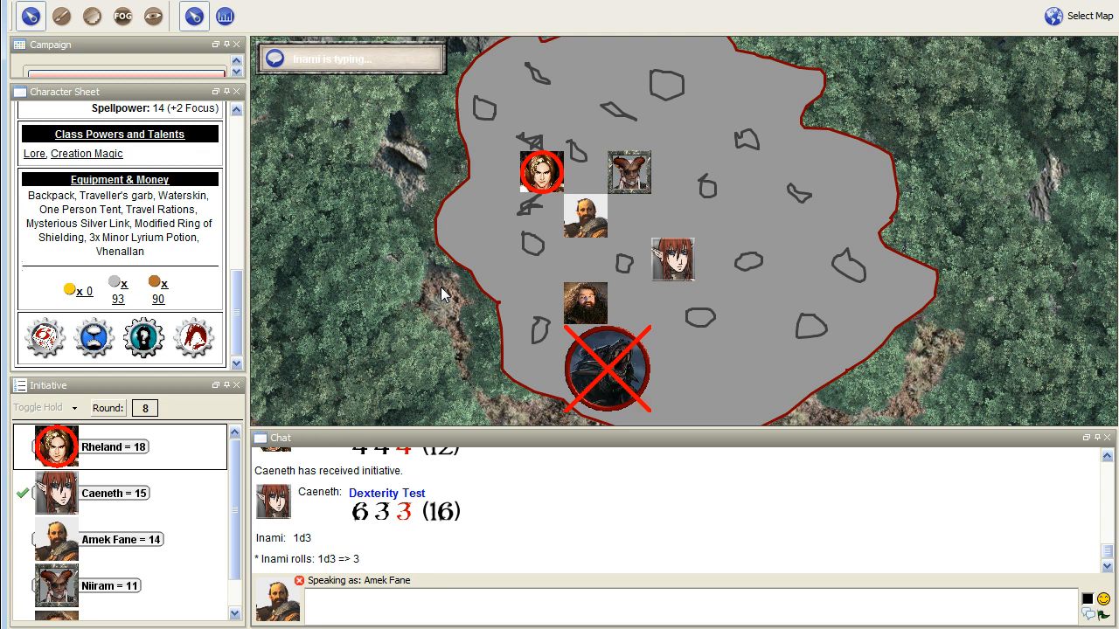
{"action": "mouse_move", "coordinate": [437, 306]}
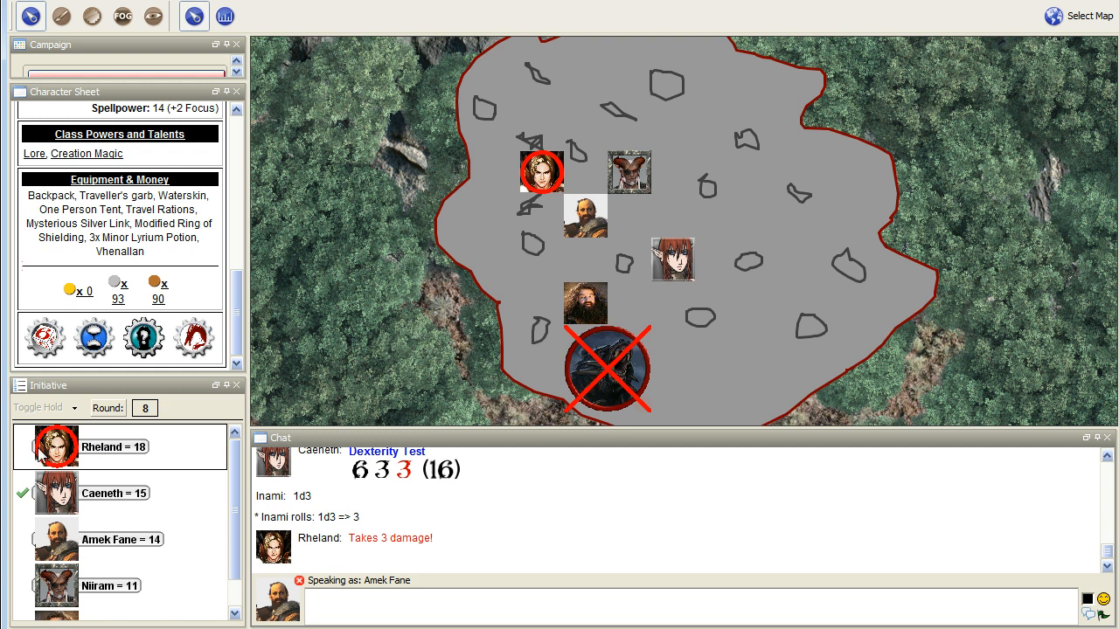
{"action": "mouse_move", "coordinate": [347, 500]}
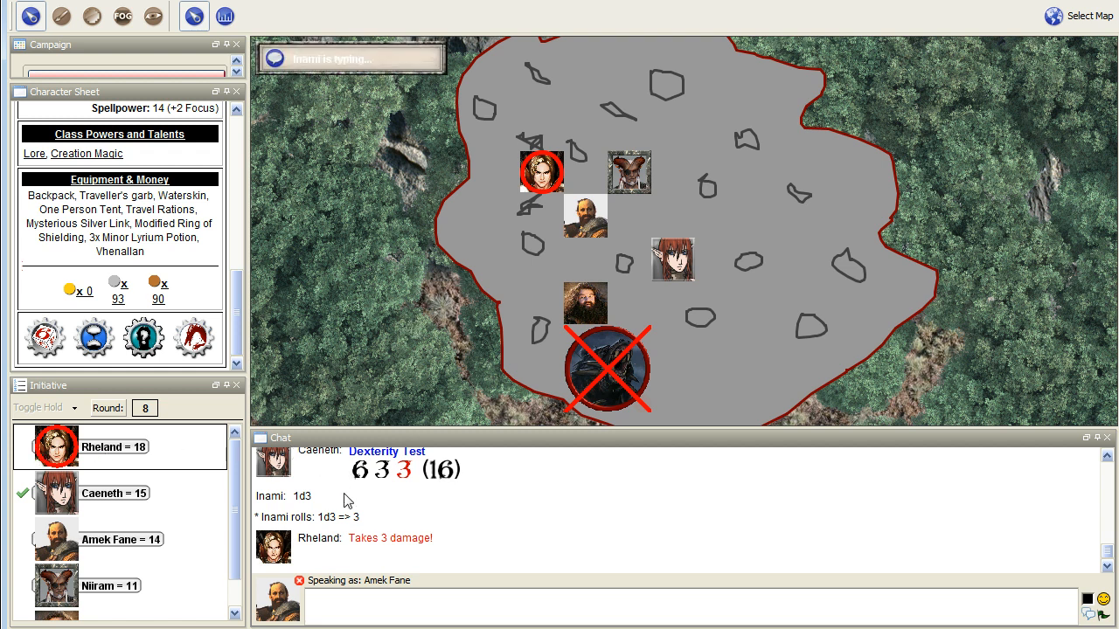
{"action": "mouse_move", "coordinate": [398, 507]}
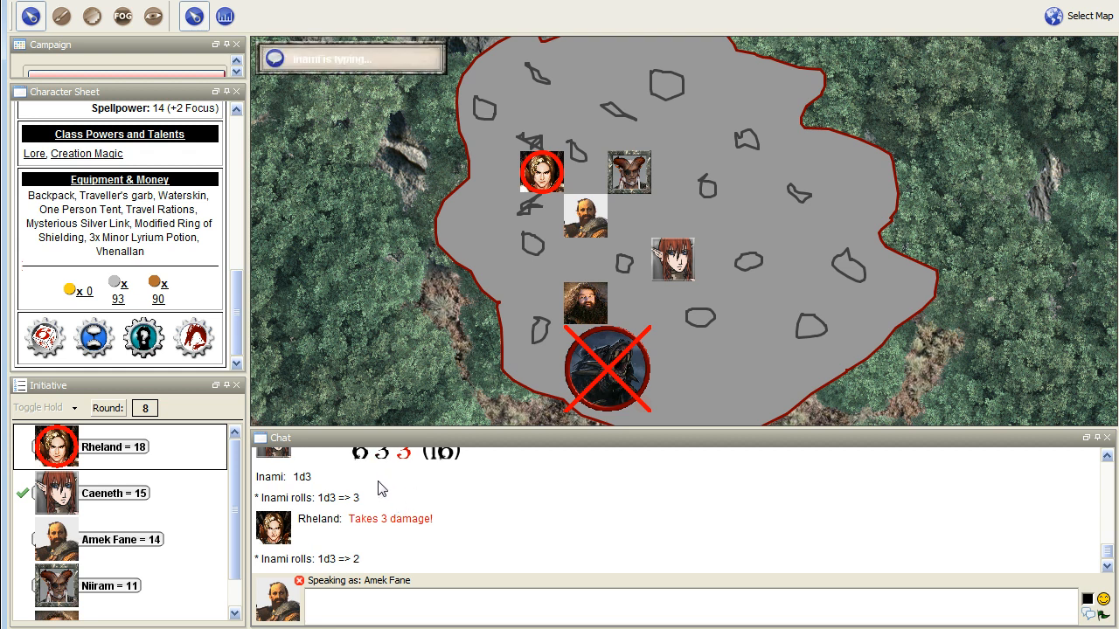
{"action": "mouse_move", "coordinate": [339, 493]}
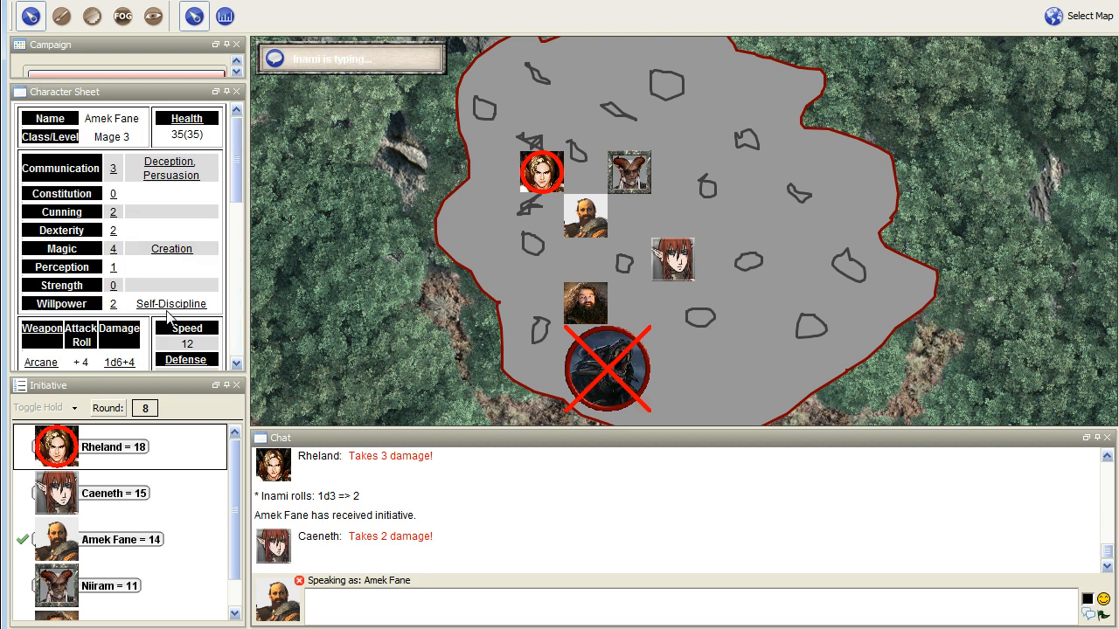
{"action": "mouse_move", "coordinate": [157, 297]}
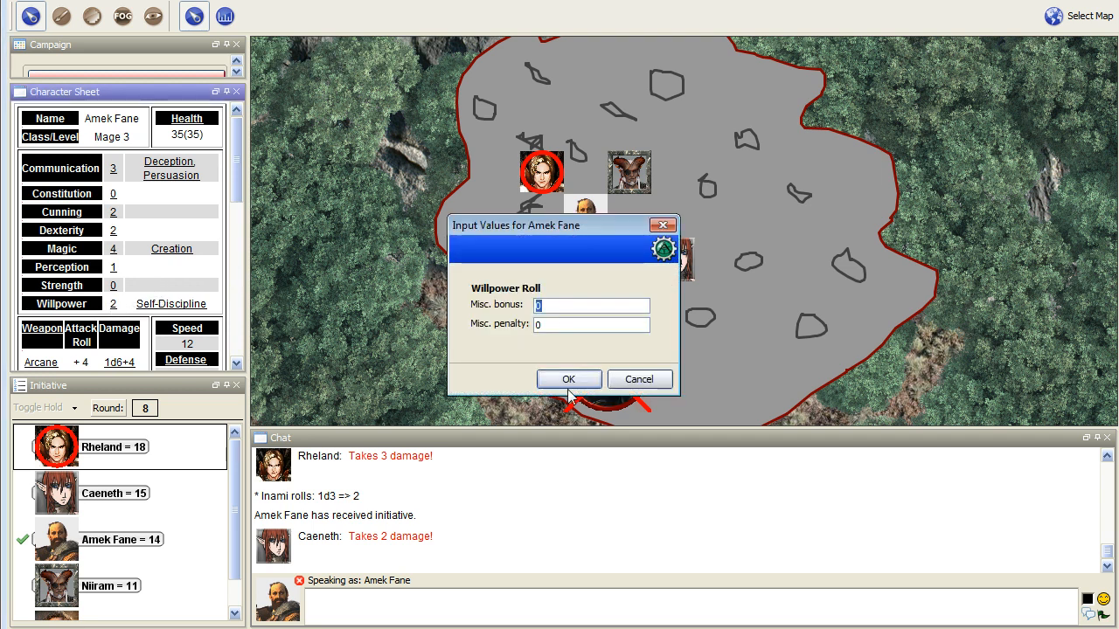
Roll Amek Fane's Willpower test with zero bonus and penalty, scoring 10
{"action": "left_click", "coordinate": [568, 379]}
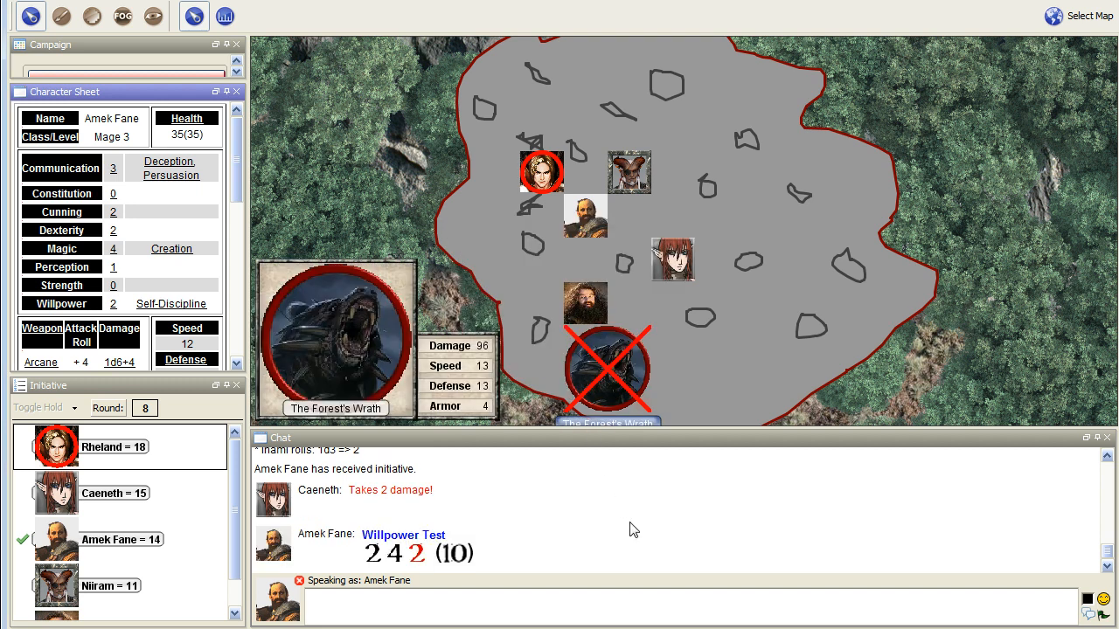
{"action": "mouse_move", "coordinate": [816, 544]}
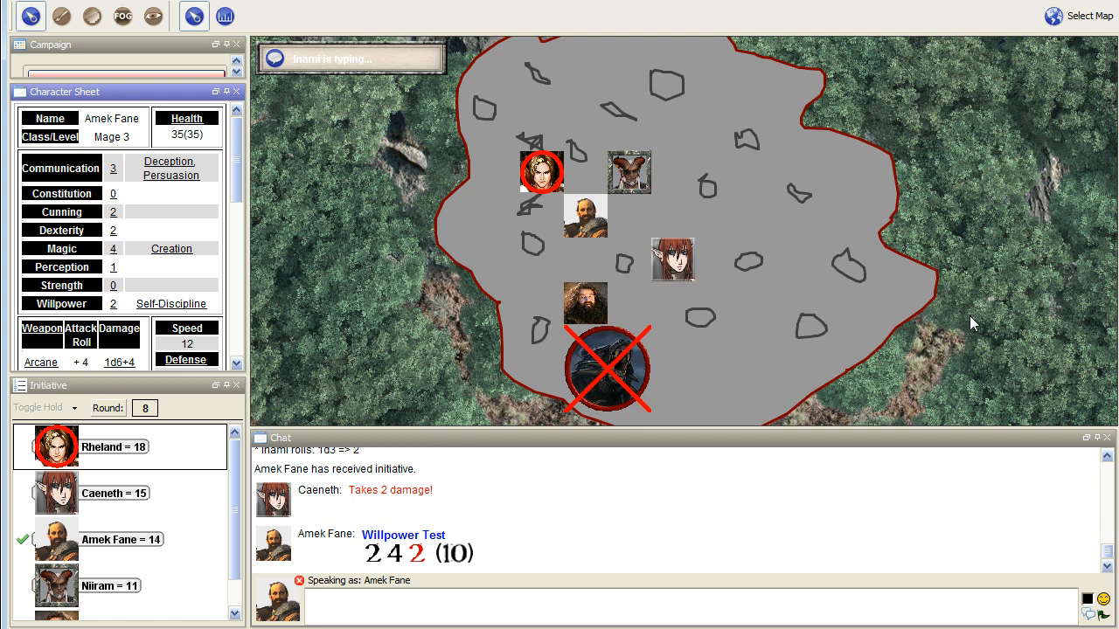
{"action": "mouse_move", "coordinate": [956, 333]}
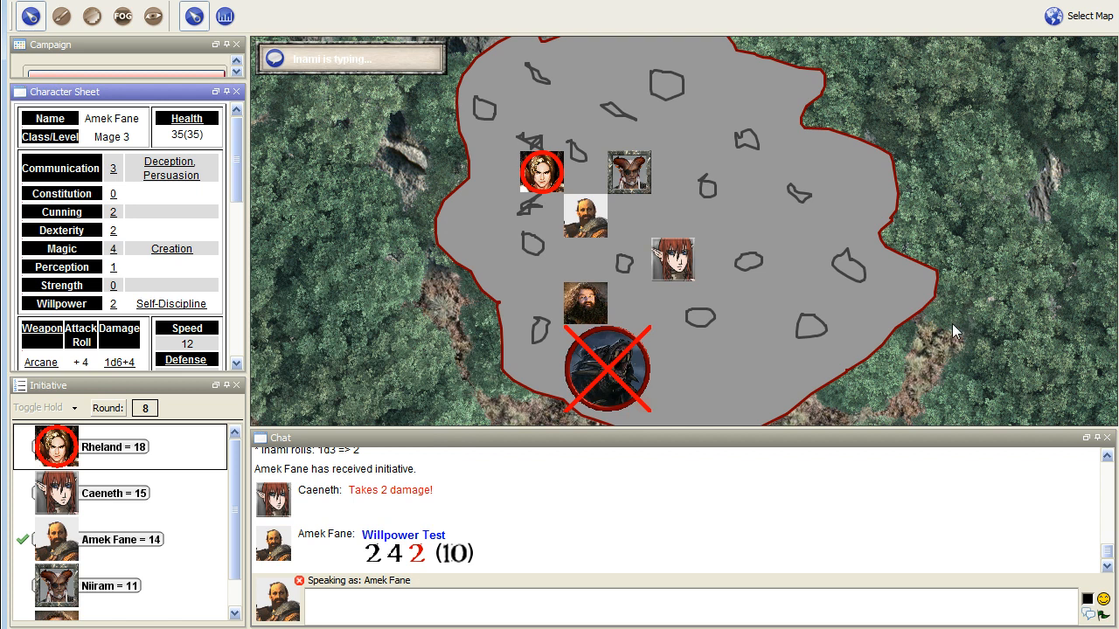
{"action": "mouse_move", "coordinate": [585, 306]}
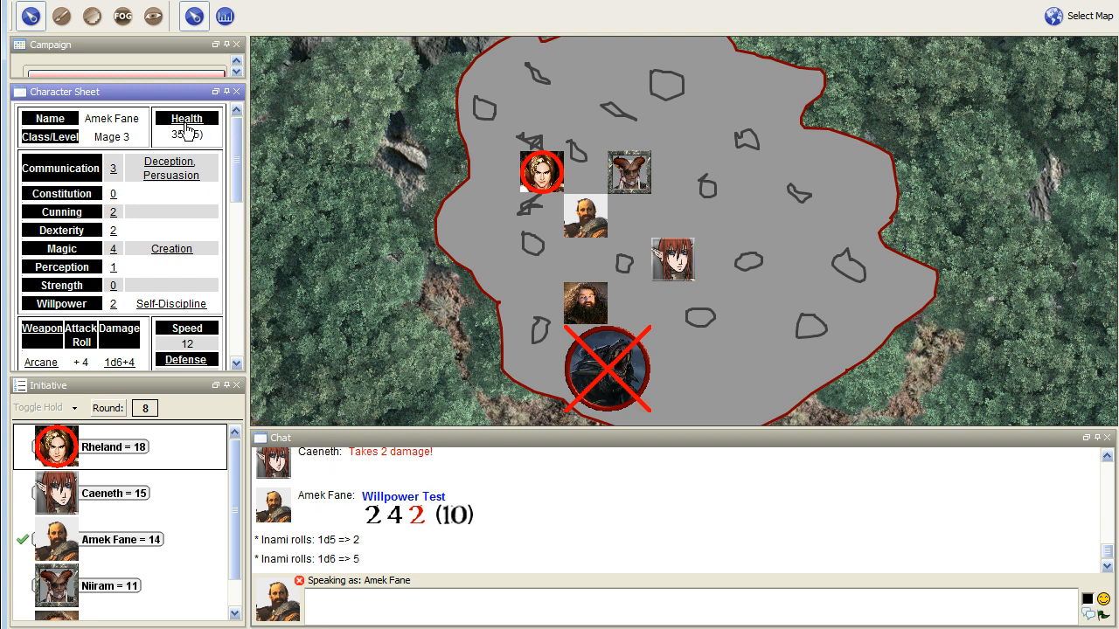
Deal 5 damage to Amek Fane in the Health pop-up, leaving 30 of 35
{"action": "left_click", "coordinate": [186, 118]}
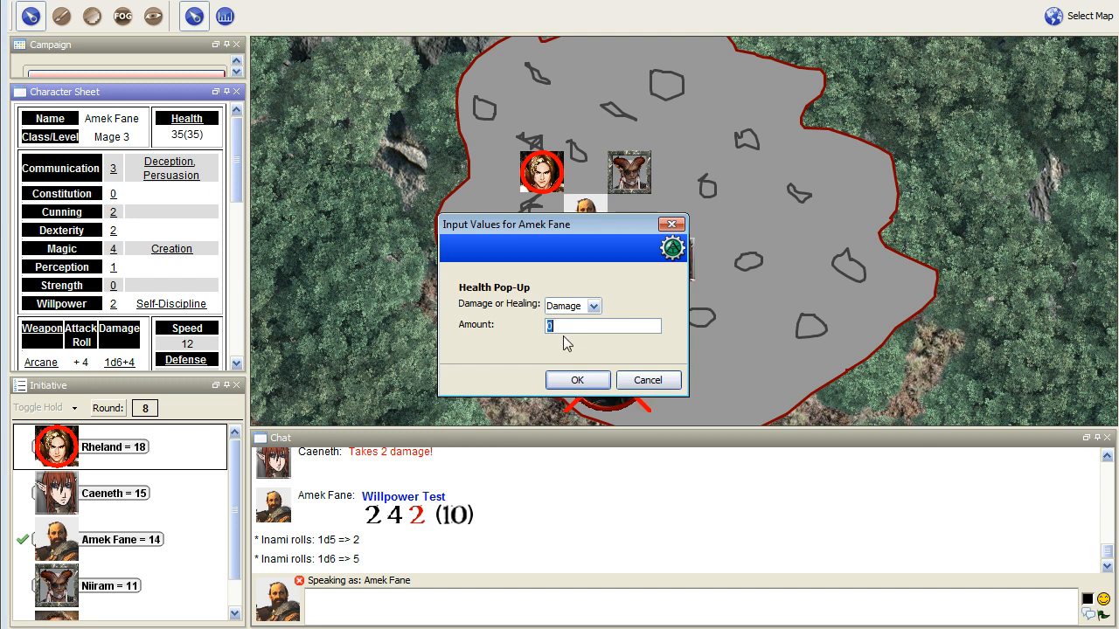
{"action": "type", "text": "5"}
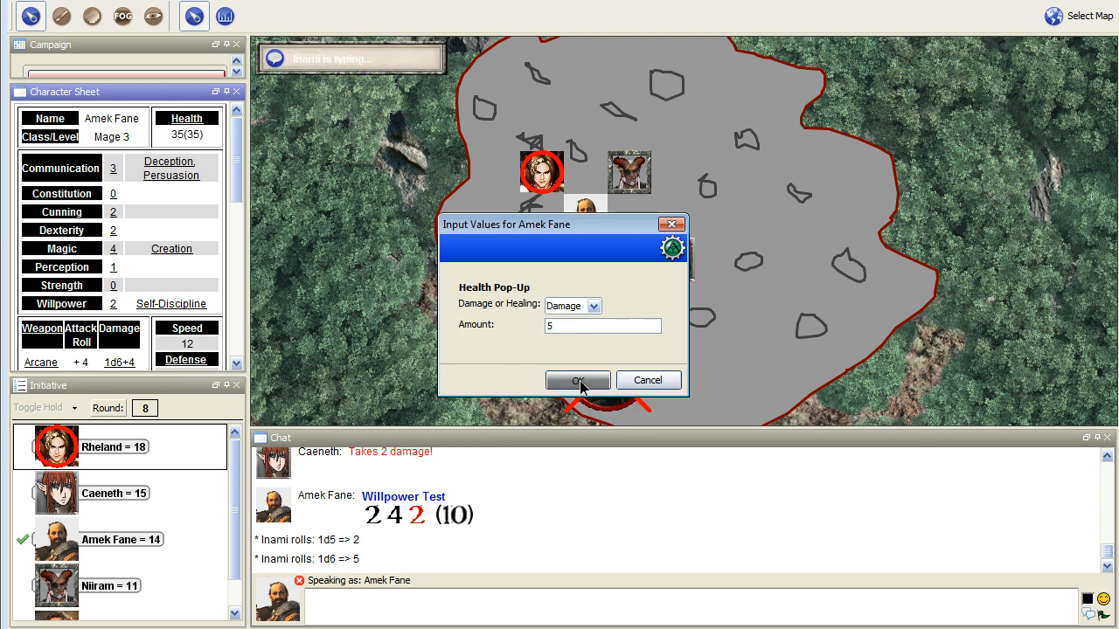
{"action": "left_click", "coordinate": [577, 380]}
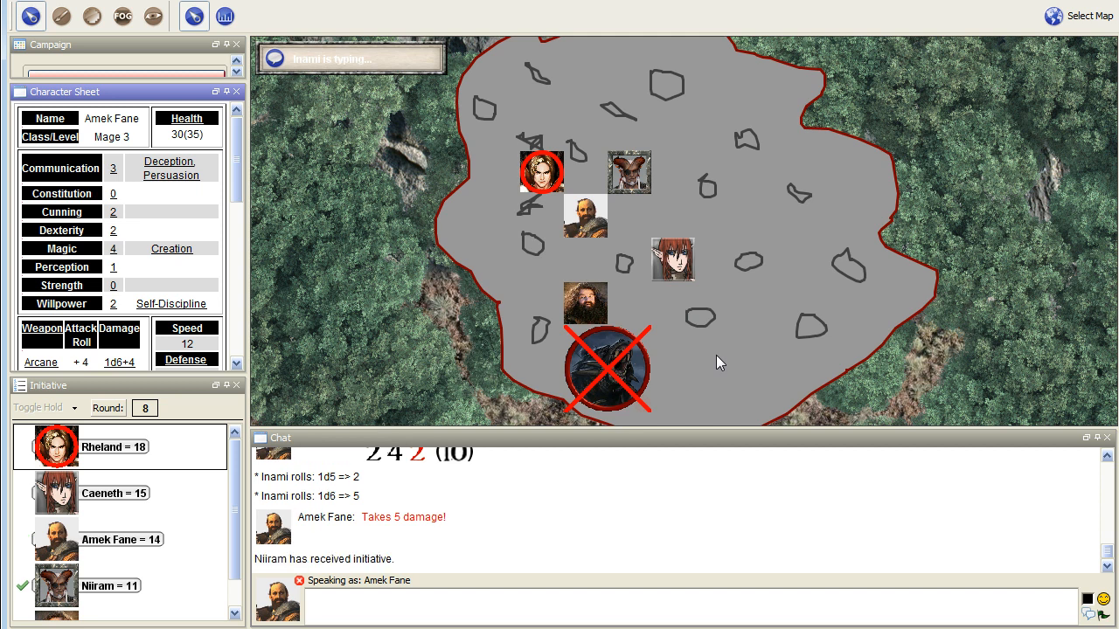
{"action": "mouse_move", "coordinate": [256, 567]}
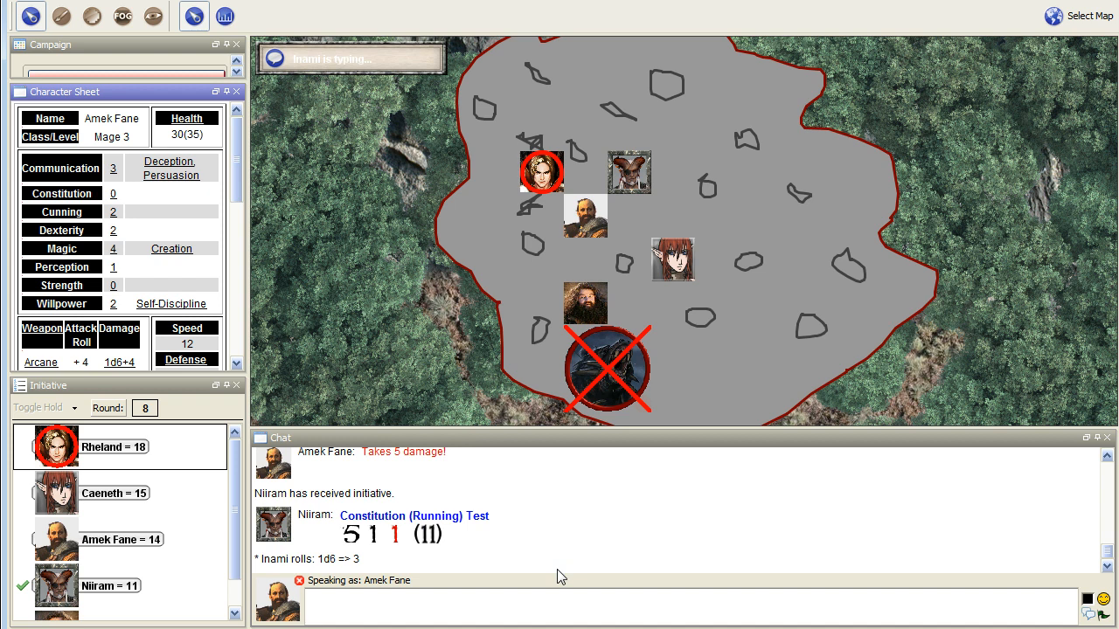
{"action": "mouse_move", "coordinate": [331, 486]}
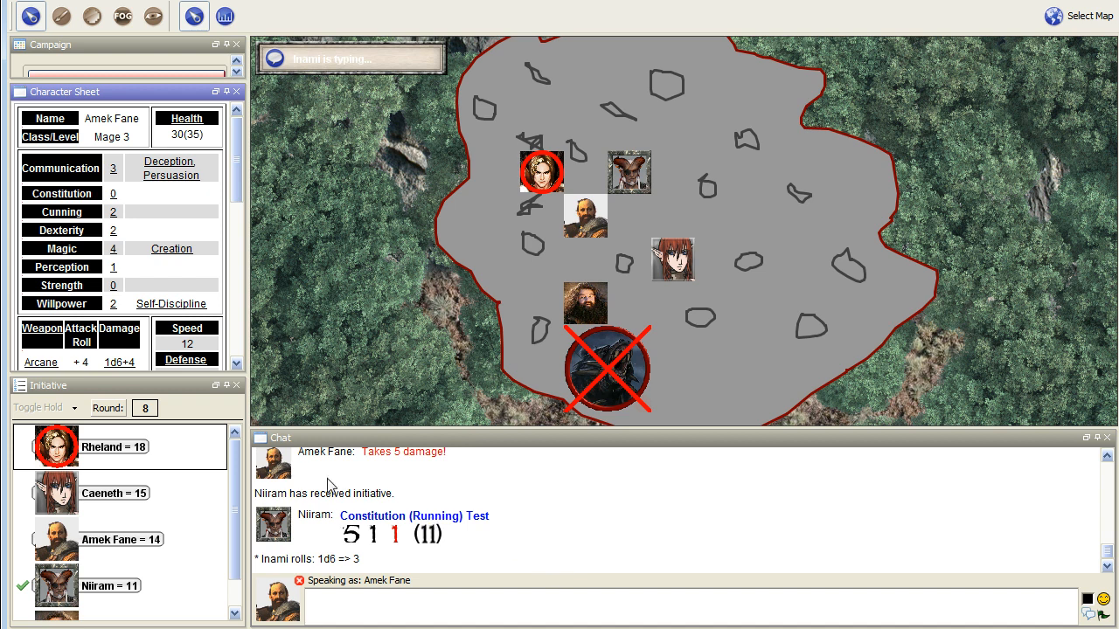
Scroll the chat to follow Aoresta Crabcrusher's Dexterity test and damage
{"action": "scroll", "scroll_direction": "down", "scroll_amount": 3}
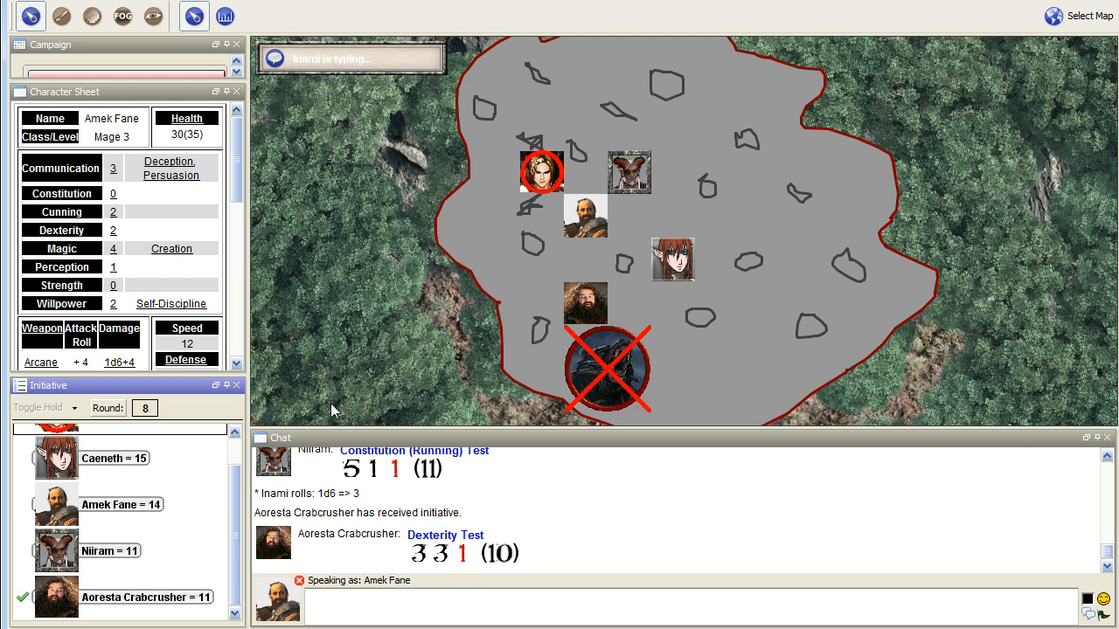
{"action": "mouse_move", "coordinate": [309, 354]}
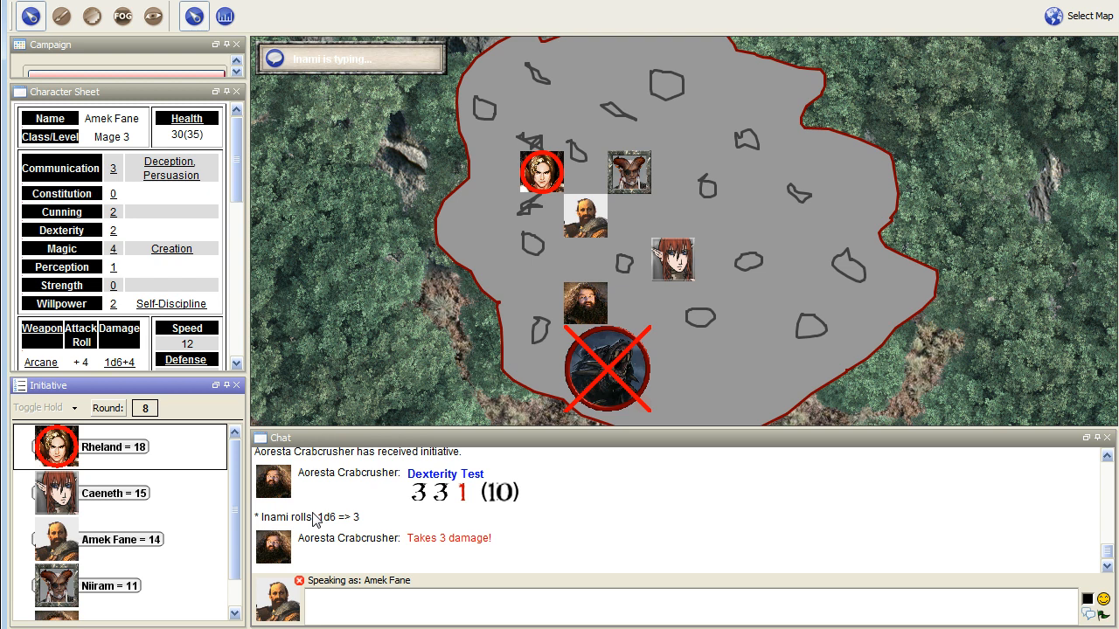
{"action": "mouse_move", "coordinate": [153, 444]}
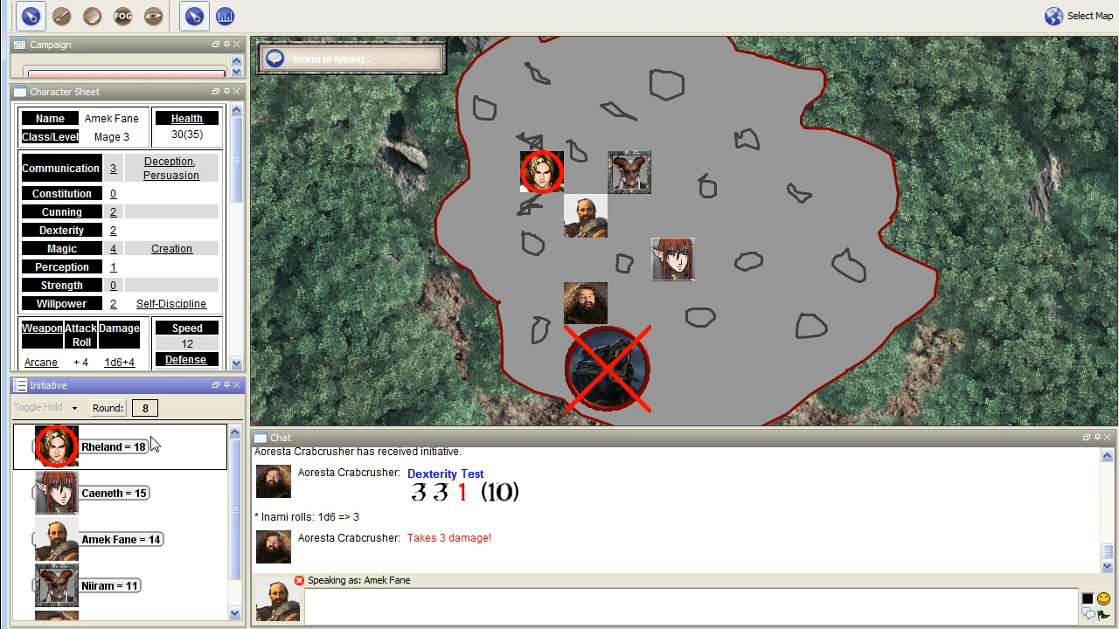
{"action": "mouse_move", "coordinate": [101, 298]}
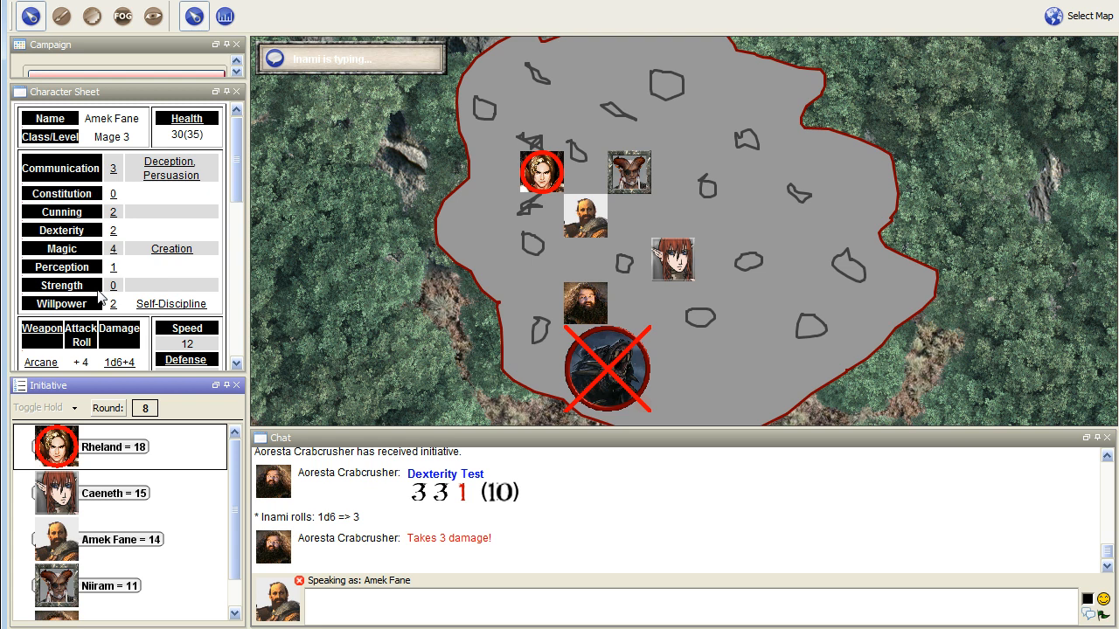
Open Amek Fane's token context menu to give it a lime halo
{"action": "right_click", "coordinate": [542, 172]}
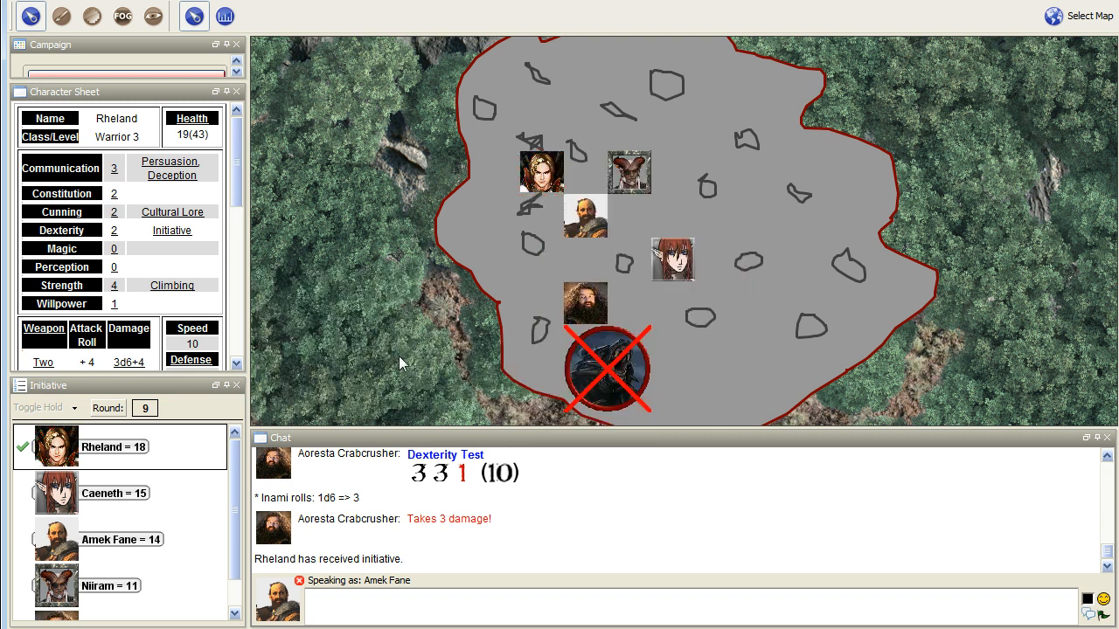
{"action": "mouse_move", "coordinate": [584, 217]}
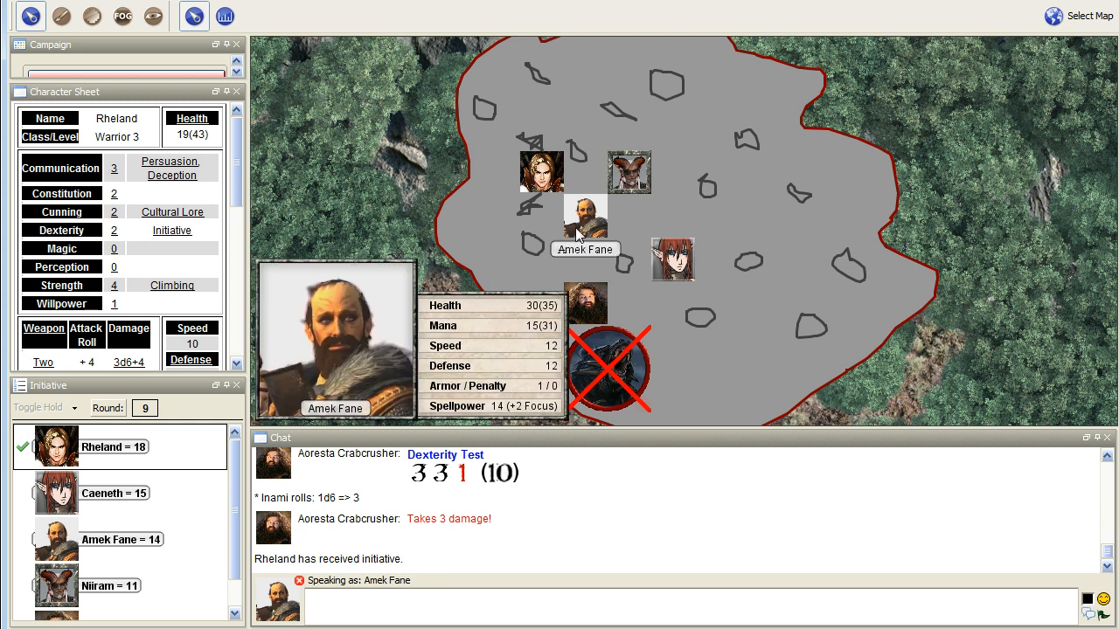
{"action": "right_click", "coordinate": [584, 214]}
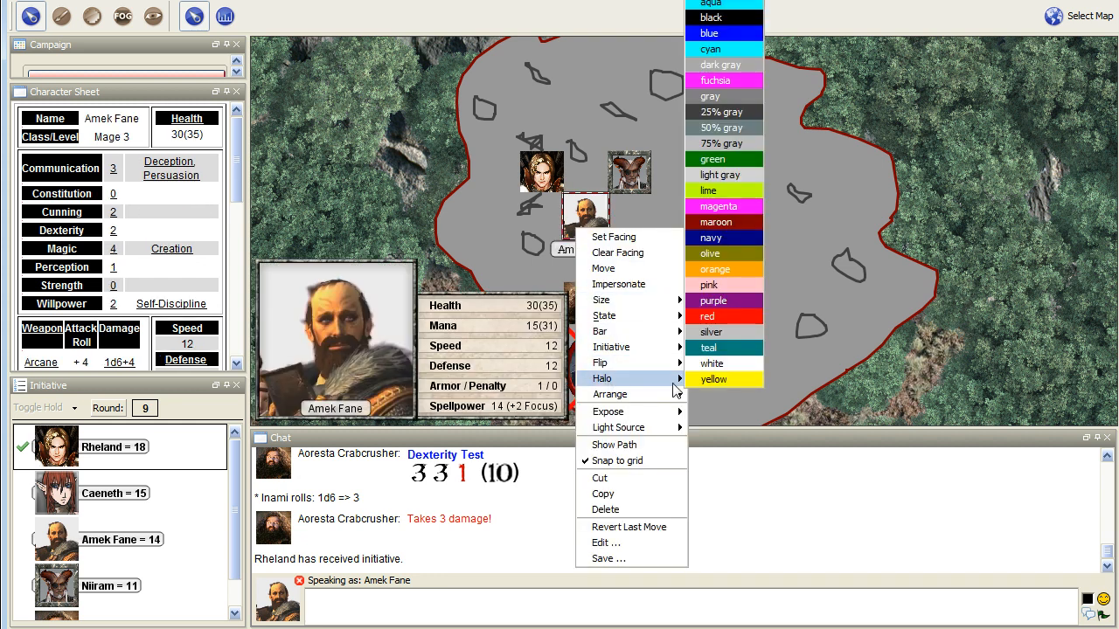
{"action": "mouse_move", "coordinate": [715, 190]}
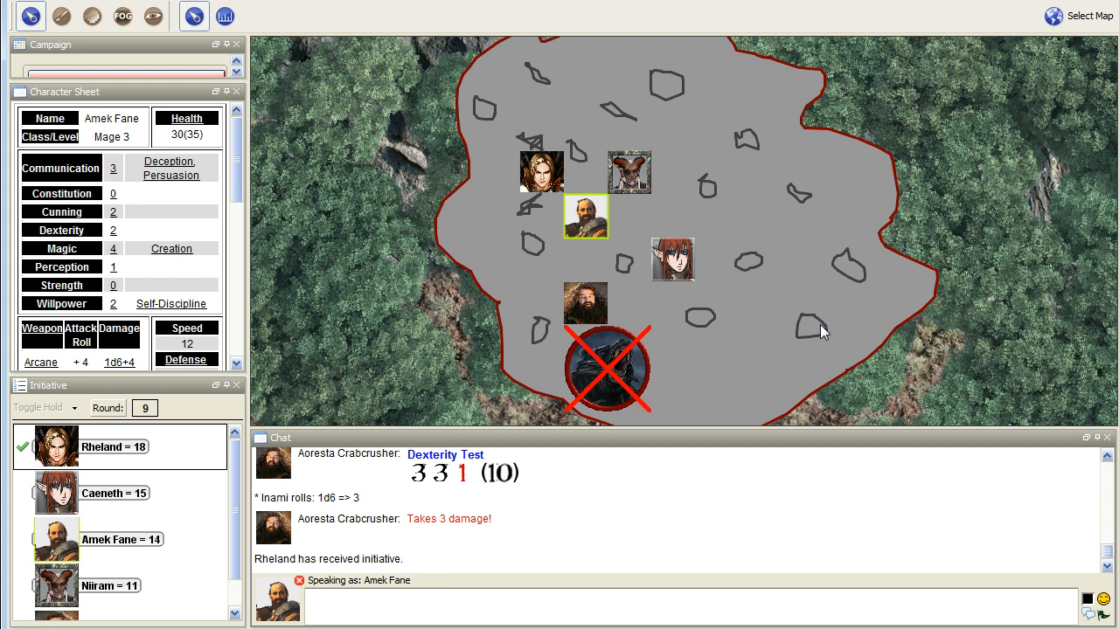
{"action": "mouse_move", "coordinate": [722, 289]}
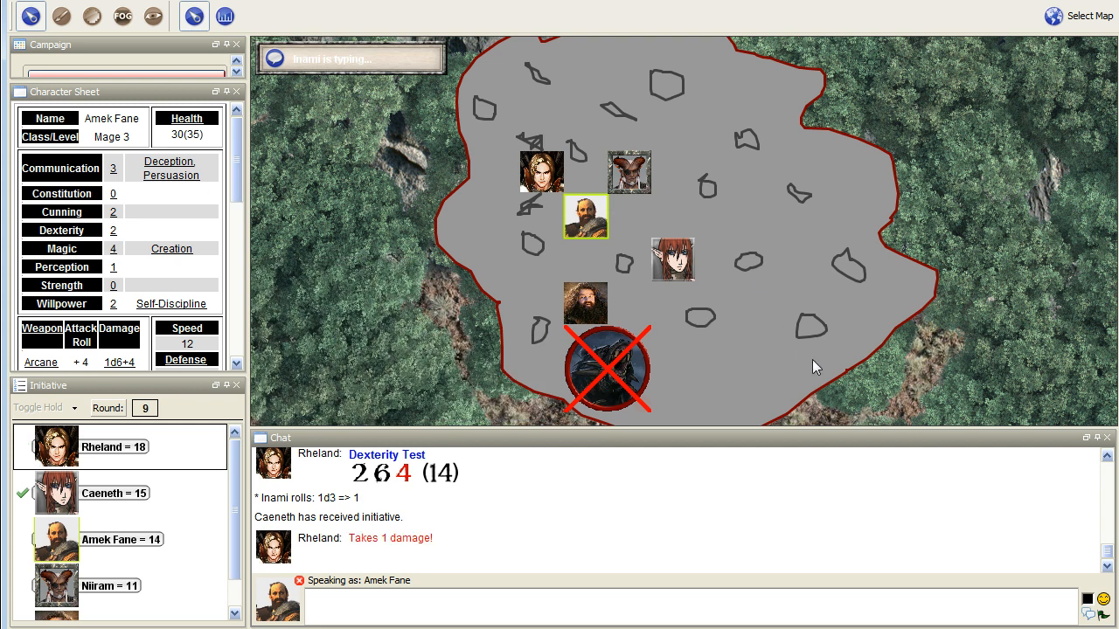
{"action": "mouse_move", "coordinate": [779, 344]}
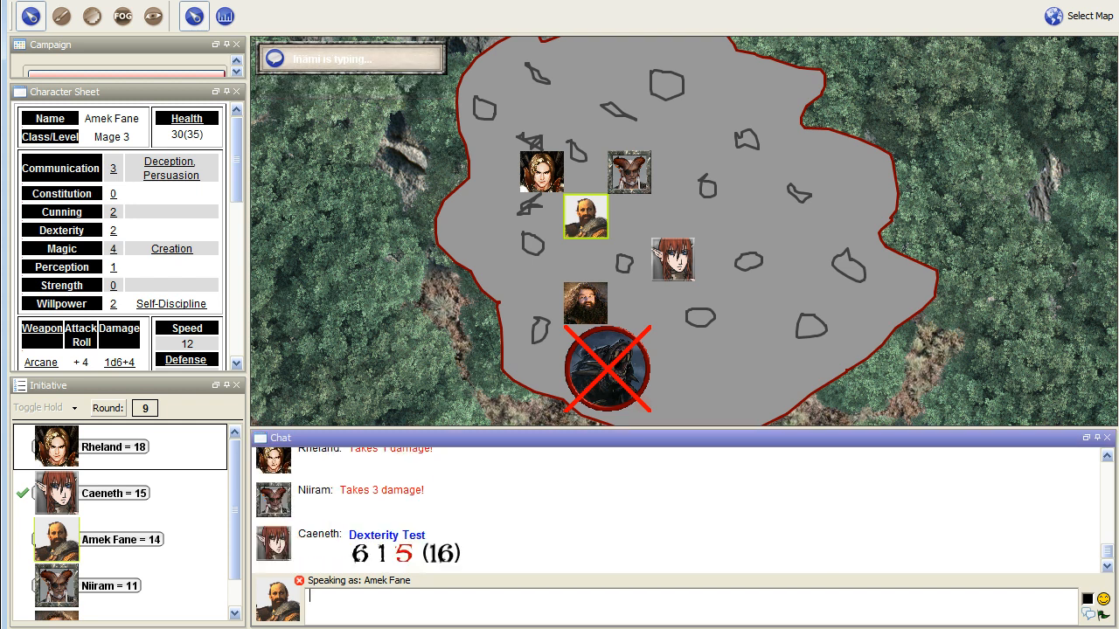
{"action": "mouse_move", "coordinate": [777, 583]}
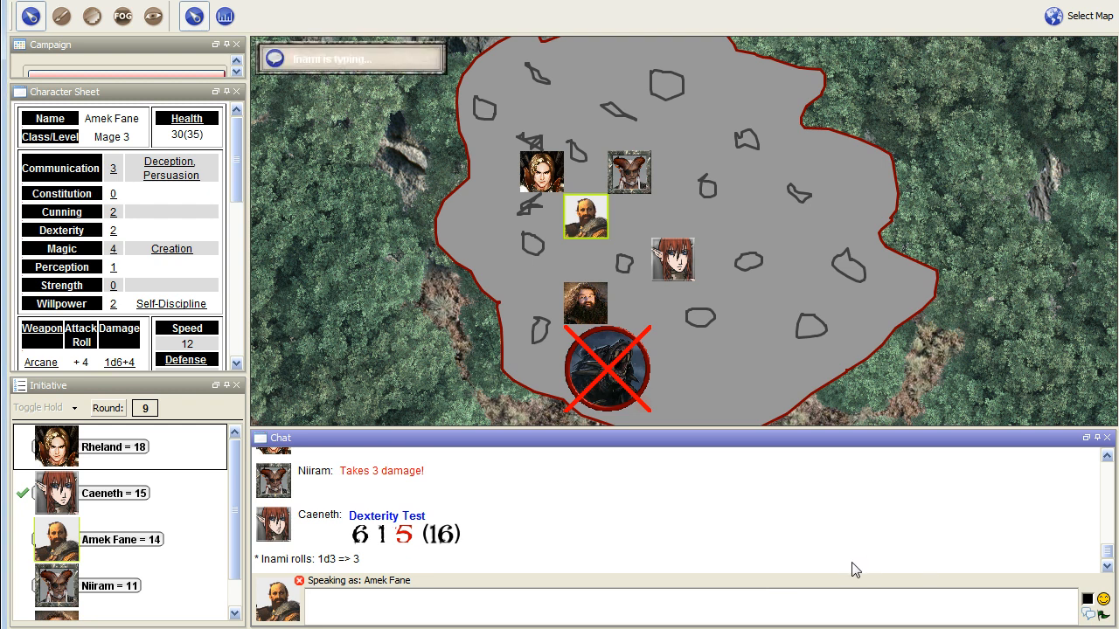
{"action": "mouse_move", "coordinate": [772, 528]}
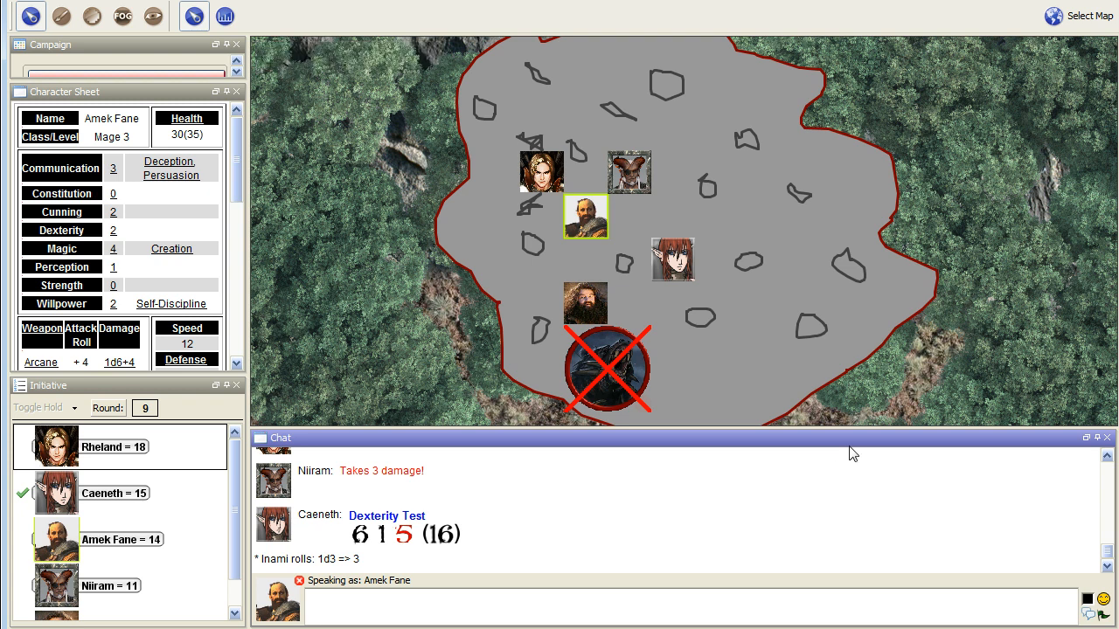
{"action": "mouse_move", "coordinate": [319, 306]}
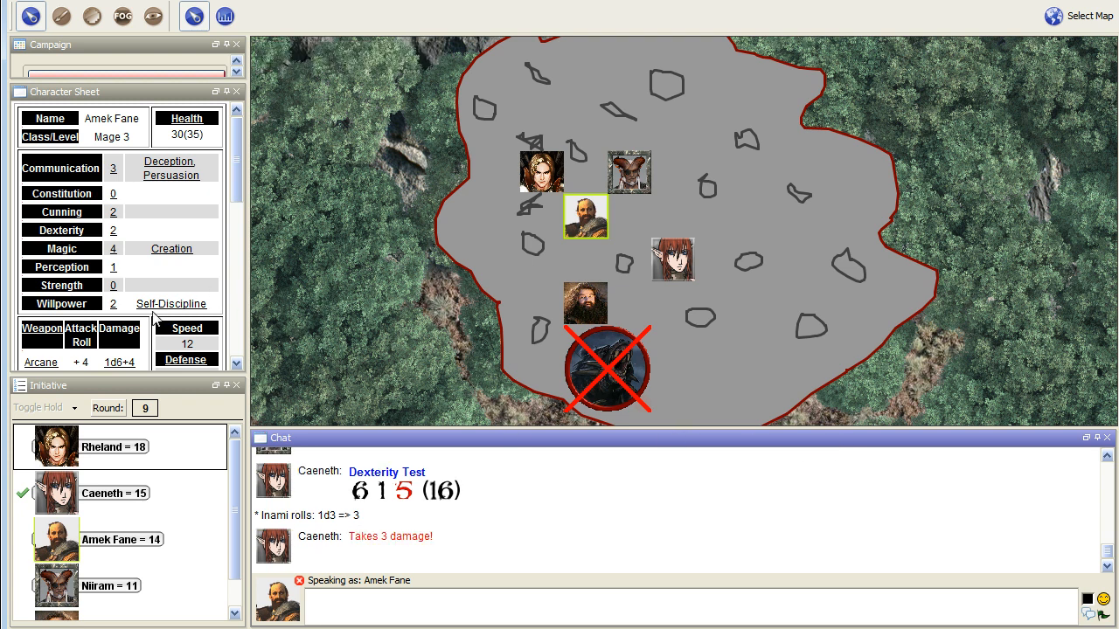
{"action": "mouse_move", "coordinate": [191, 344]}
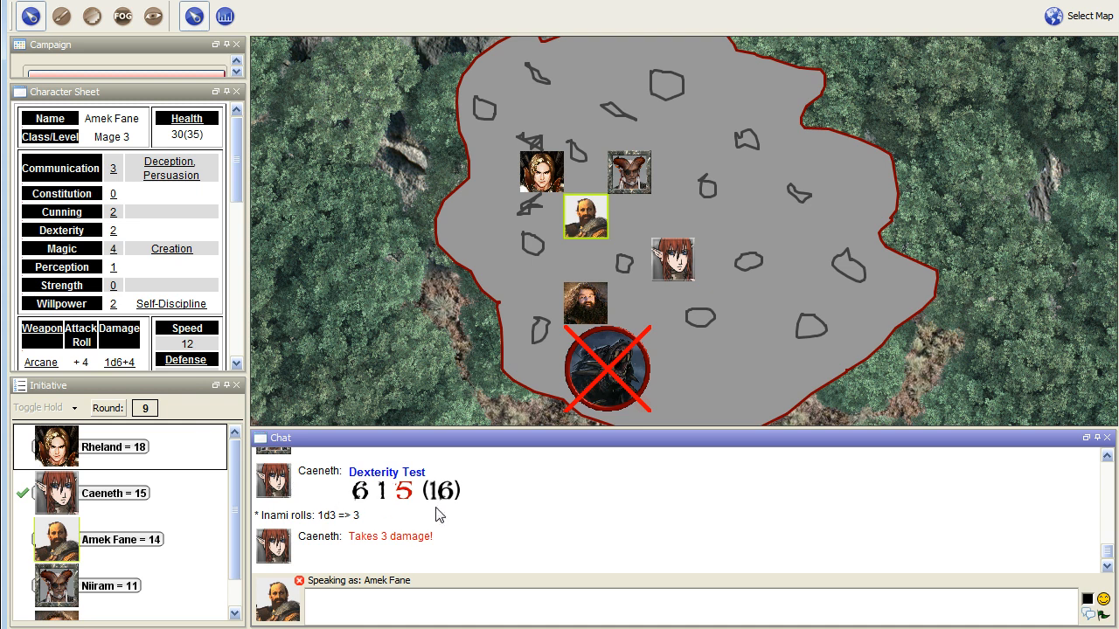
{"action": "mouse_move", "coordinate": [416, 516]}
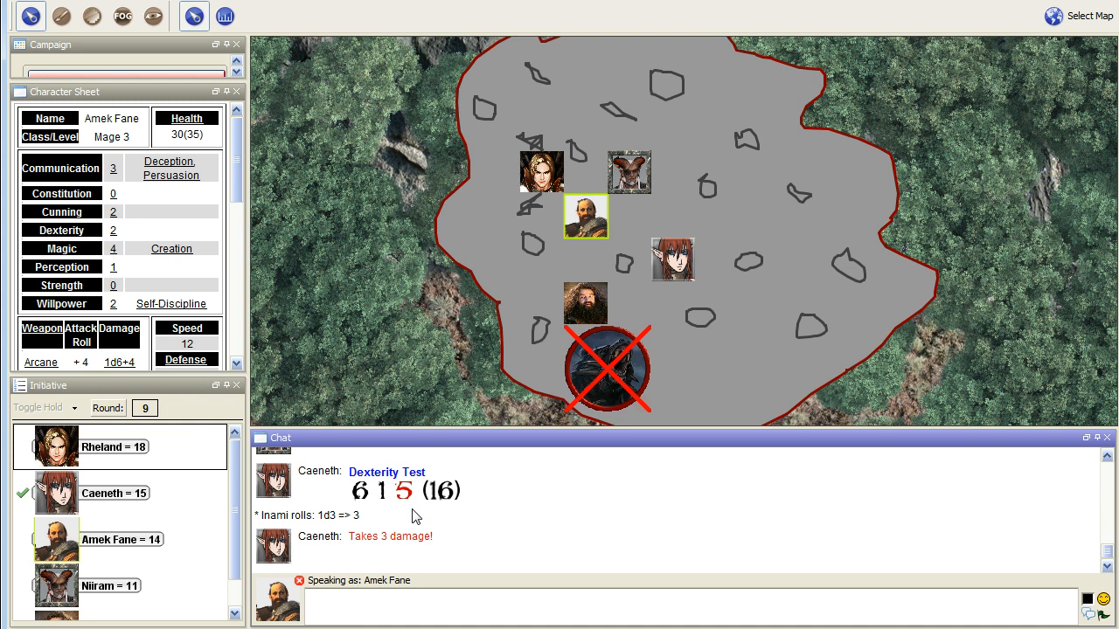
{"action": "mouse_move", "coordinate": [368, 480]}
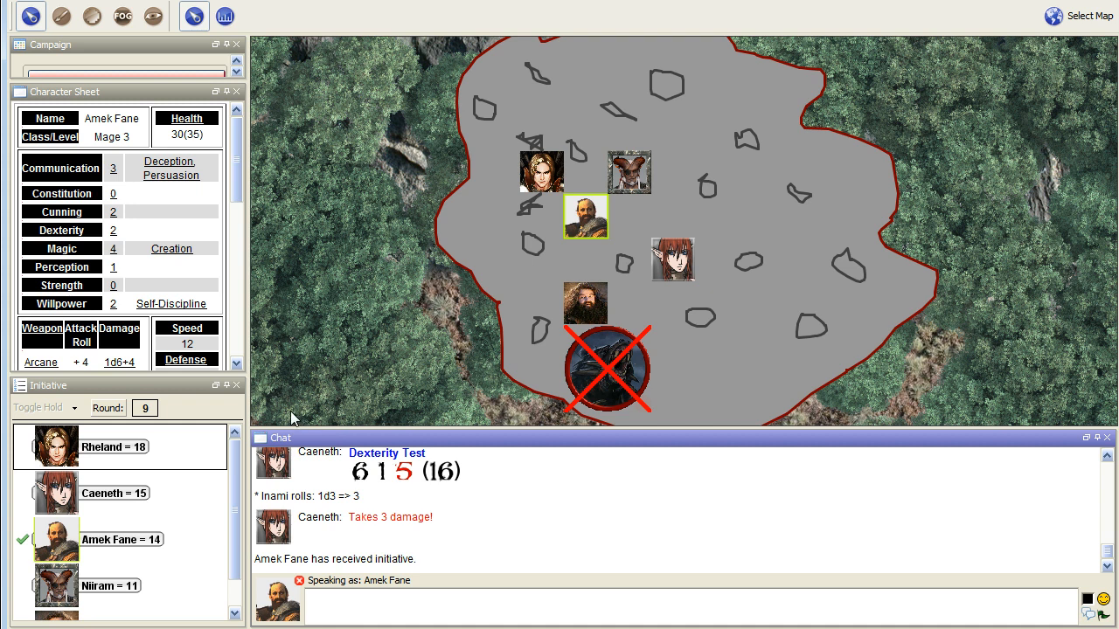
{"action": "mouse_move", "coordinate": [295, 351]}
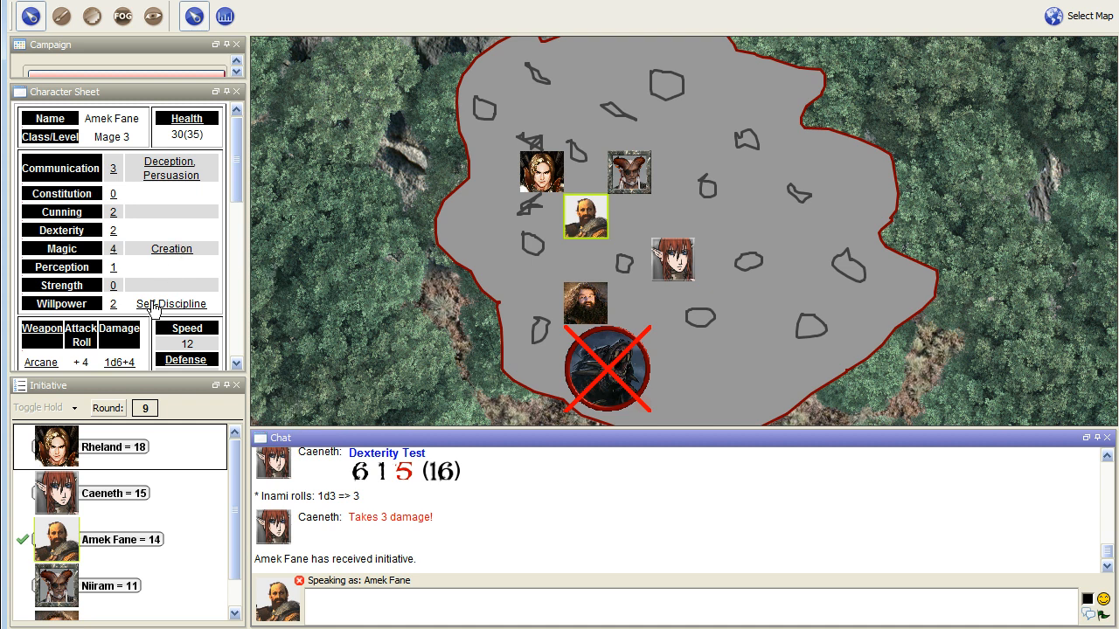
{"action": "mouse_move", "coordinate": [111, 312]}
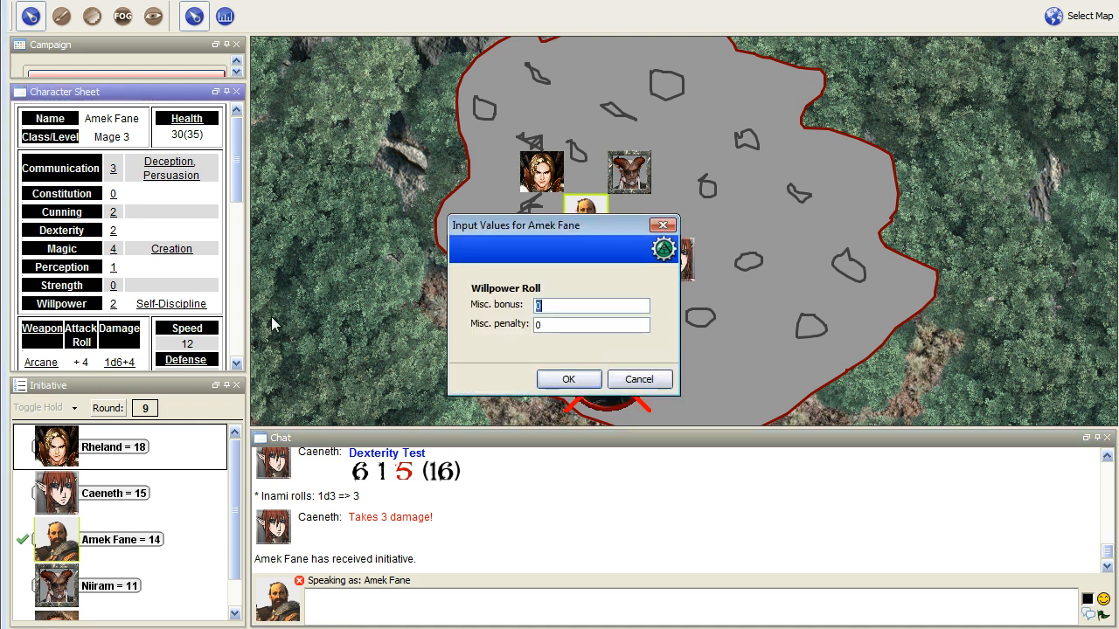
Post Amek Fane's unmodified Willpower test result of 15 to chat
{"action": "left_click", "coordinate": [569, 378]}
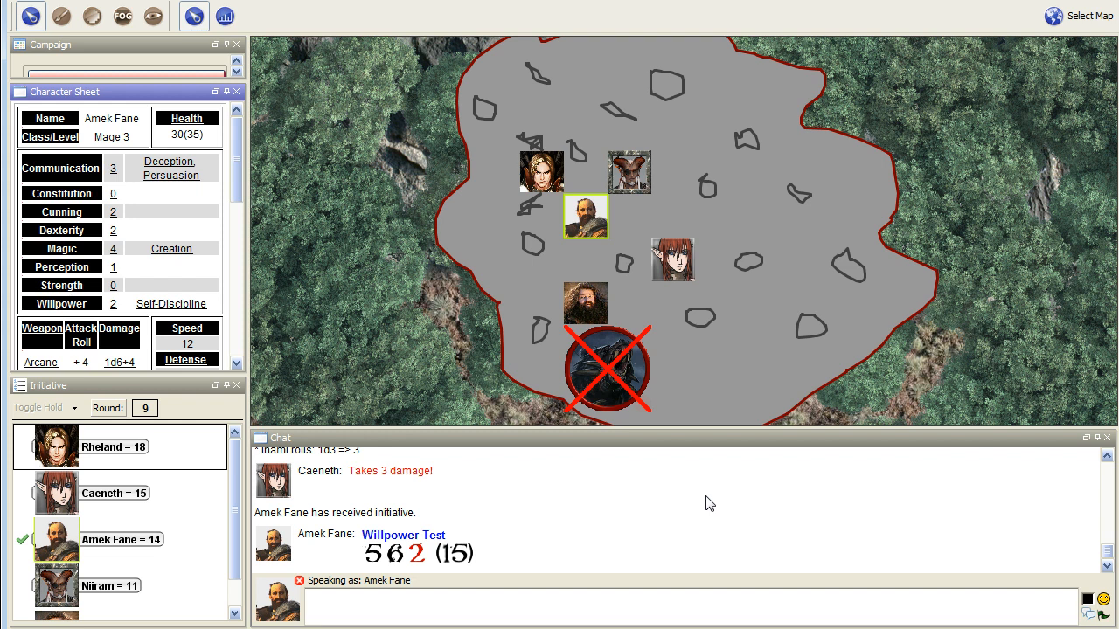
{"action": "mouse_move", "coordinate": [664, 481]}
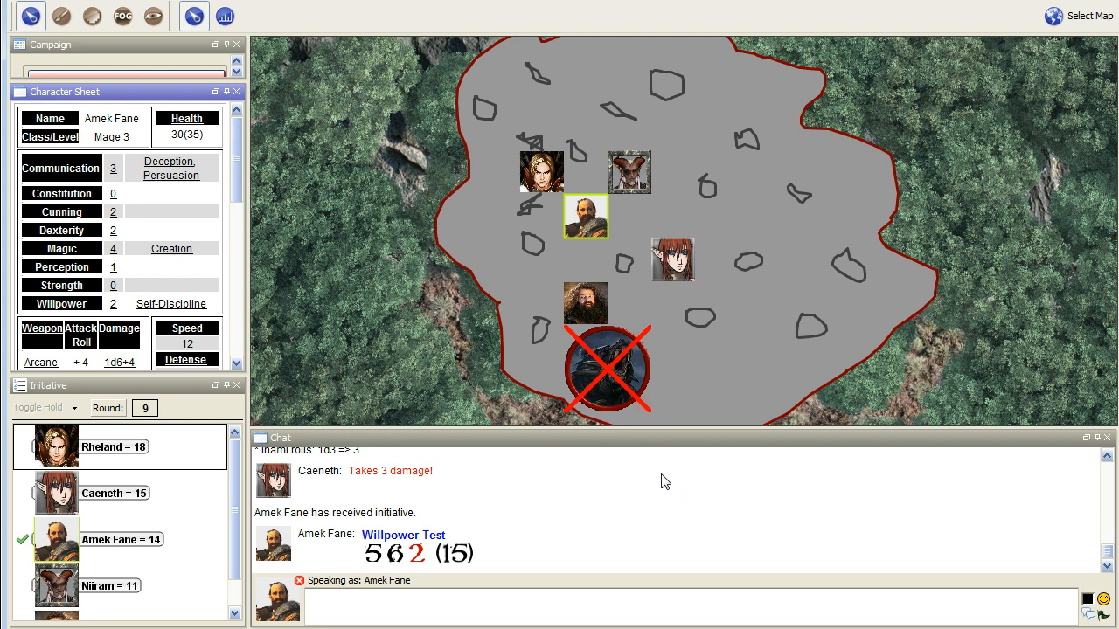
{"action": "mouse_move", "coordinate": [654, 476]}
{"action": "type", "text": "2"}
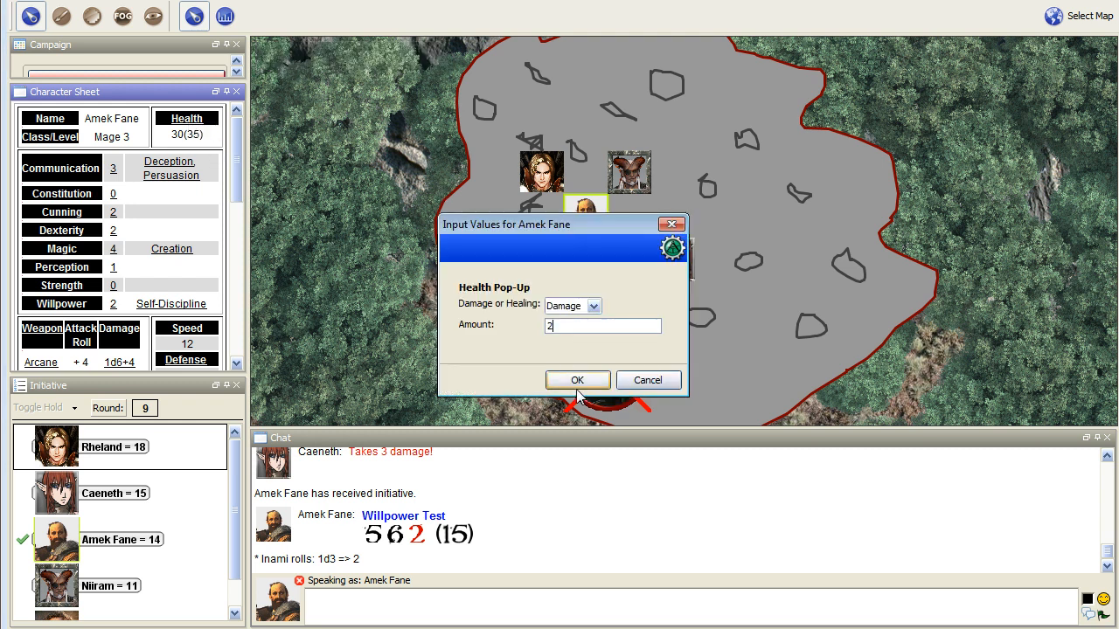
Apply 2 damage to Amek Fane (28 of 35), following Niiram's and Aoresta's turns in chat
{"action": "left_click", "coordinate": [577, 379]}
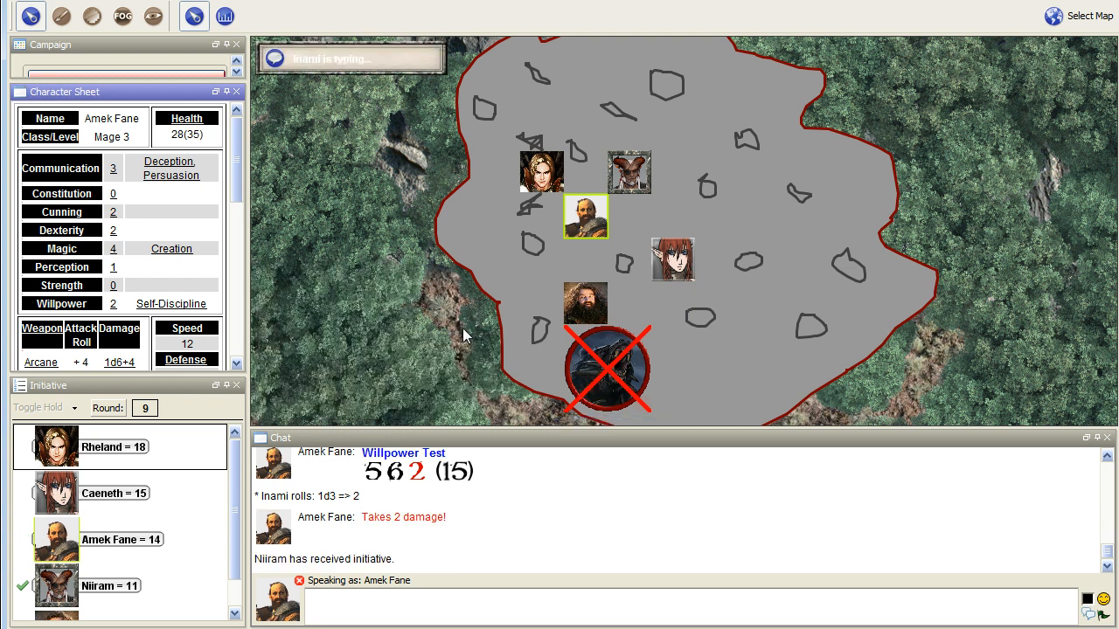
{"action": "scroll", "scroll_direction": "down", "scroll_amount": 3}
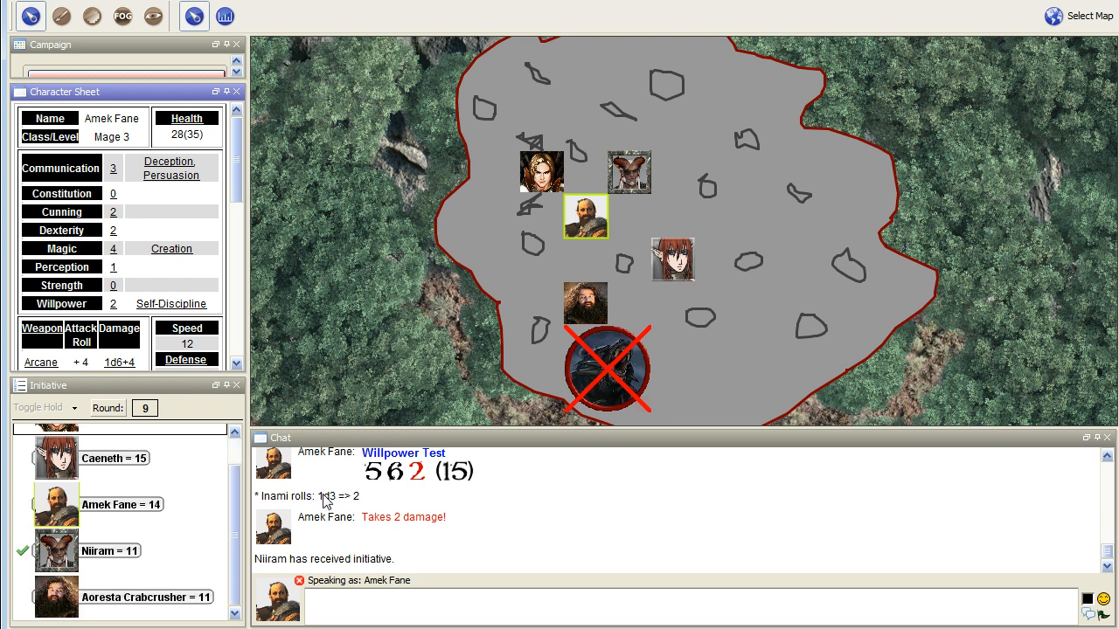
{"action": "mouse_move", "coordinate": [284, 319]}
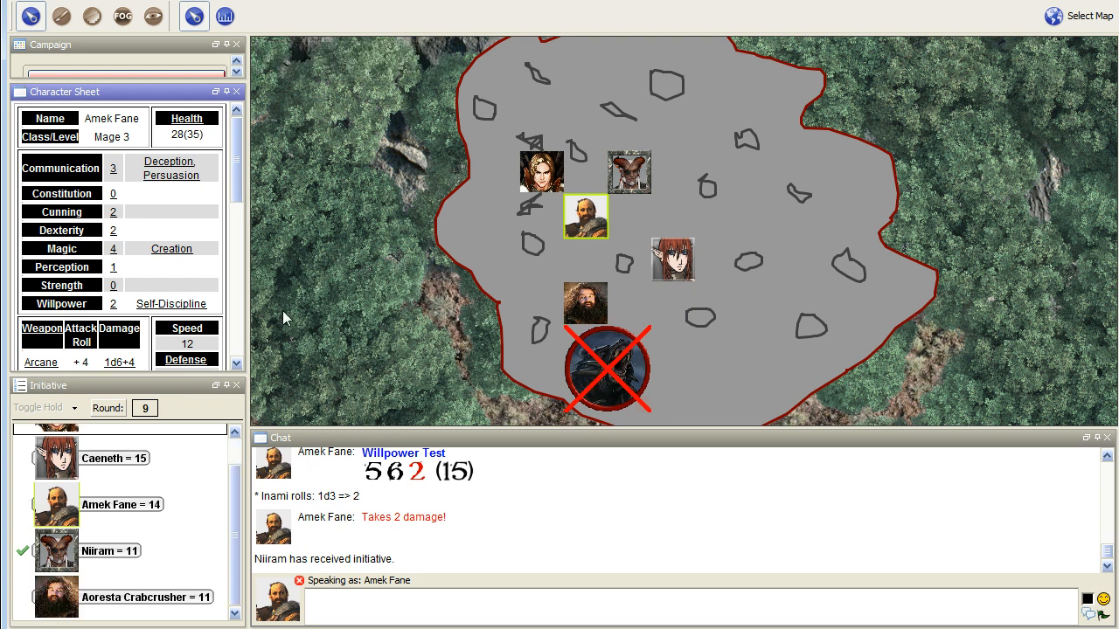
{"action": "mouse_move", "coordinate": [410, 397]}
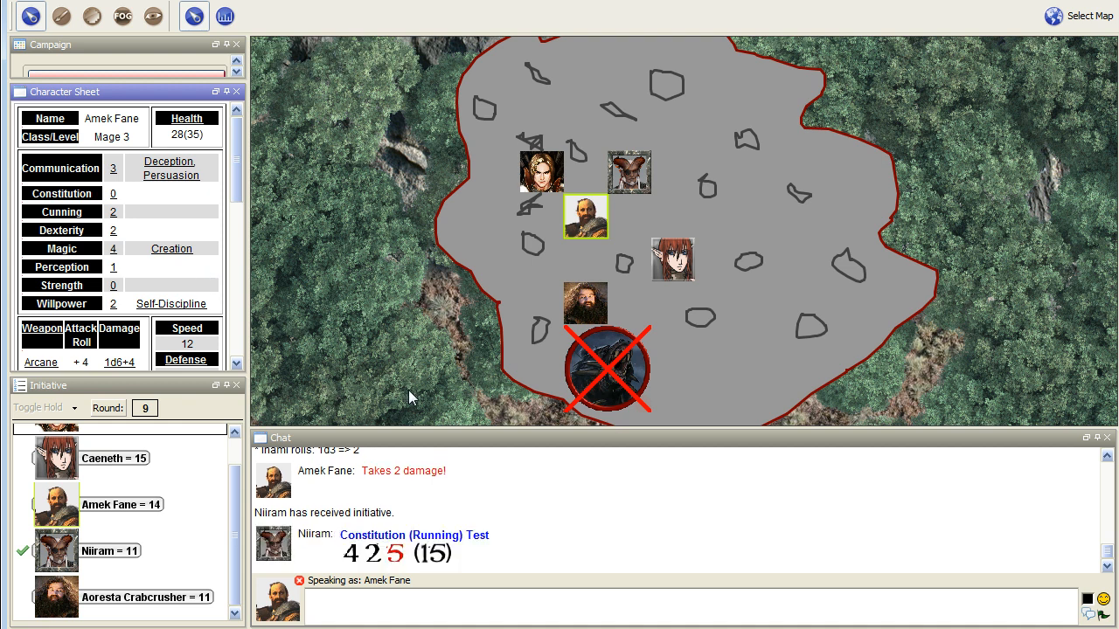
{"action": "mouse_move", "coordinate": [492, 514]}
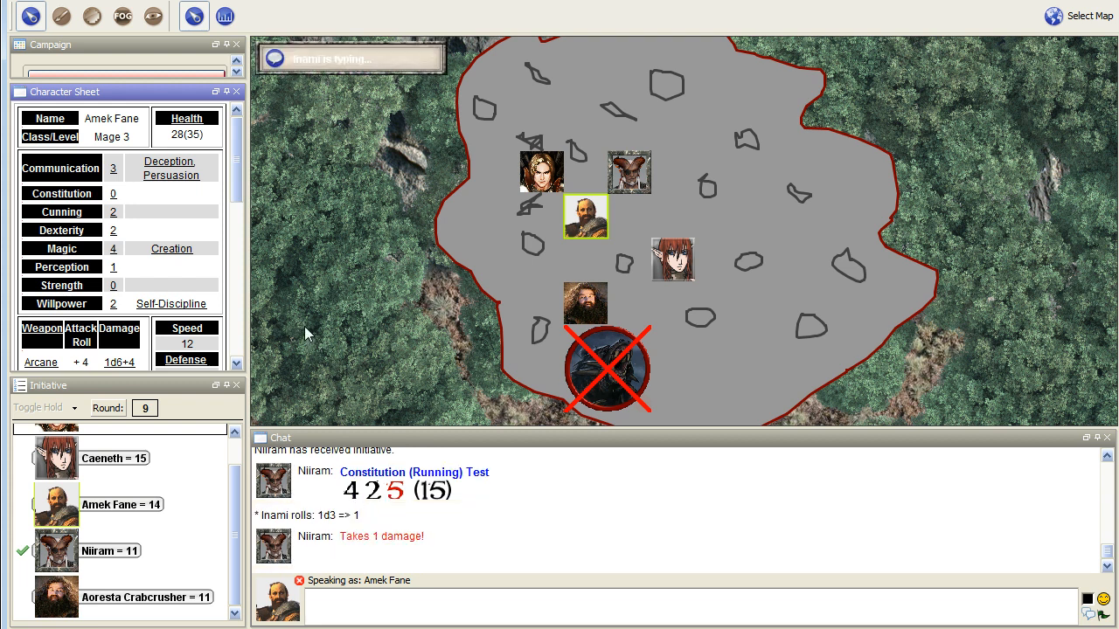
{"action": "mouse_move", "coordinate": [289, 410]}
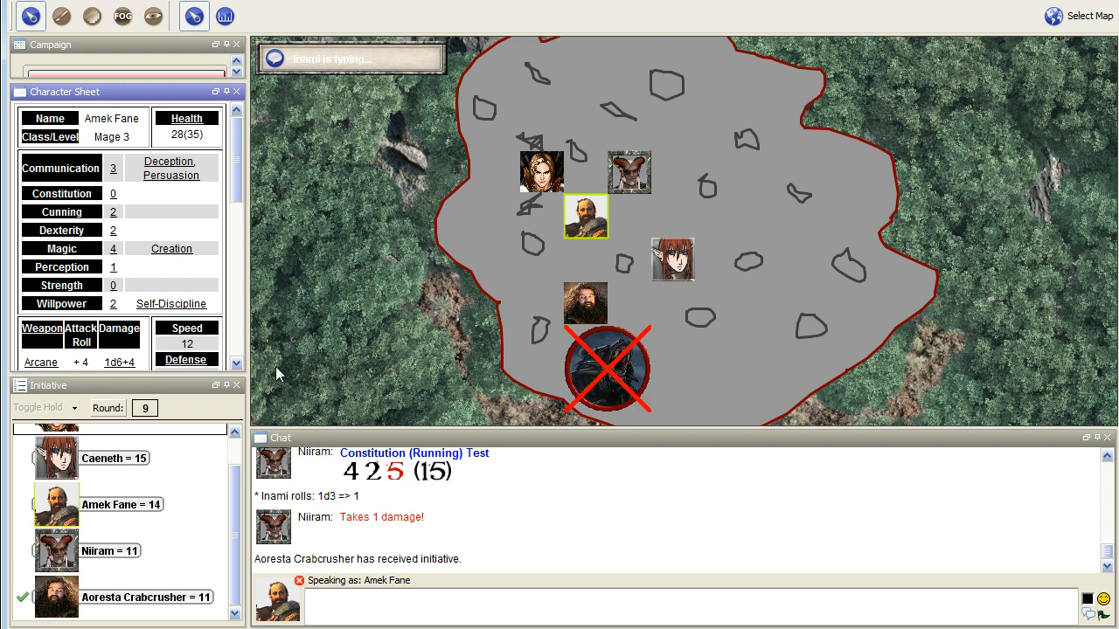
{"action": "mouse_move", "coordinate": [235, 186]}
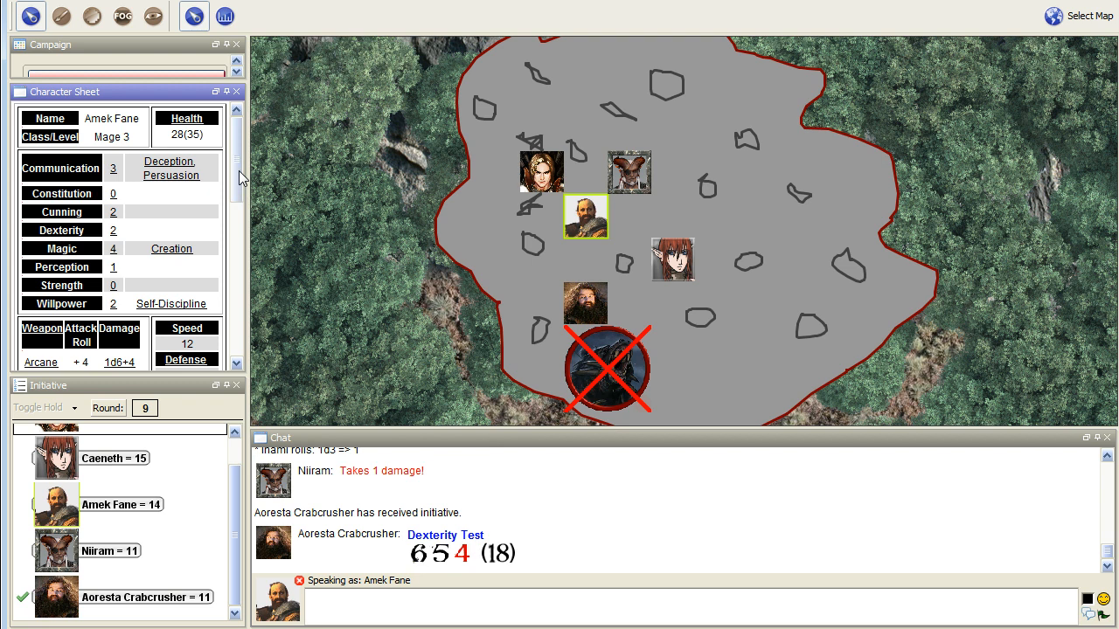
{"action": "mouse_move", "coordinate": [413, 348]}
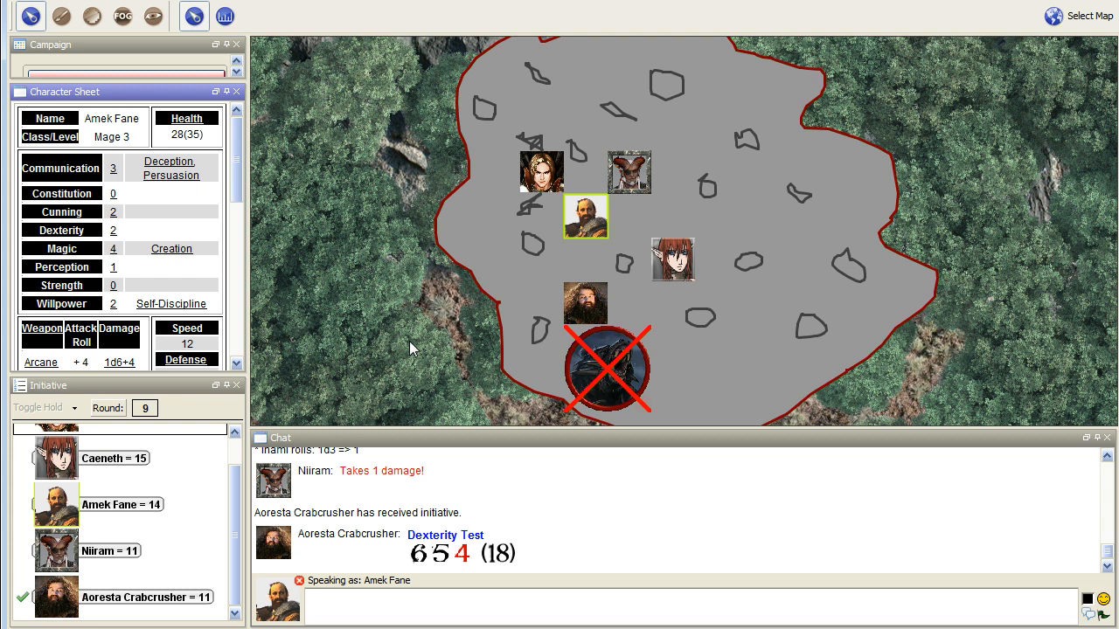
{"action": "mouse_move", "coordinate": [392, 362]}
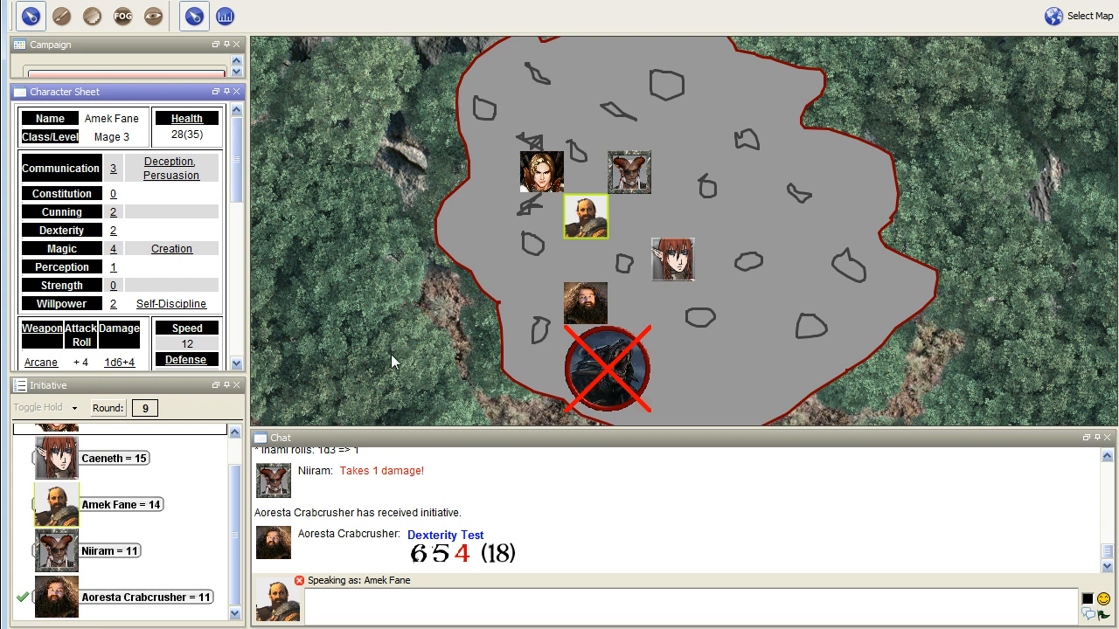
{"action": "mouse_move", "coordinate": [393, 361]}
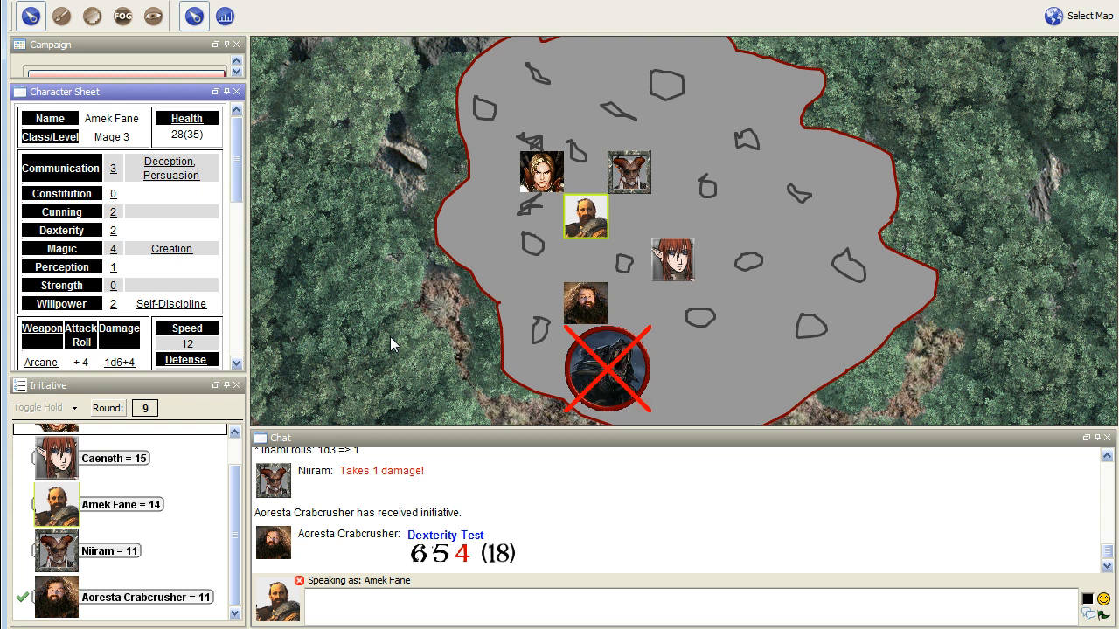
{"action": "mouse_move", "coordinate": [325, 326]}
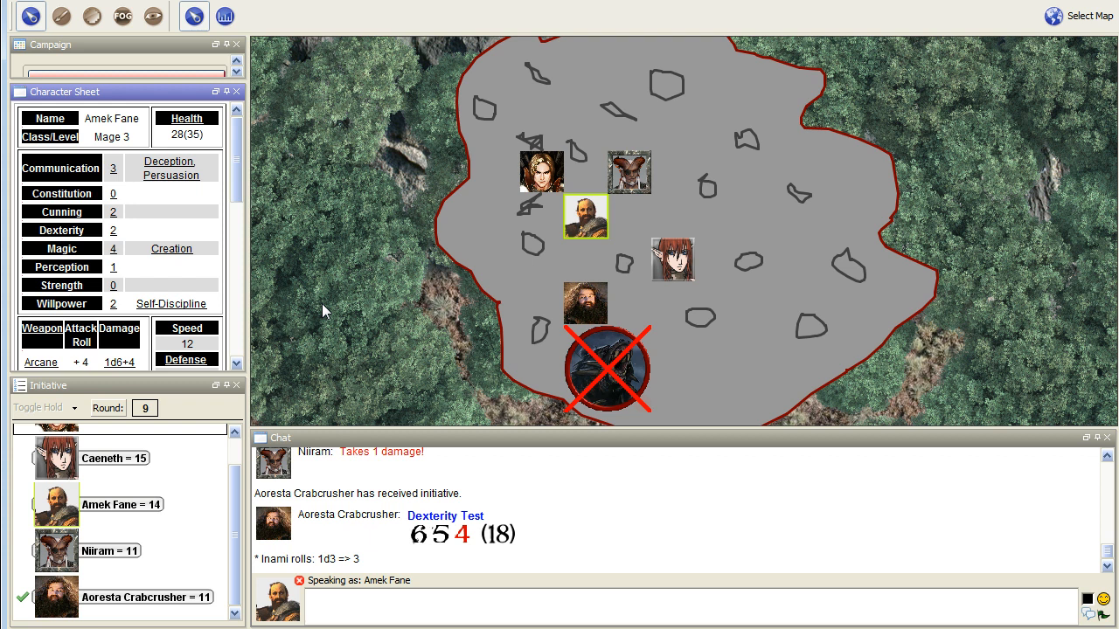
{"action": "scroll", "scroll_direction": "down", "scroll_amount": 3}
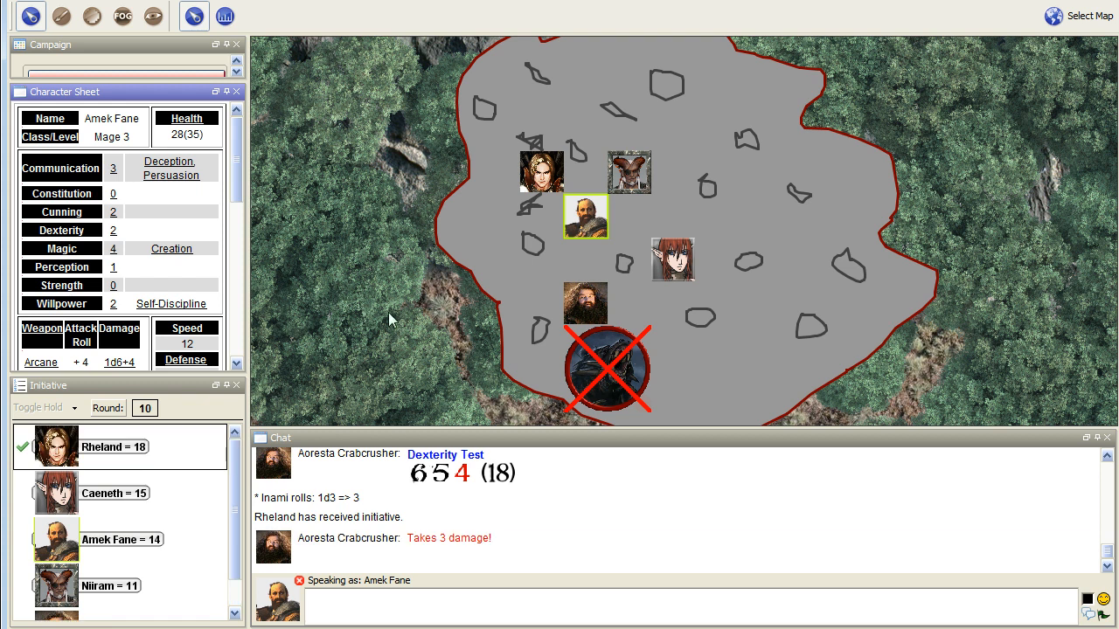
{"action": "mouse_move", "coordinate": [398, 320]}
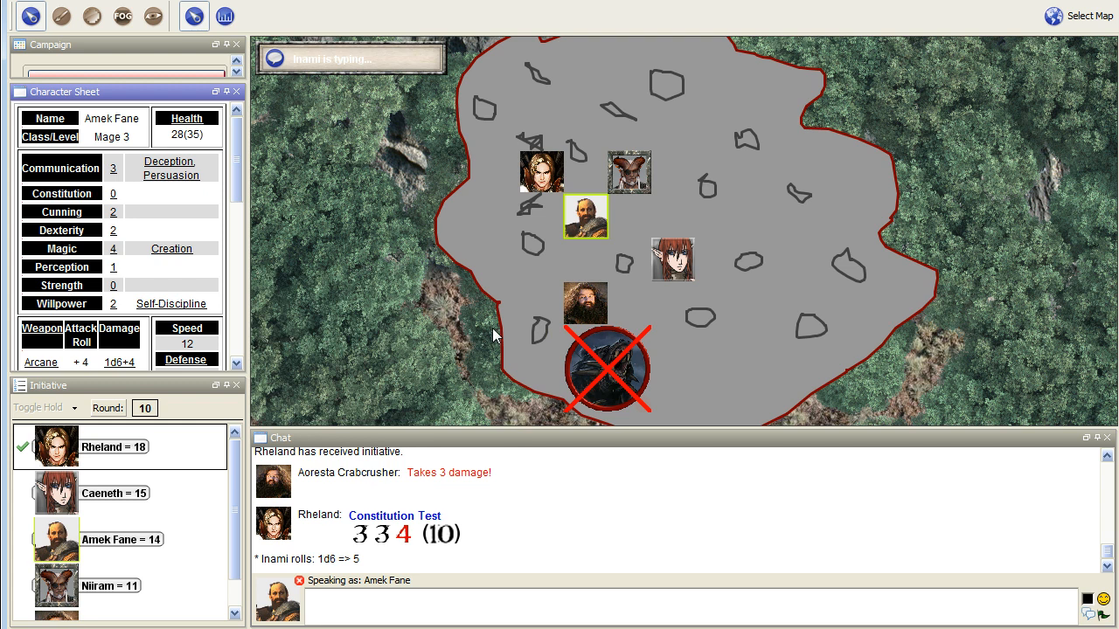
{"action": "mouse_move", "coordinate": [419, 326]}
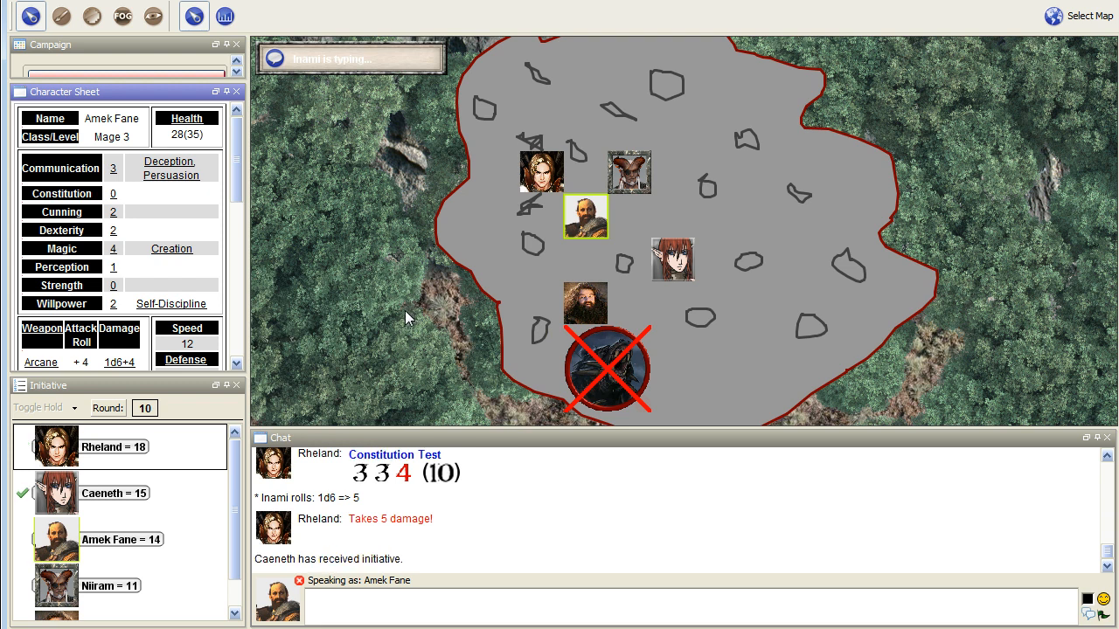
{"action": "mouse_move", "coordinate": [389, 387]}
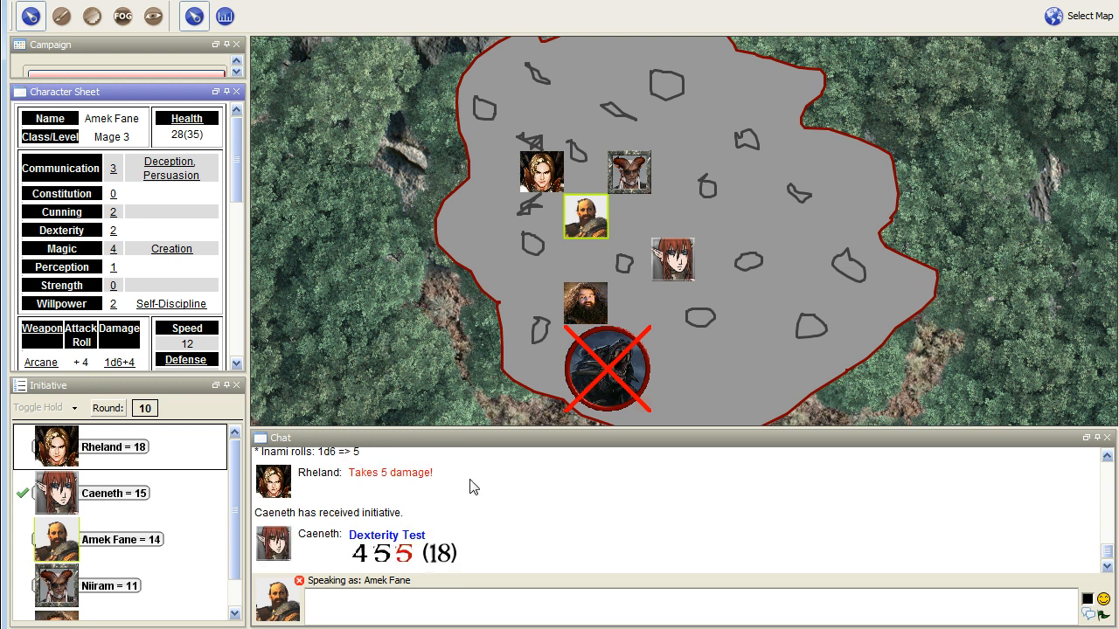
{"action": "mouse_move", "coordinate": [439, 371]}
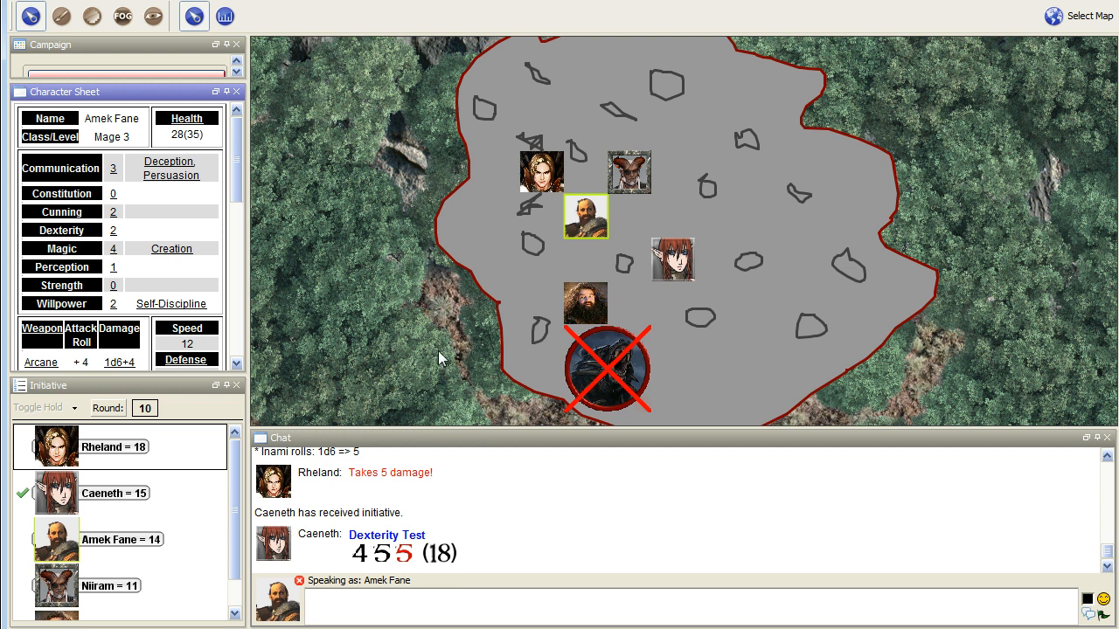
Move Caeneth's token out of the cave, then roll Amek Fane's Willpower (11) and deal 5 damage
{"action": "left_click_drag", "start_coordinate": [672, 260], "coordinate": [672, 391]}
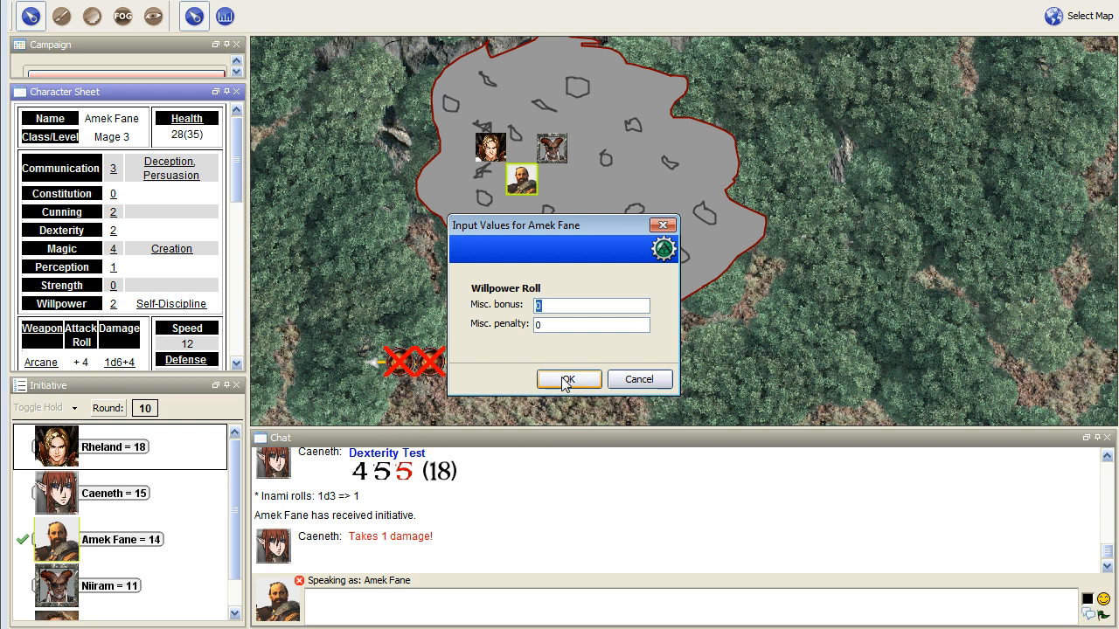
{"action": "left_click", "coordinate": [567, 379]}
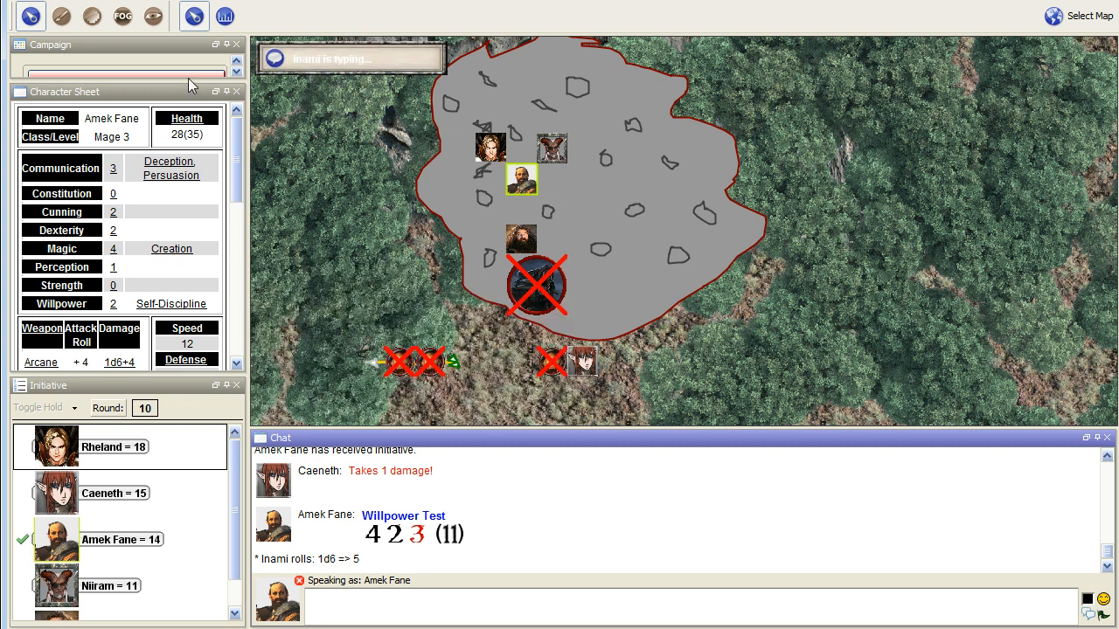
{"action": "left_click", "coordinate": [187, 118]}
{"action": "type", "text": "5"}
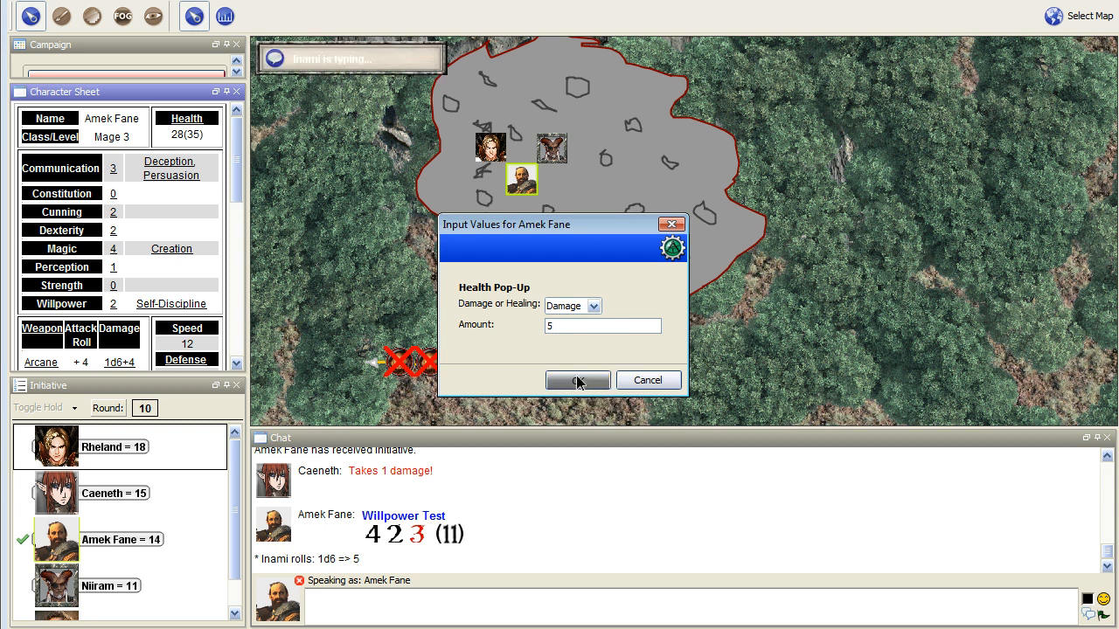
{"action": "left_click", "coordinate": [577, 380]}
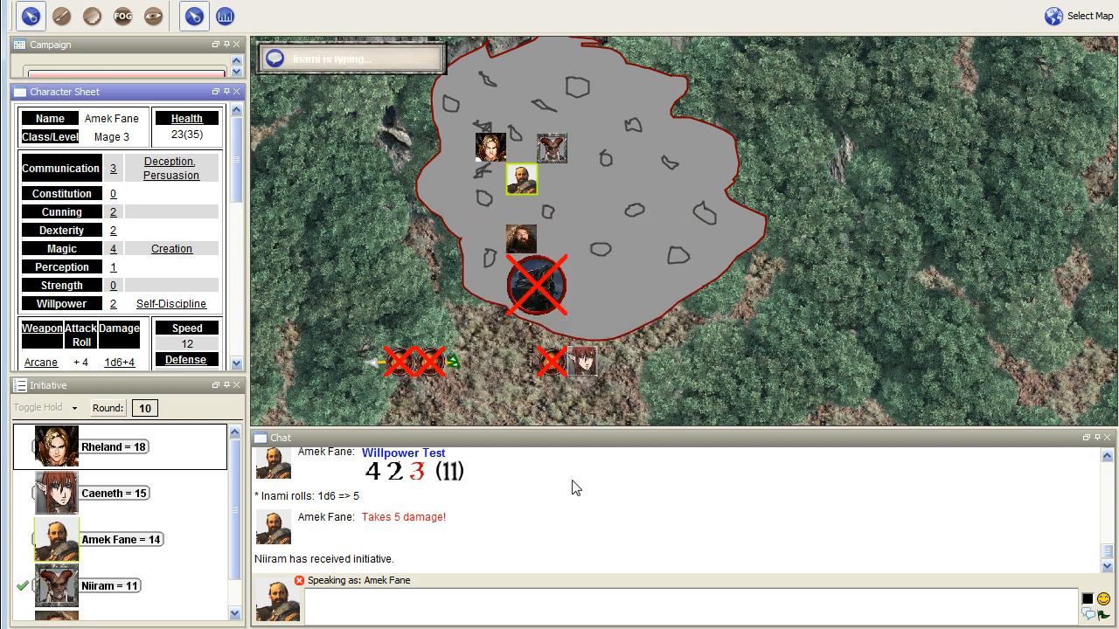
{"action": "mouse_move", "coordinate": [478, 479]}
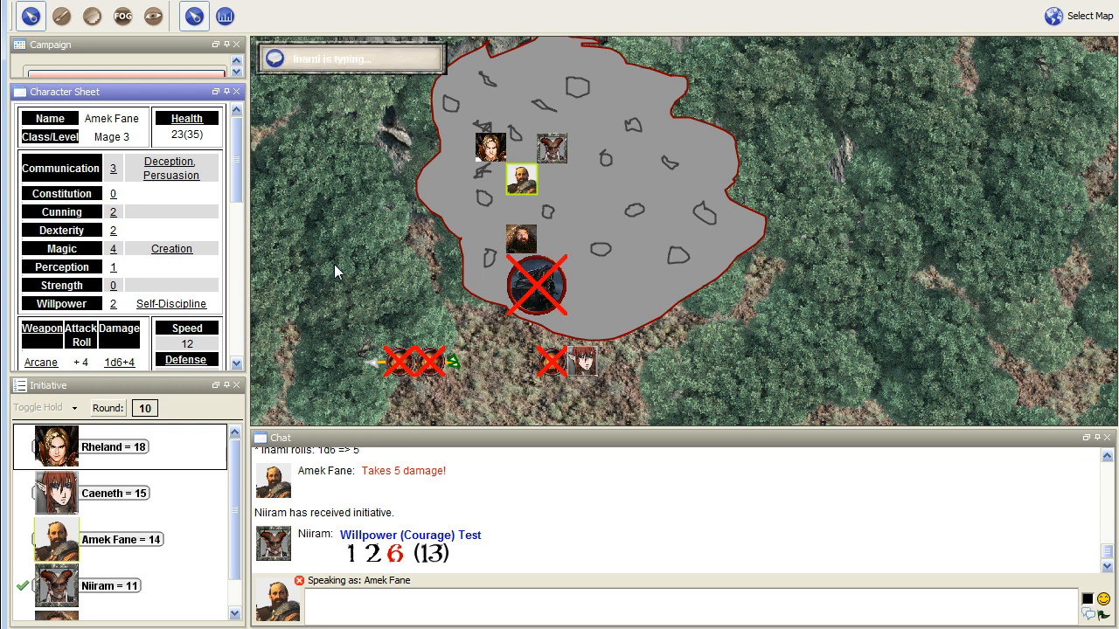
{"action": "mouse_move", "coordinate": [219, 264]}
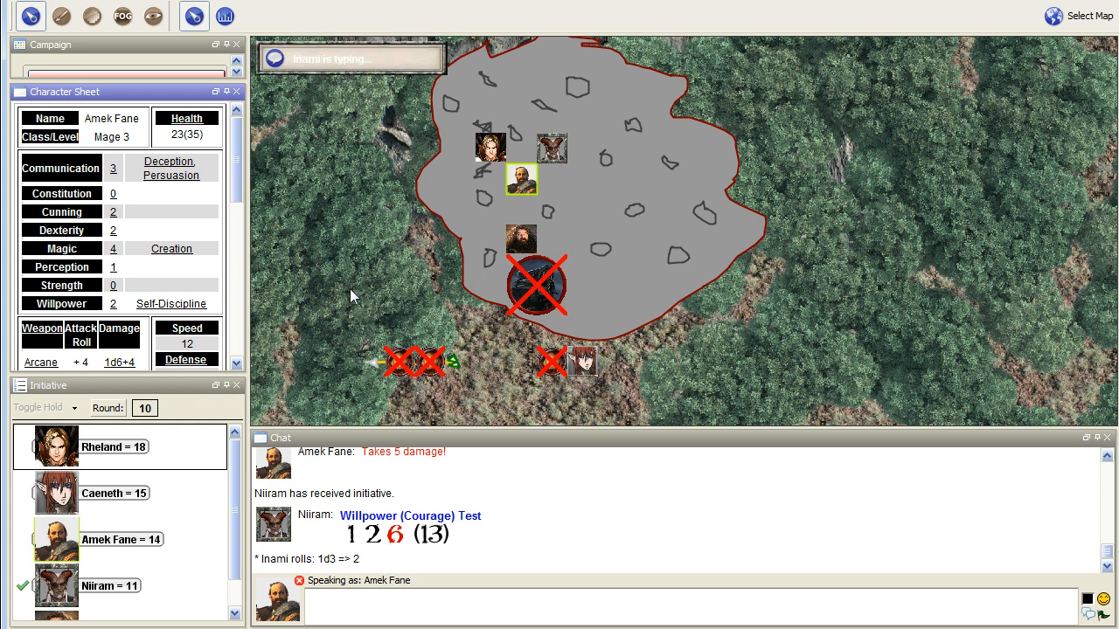
Scroll the chat to follow Niiram's Courage test, 2 damage and Aoresta's Dexterity roll
{"action": "scroll", "scroll_direction": "down", "scroll_amount": 3}
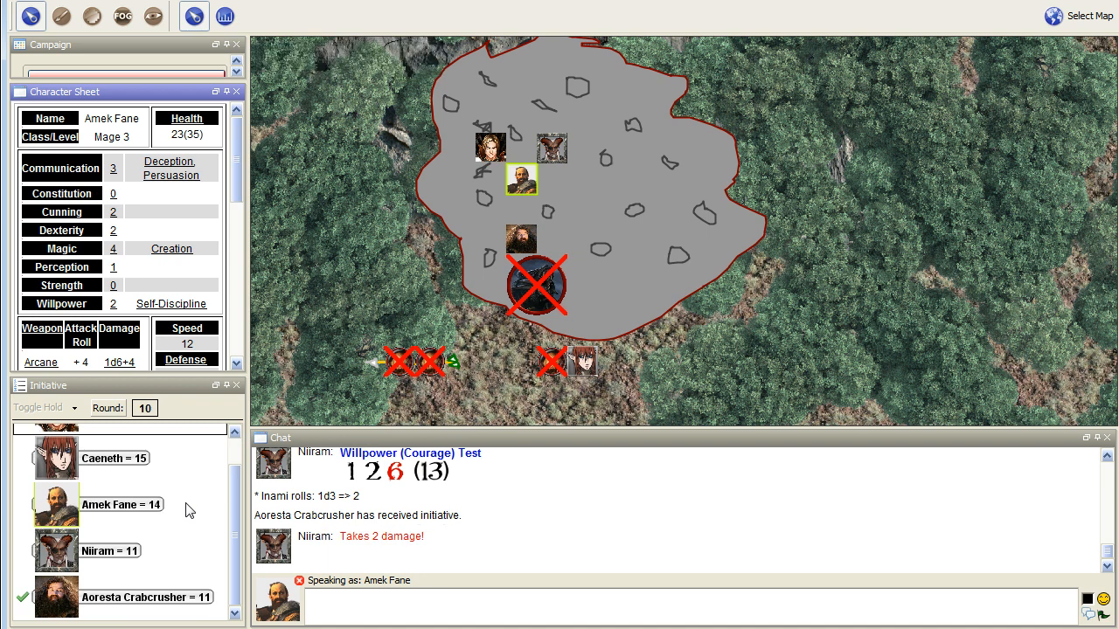
{"action": "mouse_move", "coordinate": [193, 506]}
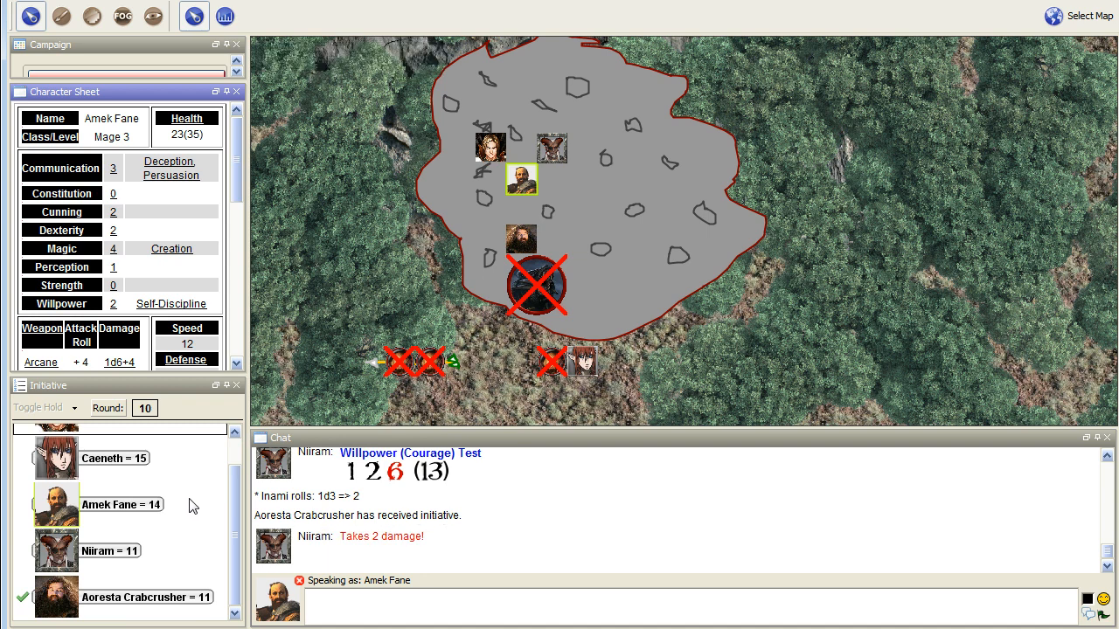
{"action": "mouse_move", "coordinate": [313, 330]}
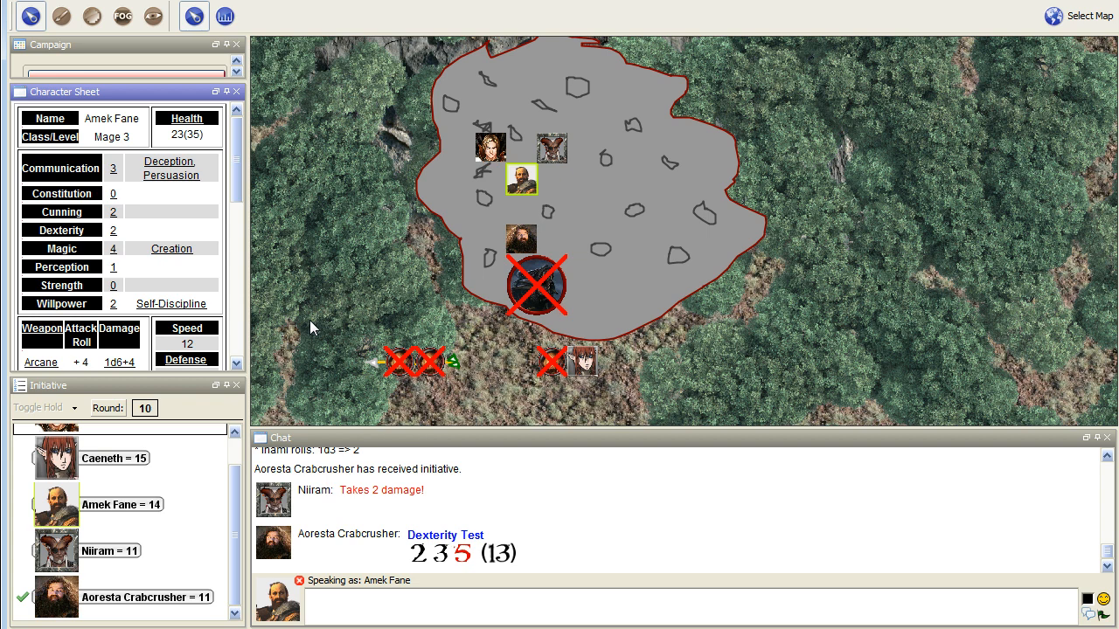
{"action": "mouse_move", "coordinate": [490, 560]}
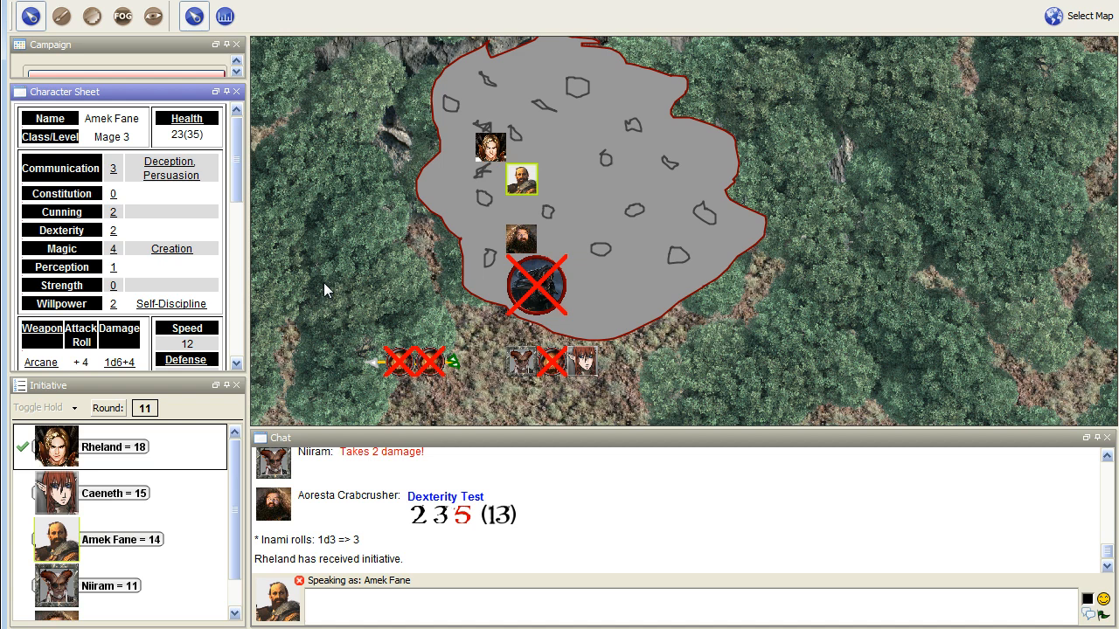
{"action": "mouse_move", "coordinate": [308, 326]}
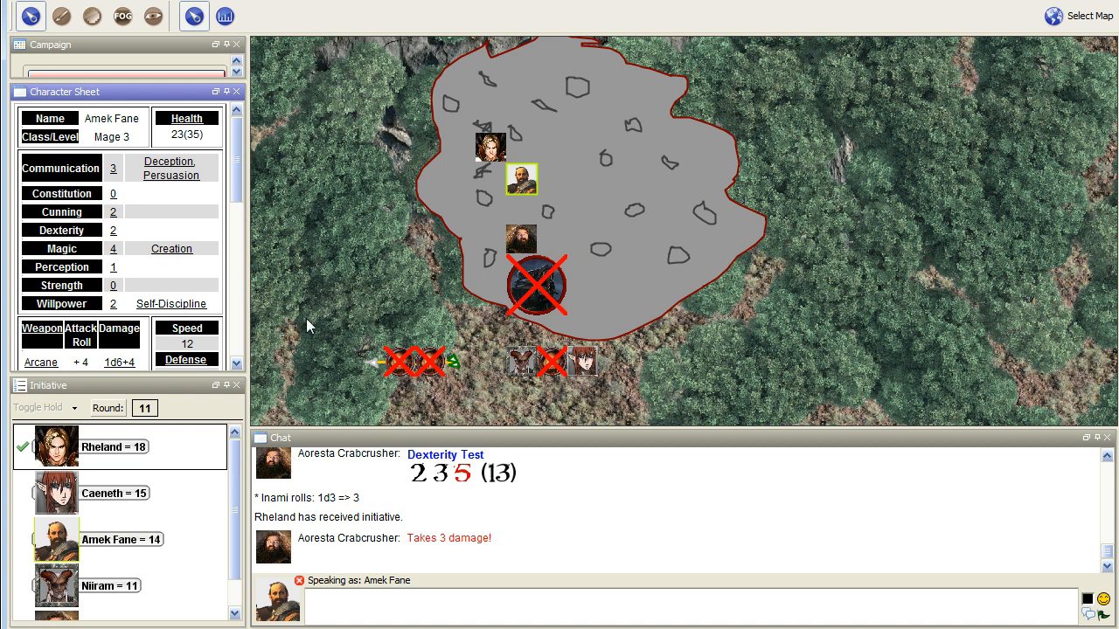
{"action": "mouse_move", "coordinate": [301, 292]}
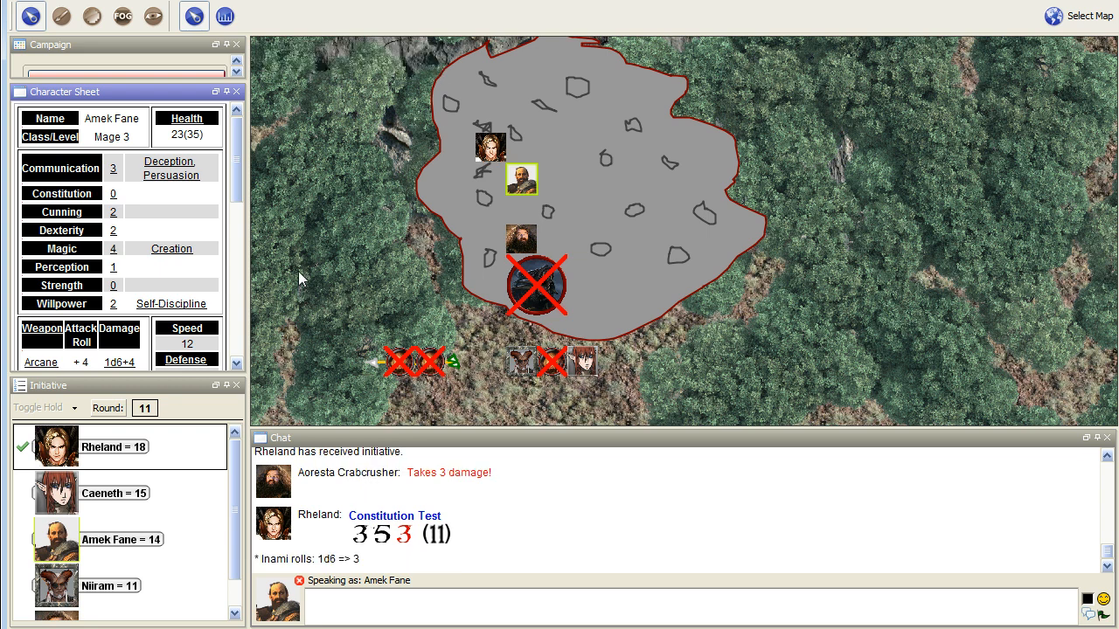
{"action": "mouse_move", "coordinate": [301, 309]}
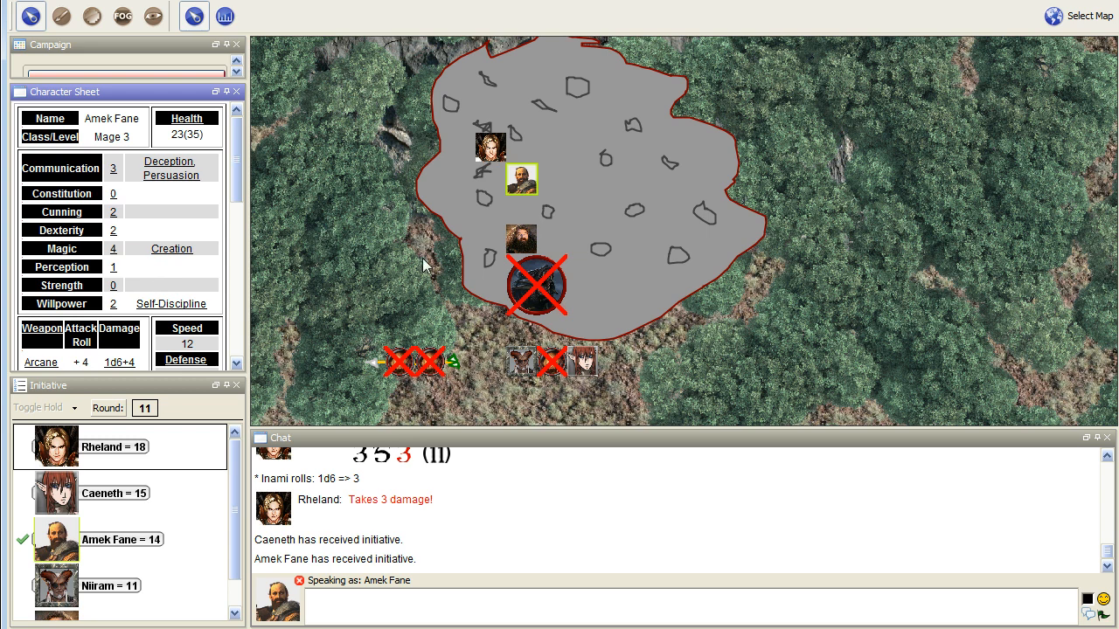
{"action": "mouse_move", "coordinate": [233, 253]}
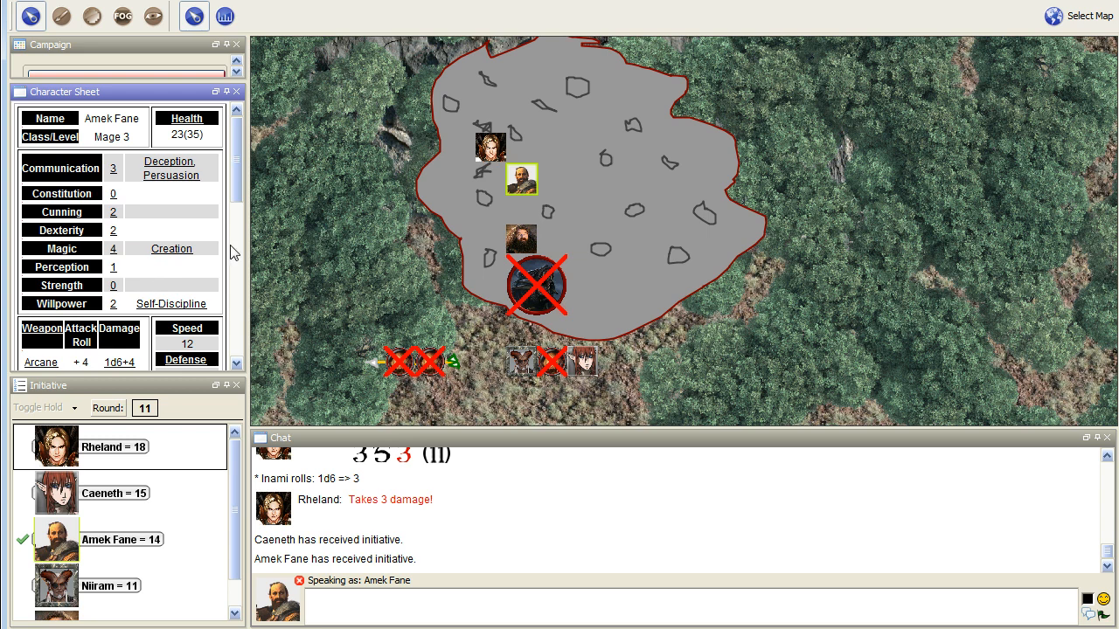
{"action": "mouse_move", "coordinate": [145, 299]}
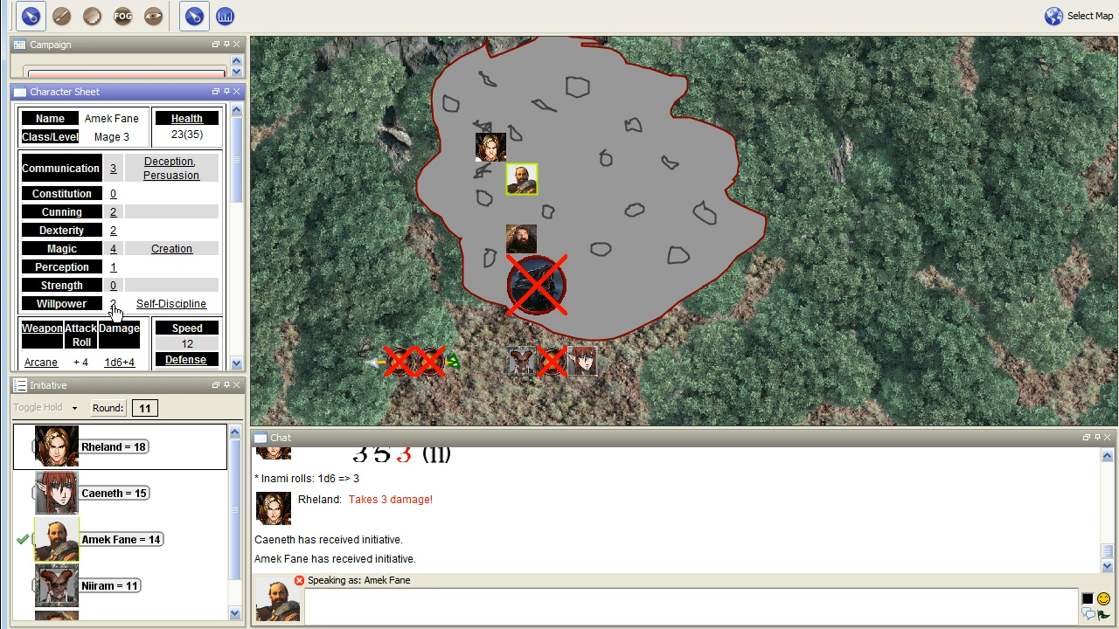
Roll Amek Fane's Willpower test (12) and apply 1 damage, leaving 22 of 35
{"action": "left_click", "coordinate": [60, 303]}
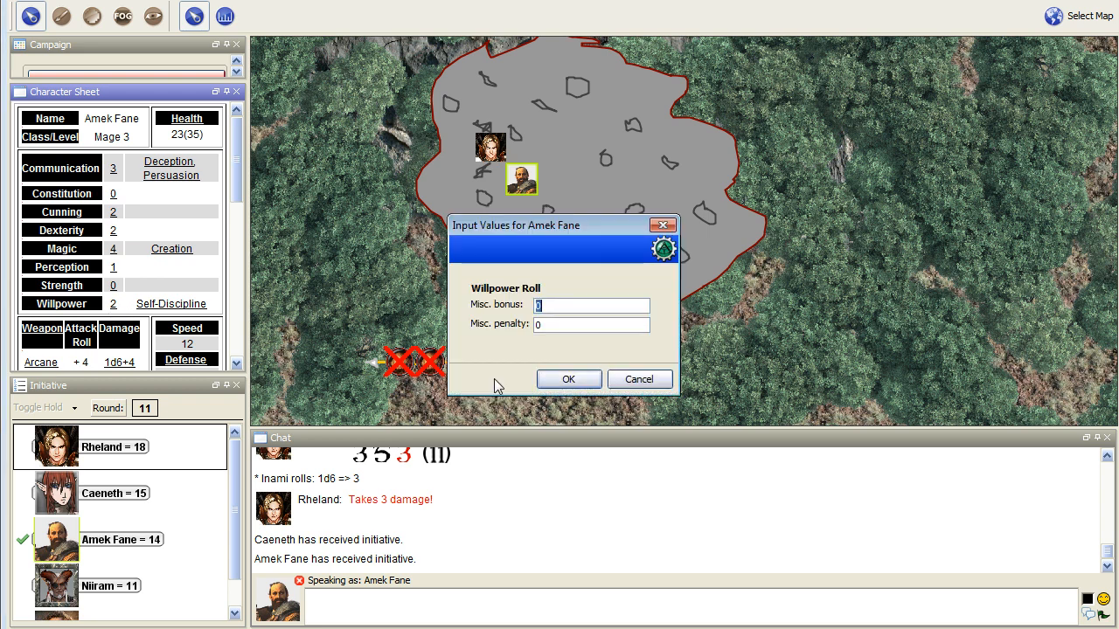
{"action": "left_click", "coordinate": [568, 379]}
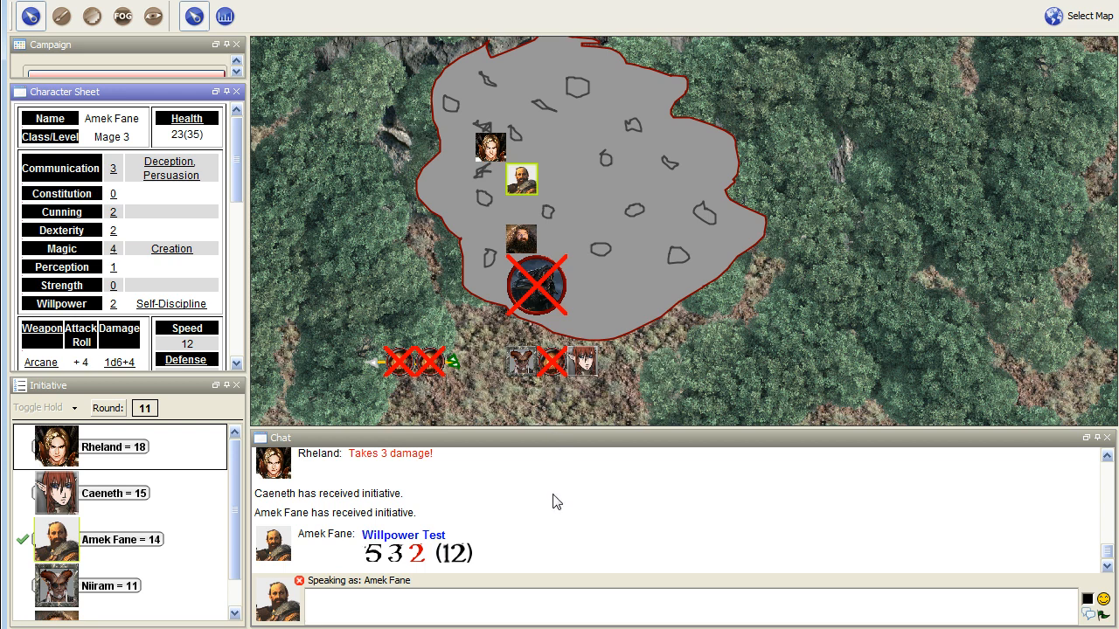
{"action": "mouse_move", "coordinate": [513, 545]}
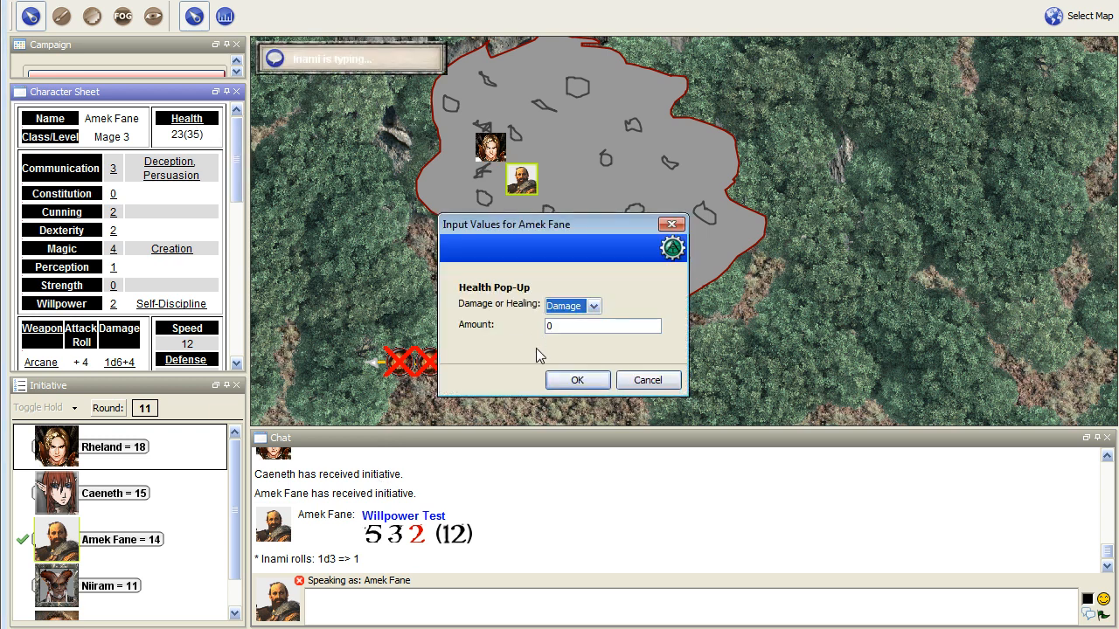
{"action": "type", "text": "1"}
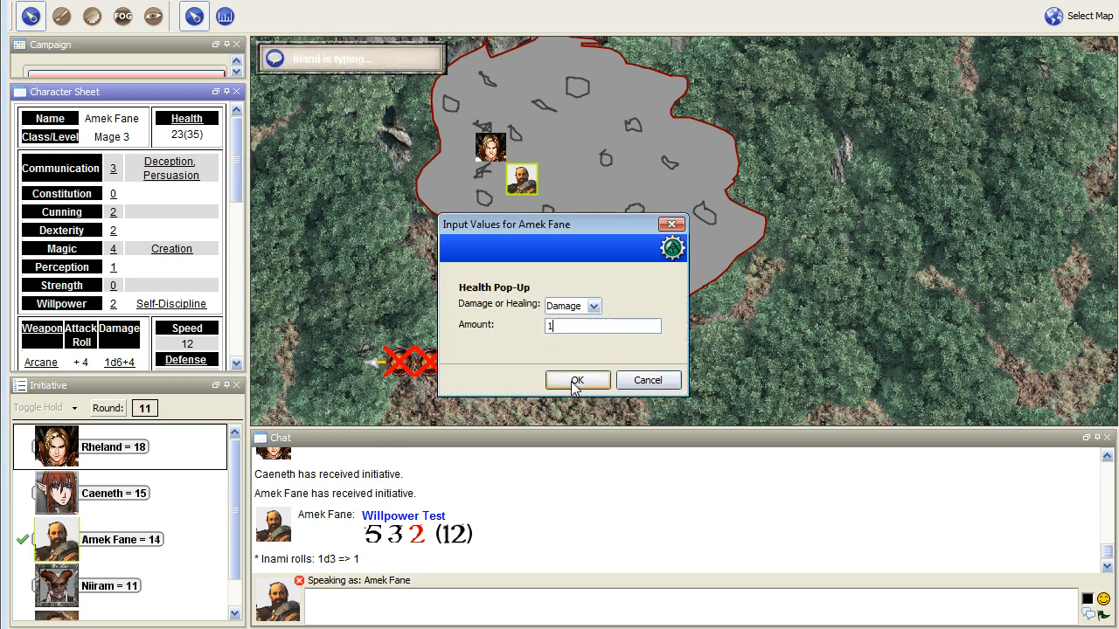
{"action": "left_click", "coordinate": [577, 380]}
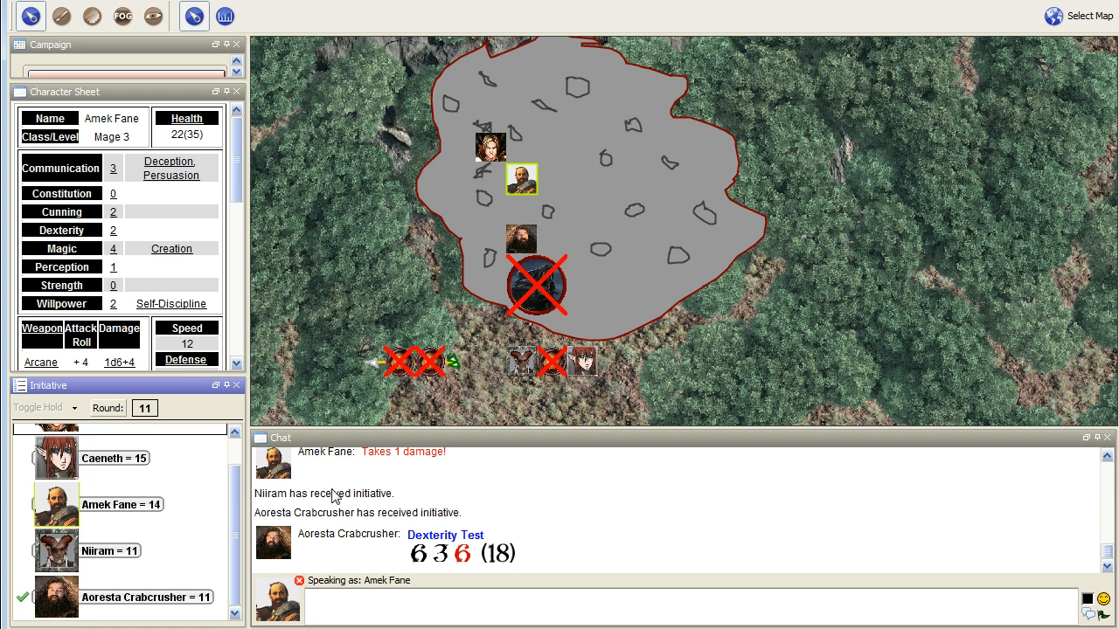
{"action": "mouse_move", "coordinate": [521, 238]}
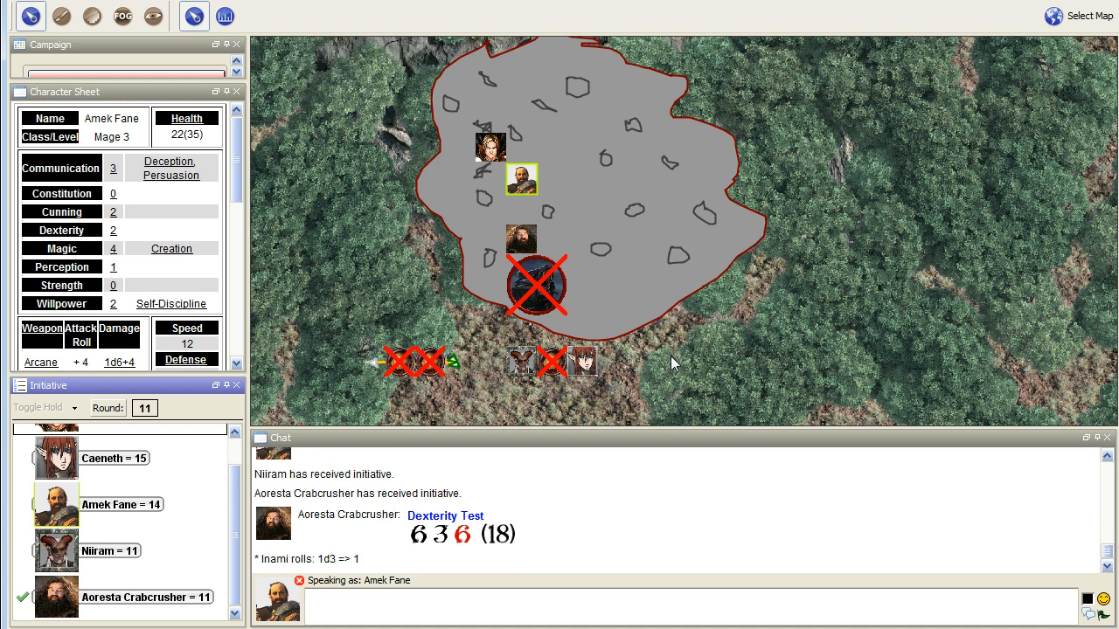
{"action": "mouse_move", "coordinate": [507, 350]}
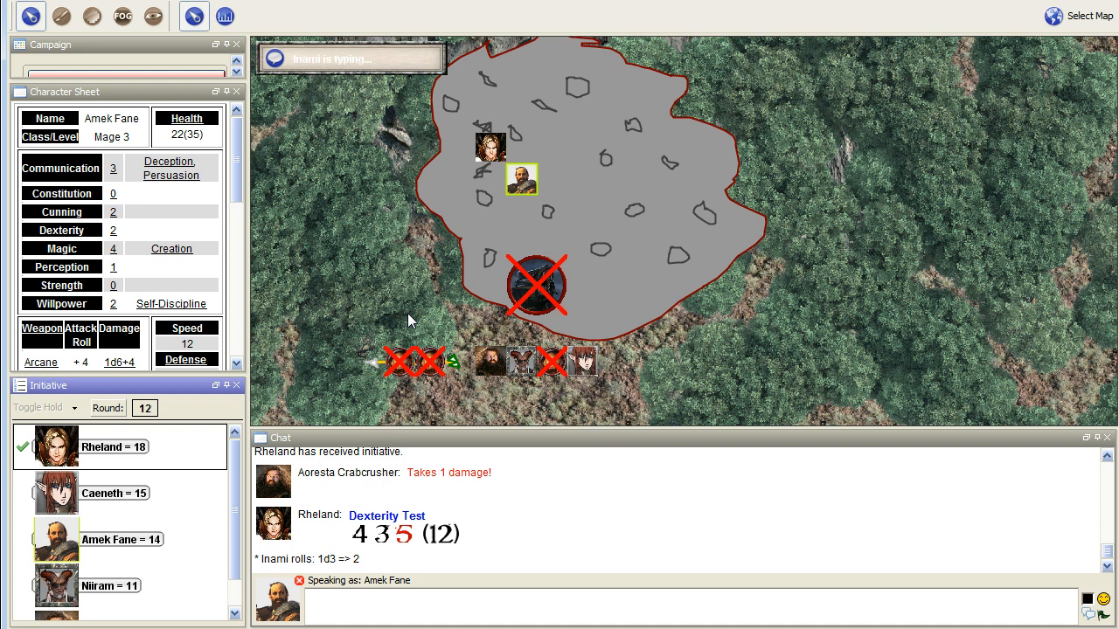
{"action": "mouse_move", "coordinate": [339, 278]}
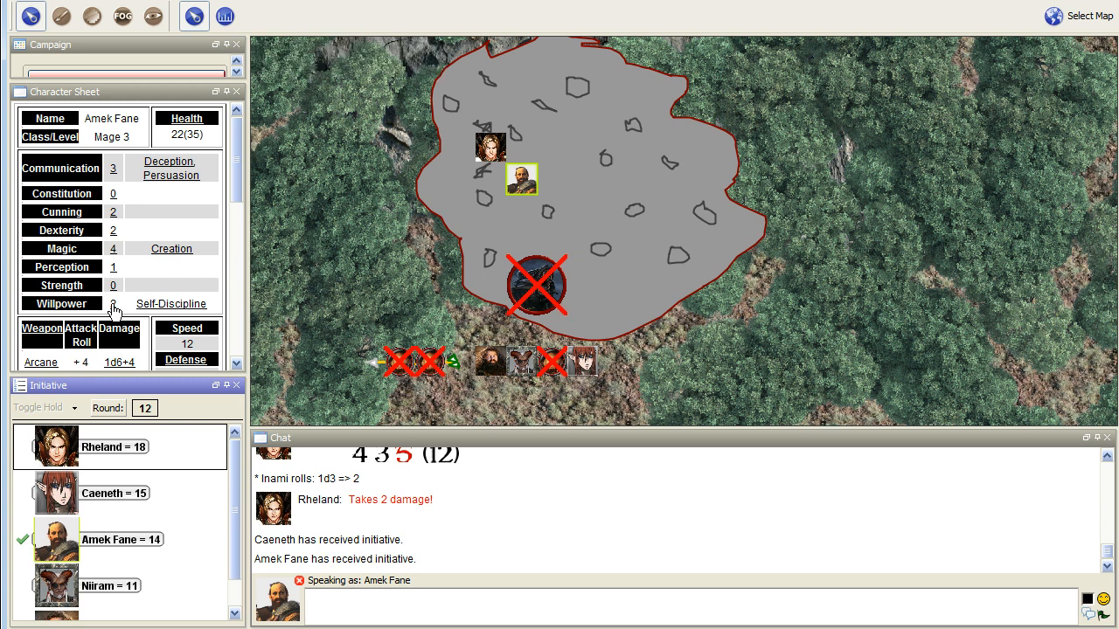
{"action": "left_click", "coordinate": [61, 303]}
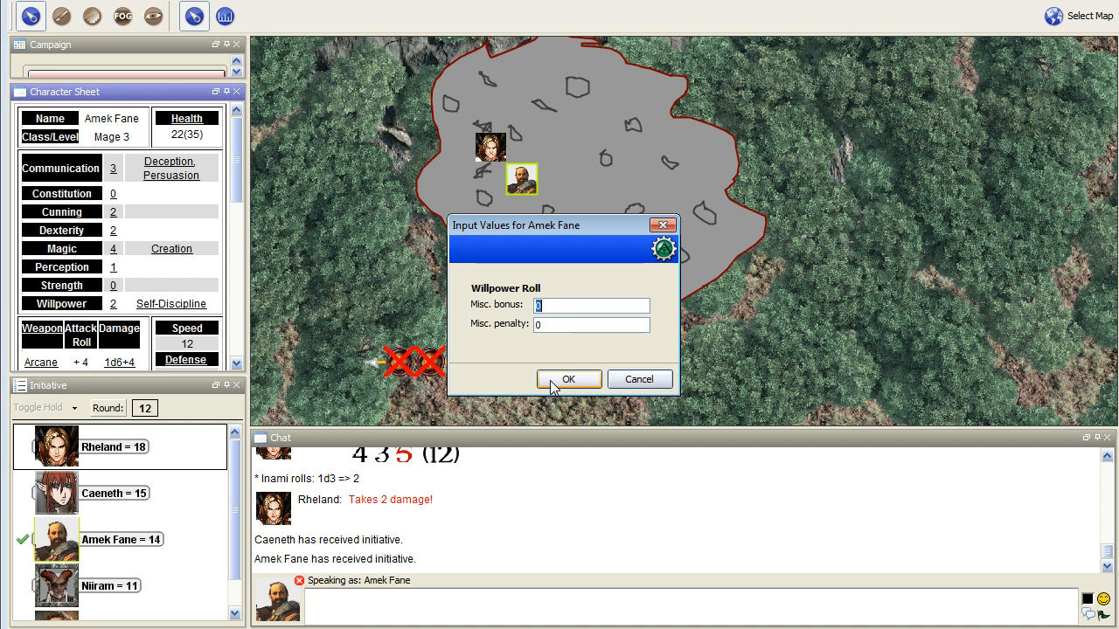
{"action": "left_click", "coordinate": [568, 379]}
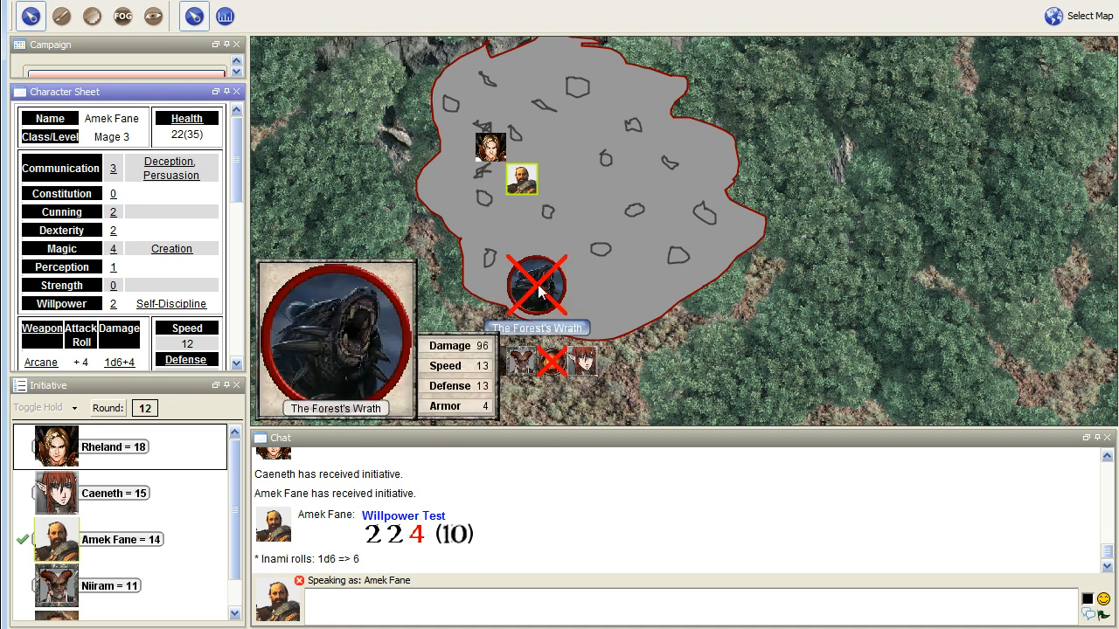
{"action": "left_click", "coordinate": [186, 118]}
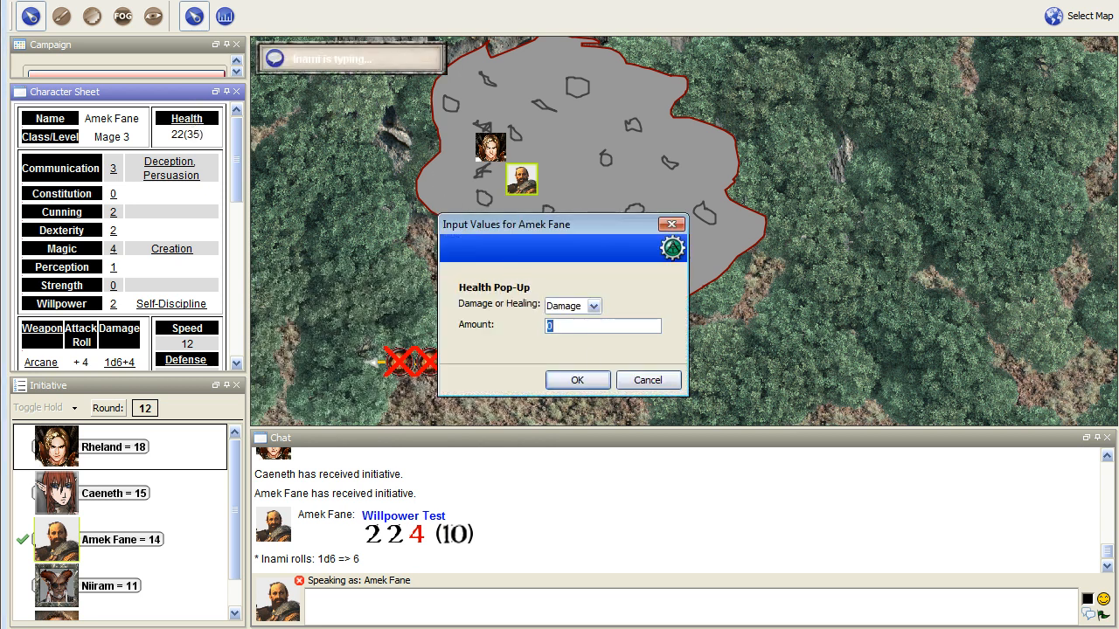
{"action": "left_click", "coordinate": [576, 379]}
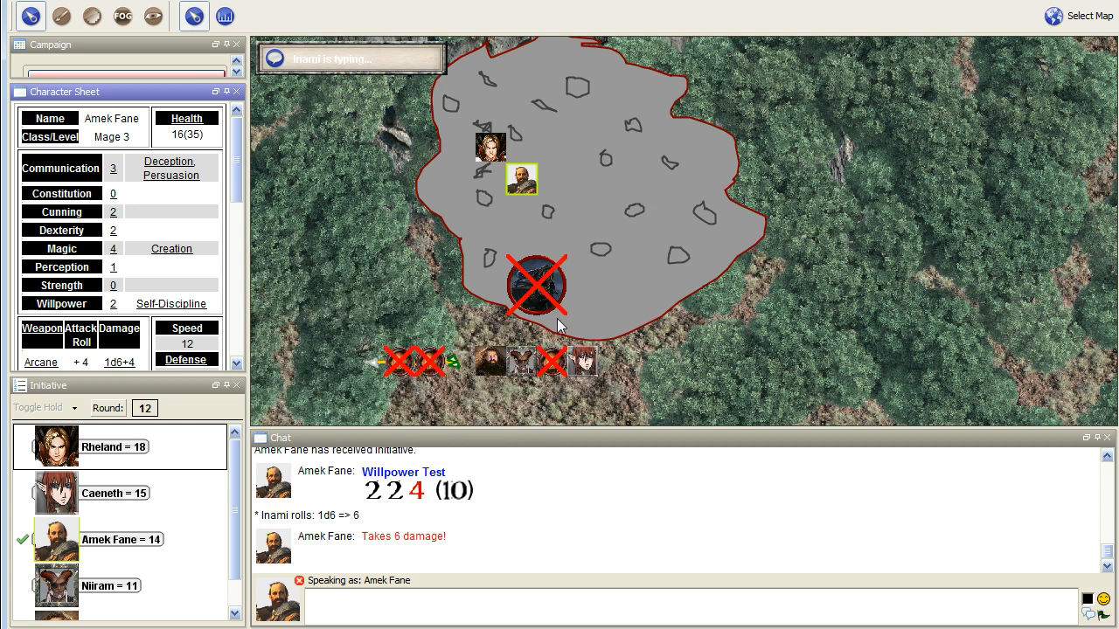
{"action": "mouse_move", "coordinate": [487, 245]}
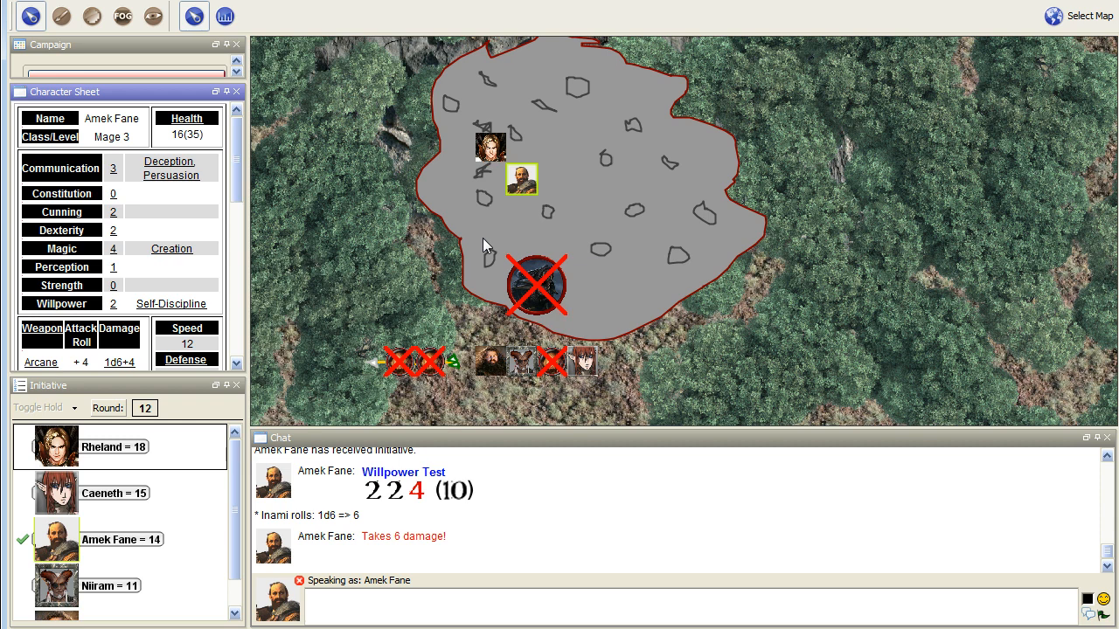
{"action": "mouse_move", "coordinate": [374, 267]}
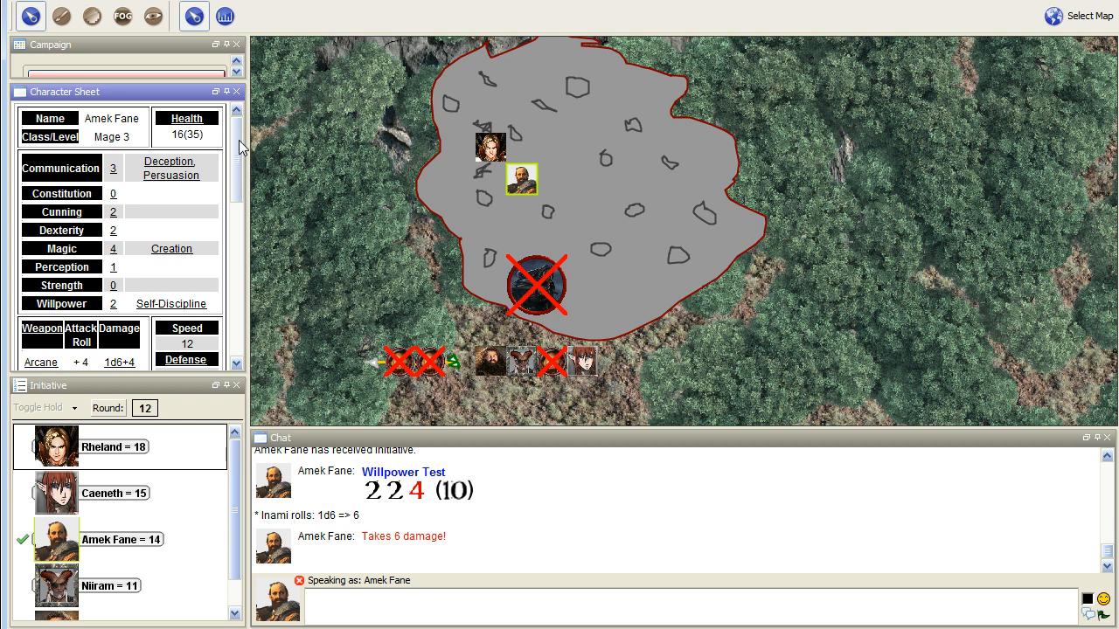
{"action": "mouse_move", "coordinate": [269, 191]}
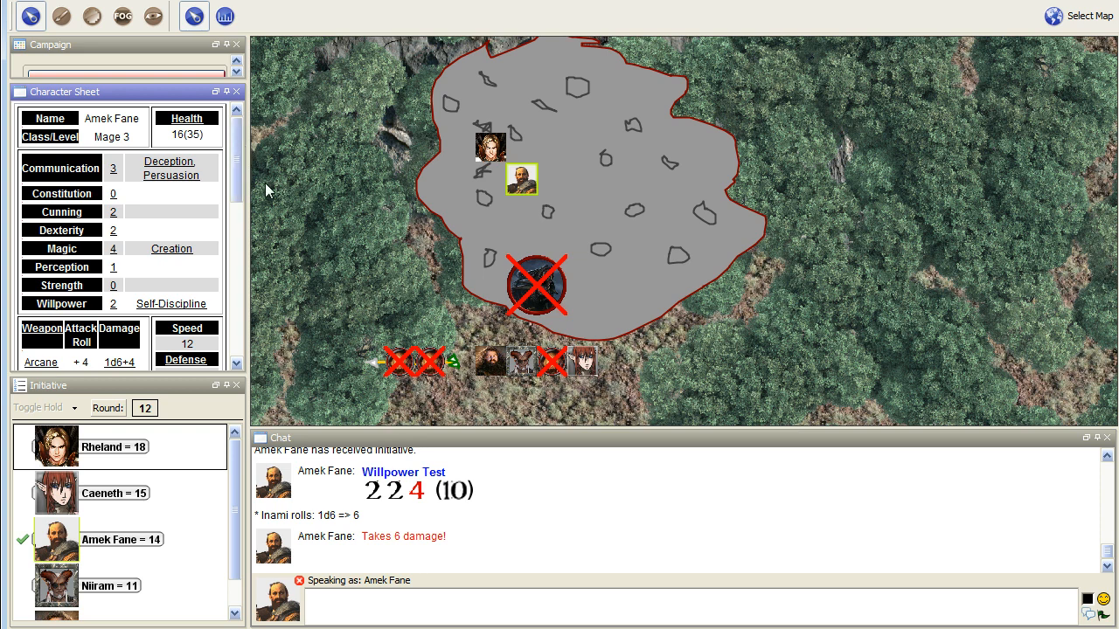
{"action": "mouse_move", "coordinate": [332, 211]}
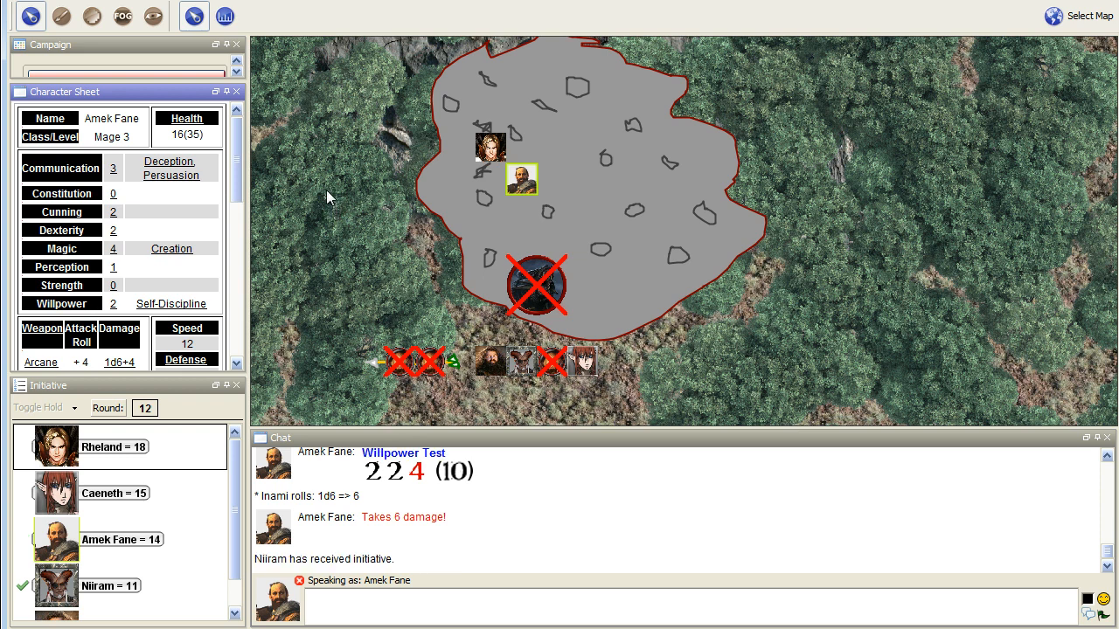
{"action": "mouse_move", "coordinate": [313, 223]}
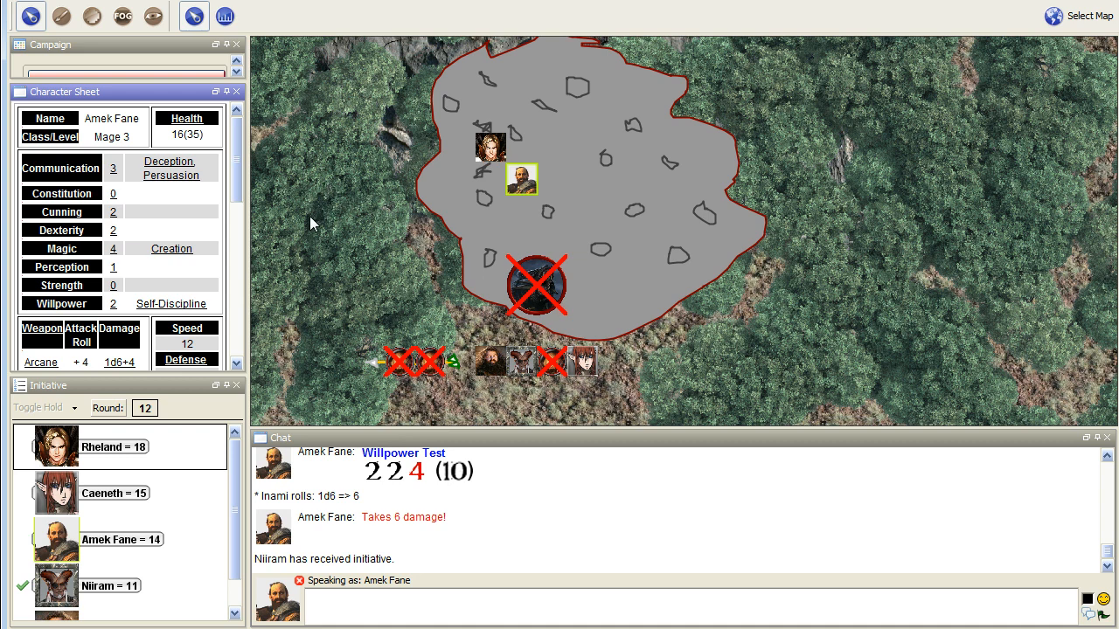
{"action": "mouse_move", "coordinate": [297, 368]}
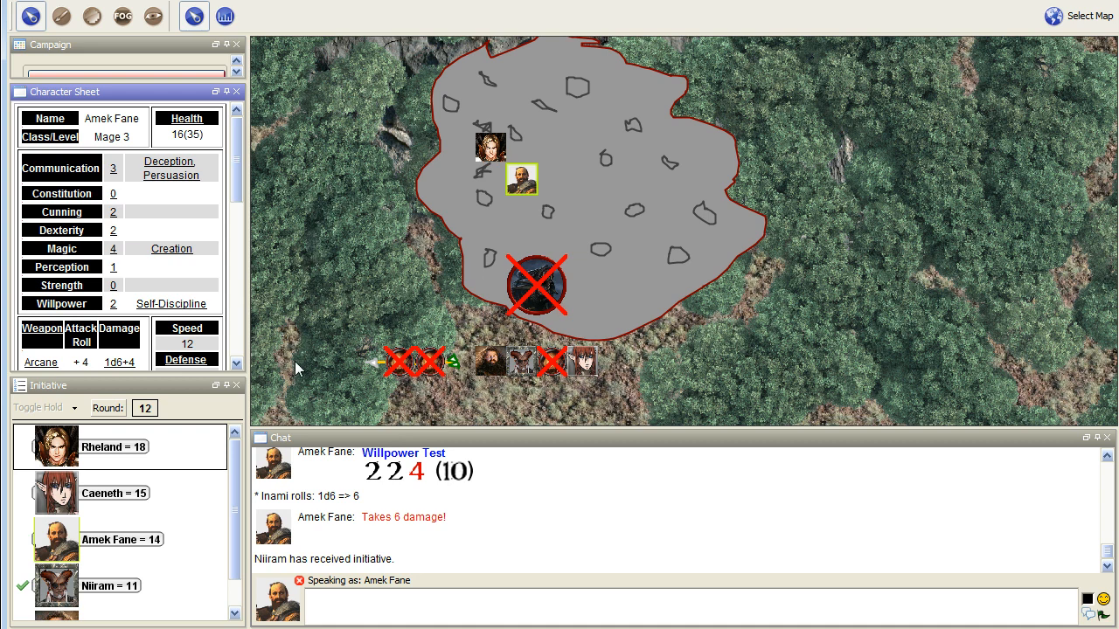
{"action": "mouse_move", "coordinate": [341, 413]}
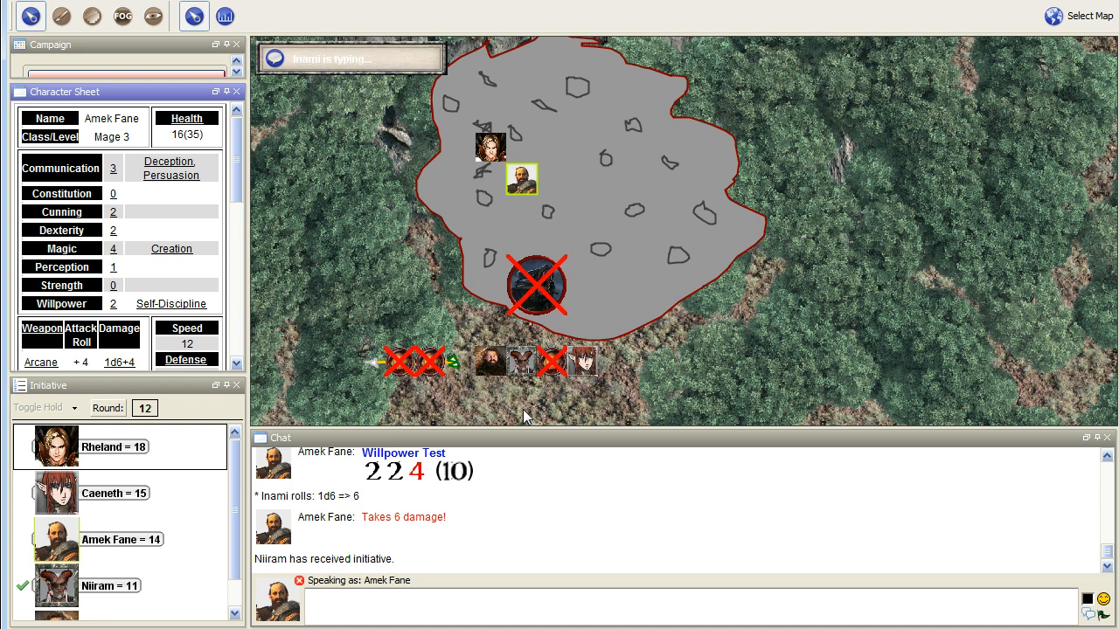
{"action": "mouse_move", "coordinate": [444, 201]}
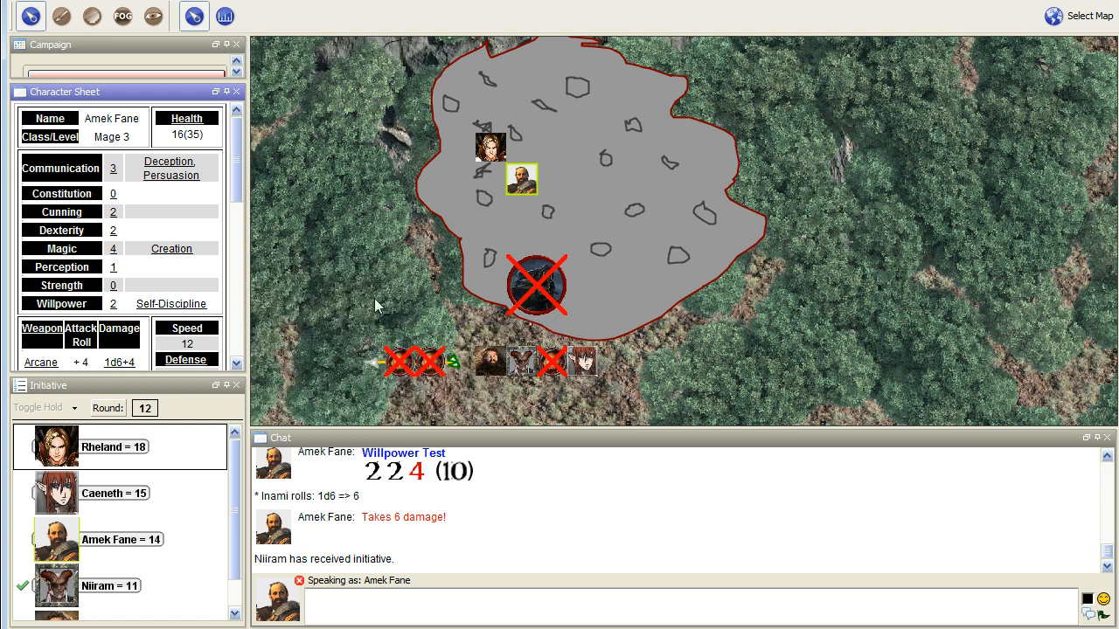
{"action": "mouse_move", "coordinate": [298, 284]}
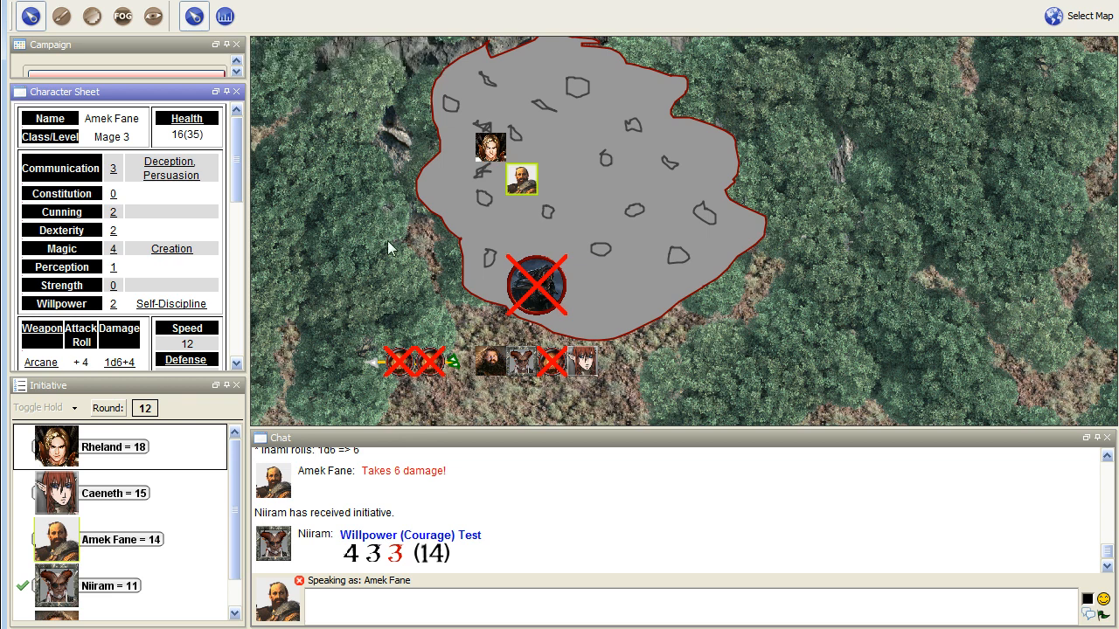
{"action": "mouse_move", "coordinate": [391, 275]}
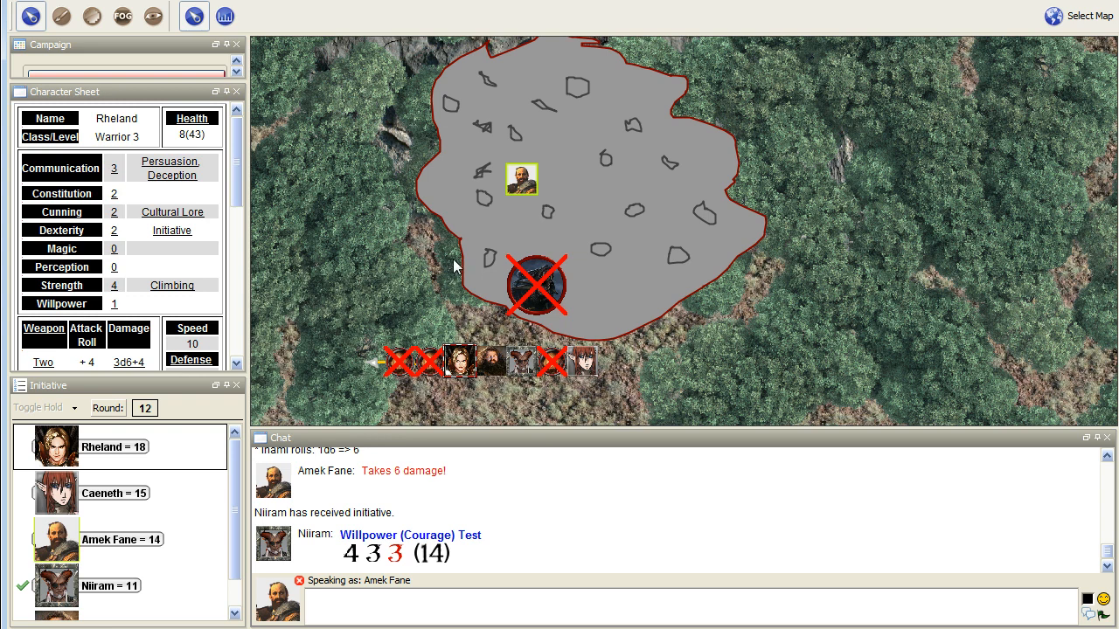
{"action": "mouse_move", "coordinate": [372, 221]}
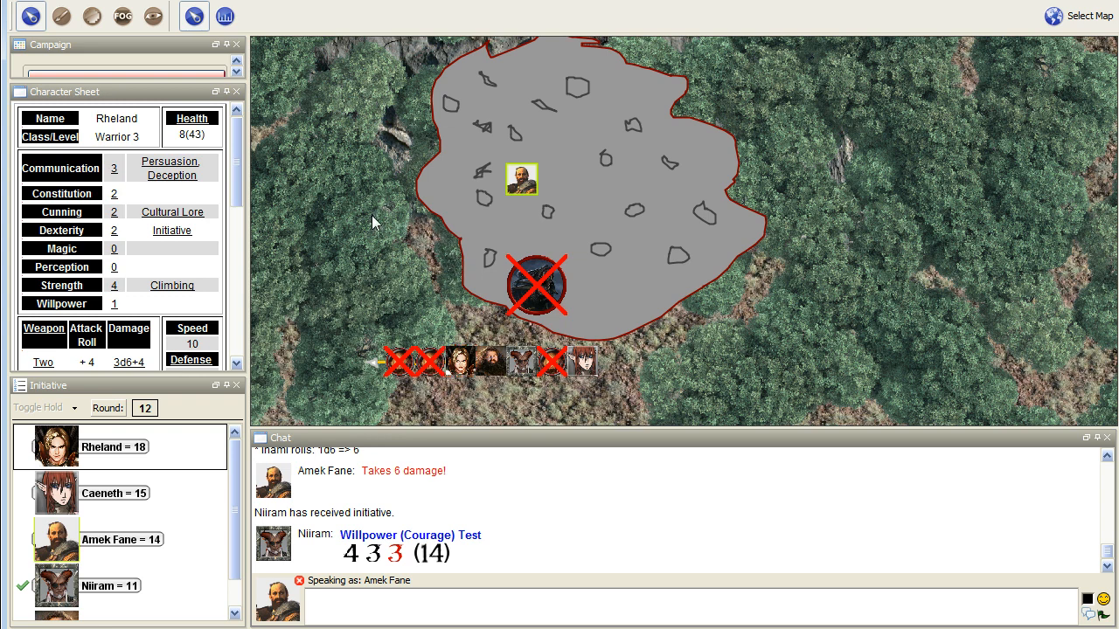
{"action": "mouse_move", "coordinate": [463, 278]}
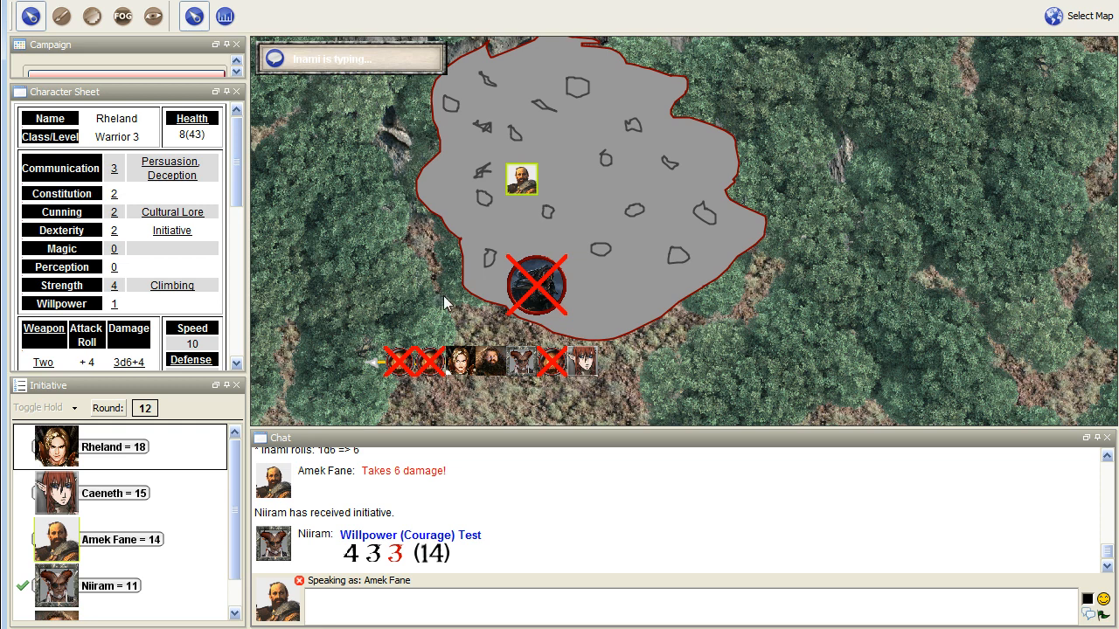
{"action": "mouse_move", "coordinate": [422, 273]}
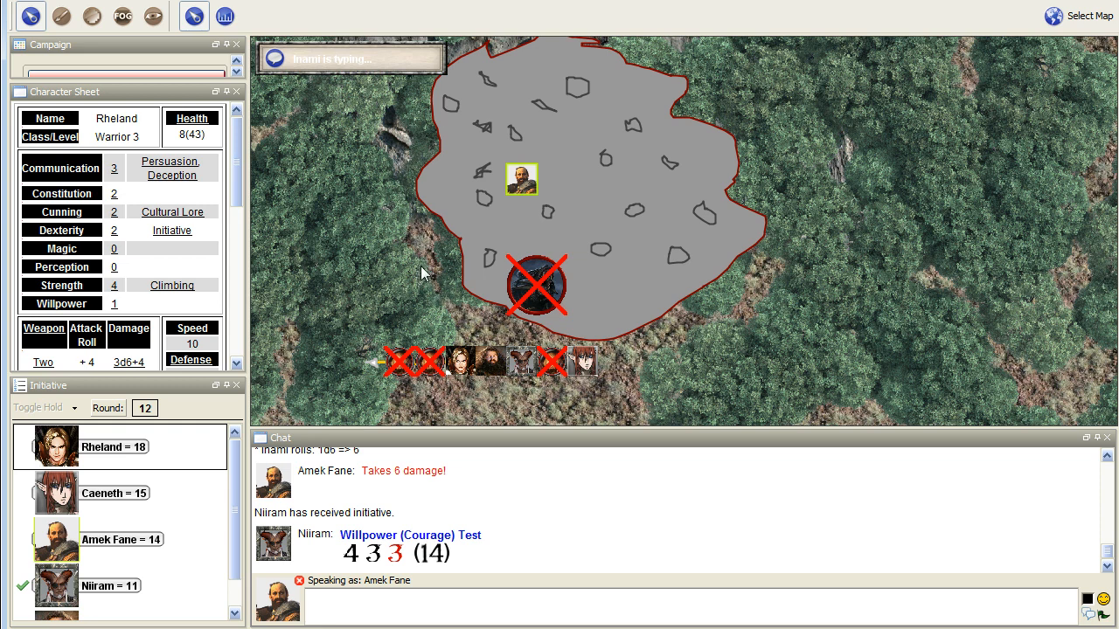
{"action": "mouse_move", "coordinate": [522, 179]}
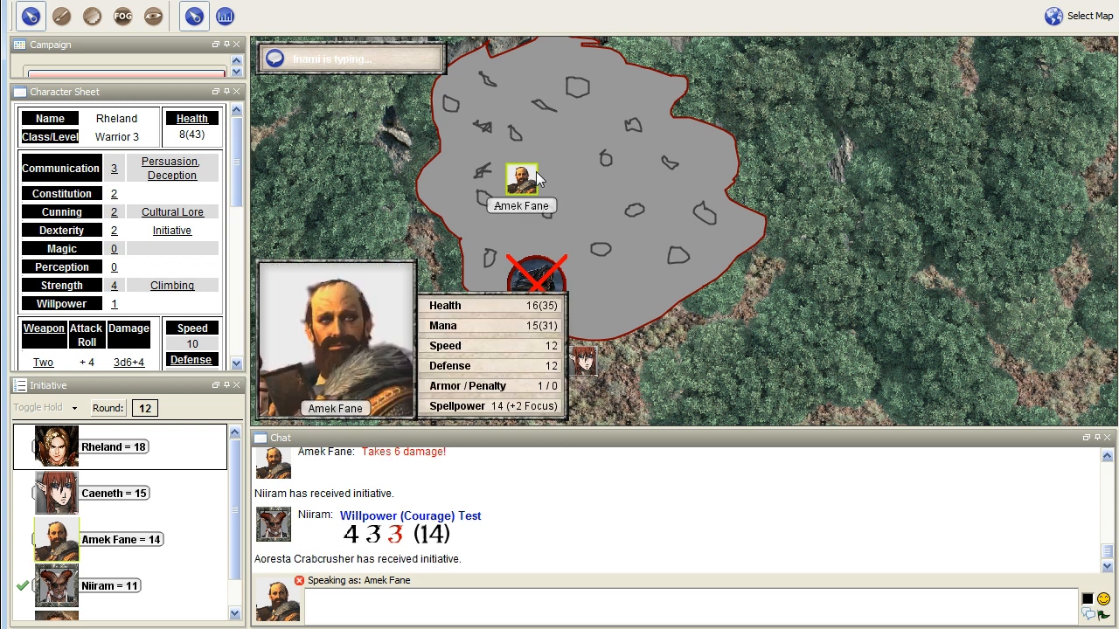
Roll Amek Fane's Willpower test with bonus and penalty at 0, scoring 19
{"action": "left_click", "coordinate": [521, 179]}
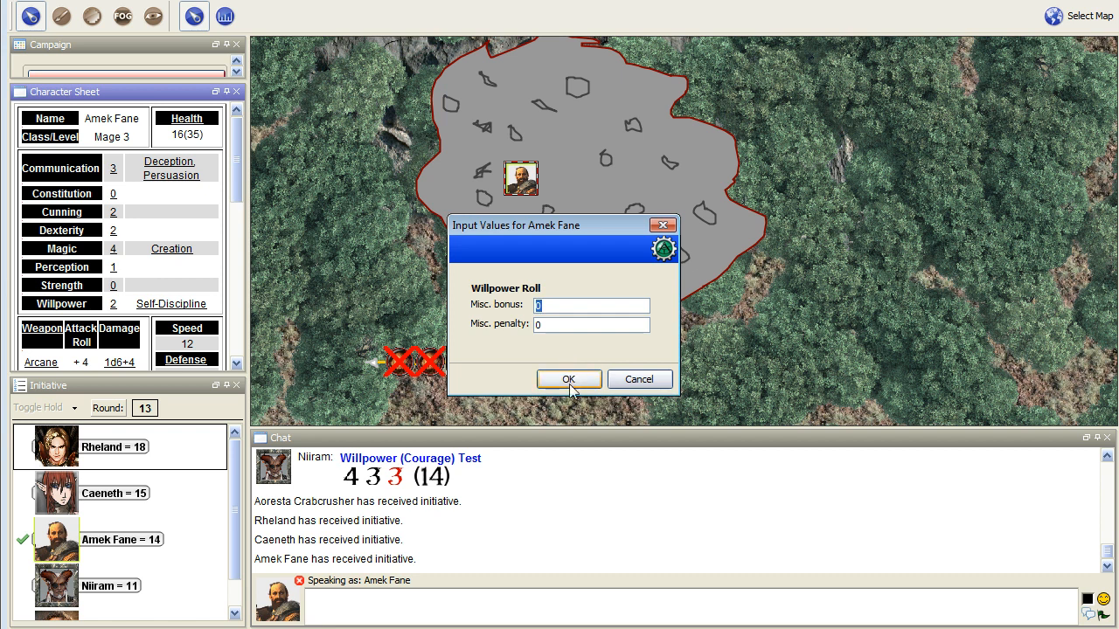
{"action": "left_click", "coordinate": [568, 378]}
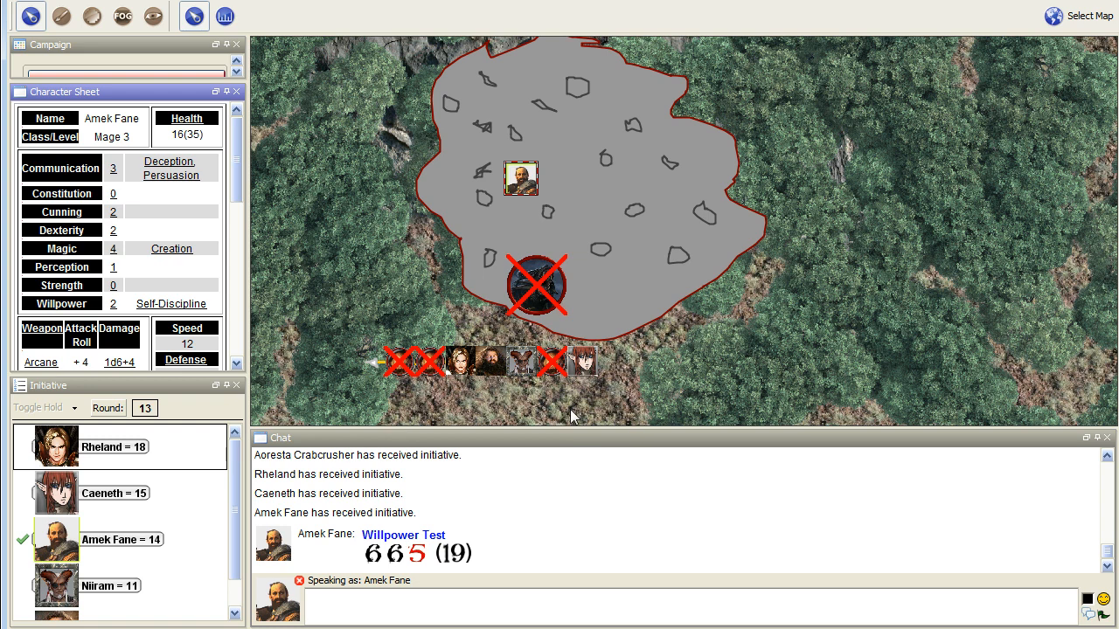
{"action": "mouse_move", "coordinate": [658, 376]}
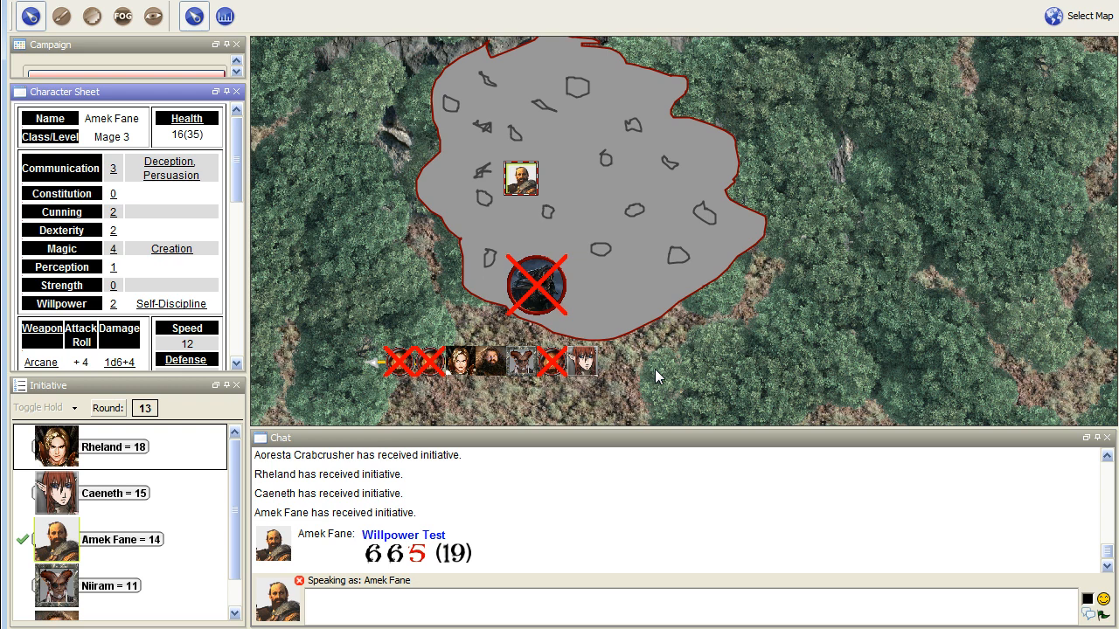
{"action": "mouse_move", "coordinate": [521, 178]}
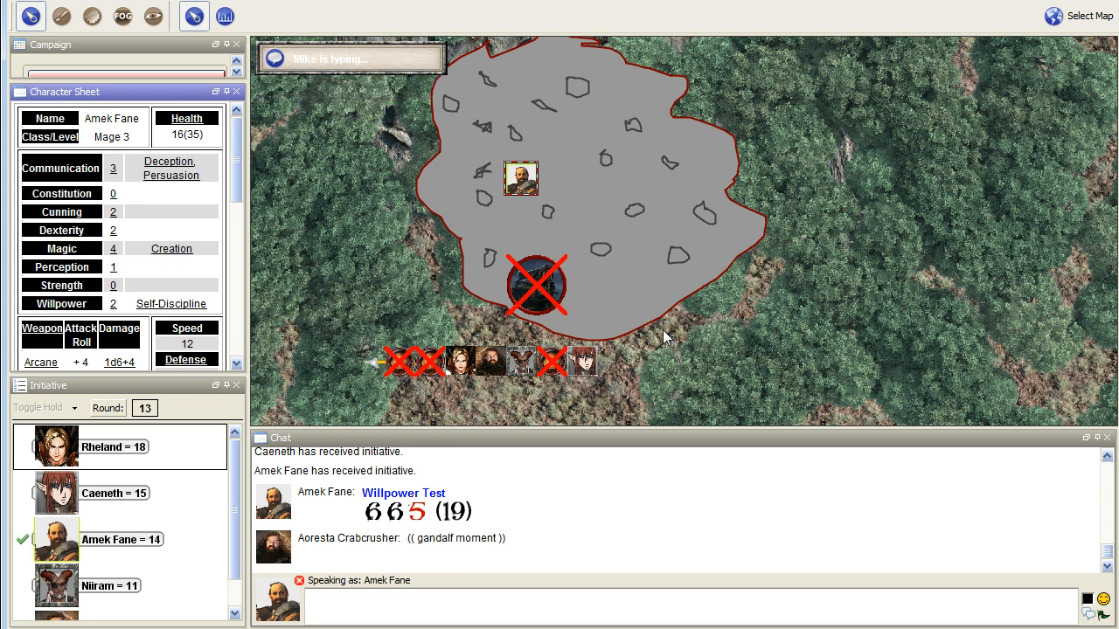
Send "(( Fly! You fools! ))" as Amek Fane's out-of-character chat message
{"action": "left_click", "coordinate": [699, 599]}
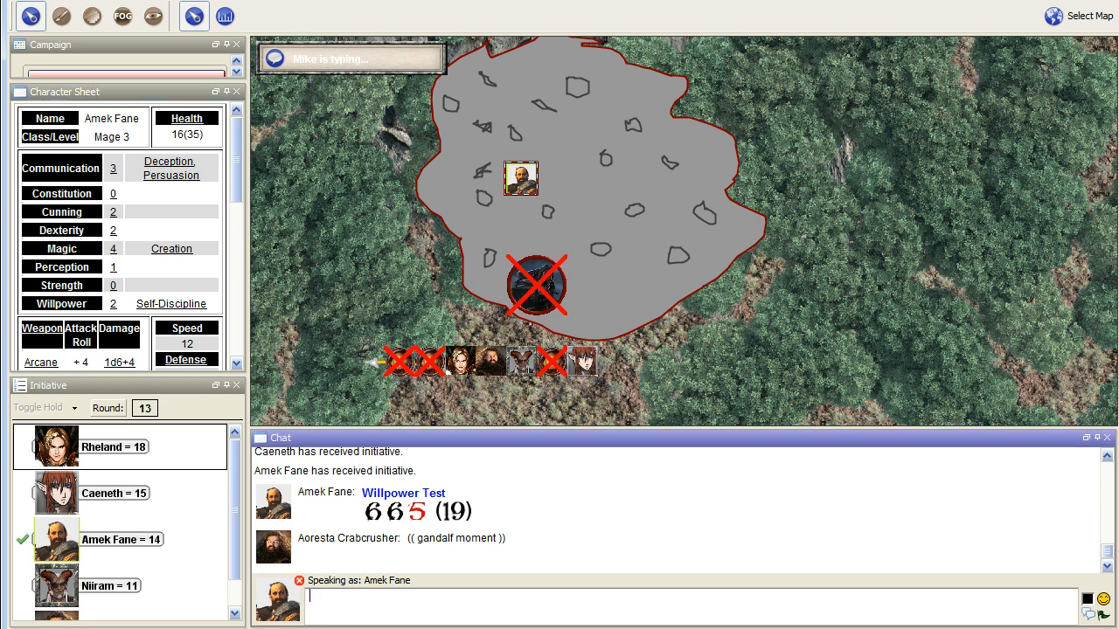
{"action": "type", "text": "(("}
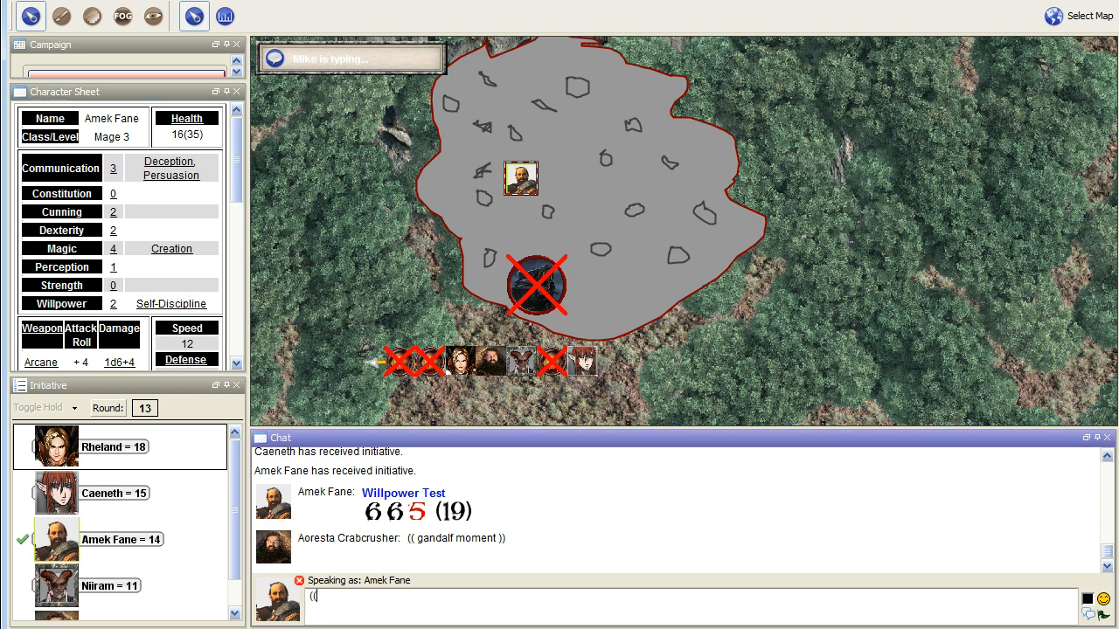
{"action": "type", "text": "Fly!"}
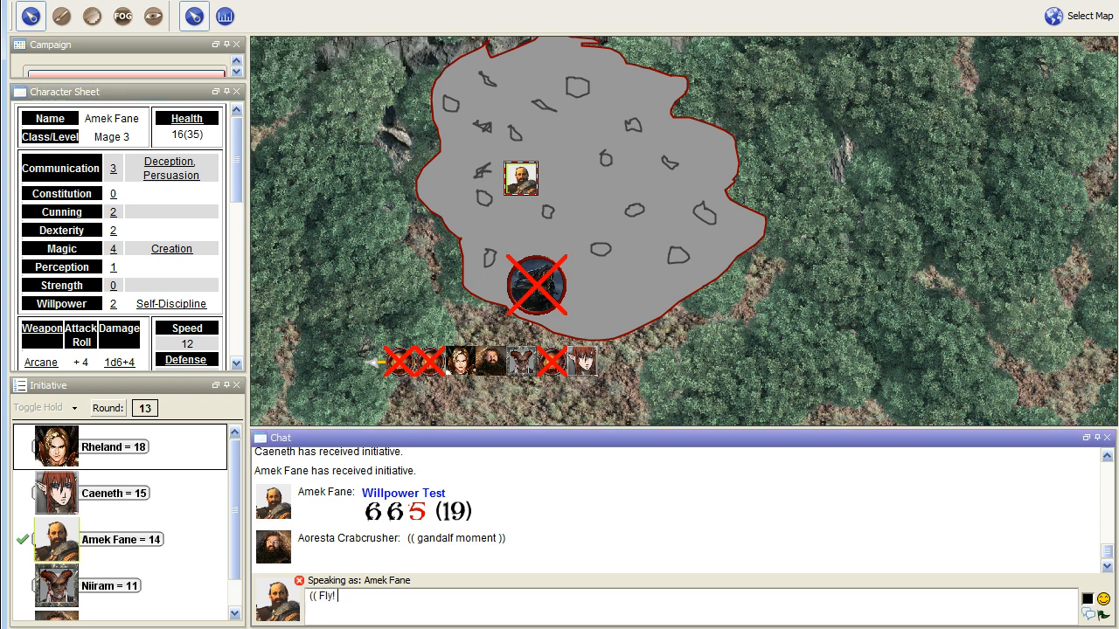
{"action": "type", "text": "You fools!"}
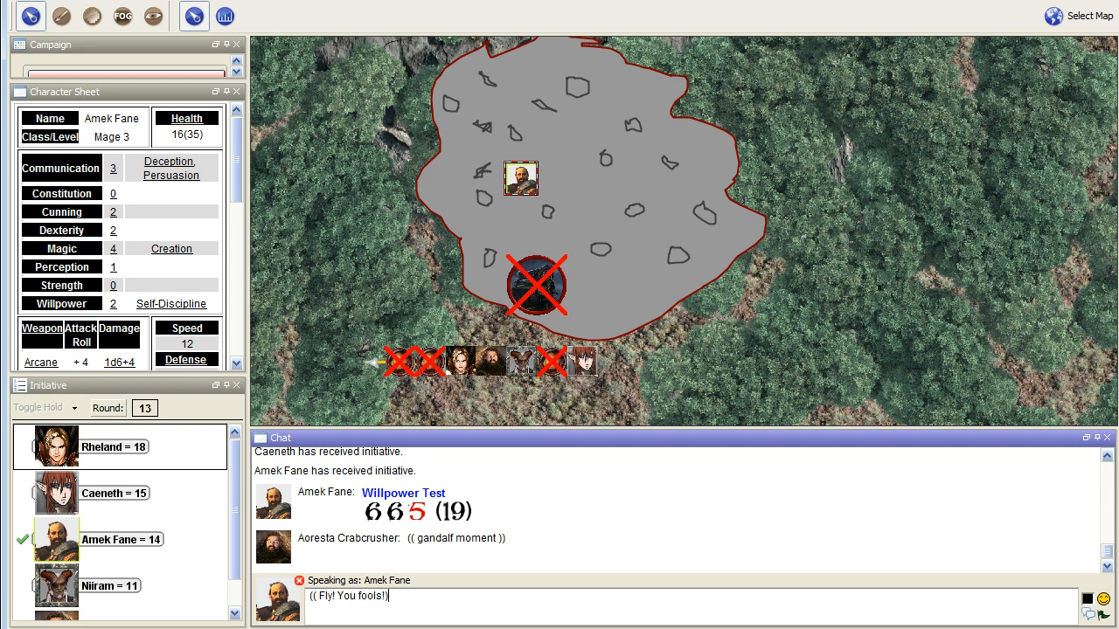
{"action": "key", "text": "Return"}
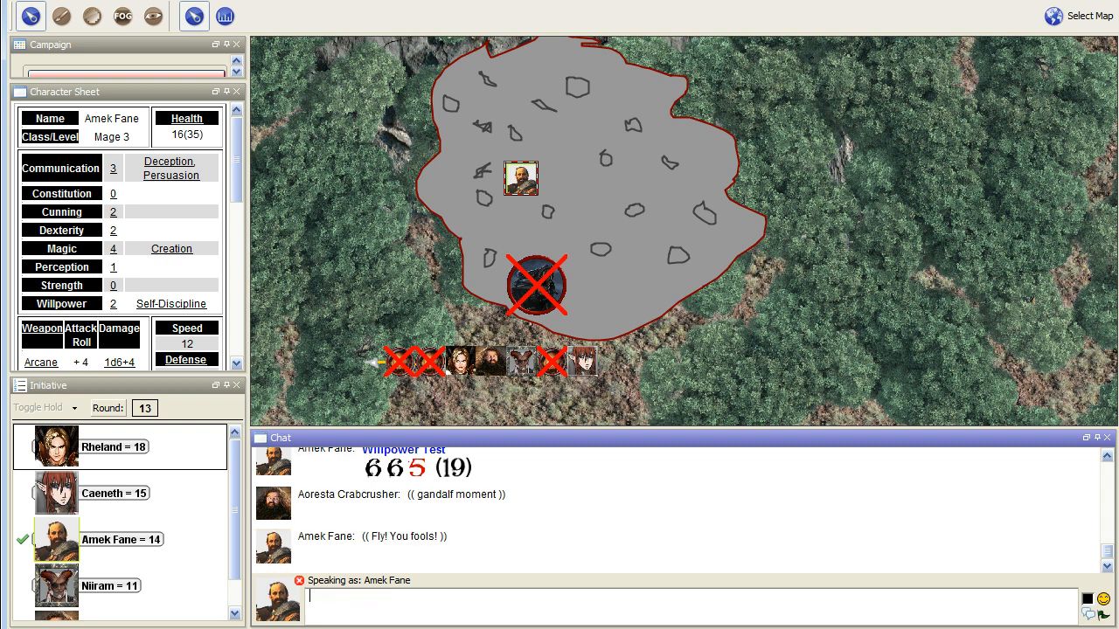
{"action": "mouse_move", "coordinate": [813, 339]}
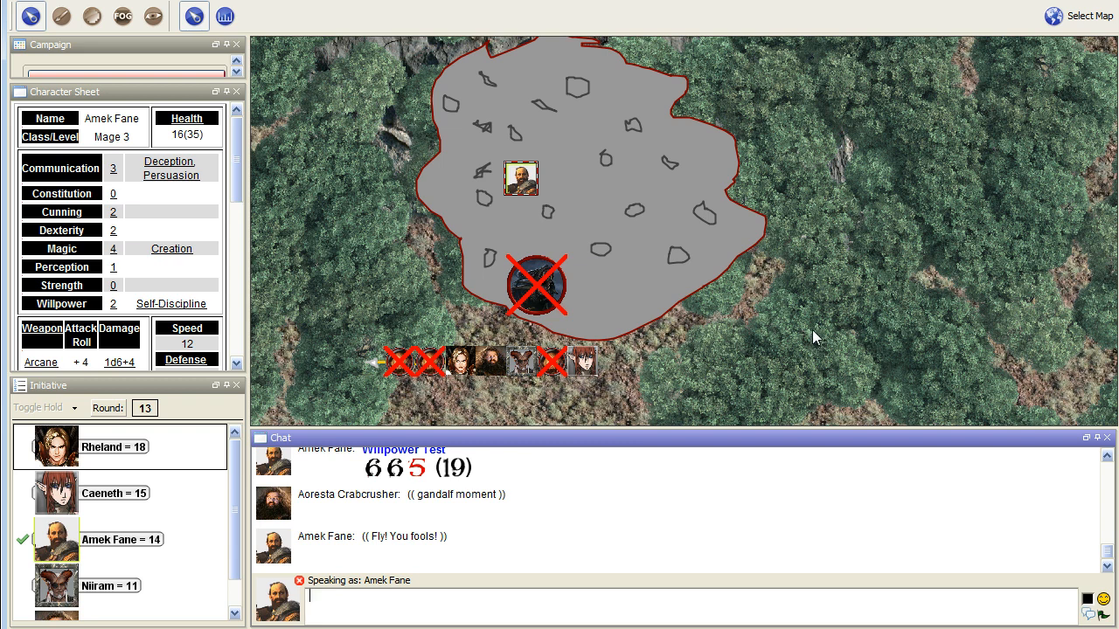
{"action": "mouse_move", "coordinate": [796, 345]}
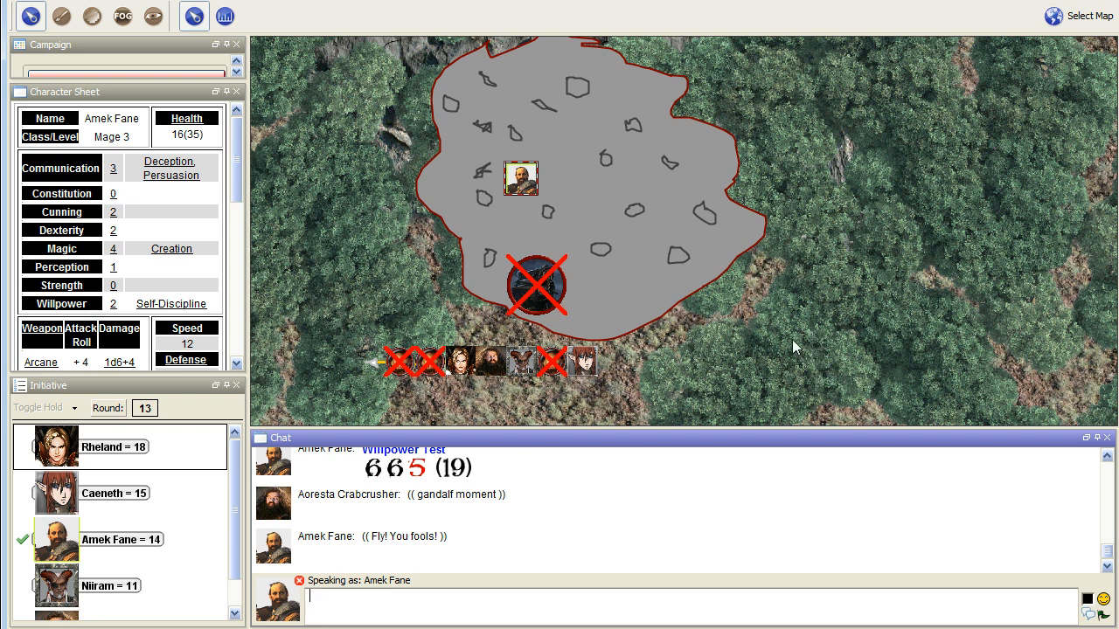
{"action": "mouse_move", "coordinate": [737, 363]}
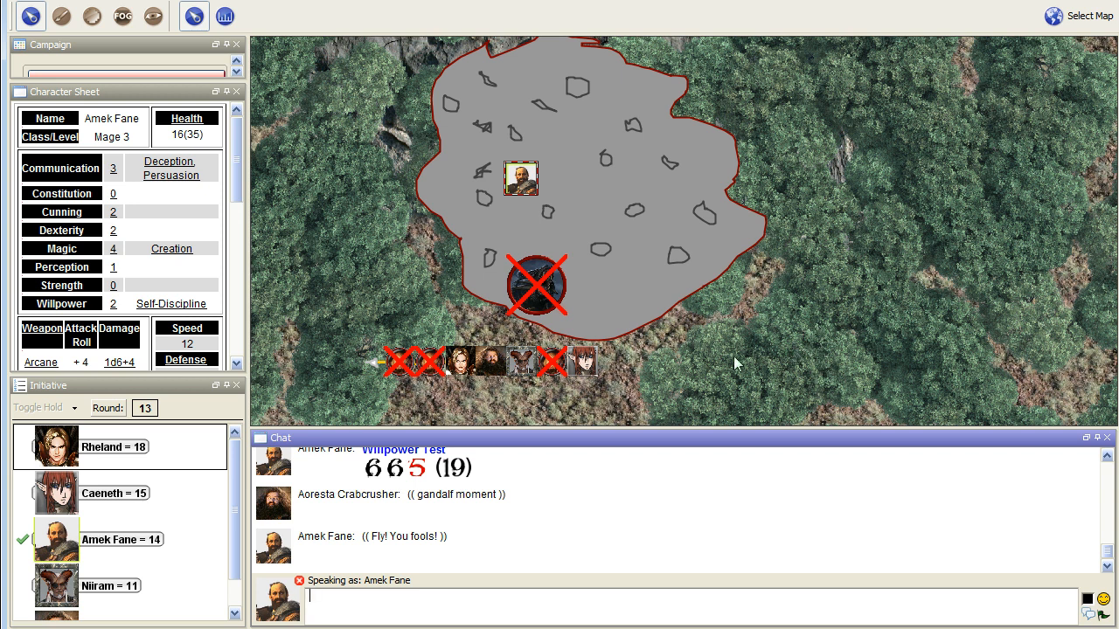
{"action": "mouse_move", "coordinate": [671, 378]}
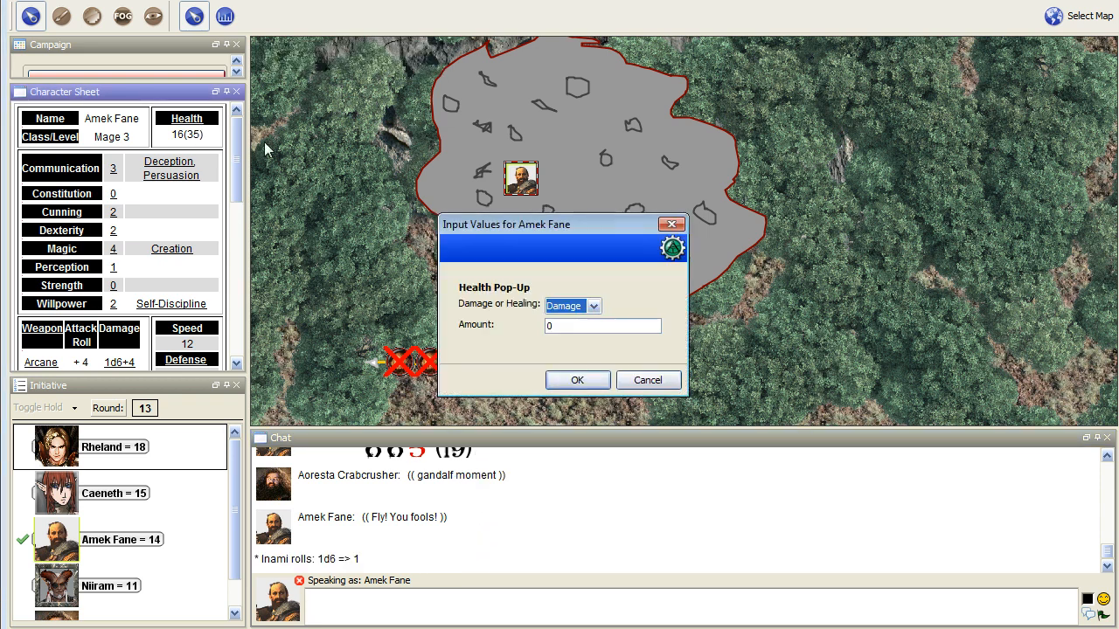
Apply 1 damage to Amek Fane in the Health Pop-Up, leaving him at 15 of 35
{"action": "left_click", "coordinate": [577, 379]}
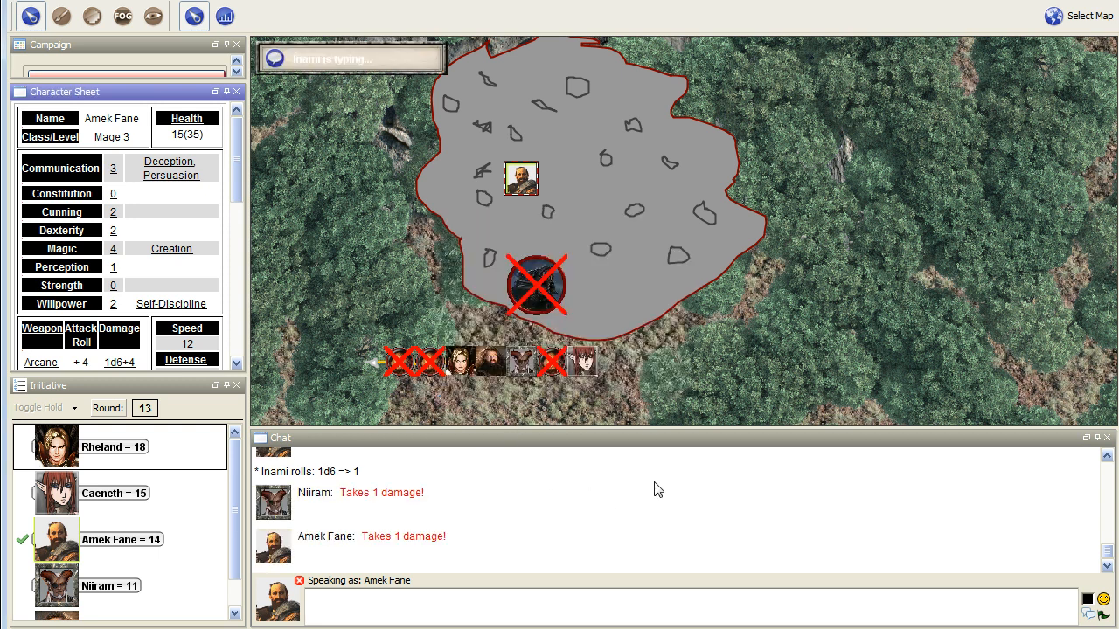
{"action": "mouse_move", "coordinate": [750, 374]}
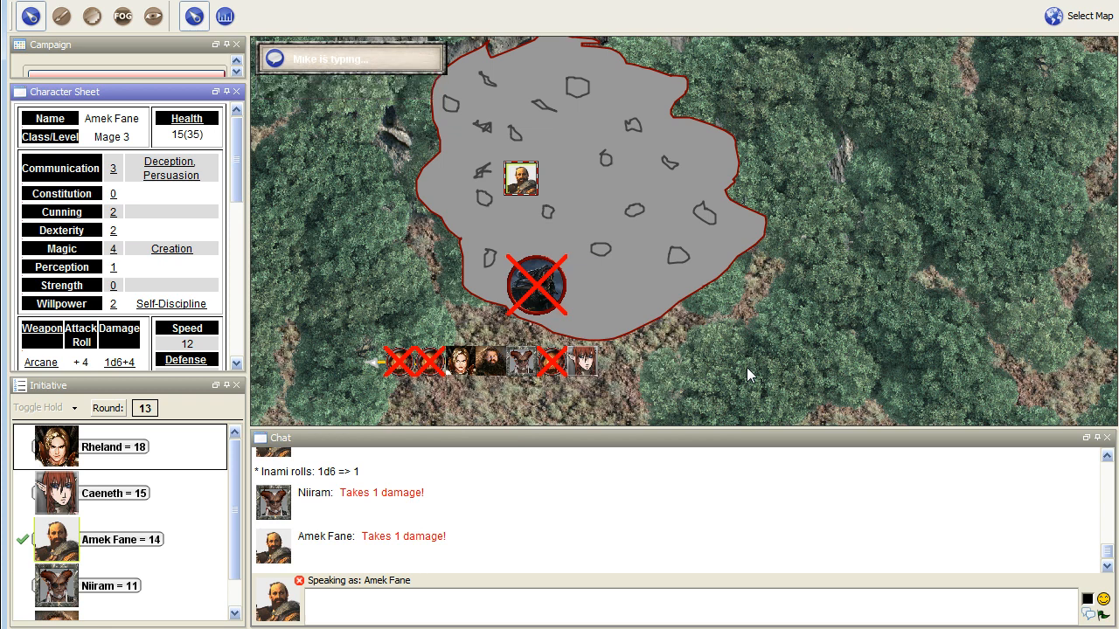
{"action": "mouse_move", "coordinate": [717, 365]}
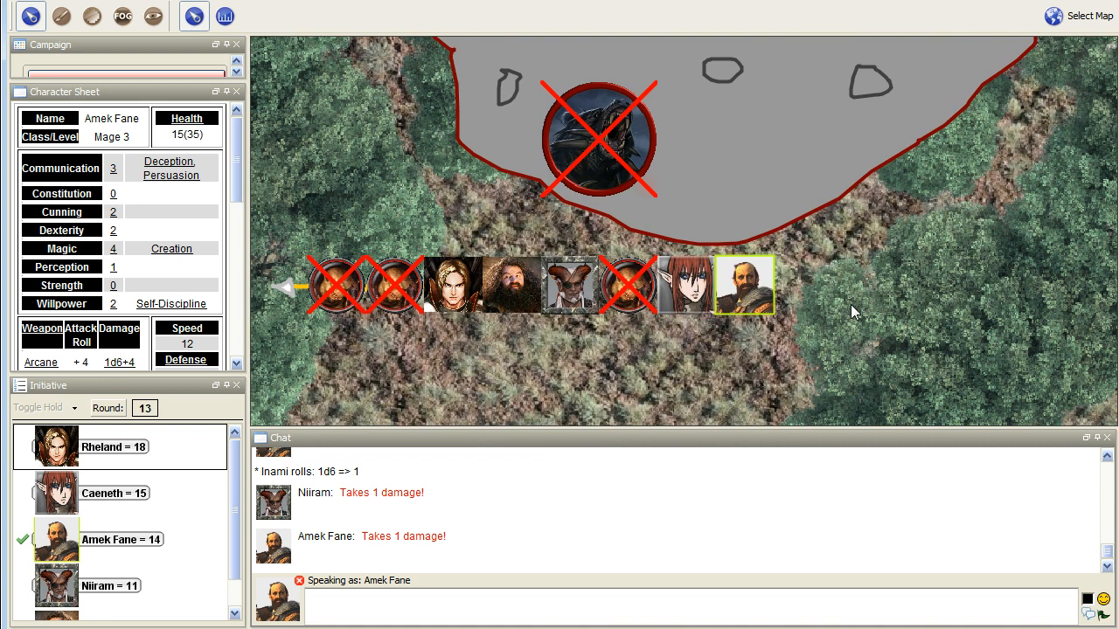
{"action": "right_click", "coordinate": [744, 284]}
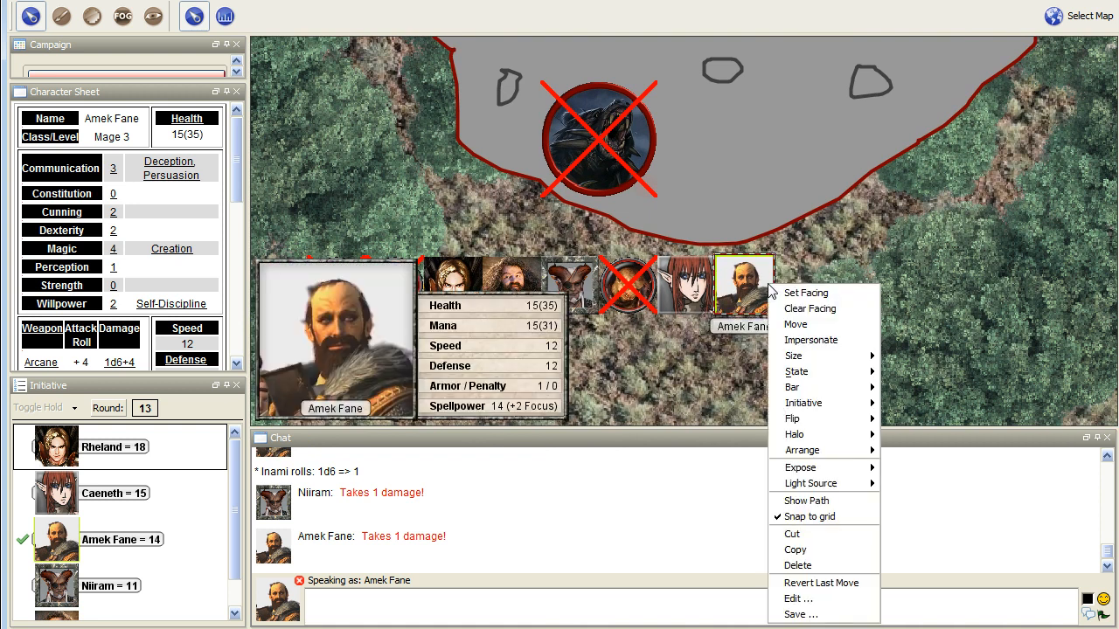
{"action": "mouse_move", "coordinate": [827, 533]}
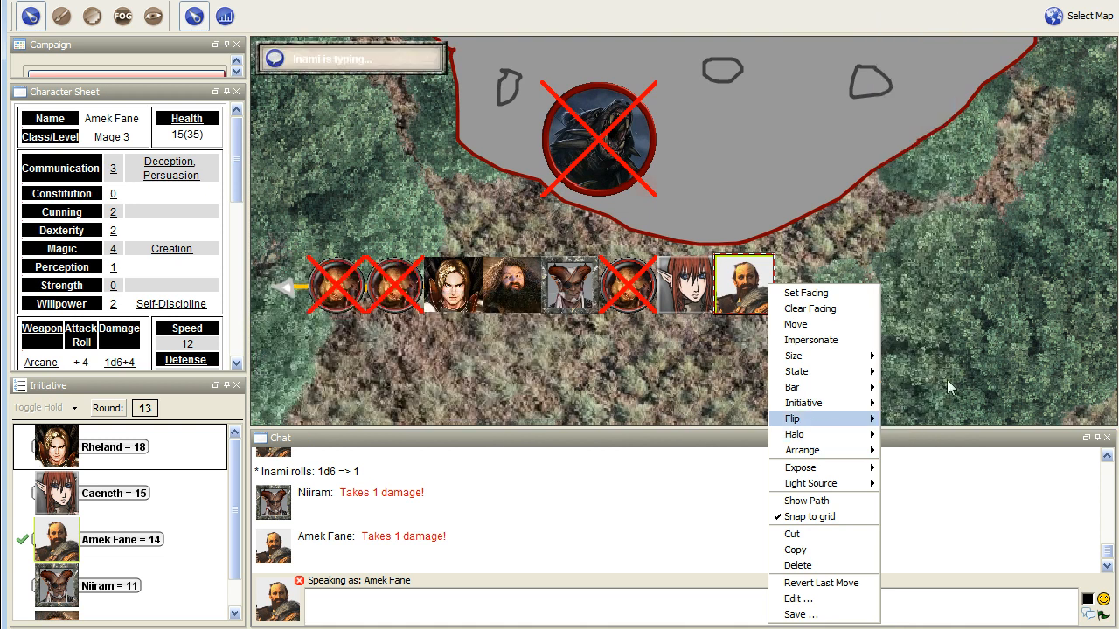
{"action": "mouse_move", "coordinate": [839, 451]}
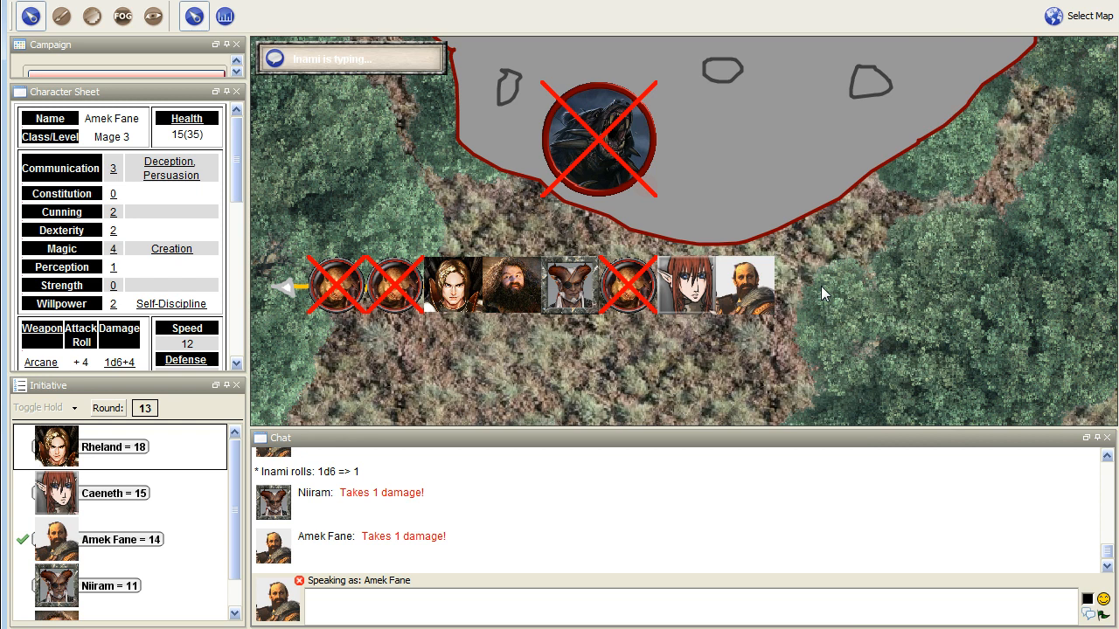
{"action": "mouse_move", "coordinate": [771, 367]}
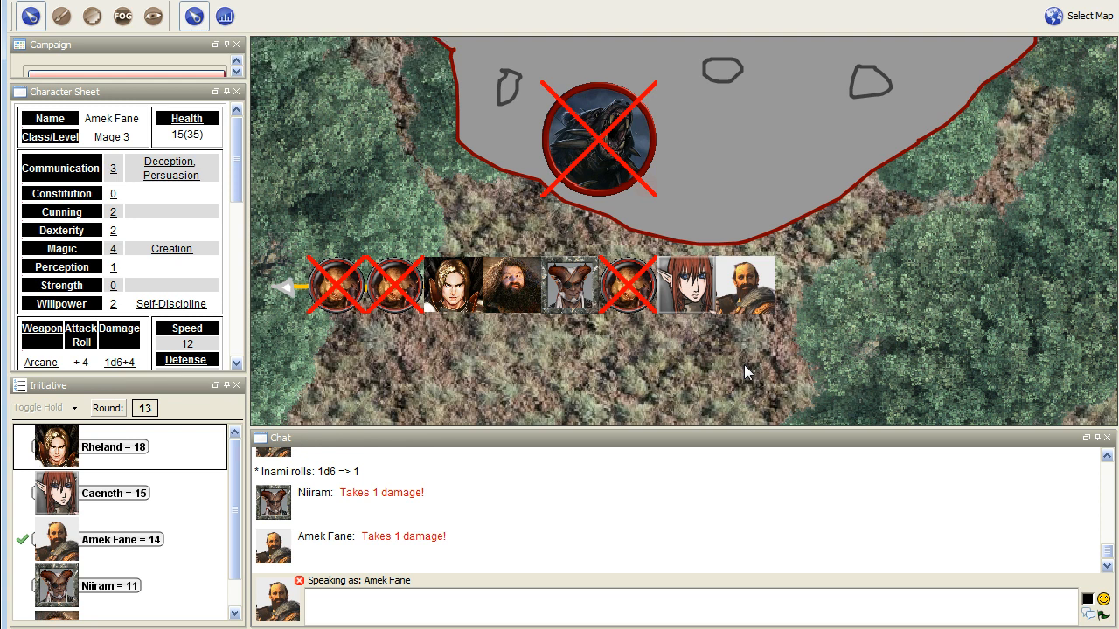
{"action": "mouse_move", "coordinate": [789, 321]}
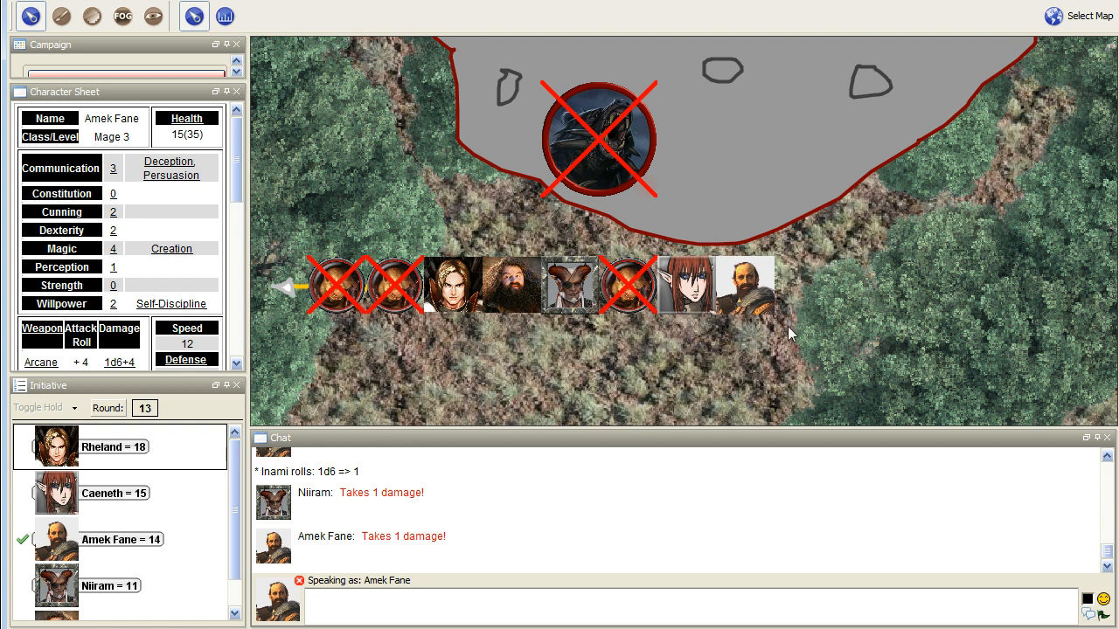
{"action": "mouse_move", "coordinate": [796, 333]}
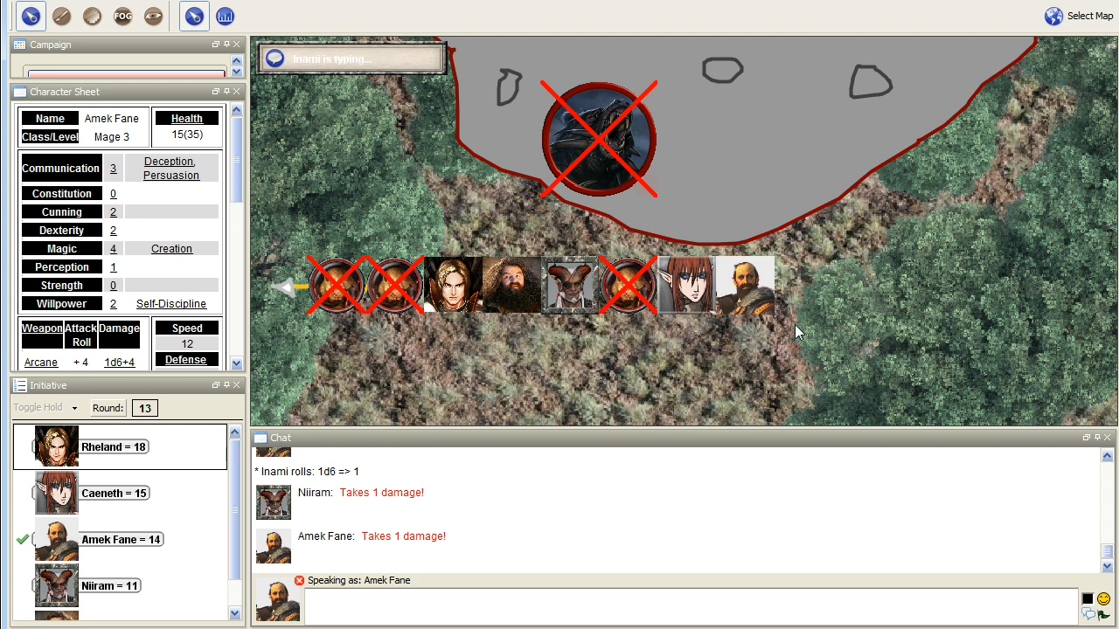
{"action": "mouse_move", "coordinate": [744, 284]}
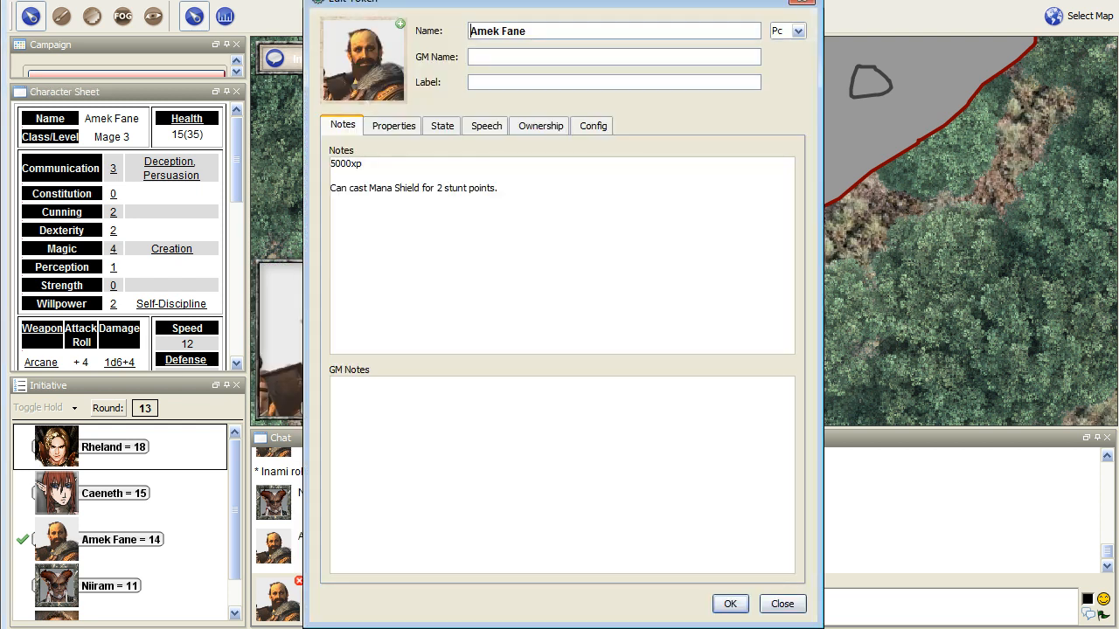
{"action": "mouse_move", "coordinate": [651, 386]}
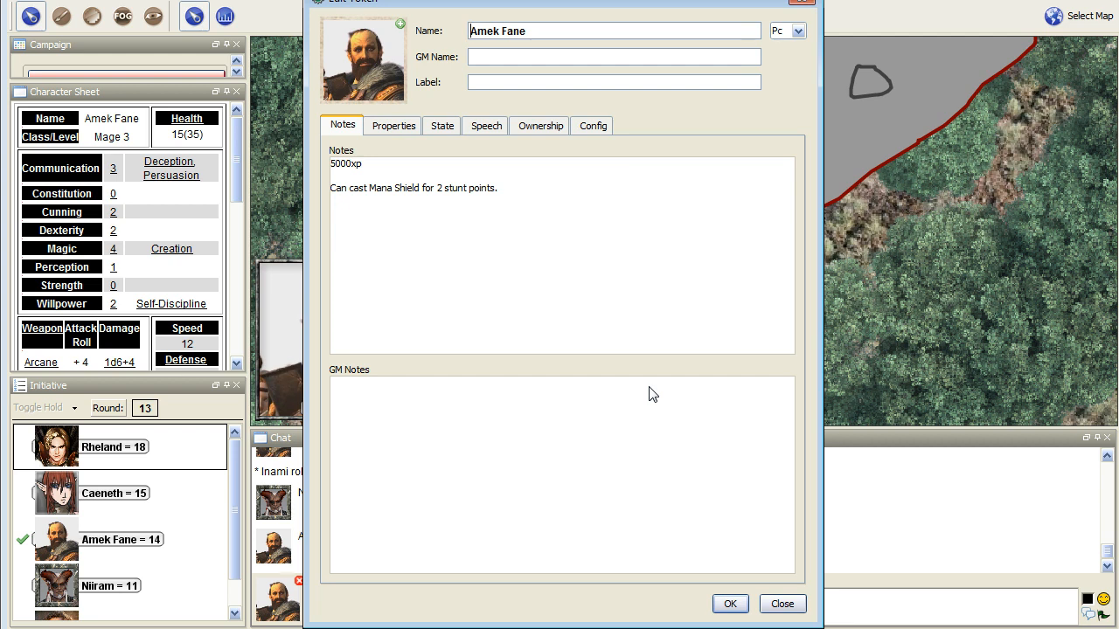
{"action": "mouse_move", "coordinate": [470, 400]}
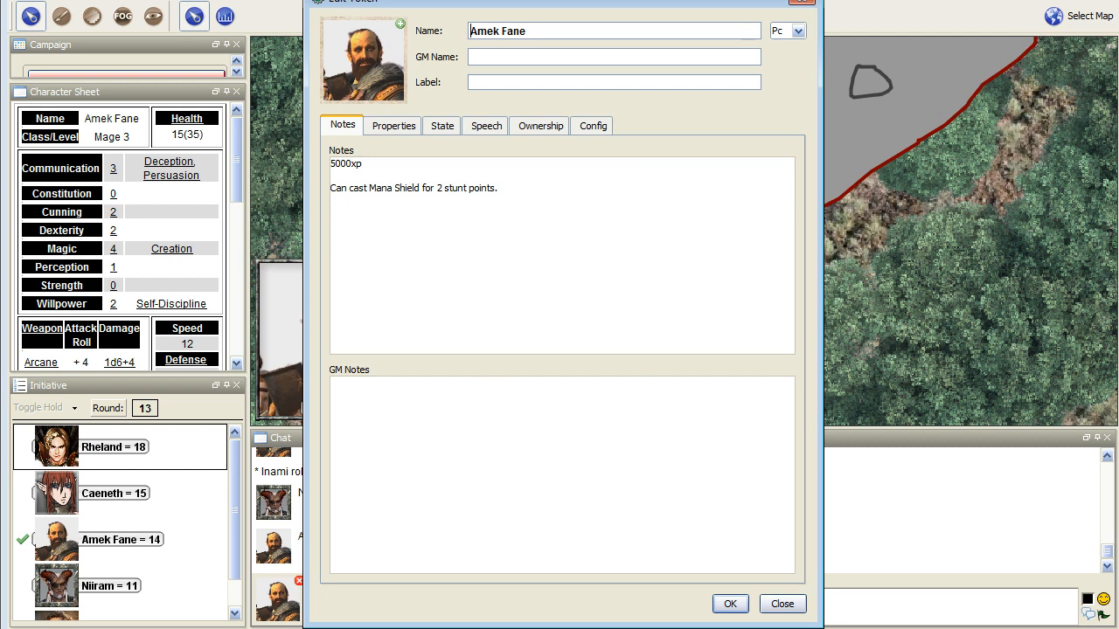
{"action": "mouse_move", "coordinate": [376, 365]}
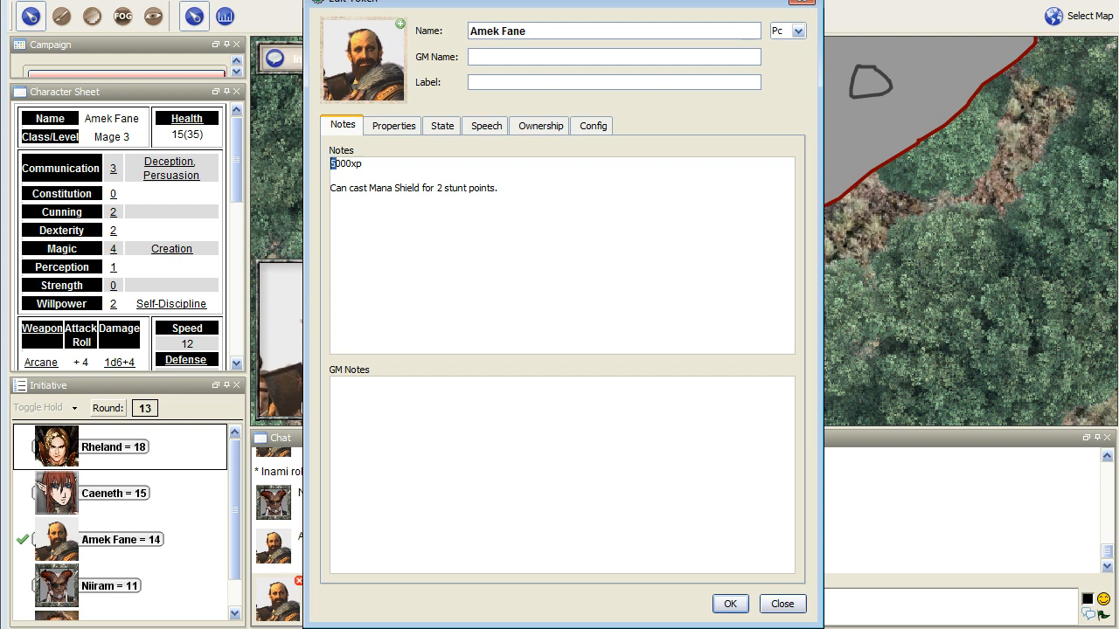
Change Amek Fane's token notes from 5000xp to 6000xp and save
{"action": "type", "text": "1000xp"}
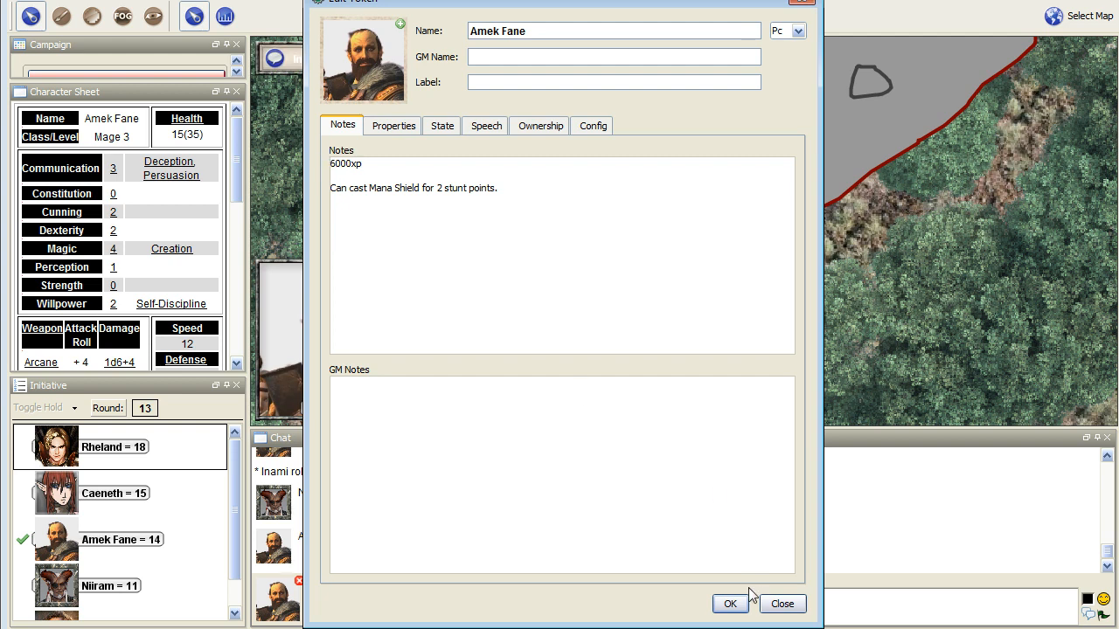
{"action": "left_click", "coordinate": [730, 603]}
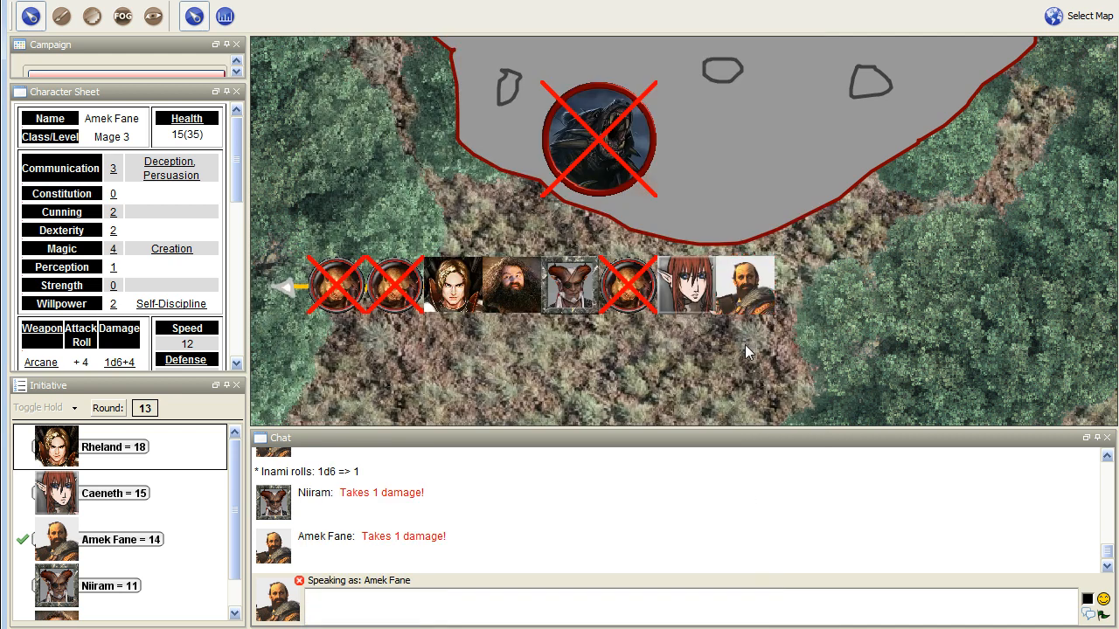
{"action": "mouse_move", "coordinate": [744, 367]}
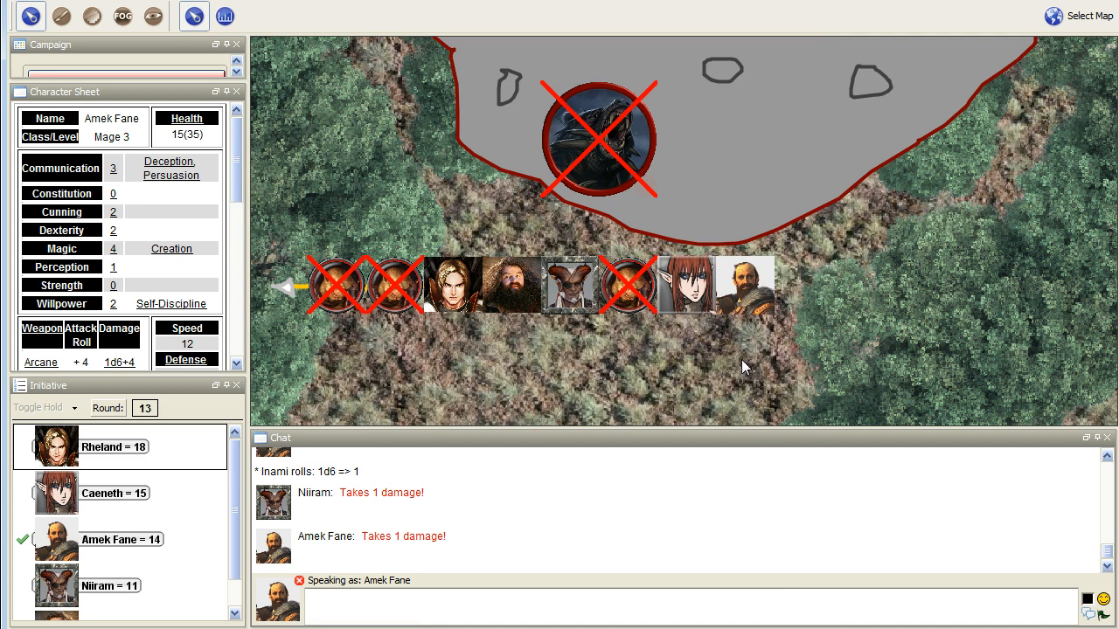
{"action": "mouse_move", "coordinate": [846, 339]}
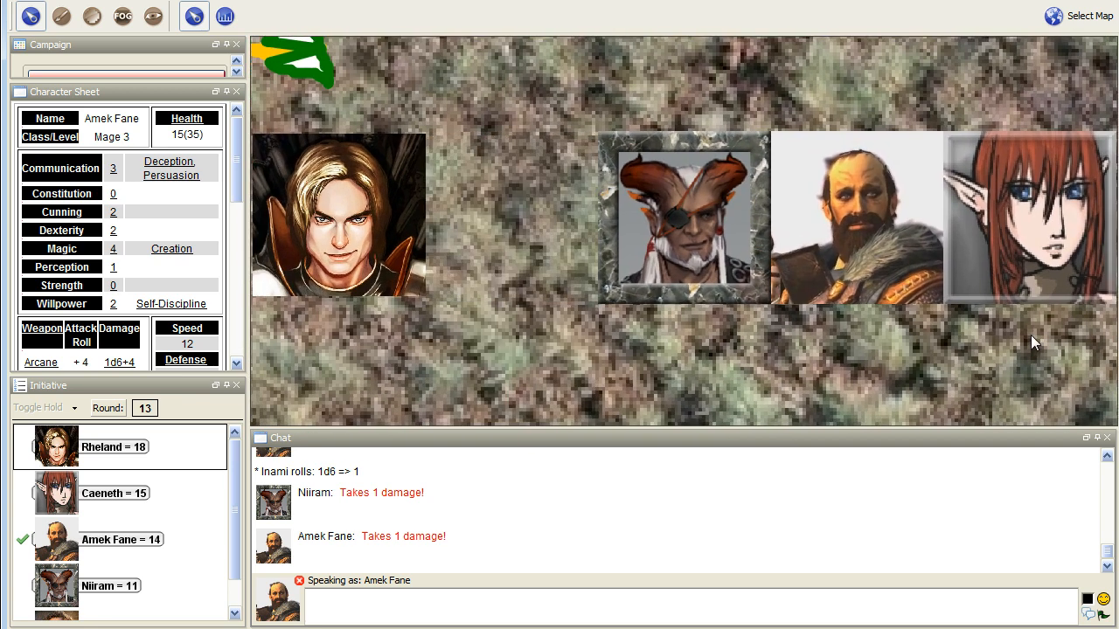
{"action": "mouse_move", "coordinate": [683, 218]}
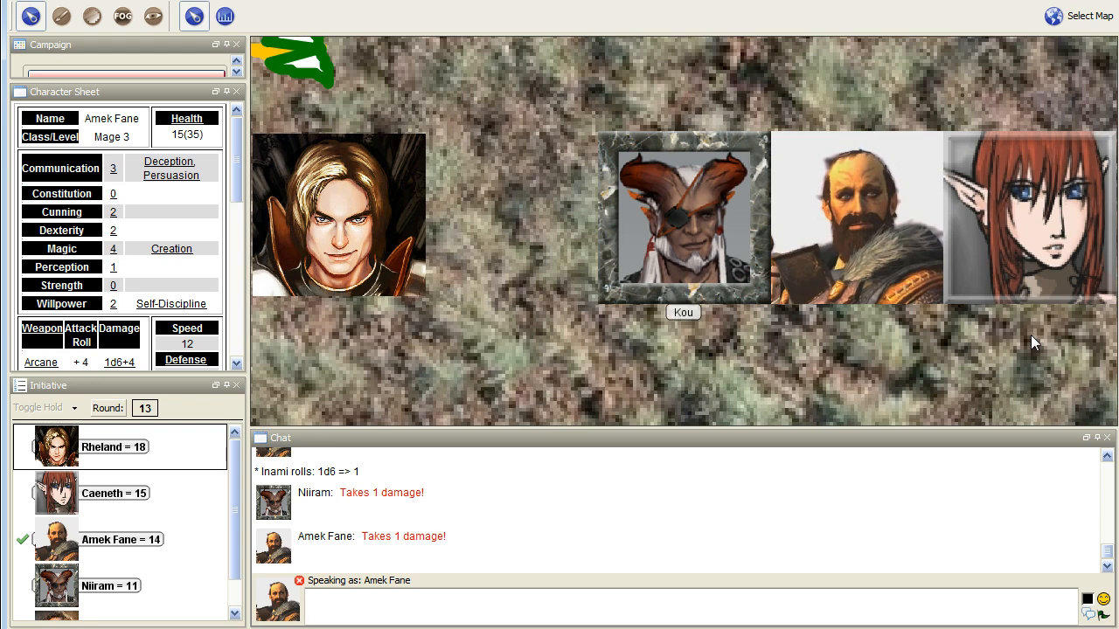
Drag Kou's token into the clearing and Amek Fane's token beside the elf
{"action": "left_click_drag", "start_coordinate": [683, 216], "coordinate": [691, 369]}
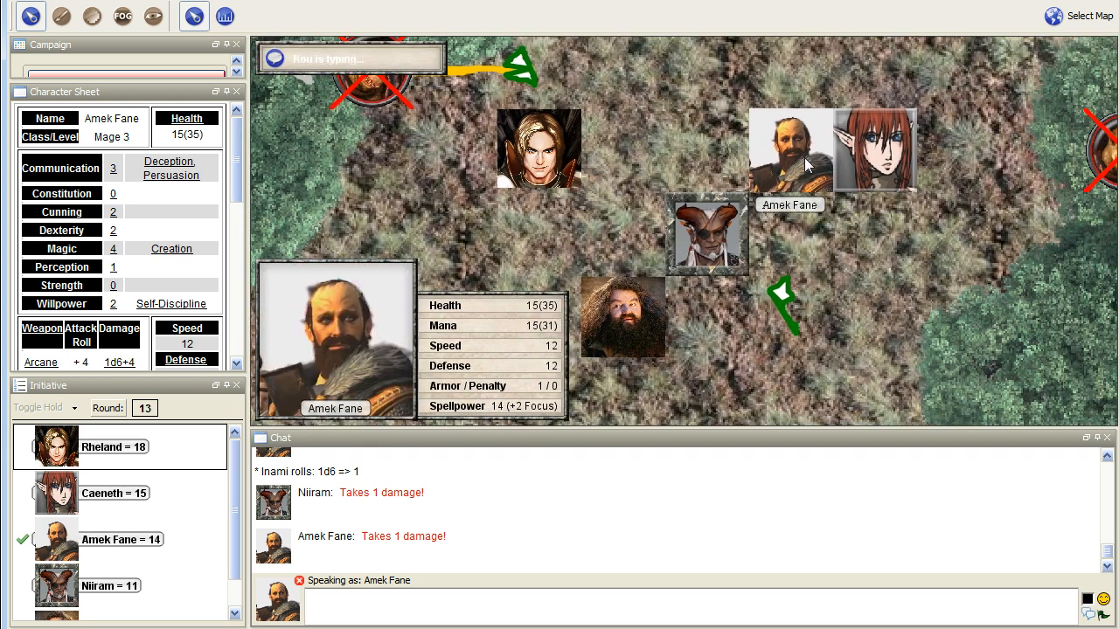
{"action": "left_click_drag", "start_coordinate": [789, 149], "coordinate": [789, 236]}
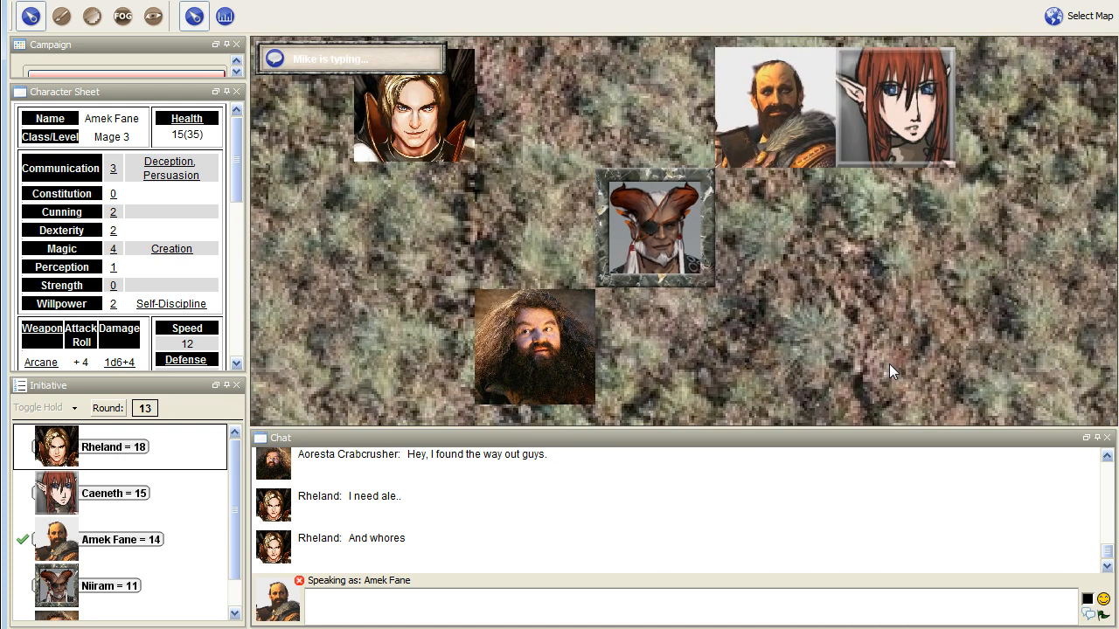
{"action": "mouse_move", "coordinate": [861, 349]}
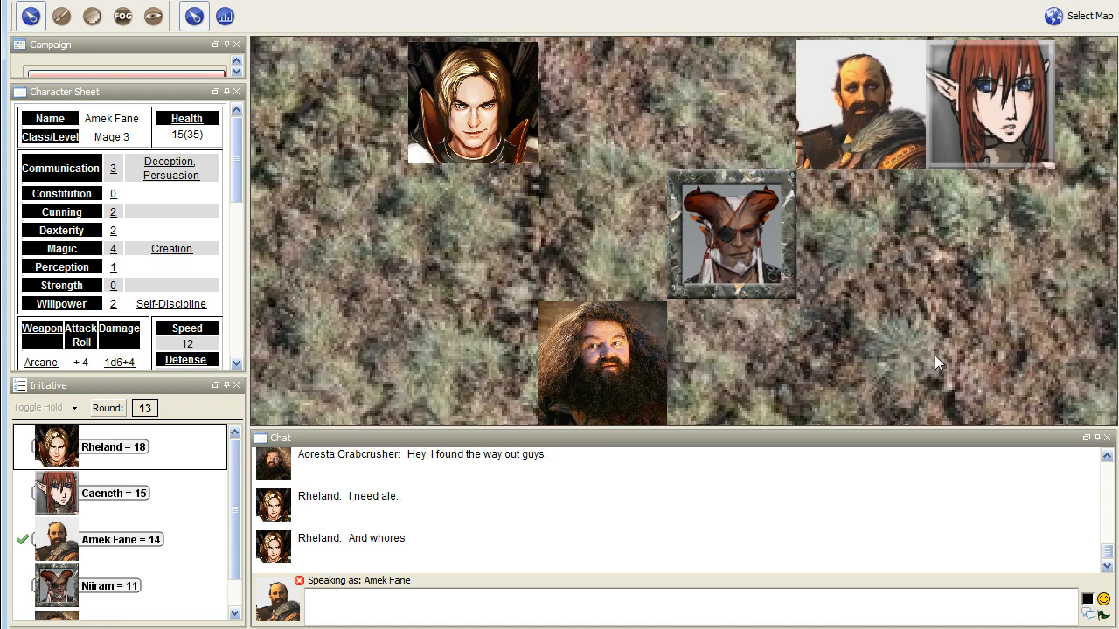
{"action": "mouse_move", "coordinate": [933, 343]}
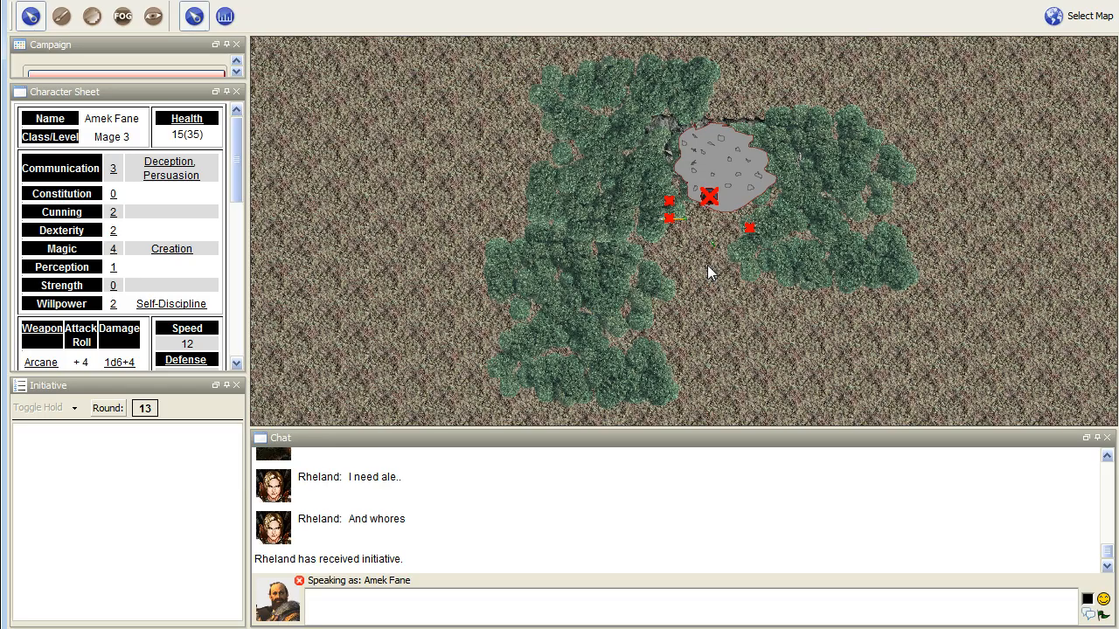
{"action": "mouse_move", "coordinate": [720, 268]}
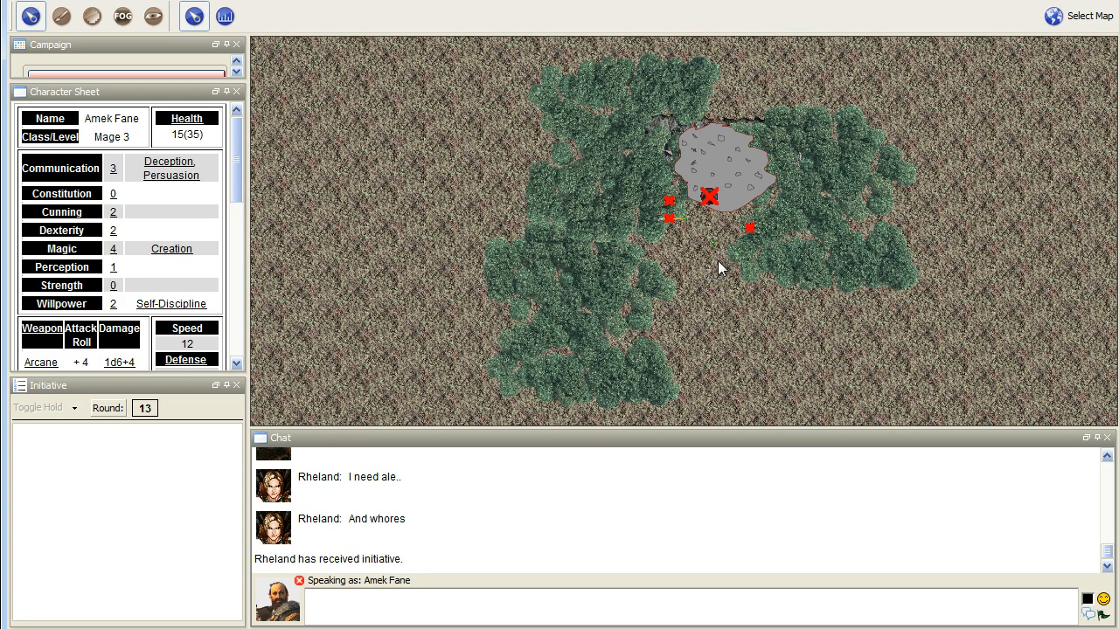